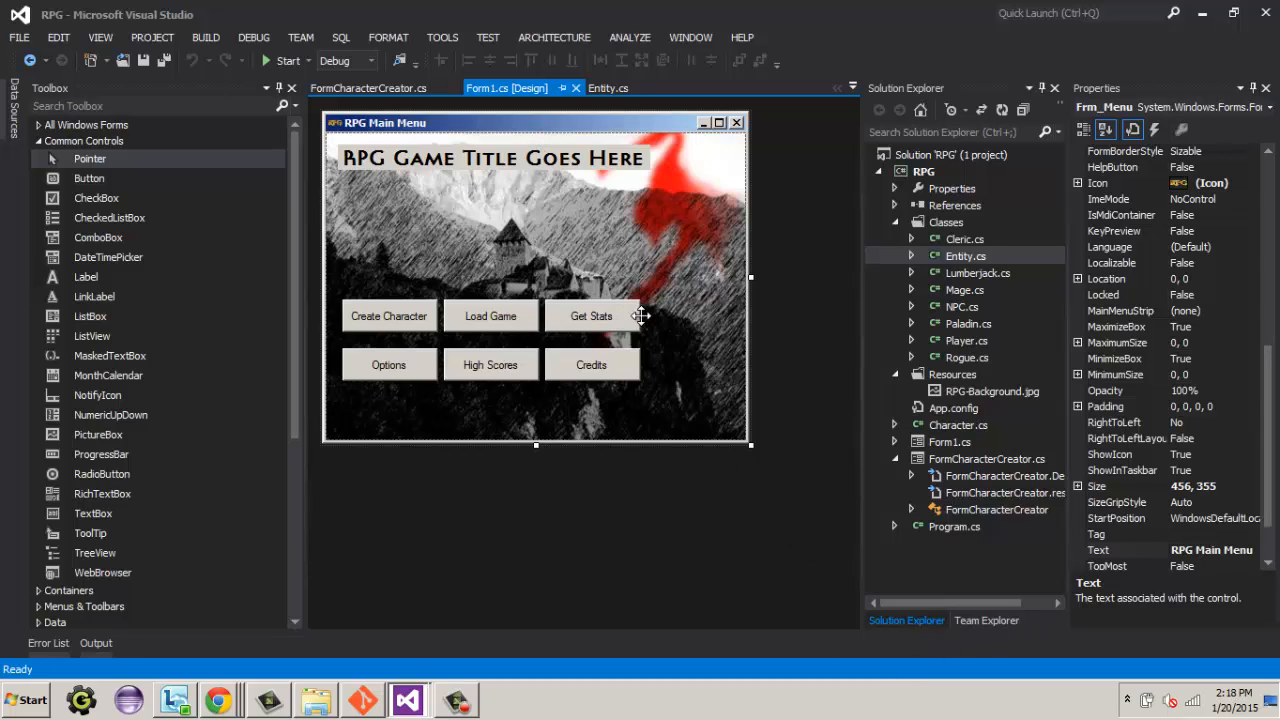
{"action": "mouse_move", "coordinate": [625, 332]}
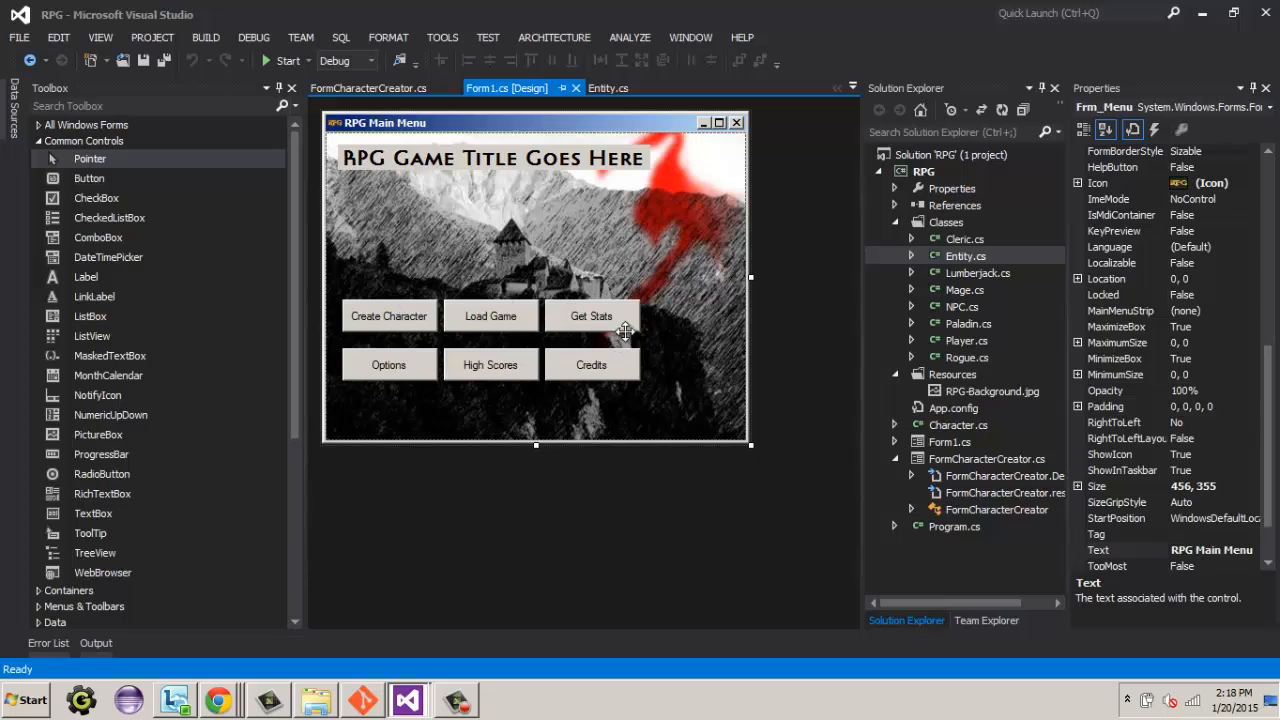
{"action": "mouse_move", "coordinate": [403, 315]}
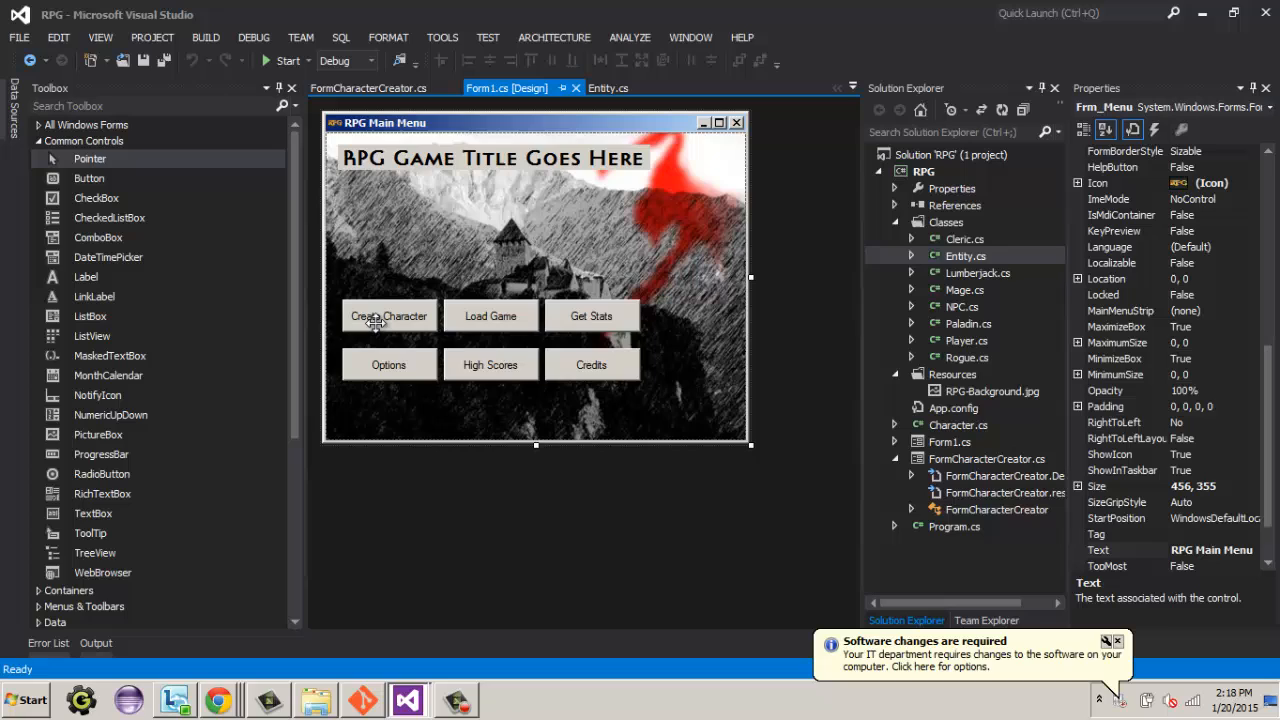
{"action": "mouse_move", "coordinate": [384, 316]}
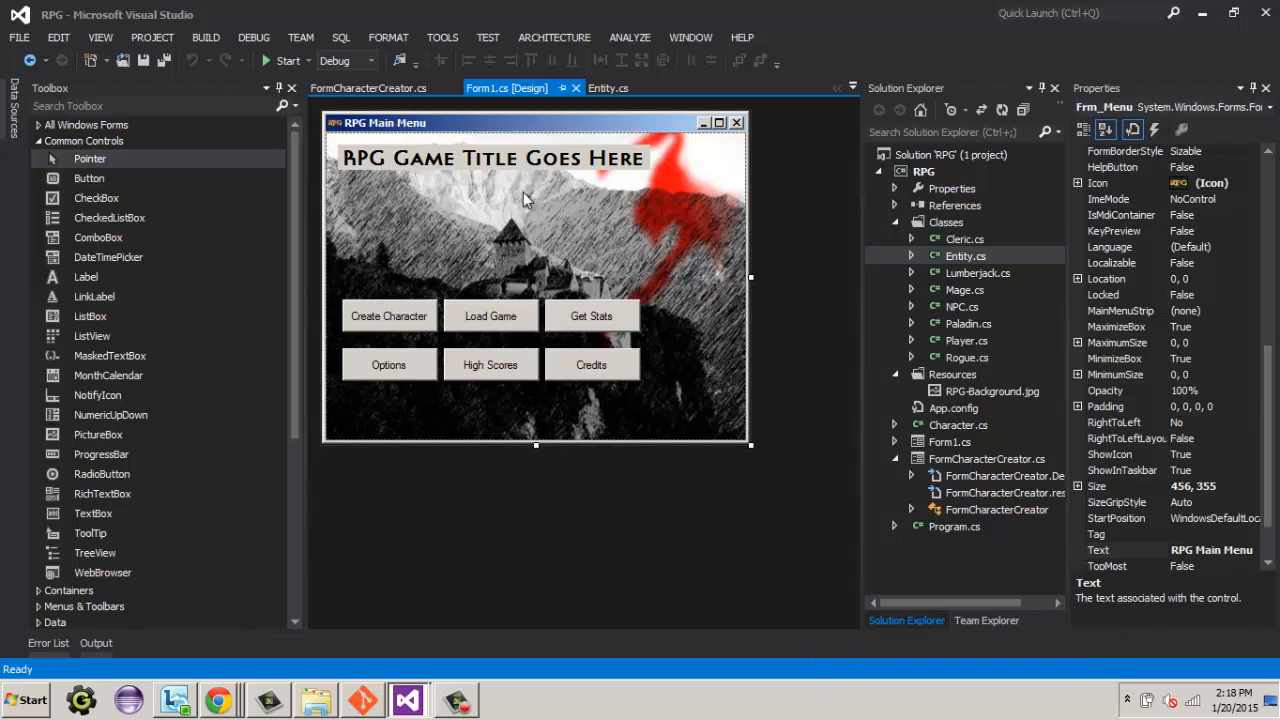
{"action": "mouse_move", "coordinate": [710, 398]}
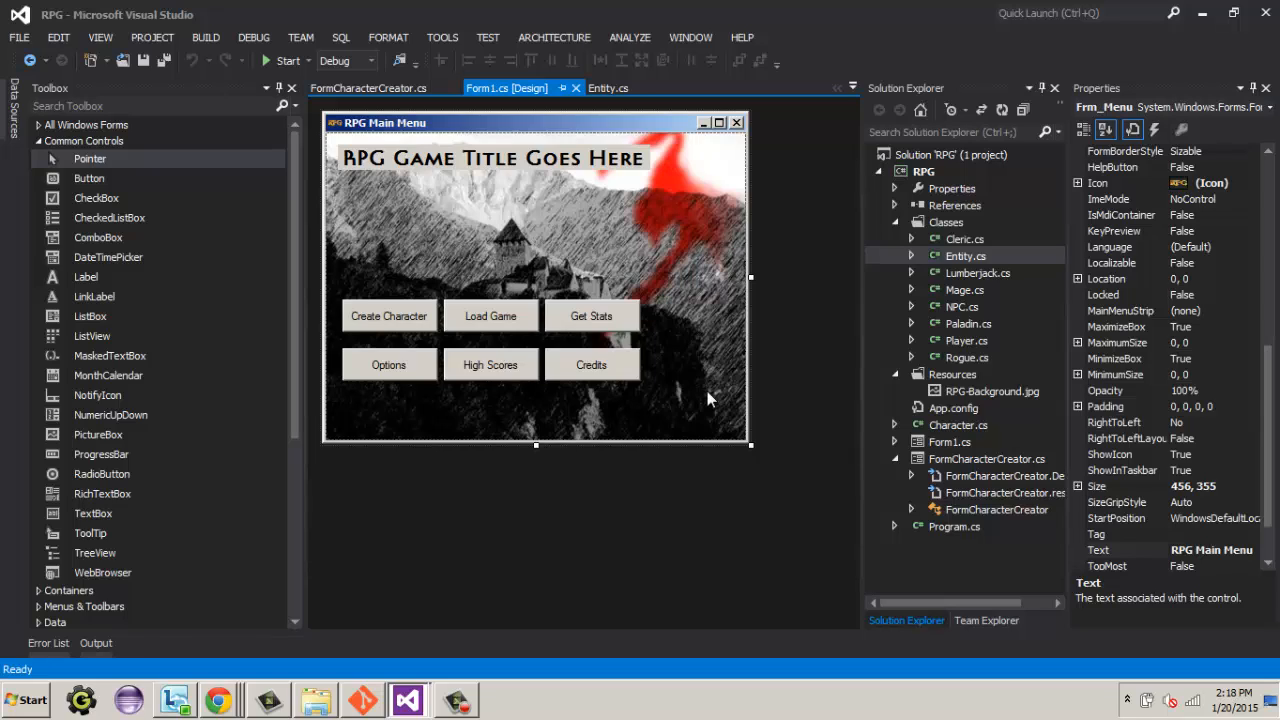
{"action": "mouse_move", "coordinate": [389, 364]}
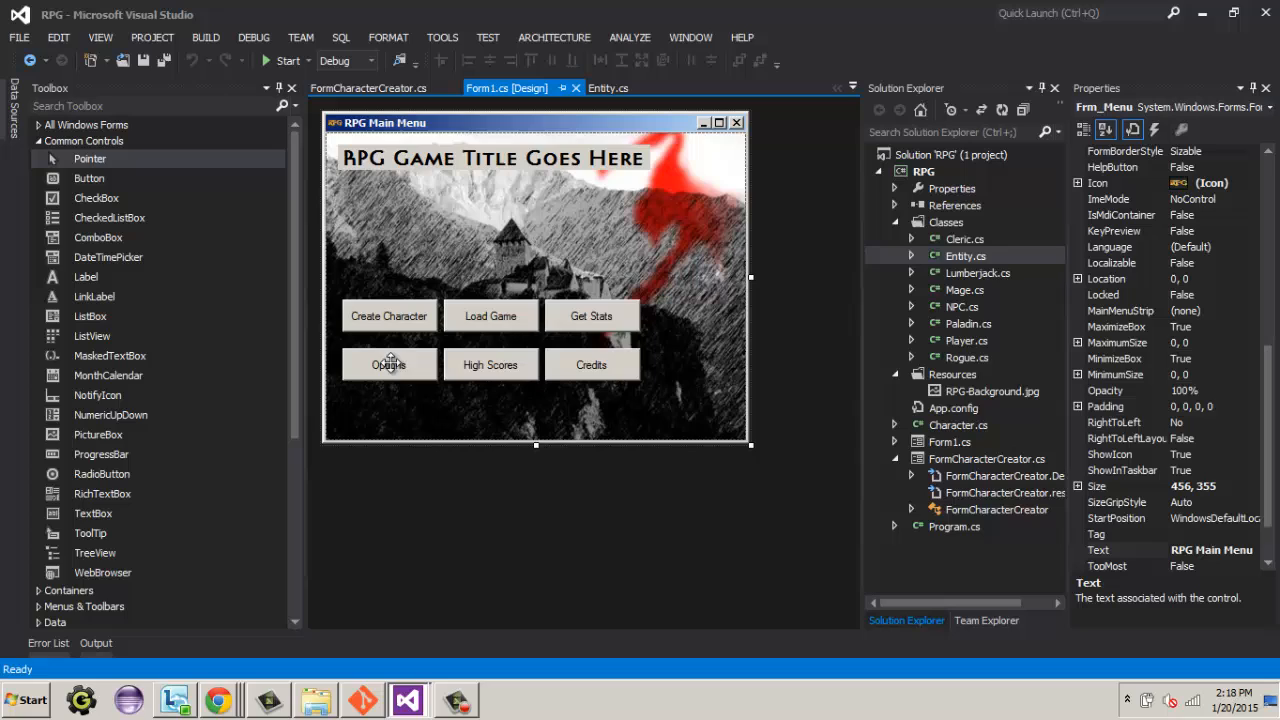
{"action": "mouse_move", "coordinate": [387, 393]}
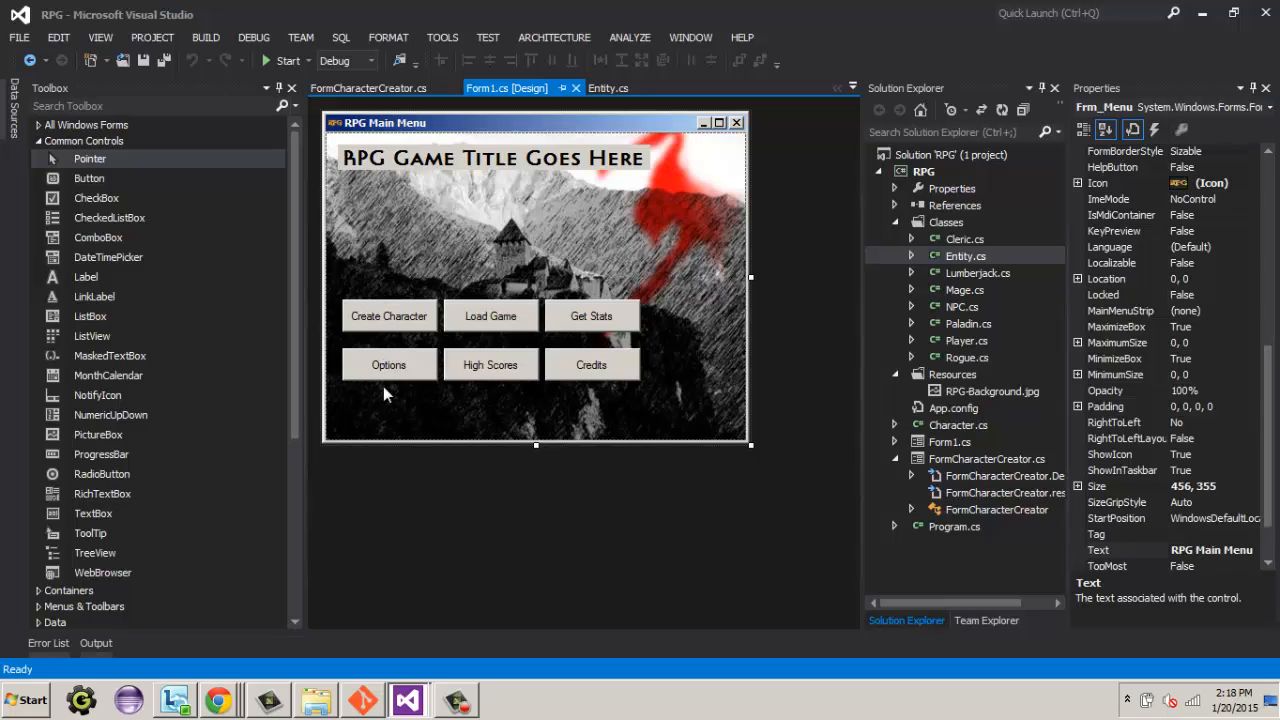
{"action": "mouse_move", "coordinate": [443, 419]}
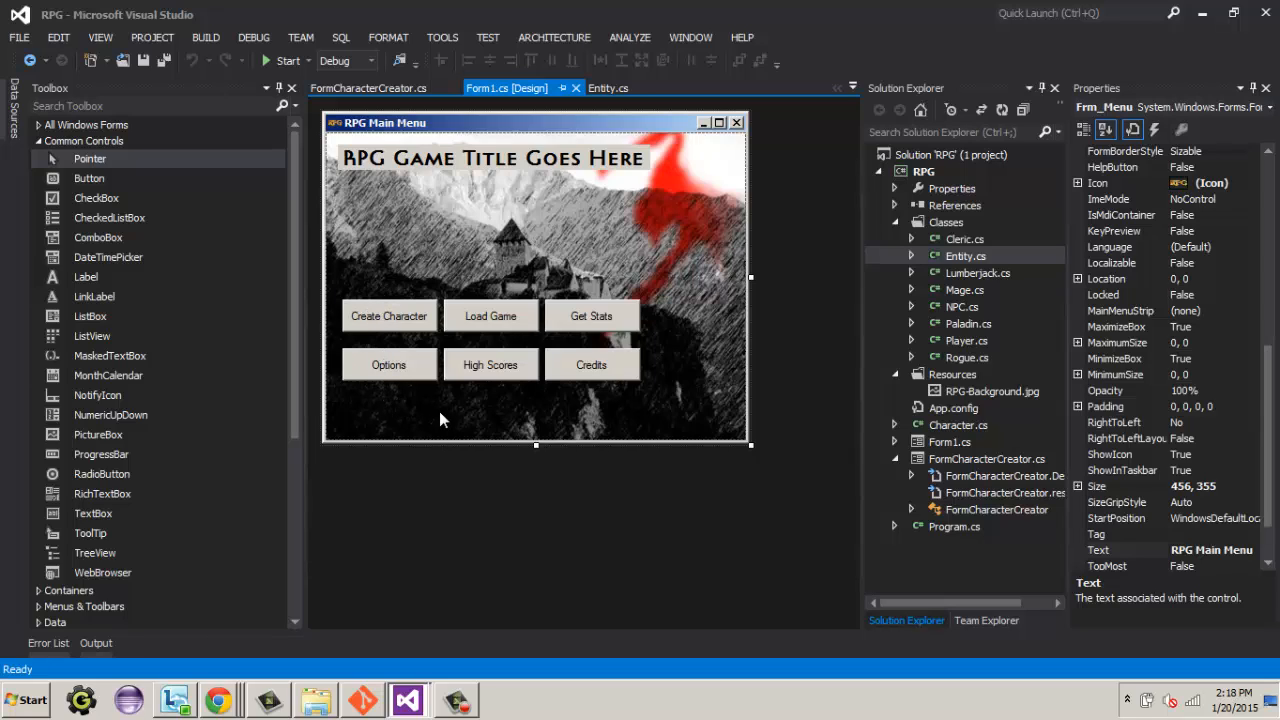
Step: Delete the Options and Get Stats buttons, leaving four menu buttons, and select Create Character
{"action": "left_click", "coordinate": [388, 364]}
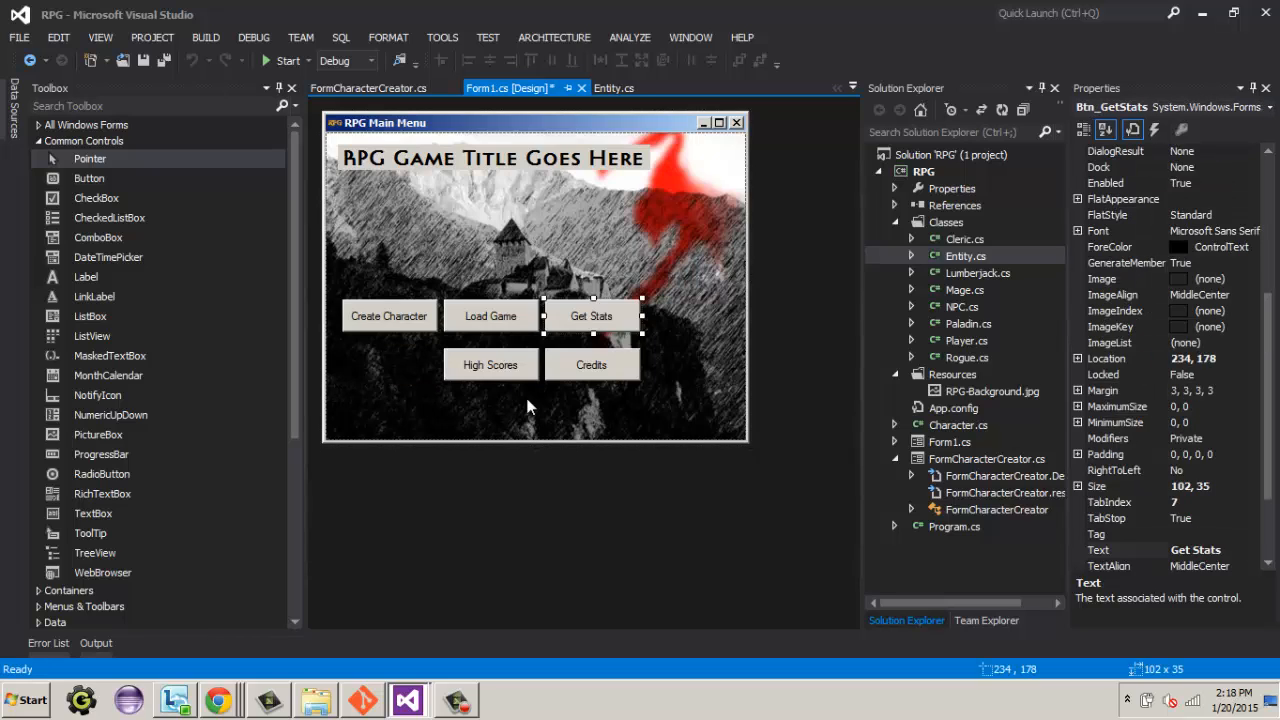
{"action": "mouse_move", "coordinate": [639, 337]}
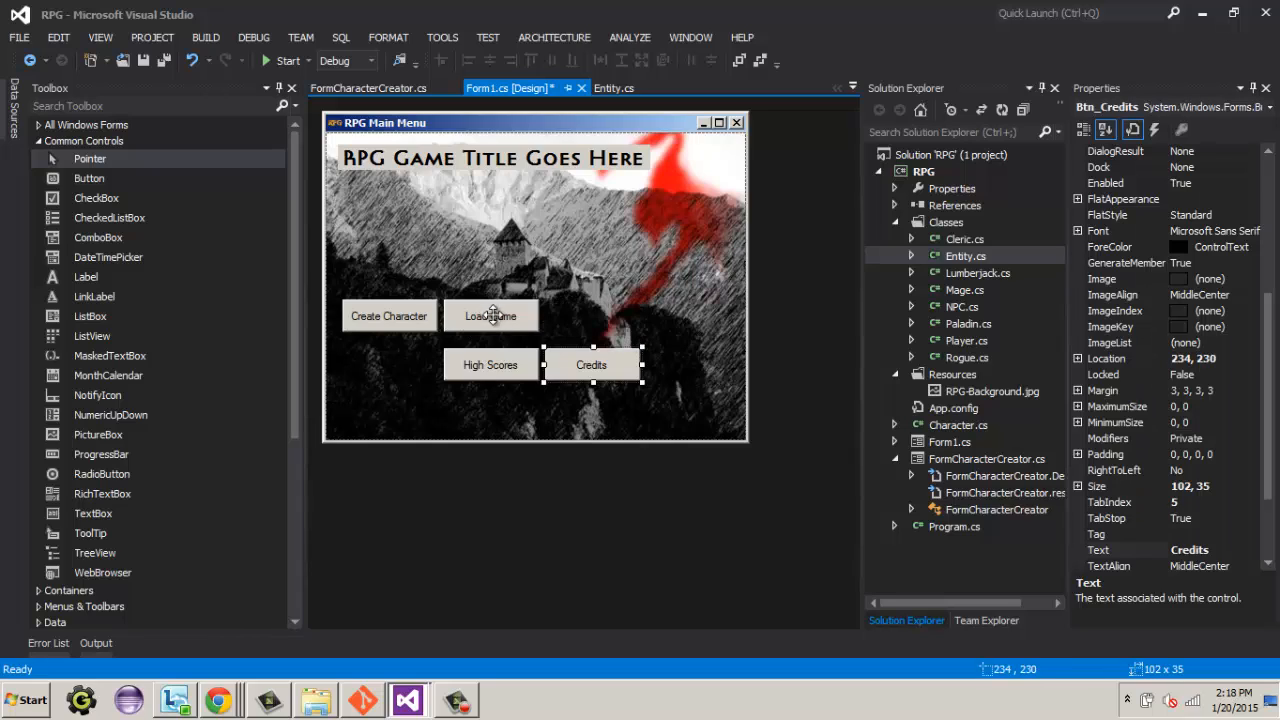
{"action": "left_click", "coordinate": [490, 315]}
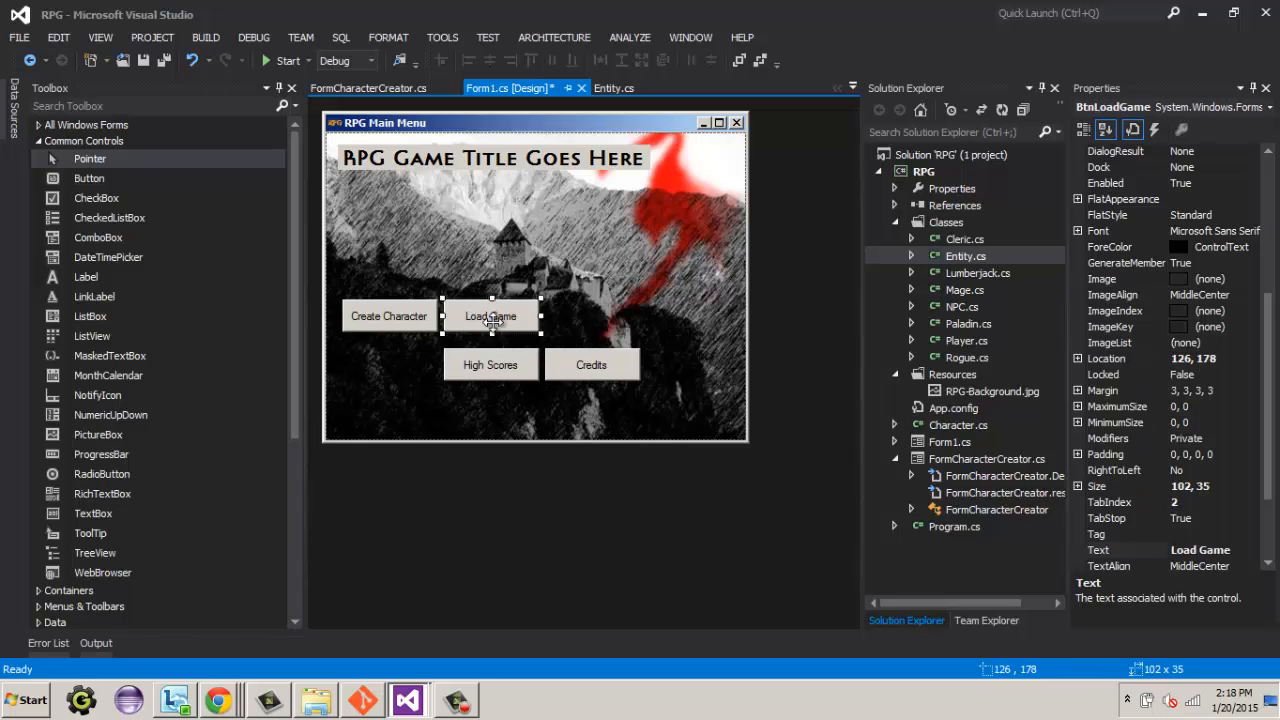
{"action": "left_click", "coordinate": [388, 315]}
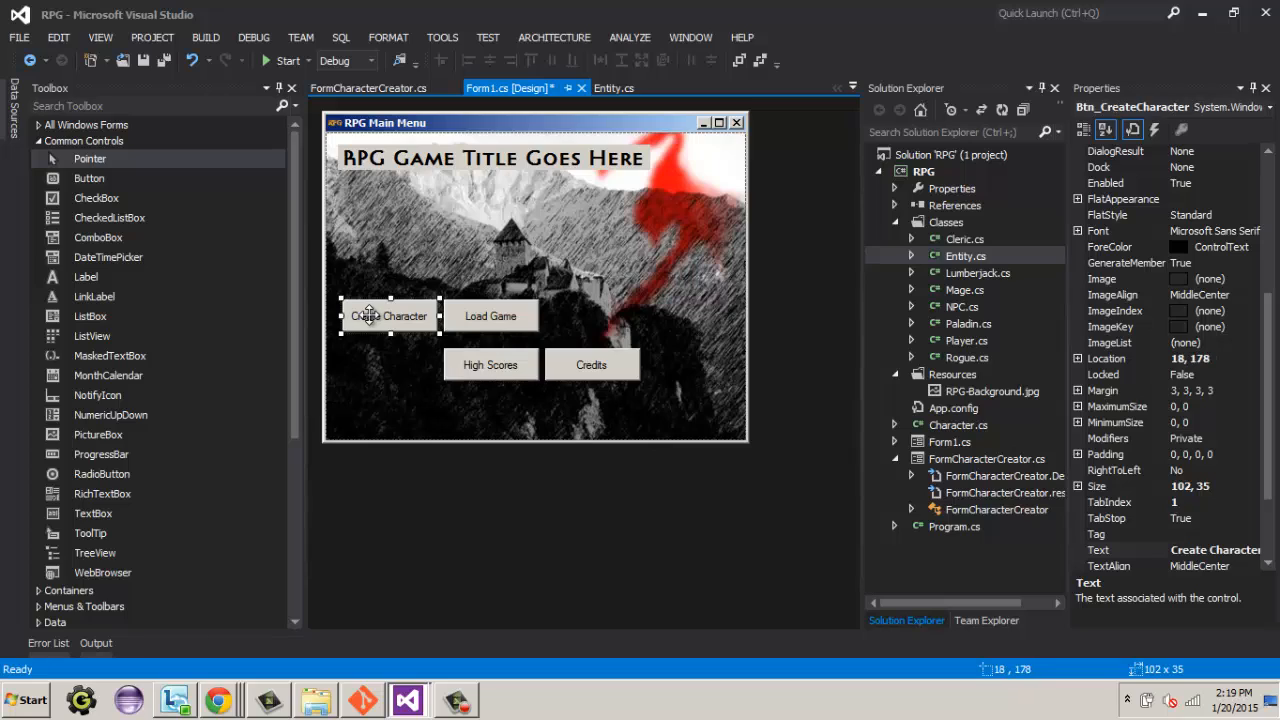
{"action": "mouse_move", "coordinate": [397, 316]}
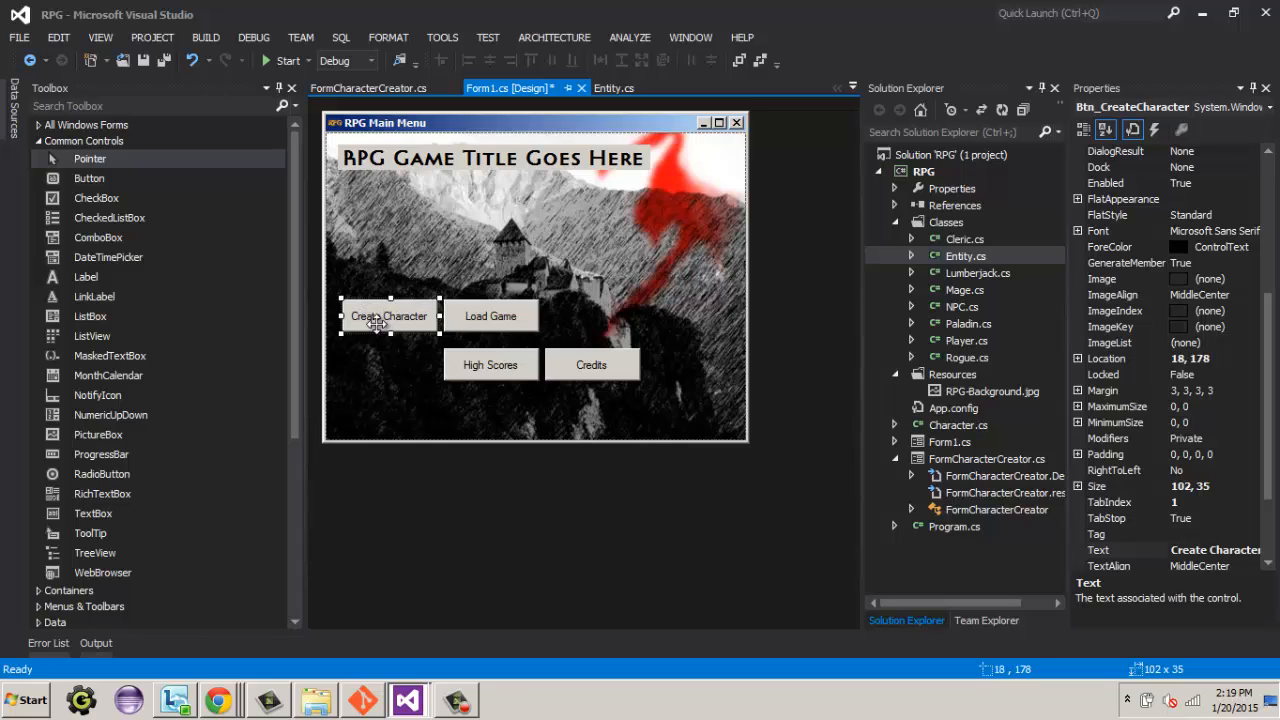
{"action": "mouse_move", "coordinate": [389, 320]}
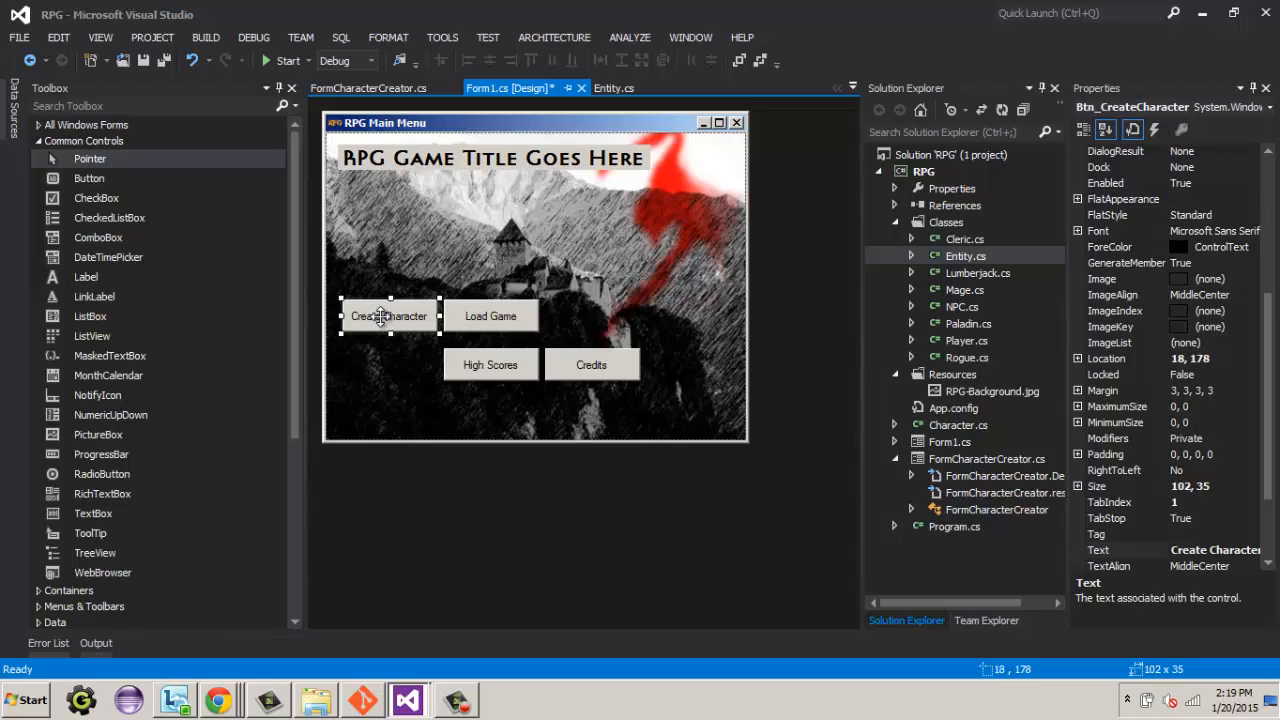
{"action": "mouse_move", "coordinate": [421, 316]}
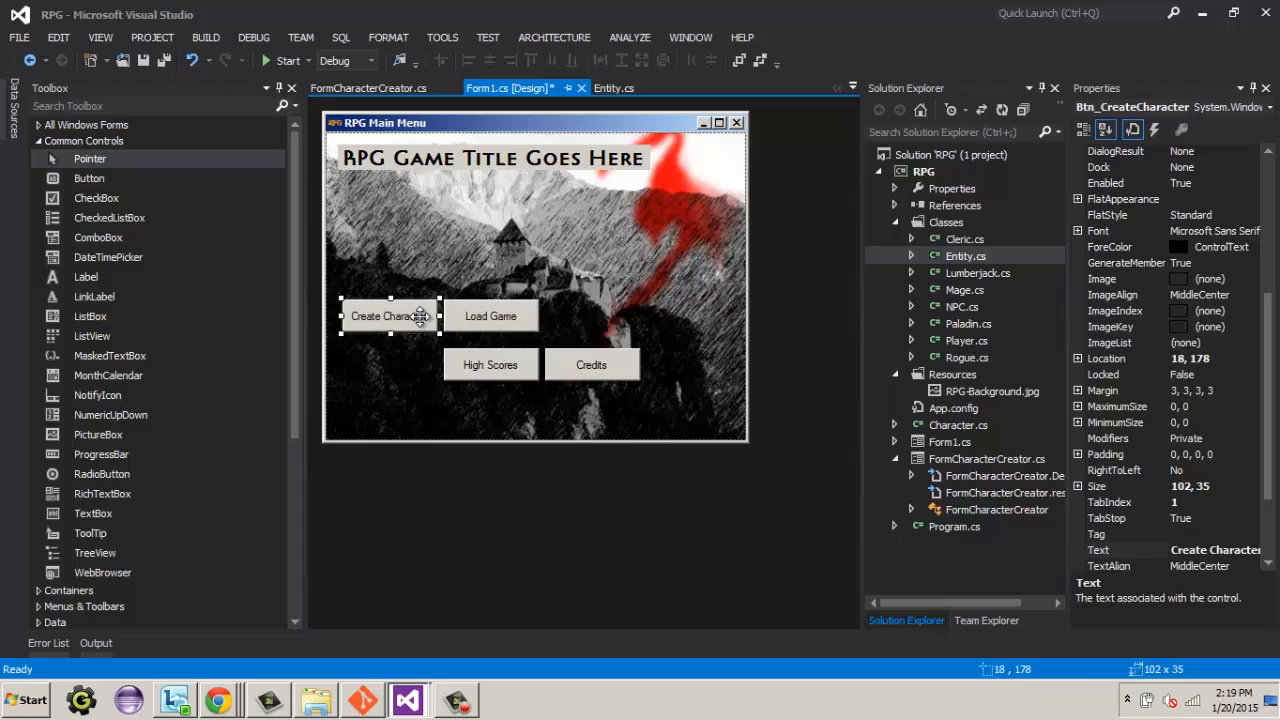
{"action": "mouse_move", "coordinate": [392, 318]}
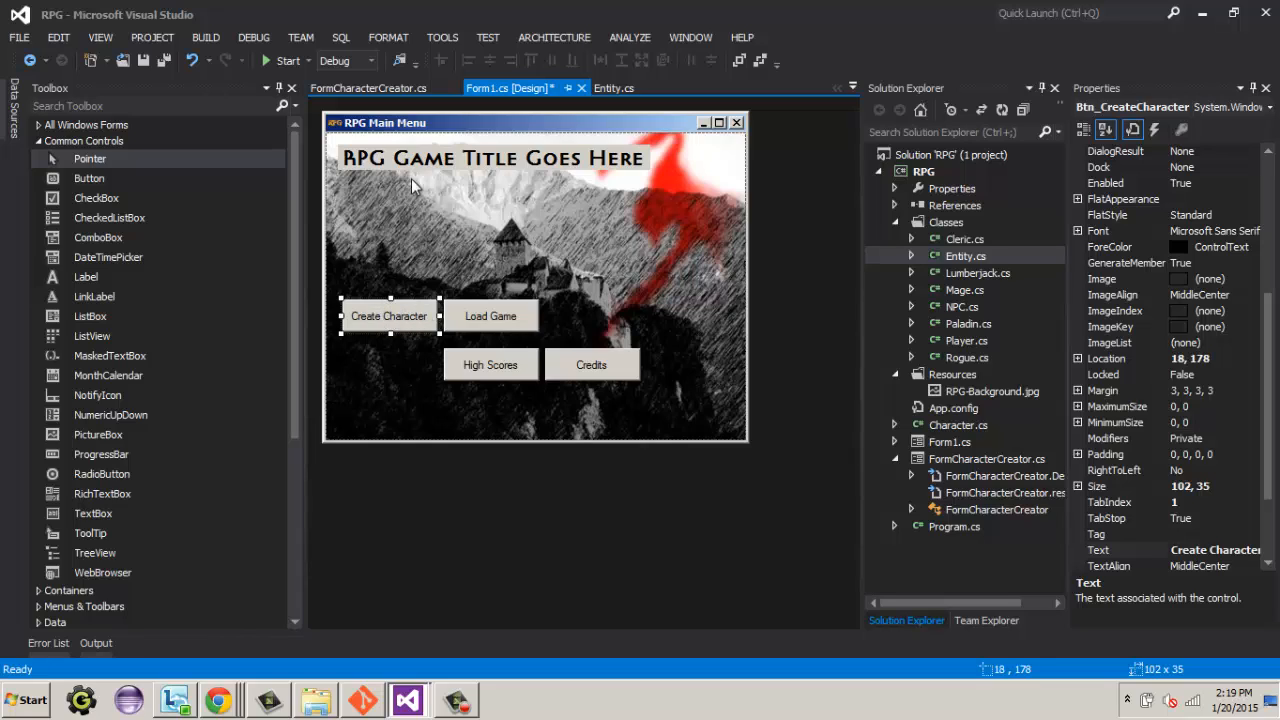
{"action": "mouse_move", "coordinate": [388, 315]}
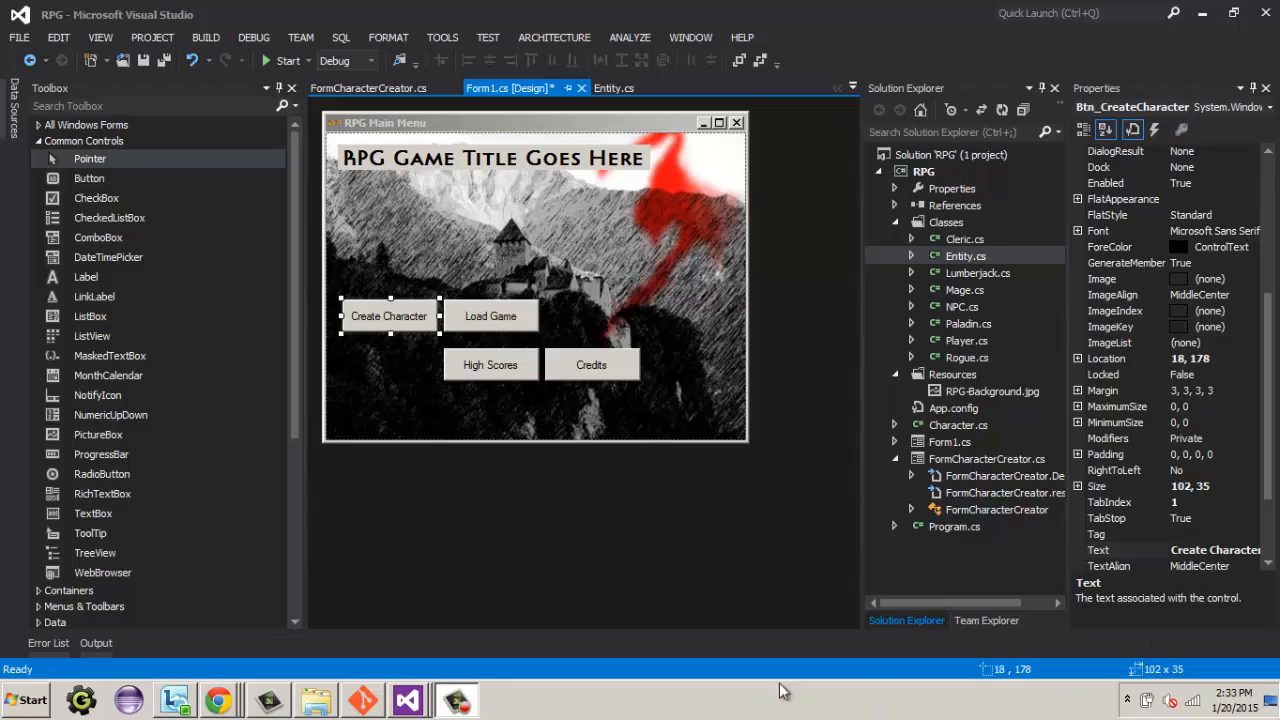
{"action": "mouse_move", "coordinate": [501, 356]}
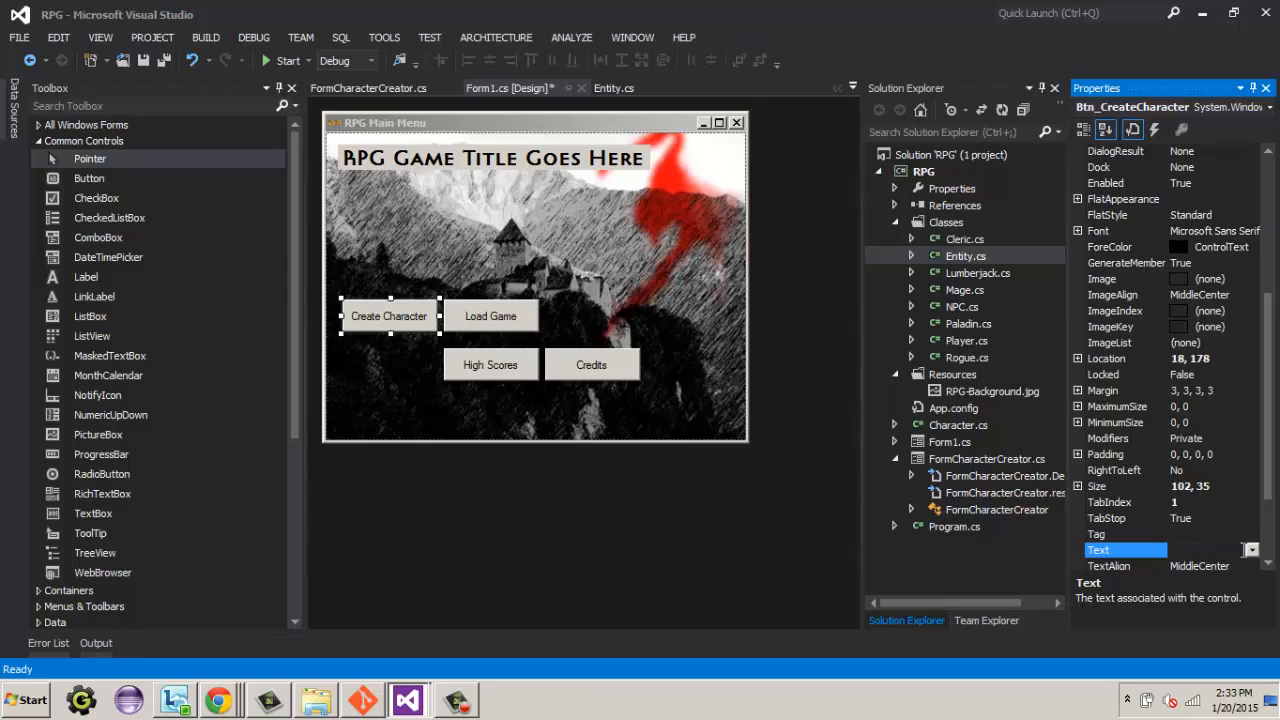
Step: Change the Create Character button's text to 'New Game'
{"action": "type", "text": "New Game"}
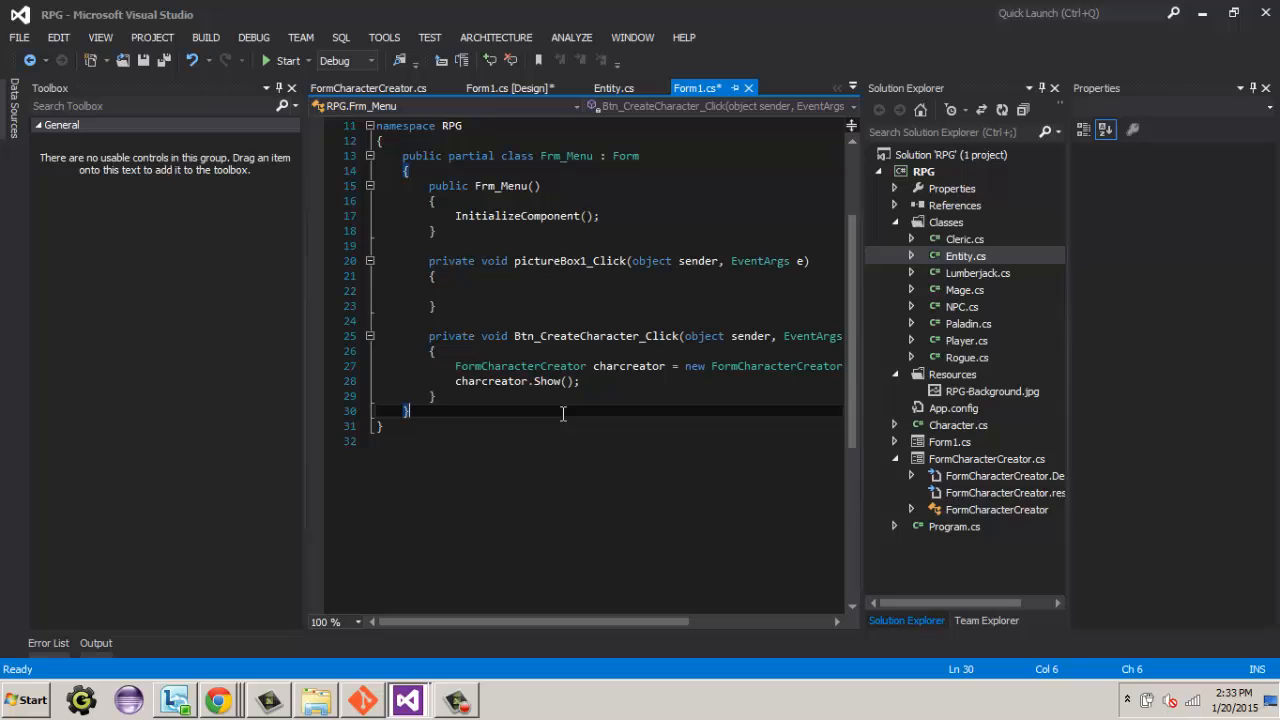
{"action": "mouse_move", "coordinate": [640, 376]}
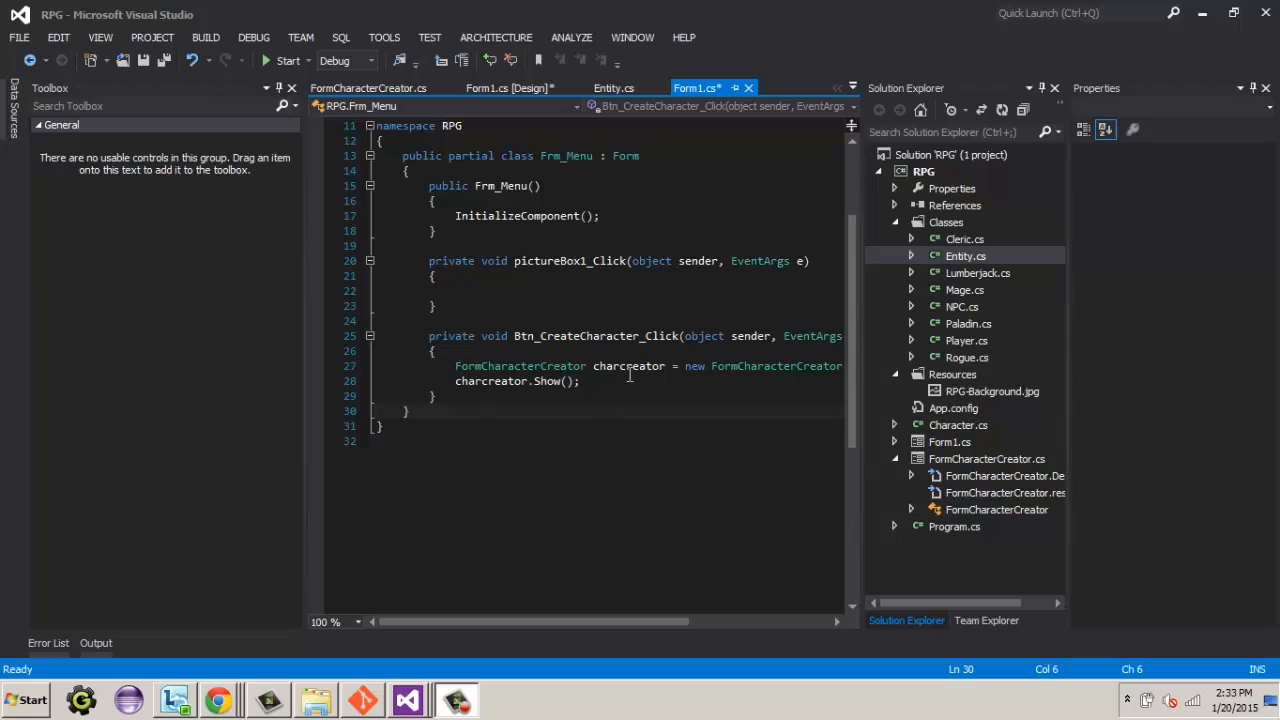
Step: Check the FormCharacterCreator designer, then scroll its code to the StoreCharacter method
{"action": "left_click", "coordinate": [371, 88]}
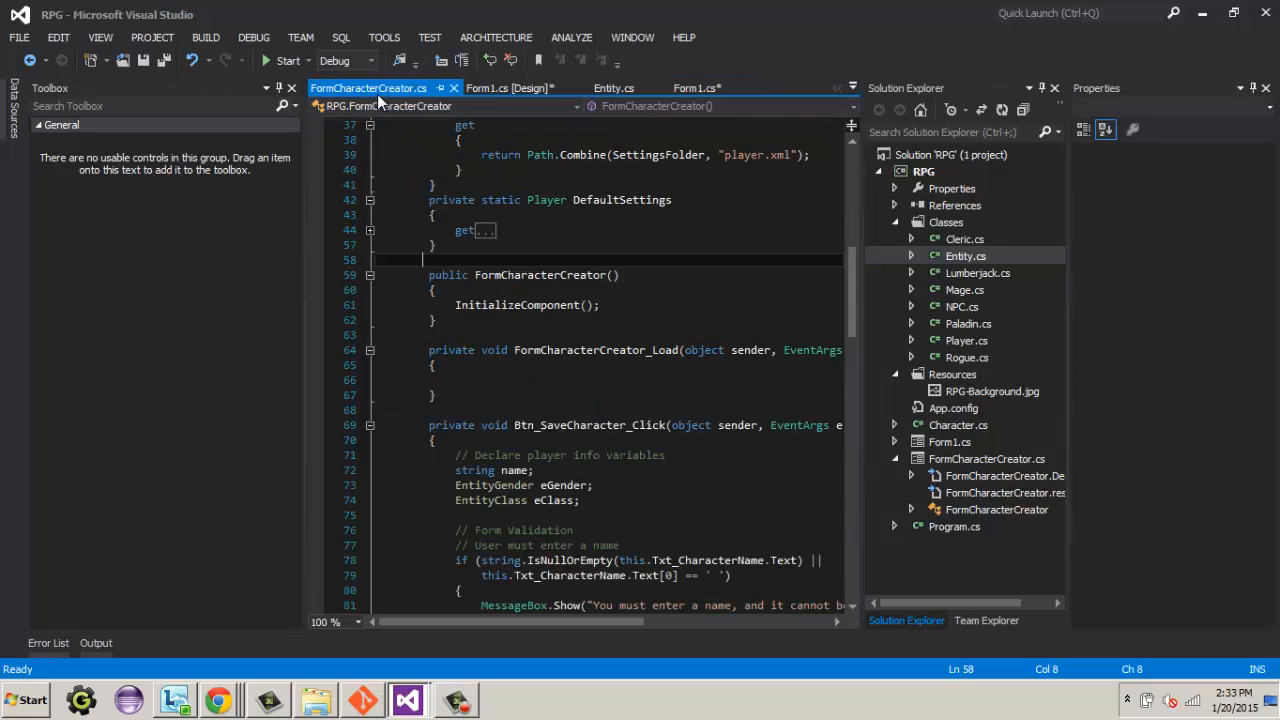
{"action": "mouse_move", "coordinate": [1005, 459]}
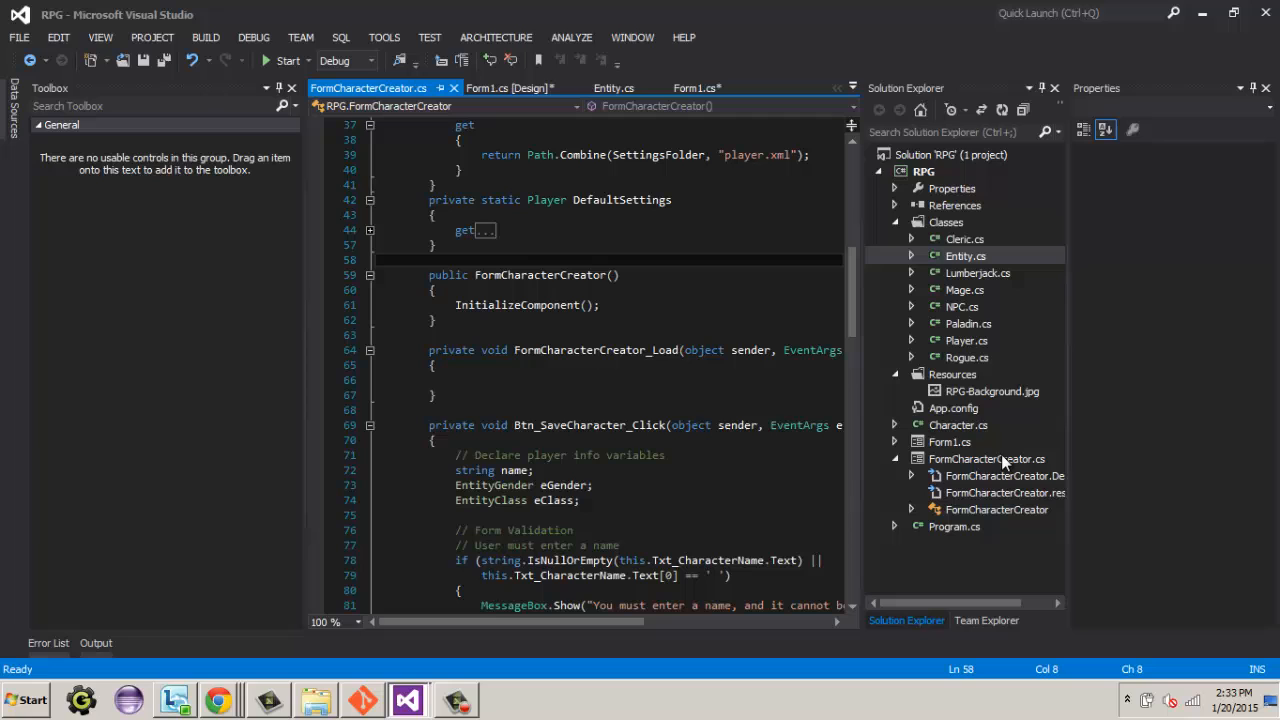
{"action": "left_click", "coordinate": [986, 458]}
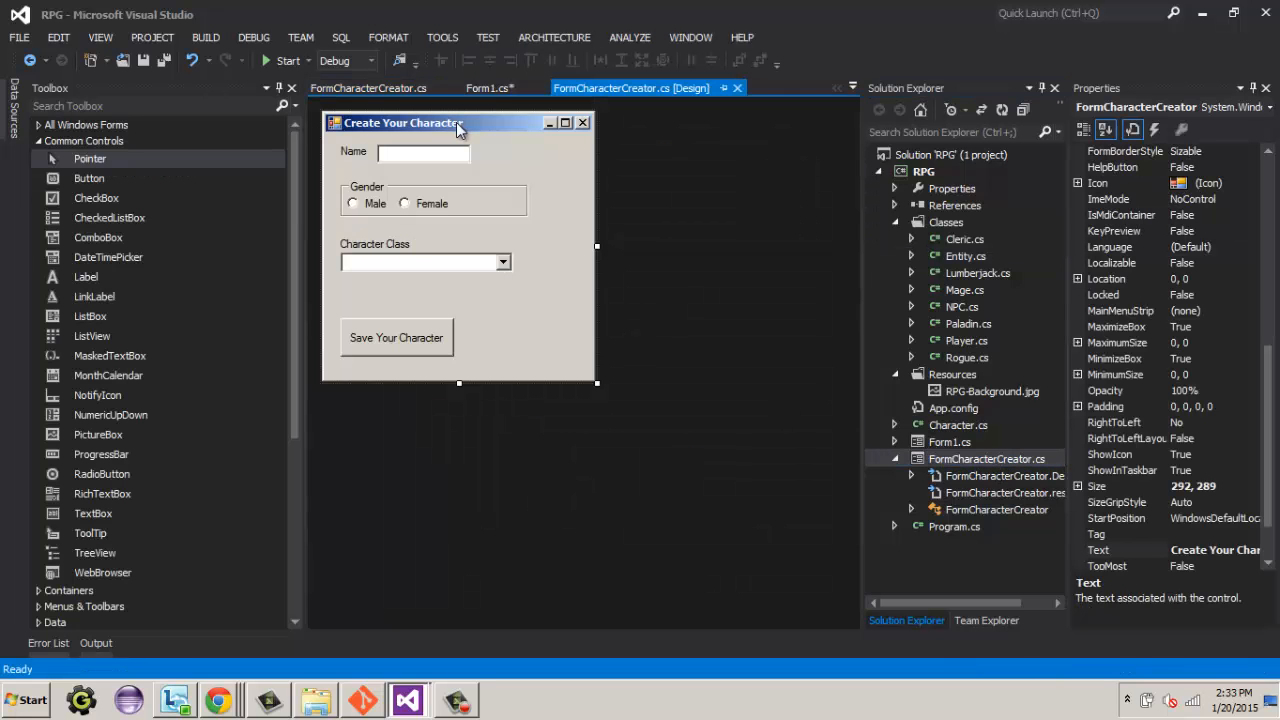
{"action": "mouse_move", "coordinate": [420, 299]}
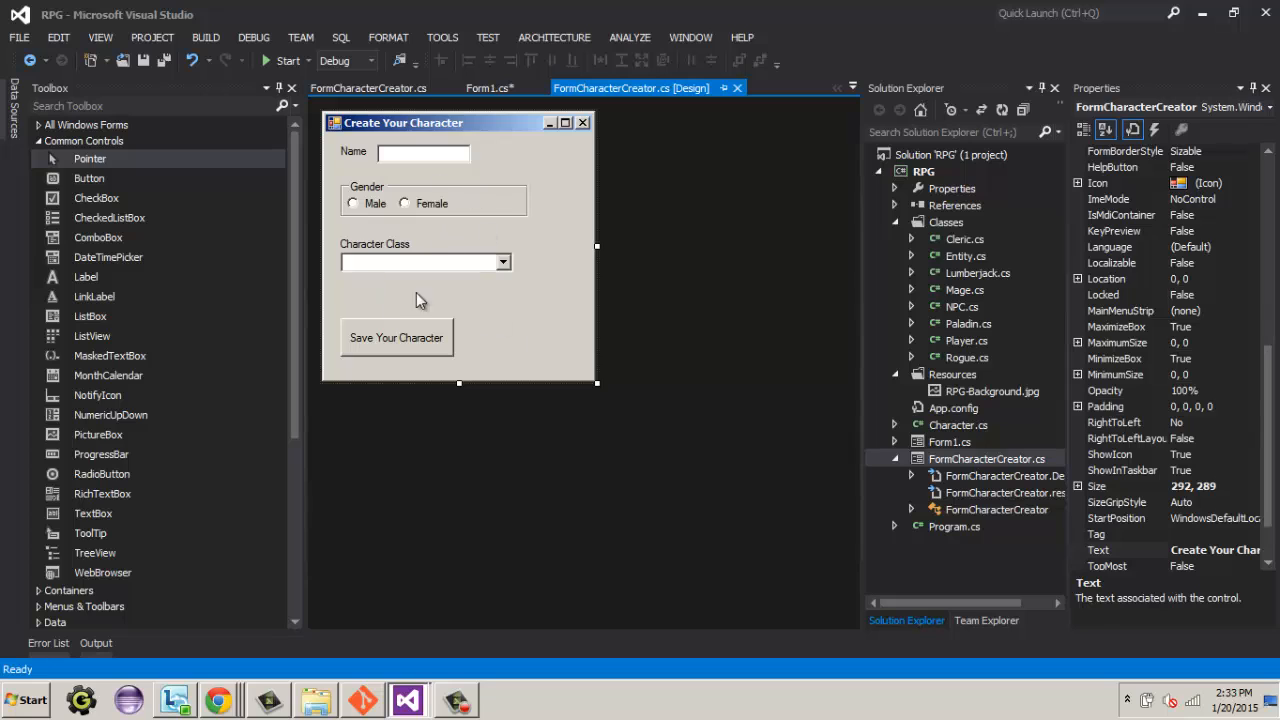
{"action": "mouse_move", "coordinate": [353, 228]}
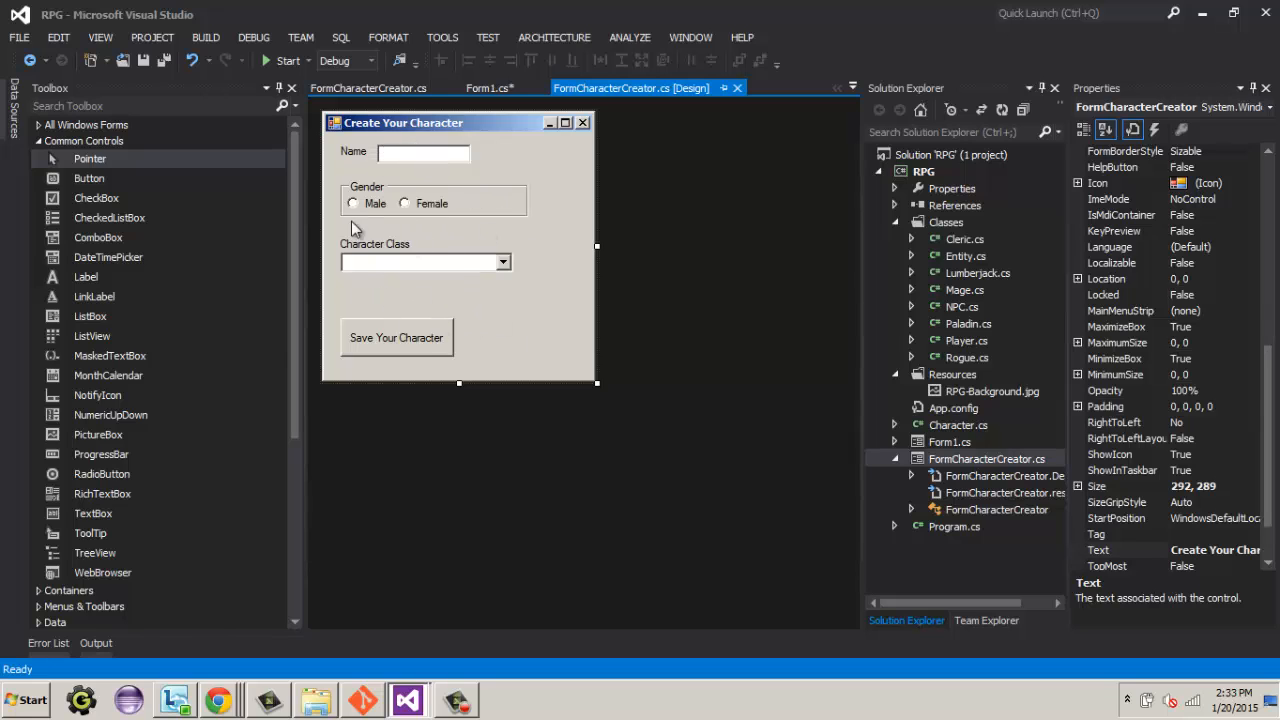
{"action": "left_click", "coordinate": [370, 88]}
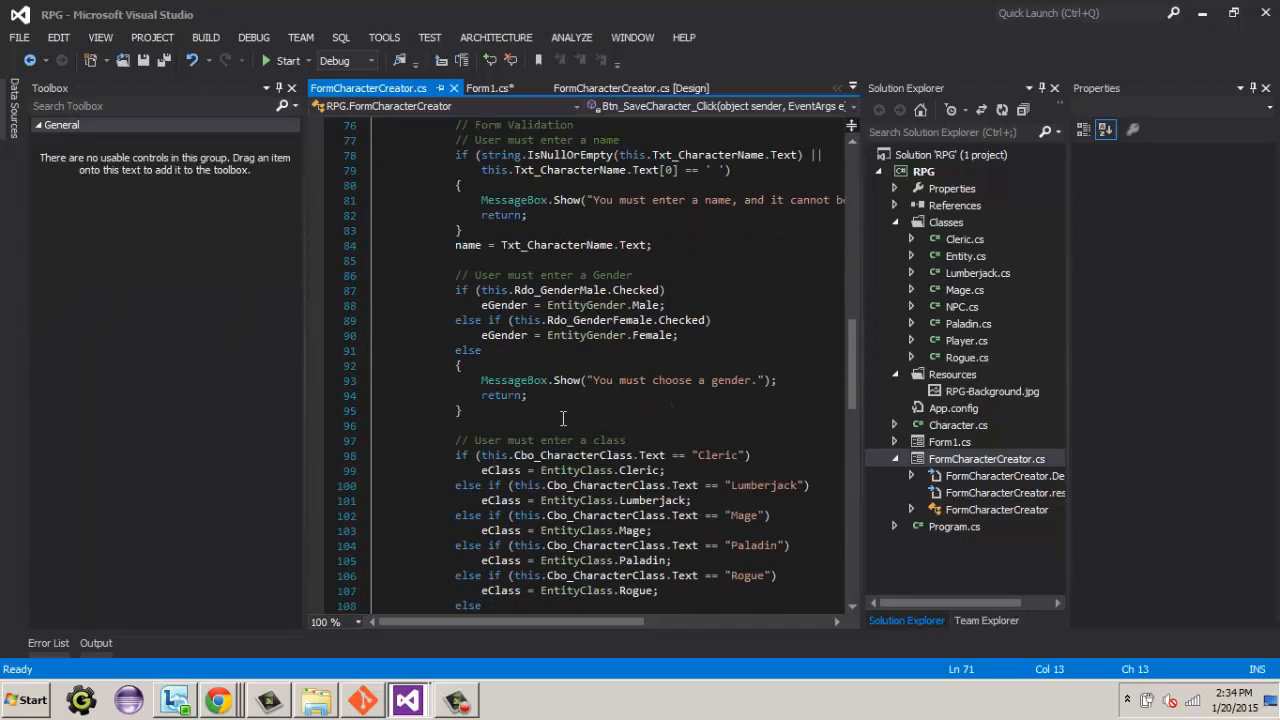
{"action": "scroll", "scroll_direction": "down", "scroll_amount": 3}
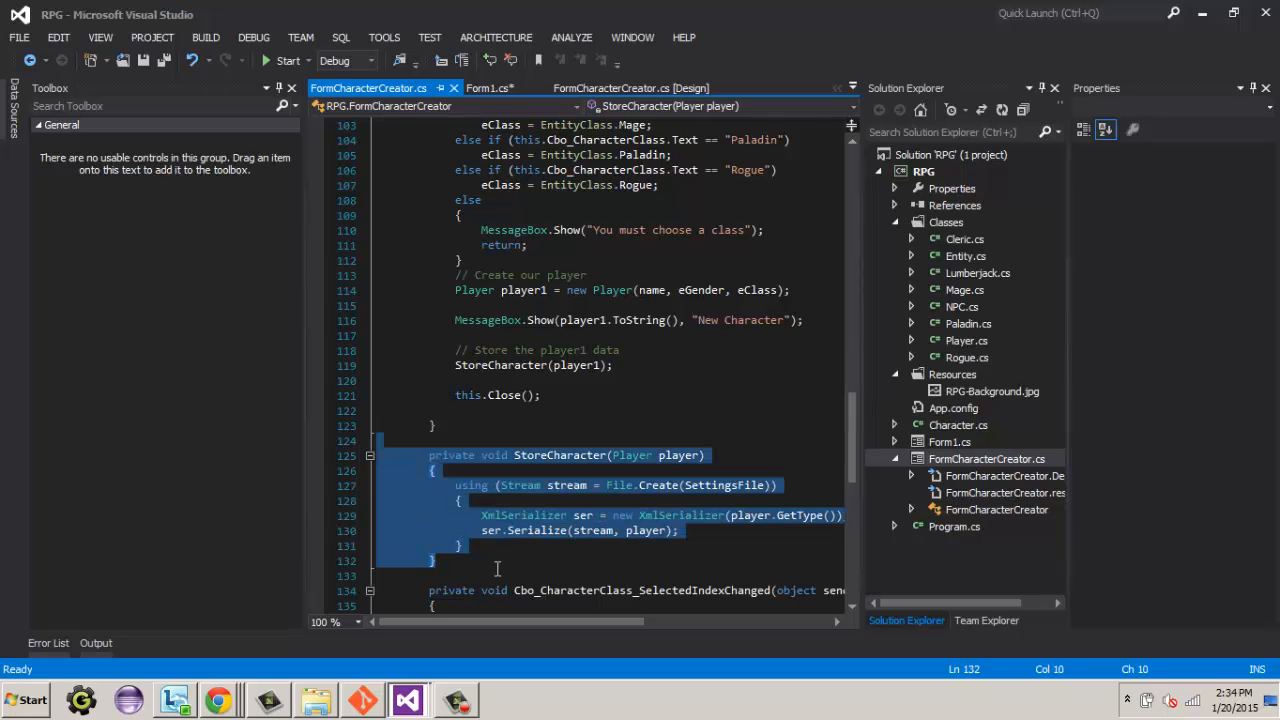
{"action": "left_click", "coordinate": [457, 410]}
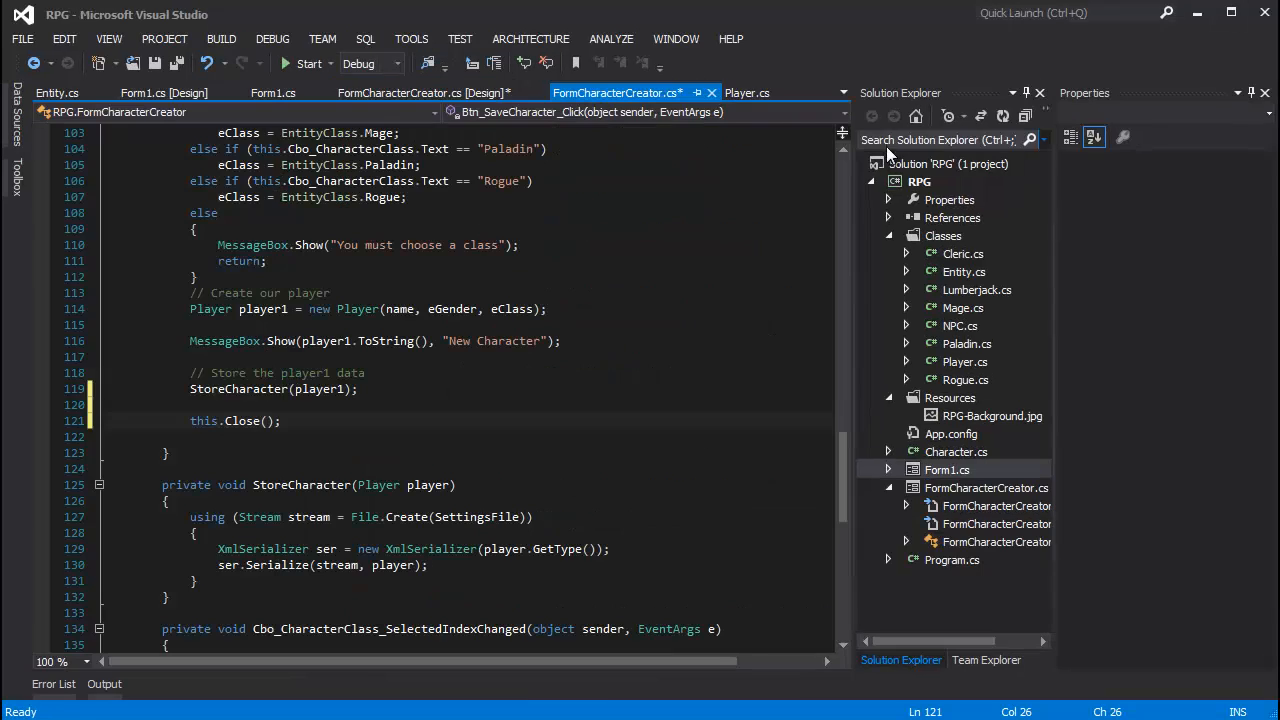
Step: Pin the Toolbox and Properties panels open beside the new CharacterID form
{"action": "right_click", "coordinate": [919, 181]}
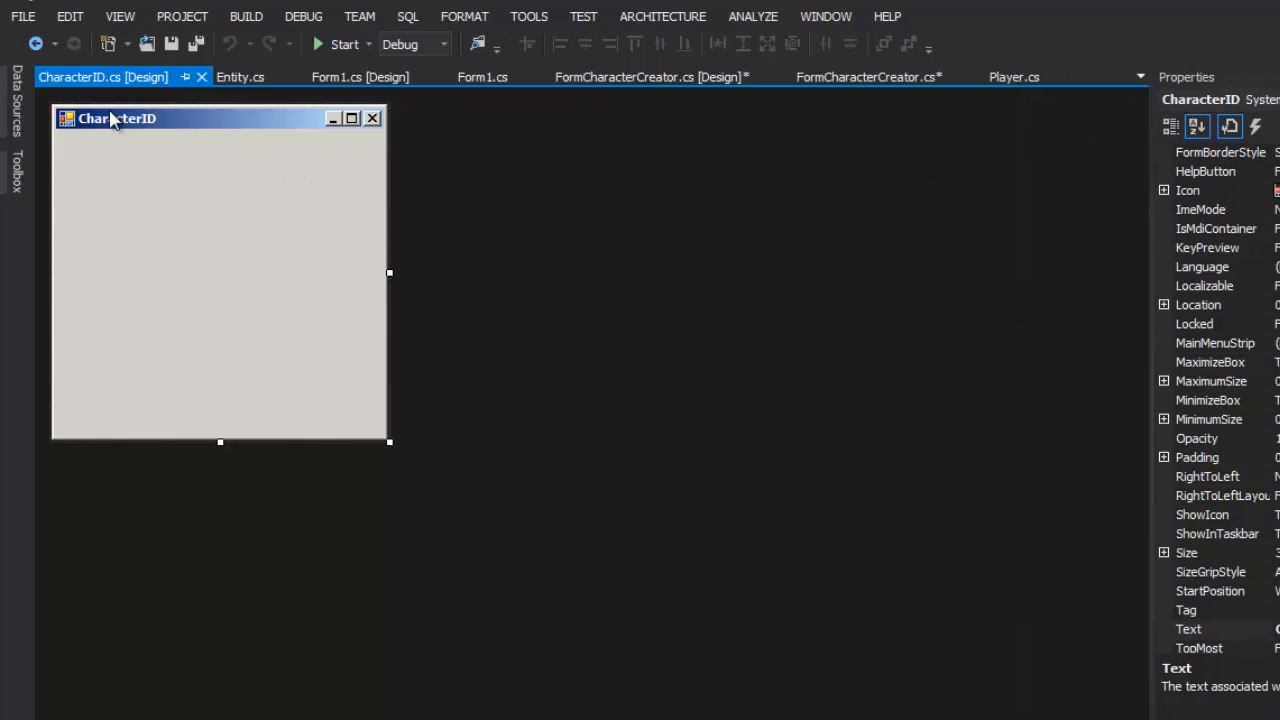
{"action": "left_click", "coordinate": [14, 156]}
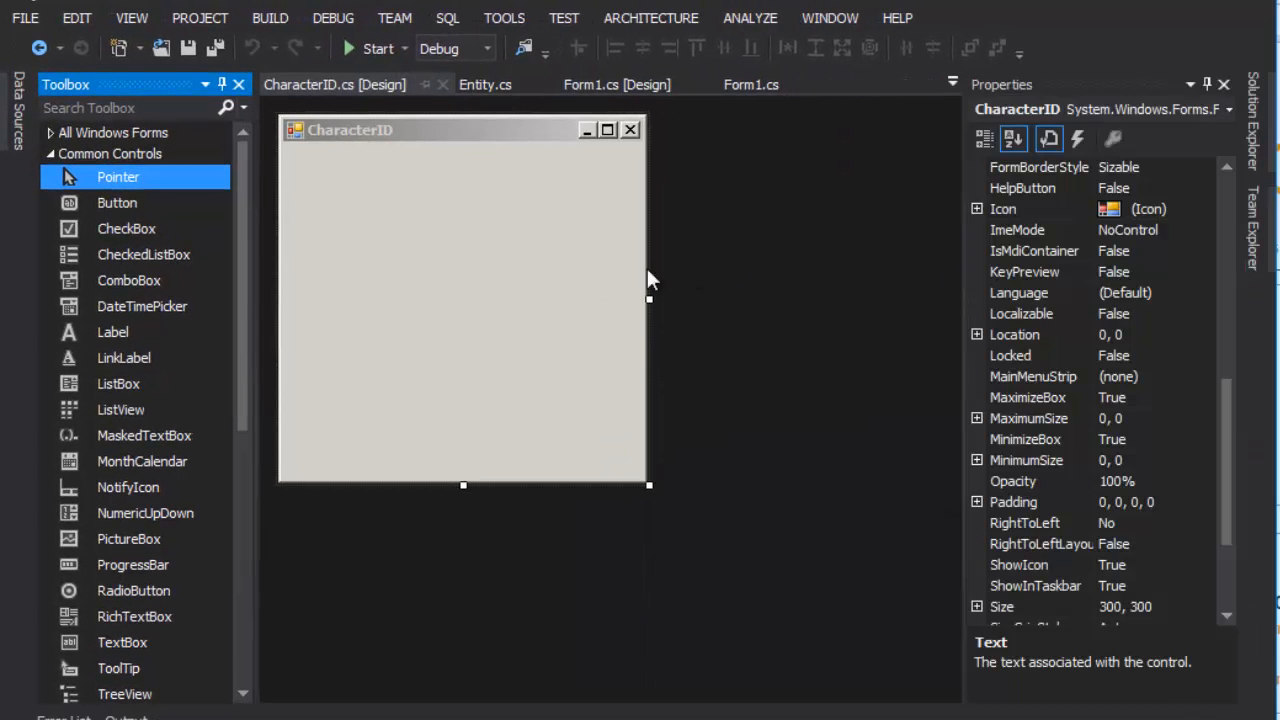
{"action": "mouse_move", "coordinate": [642, 352]}
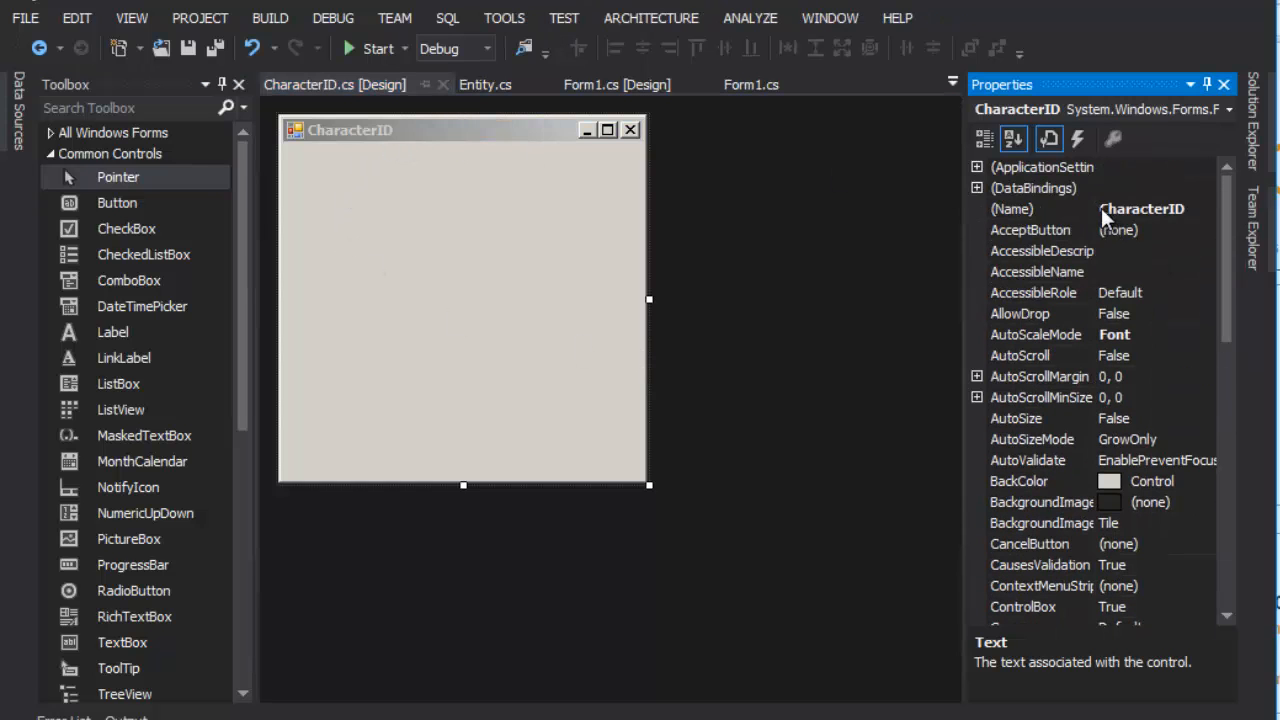
Step: Add a Lbl_Name label showing bold 12-point 'Name Goes Here'
{"action": "left_click", "coordinate": [1012, 209]}
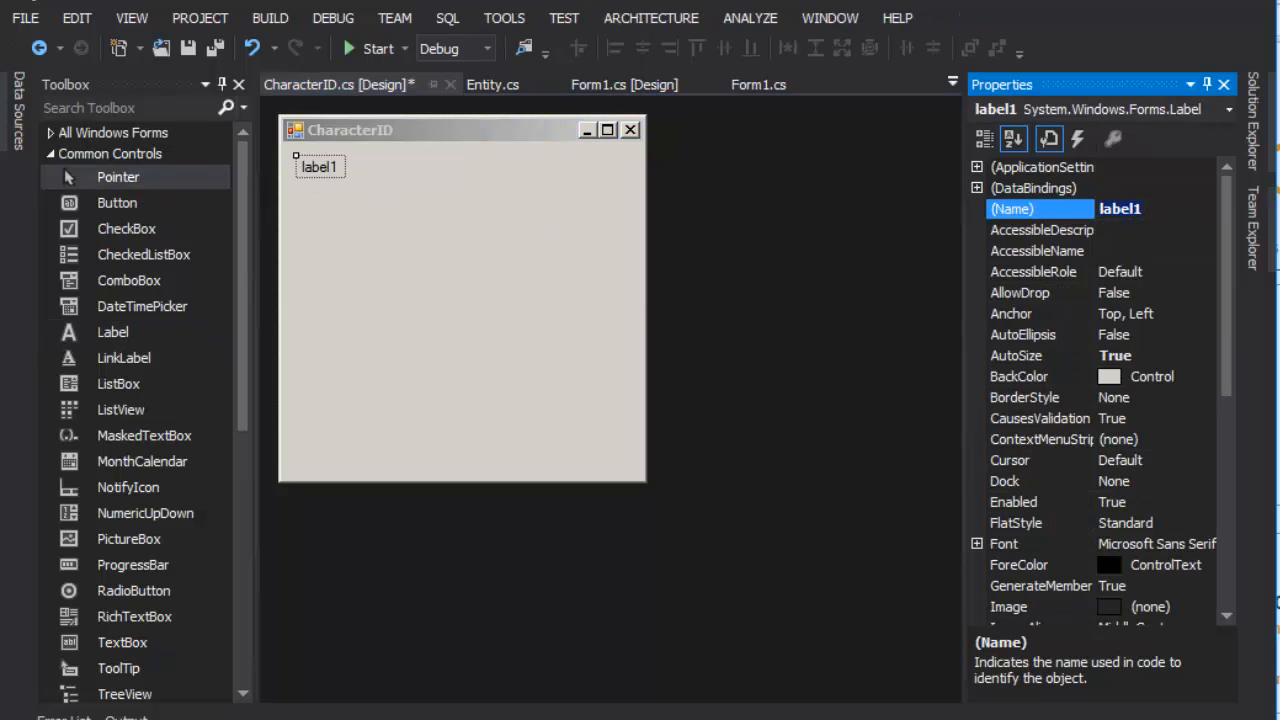
{"action": "left_click", "coordinate": [1150, 208]}
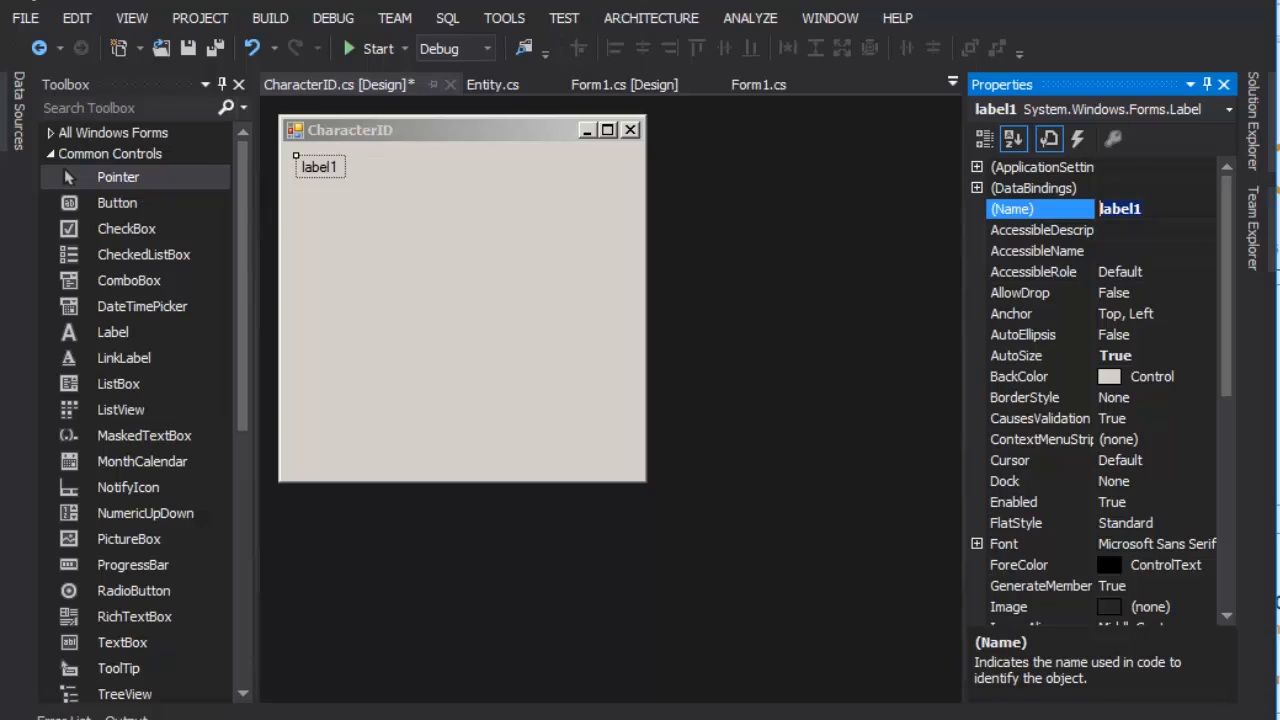
{"action": "type", "text": "Lbl_N"}
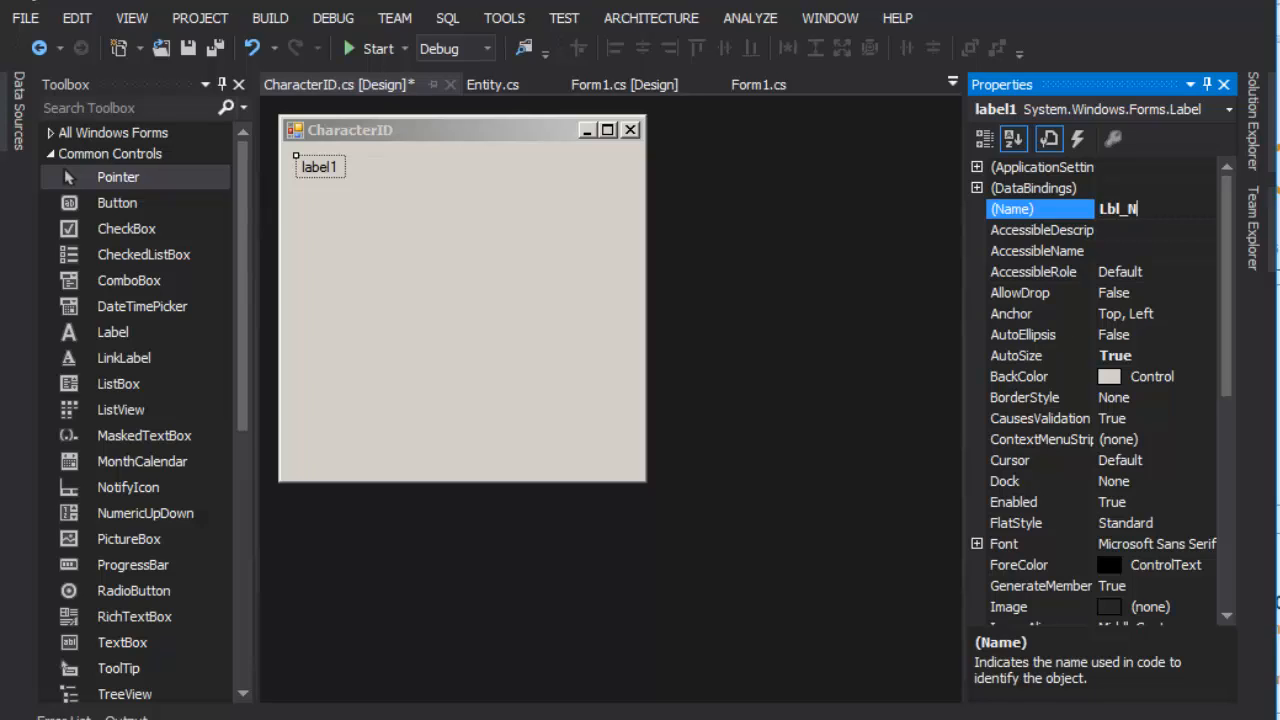
{"action": "type", "text": "ame"}
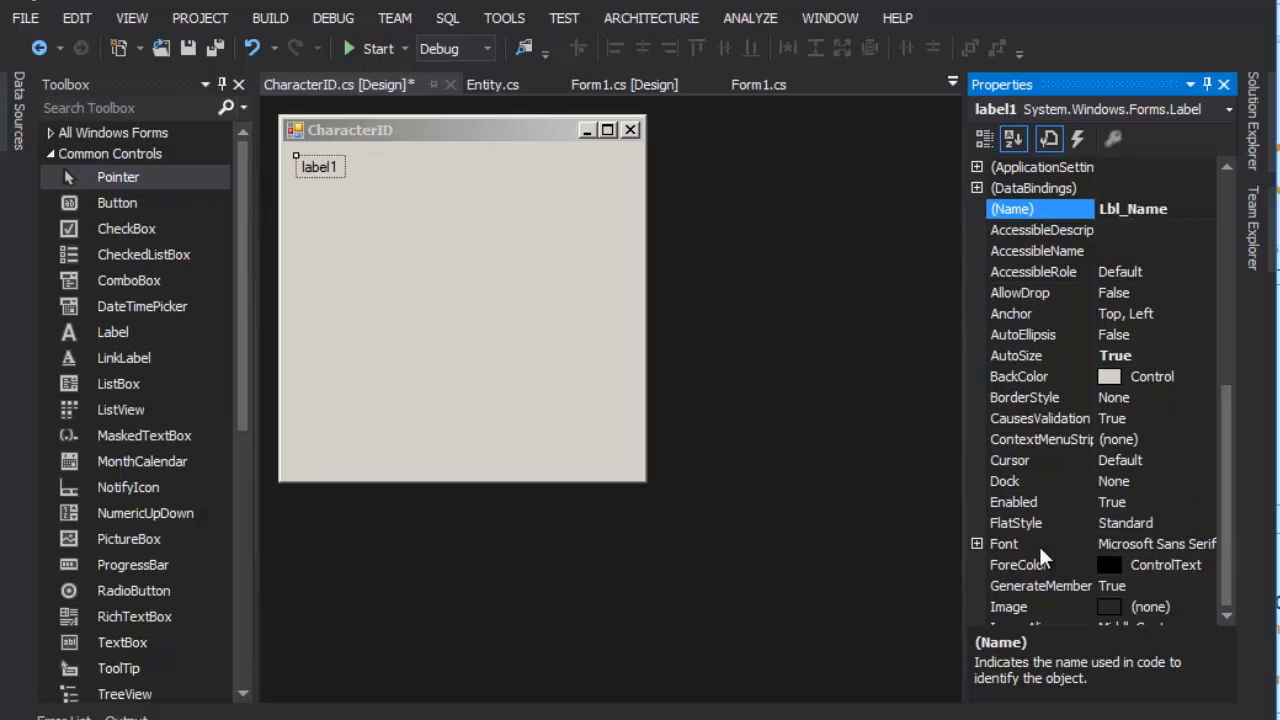
{"action": "scroll", "scroll_direction": "down", "scroll_amount": 3}
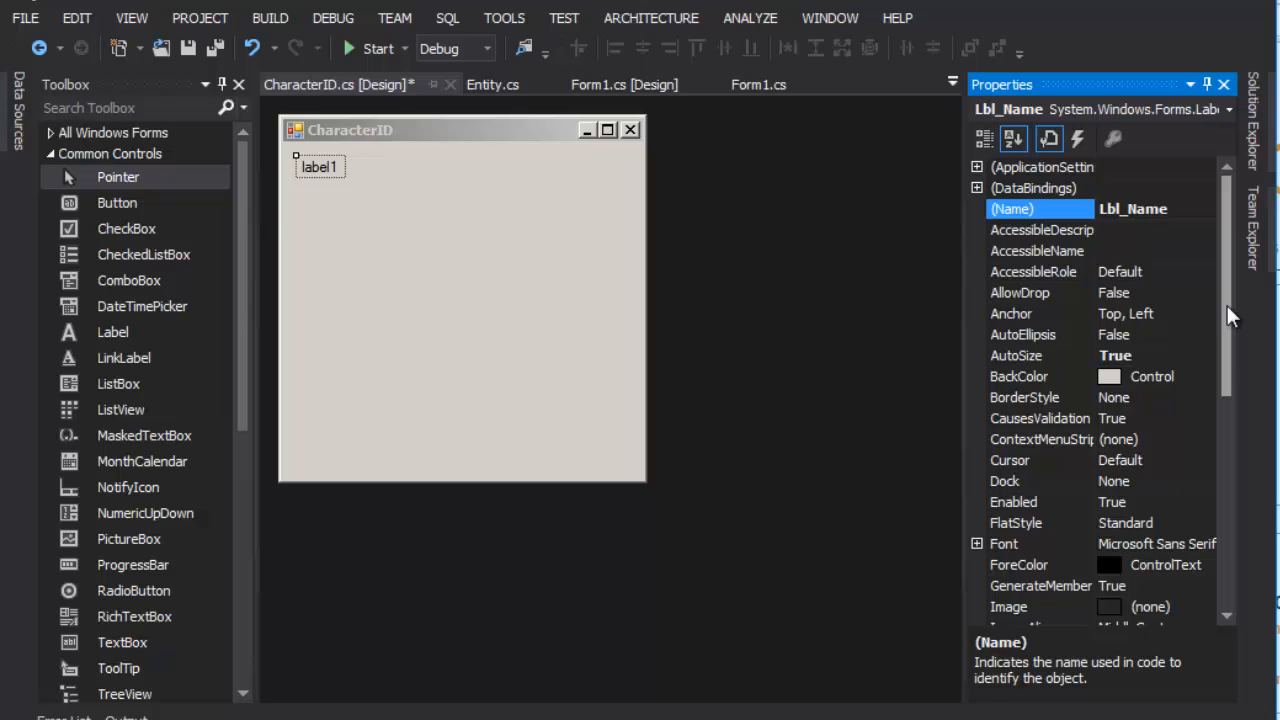
{"action": "mouse_move", "coordinate": [984, 555]}
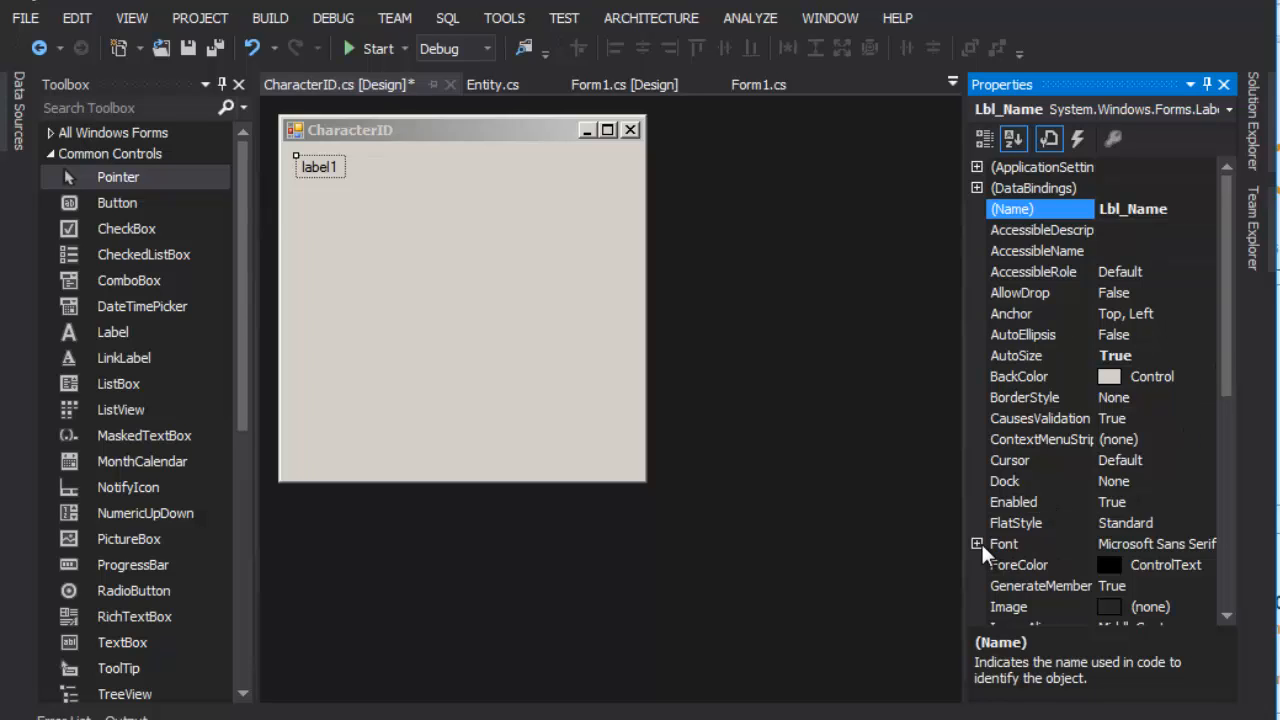
{"action": "left_click", "coordinate": [978, 544]}
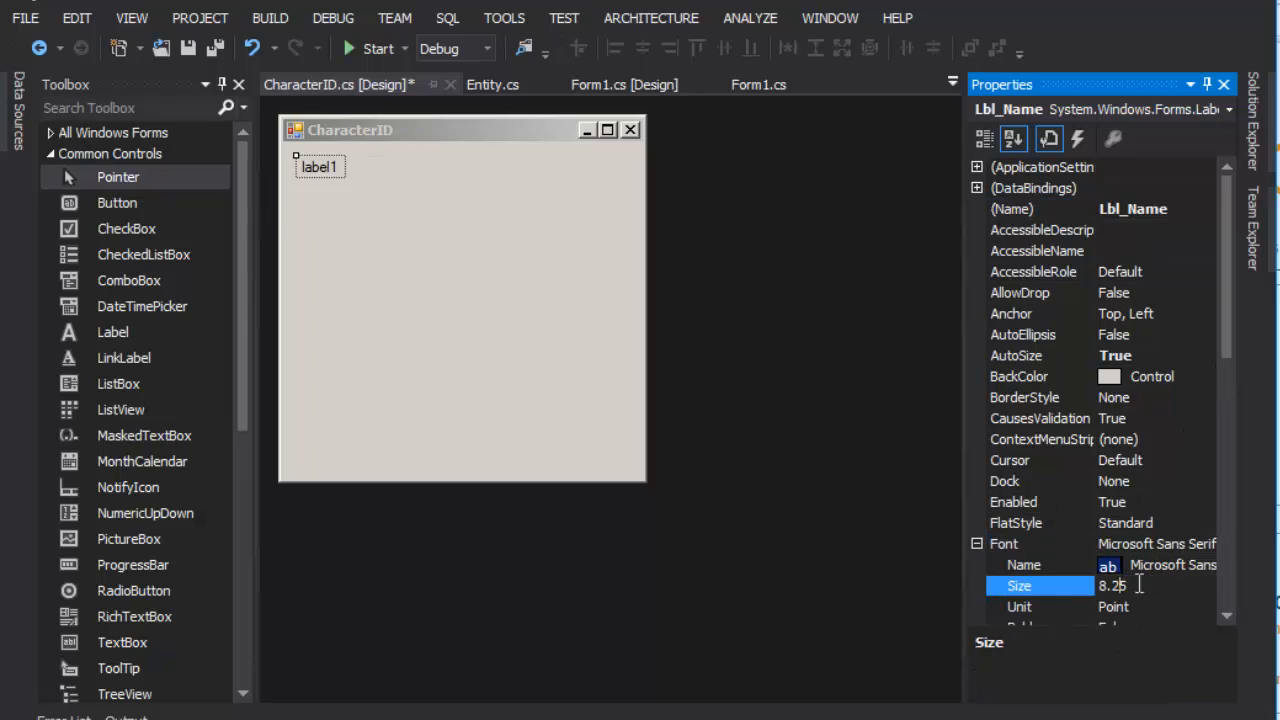
{"action": "type", "text": "12"}
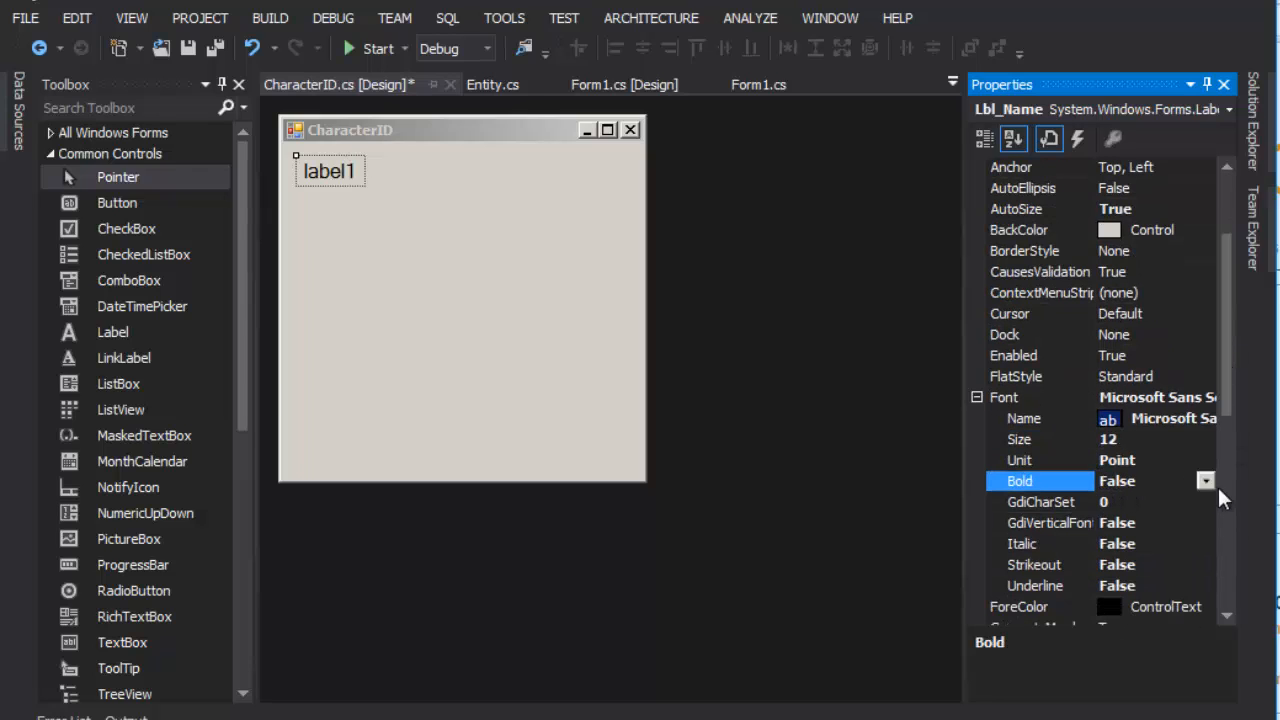
{"action": "left_click", "coordinate": [1206, 481]}
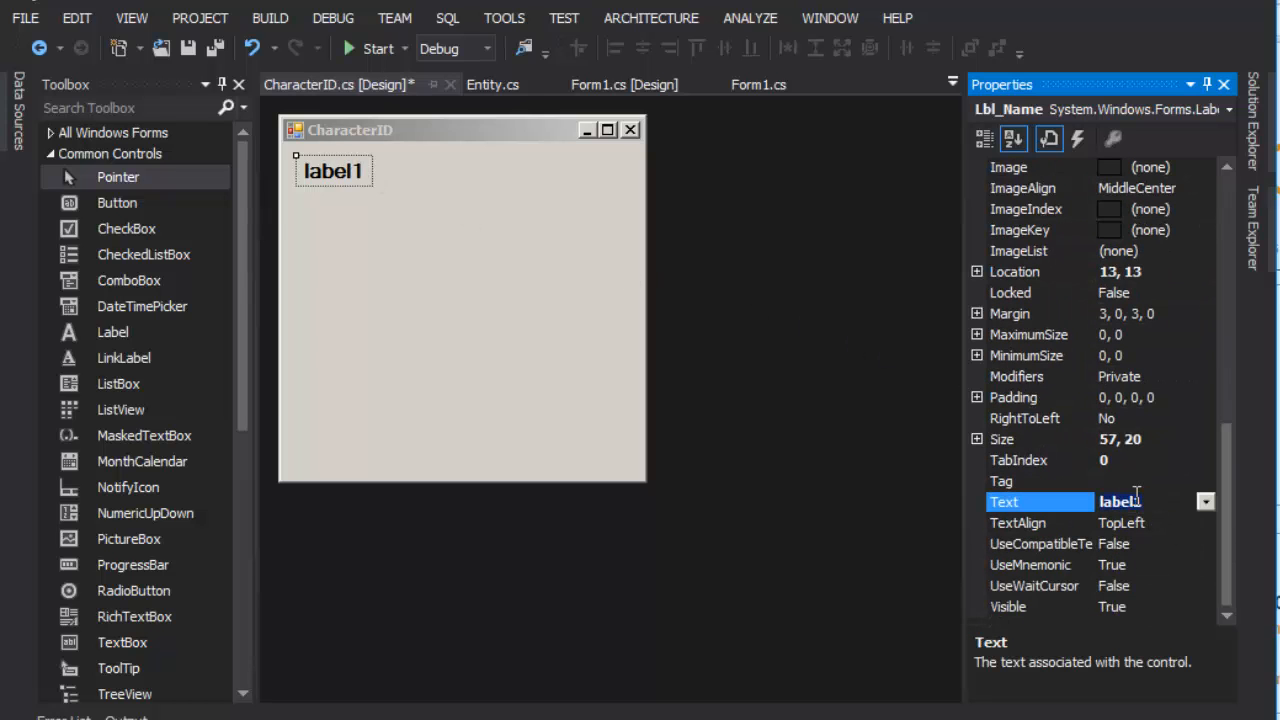
{"action": "type", "text": "Name Goes Here"}
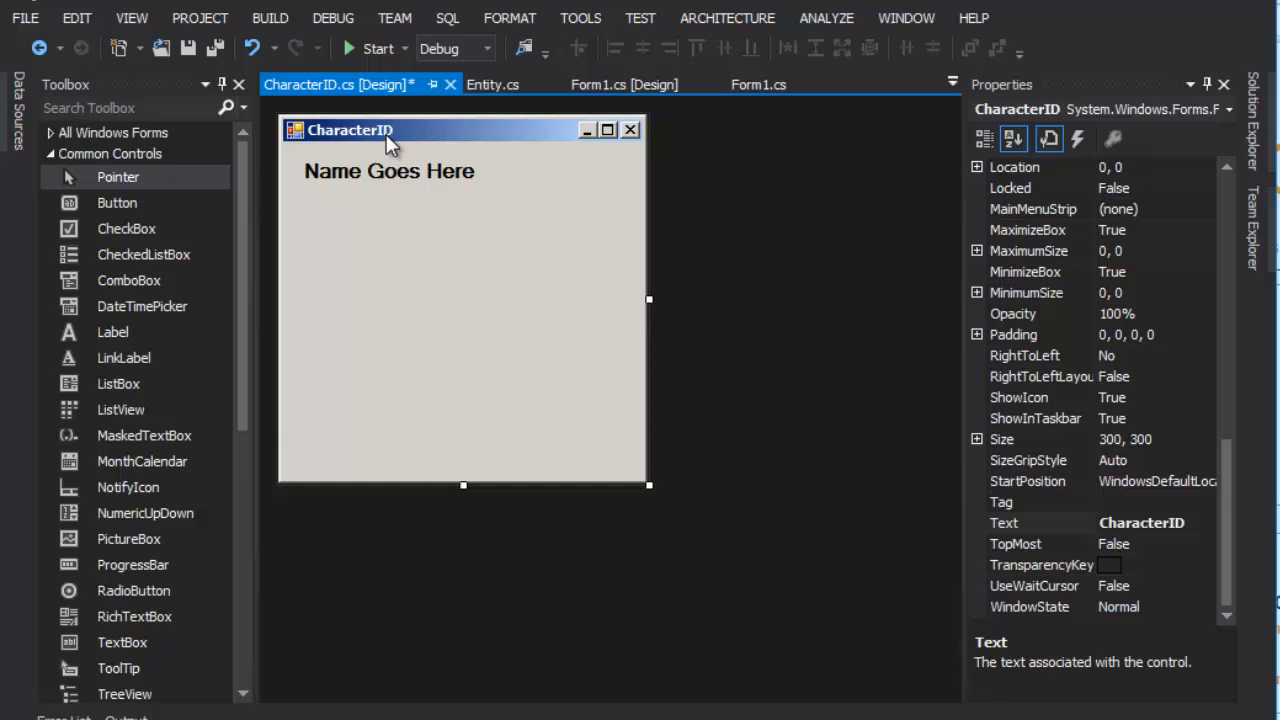
Step: Title the form 'Character Stats' and add the gender and class labels
{"action": "left_click", "coordinate": [1145, 523]}
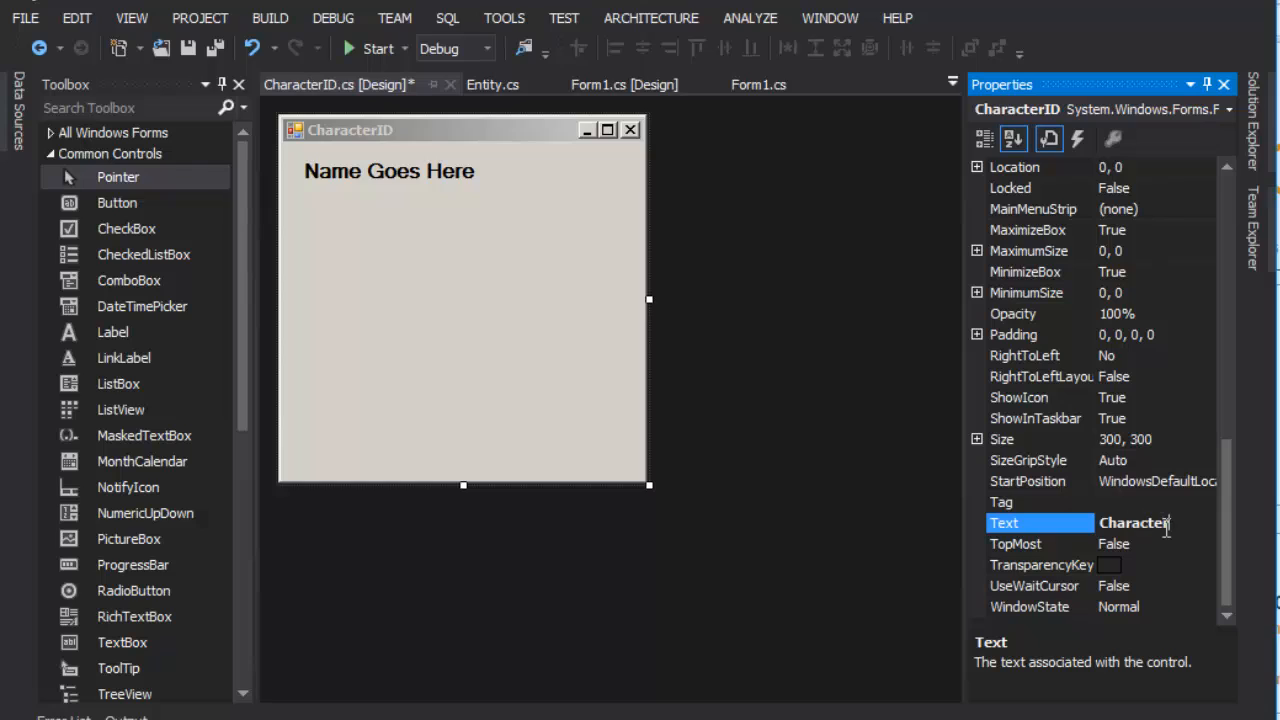
{"action": "type", "text": "Stats"}
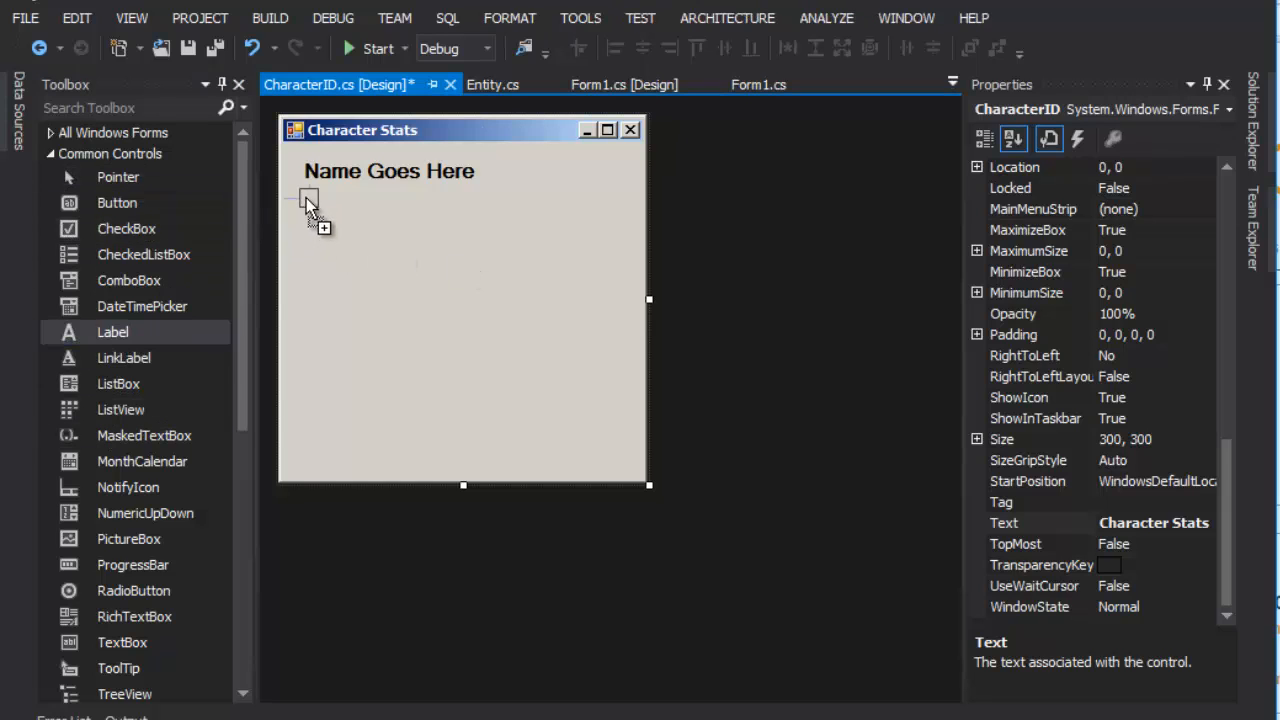
{"action": "left_click", "coordinate": [309, 198]}
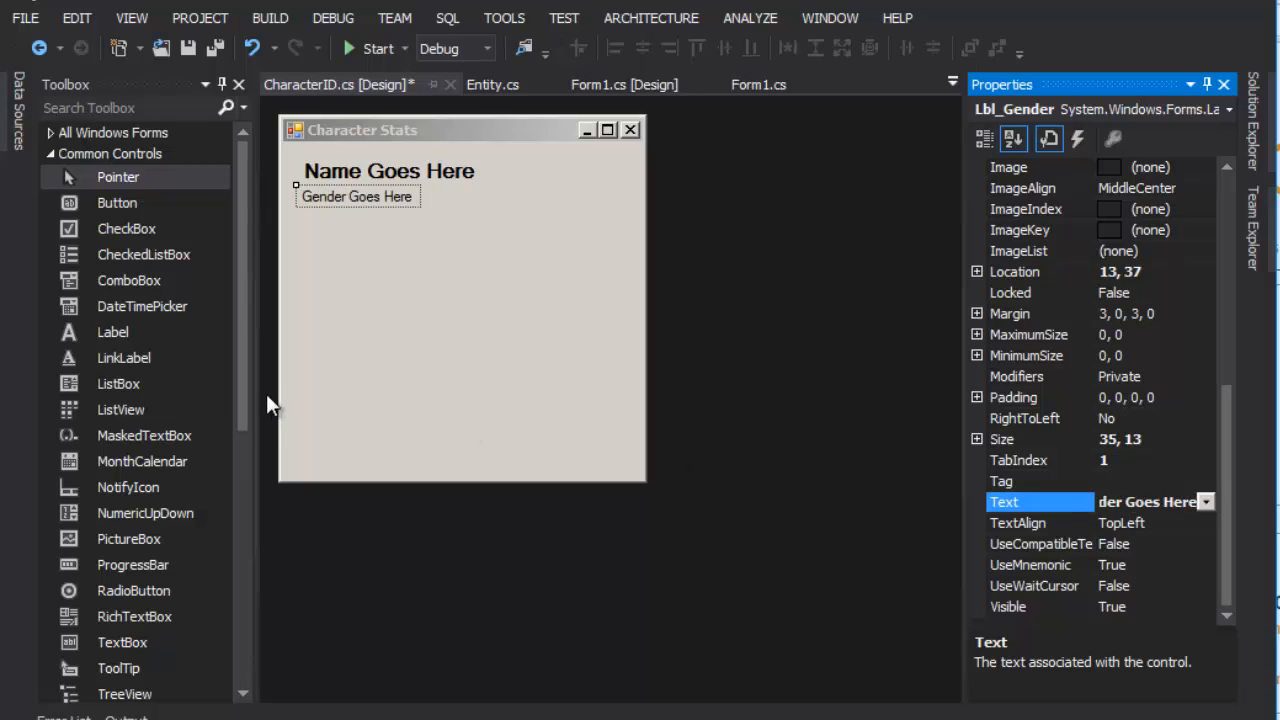
{"action": "mouse_move", "coordinate": [124, 357]}
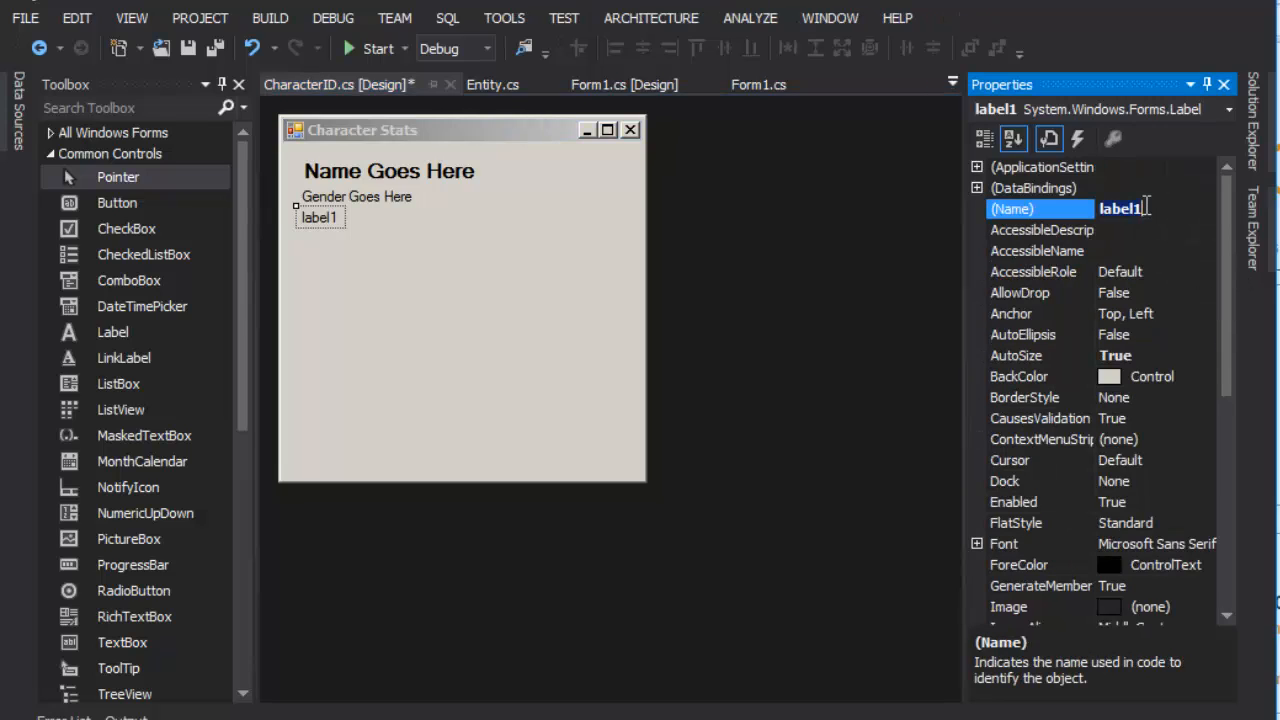
{"action": "type", "text": "Lbl_Class"}
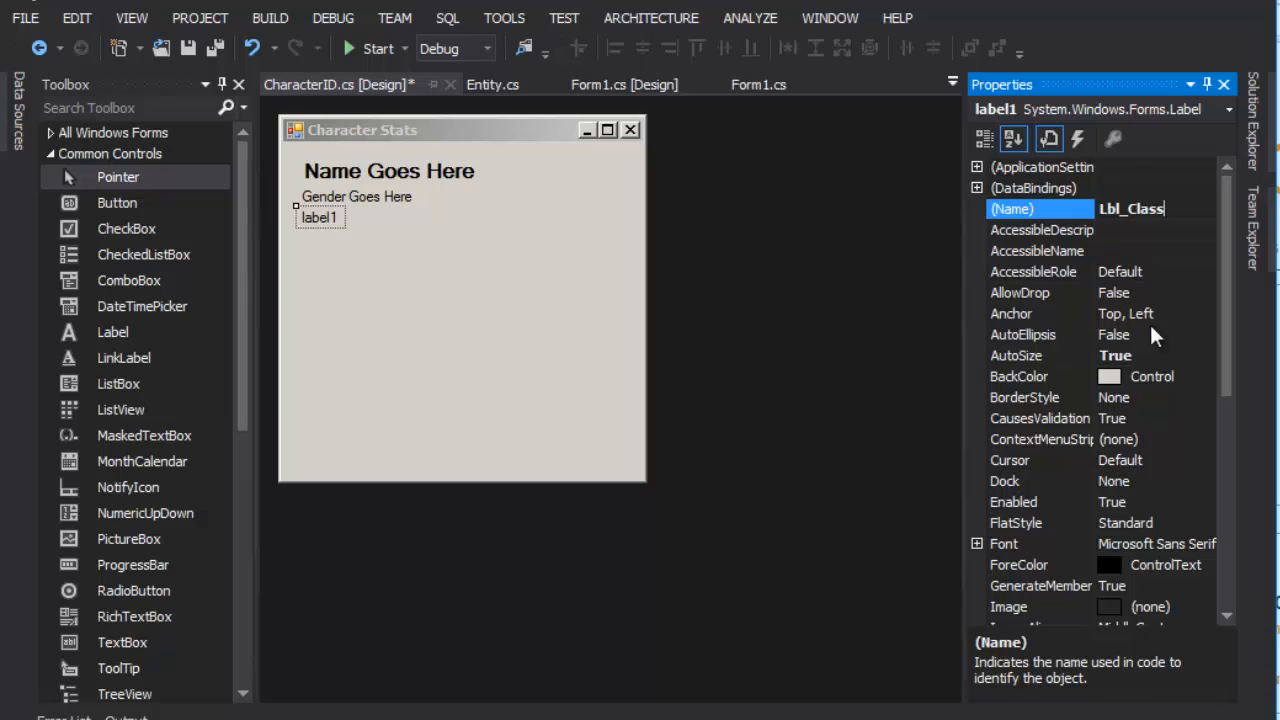
{"action": "scroll", "scroll_direction": "down", "scroll_amount": 3}
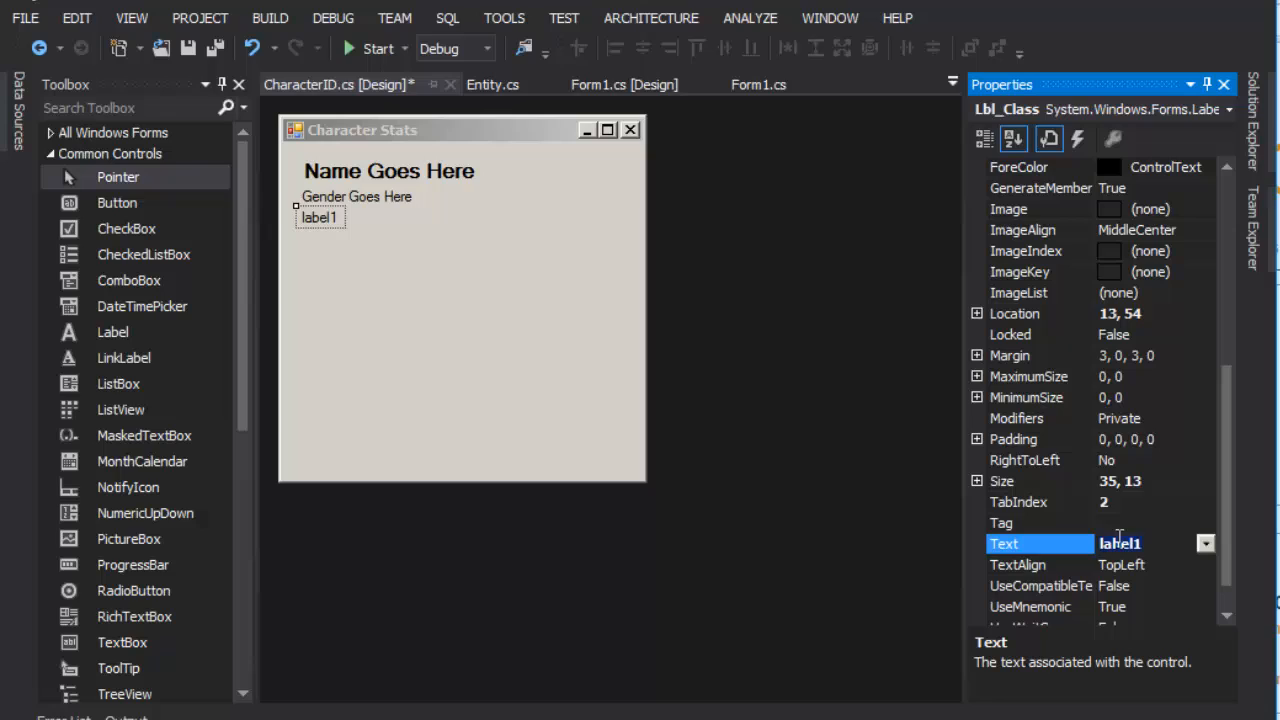
{"action": "type", "text": "Character Class"}
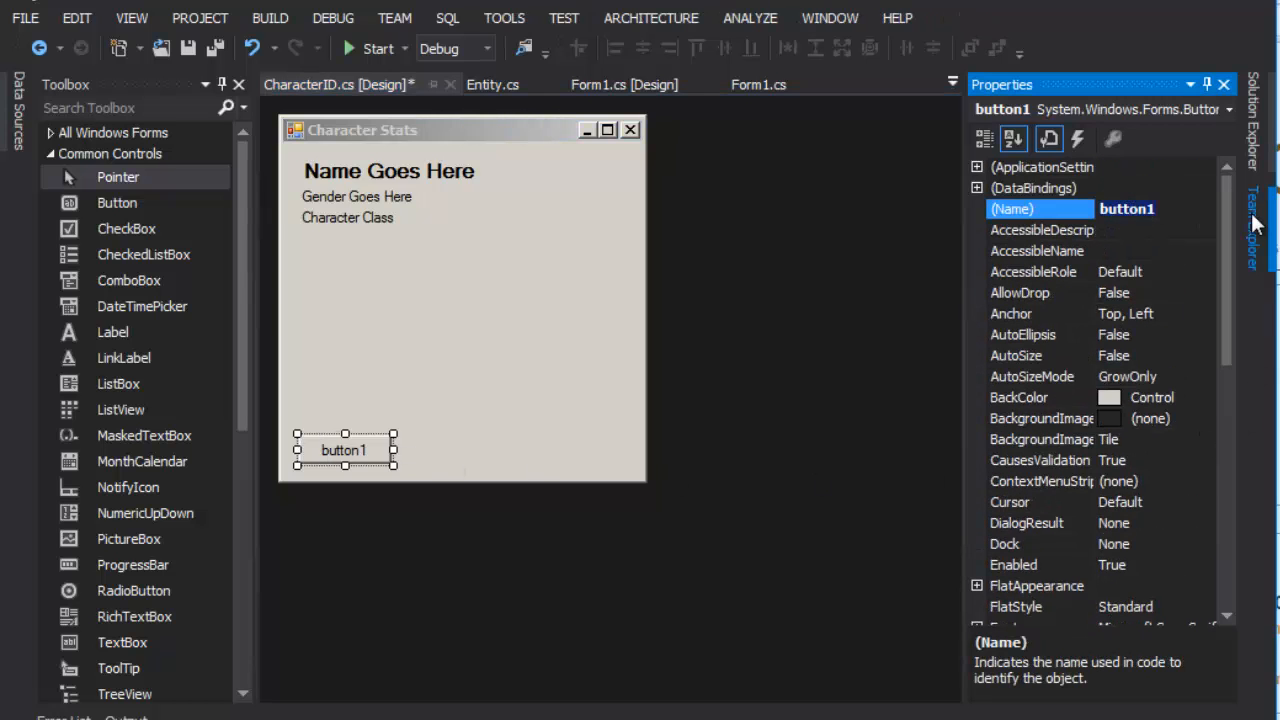
Step: Name the added button Btn_Close and set its text to 'Done'
{"action": "type", "text": "Btn_Cl"}
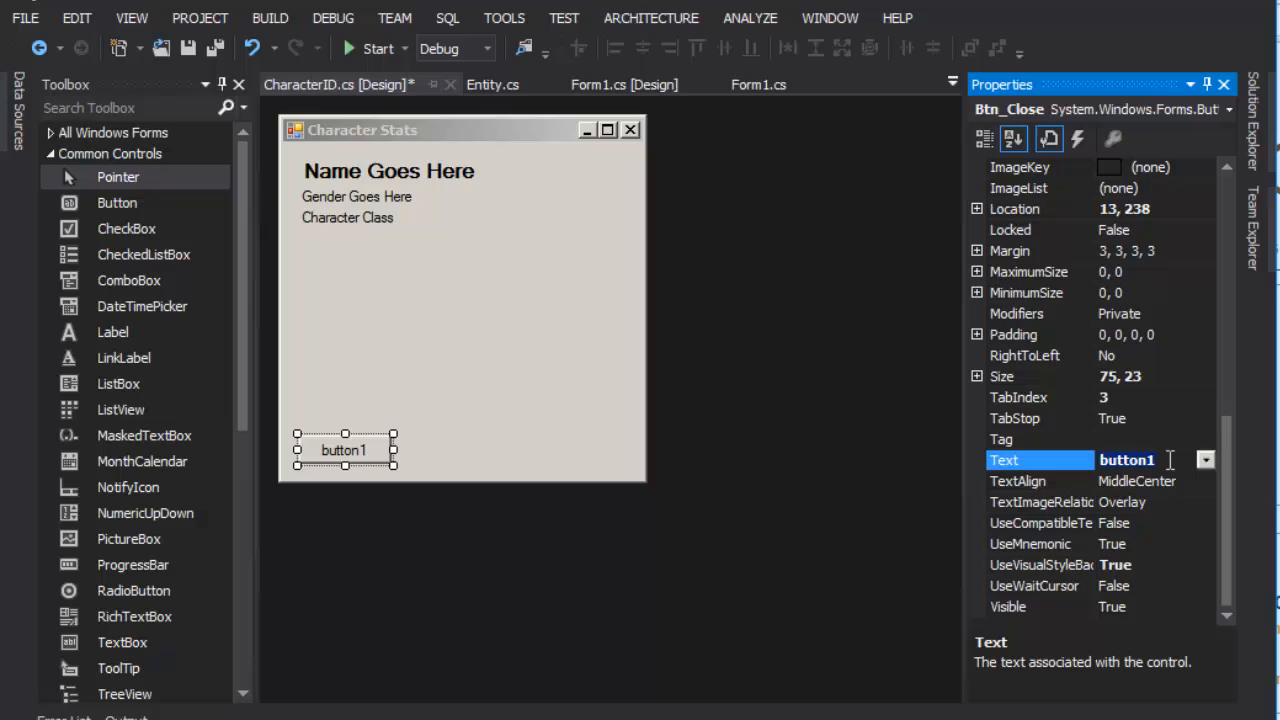
{"action": "type", "text": "Done"}
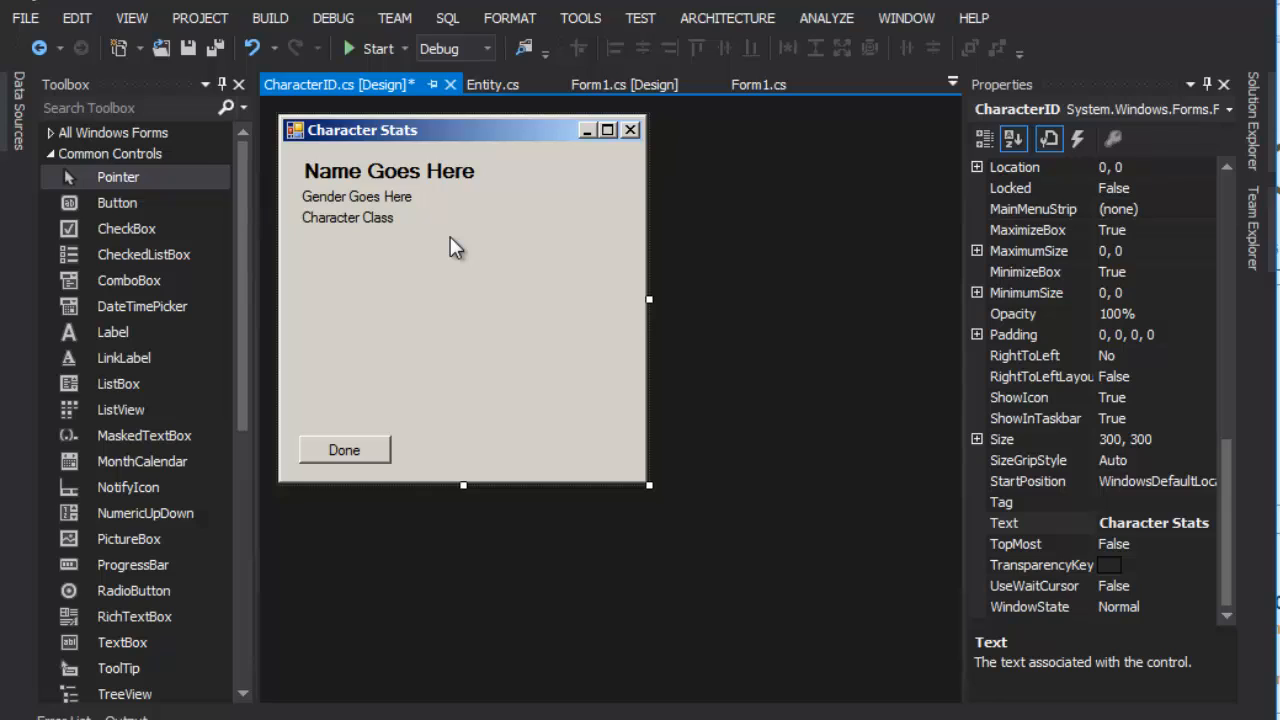
{"action": "mouse_move", "coordinate": [415, 148]}
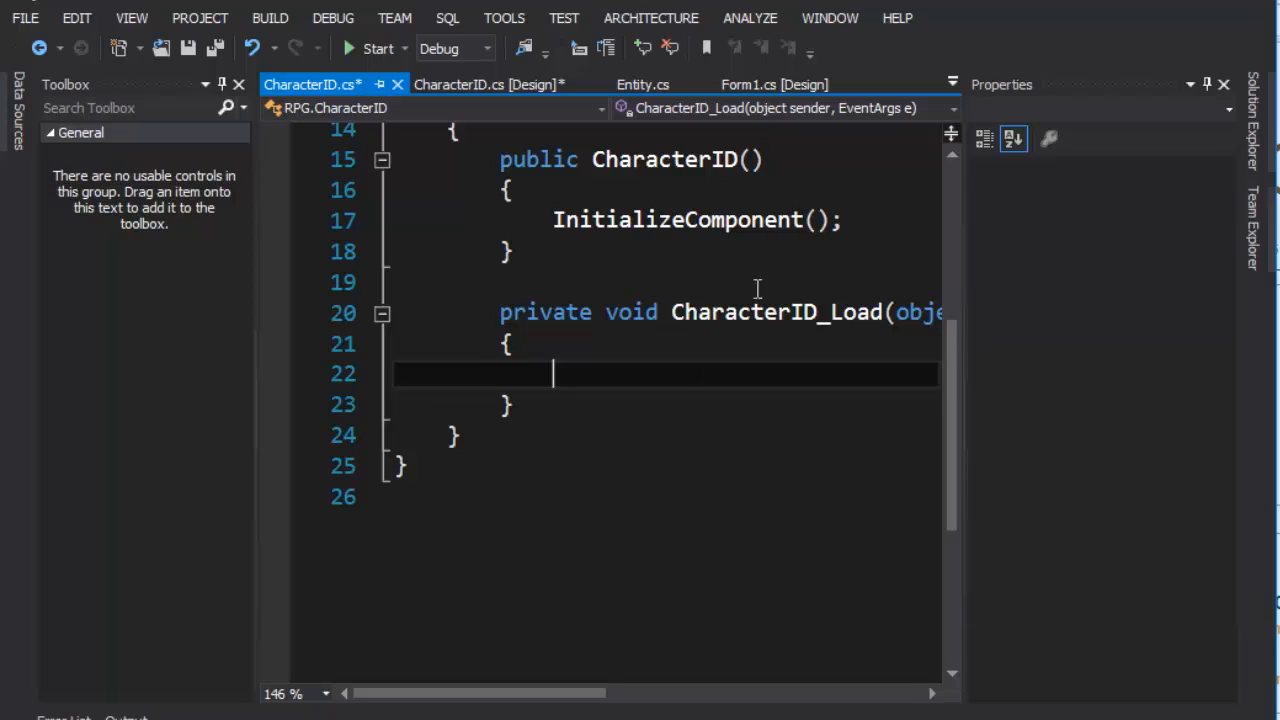
{"action": "mouse_move", "coordinate": [1192, 85]}
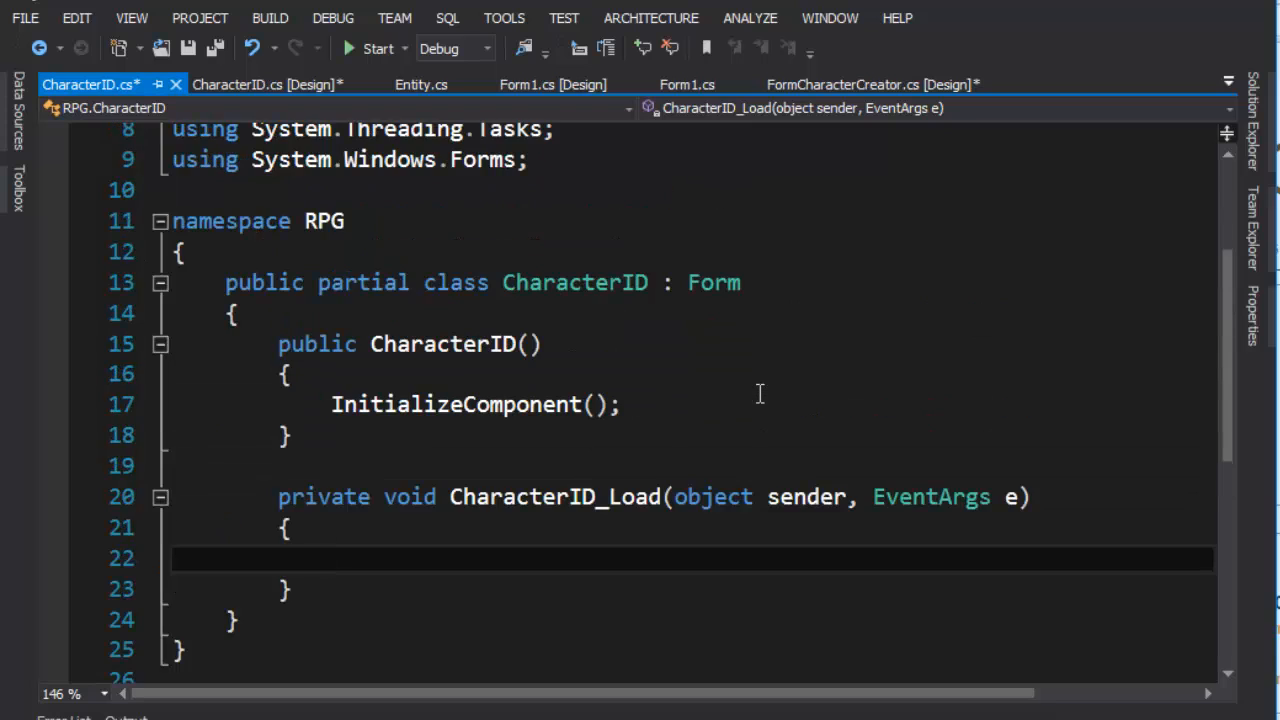
Step: View the empty CharacterID_Load handler, then switch to FormCharacterCreator.cs
{"action": "scroll", "scroll_direction": "down", "scroll_amount": 3}
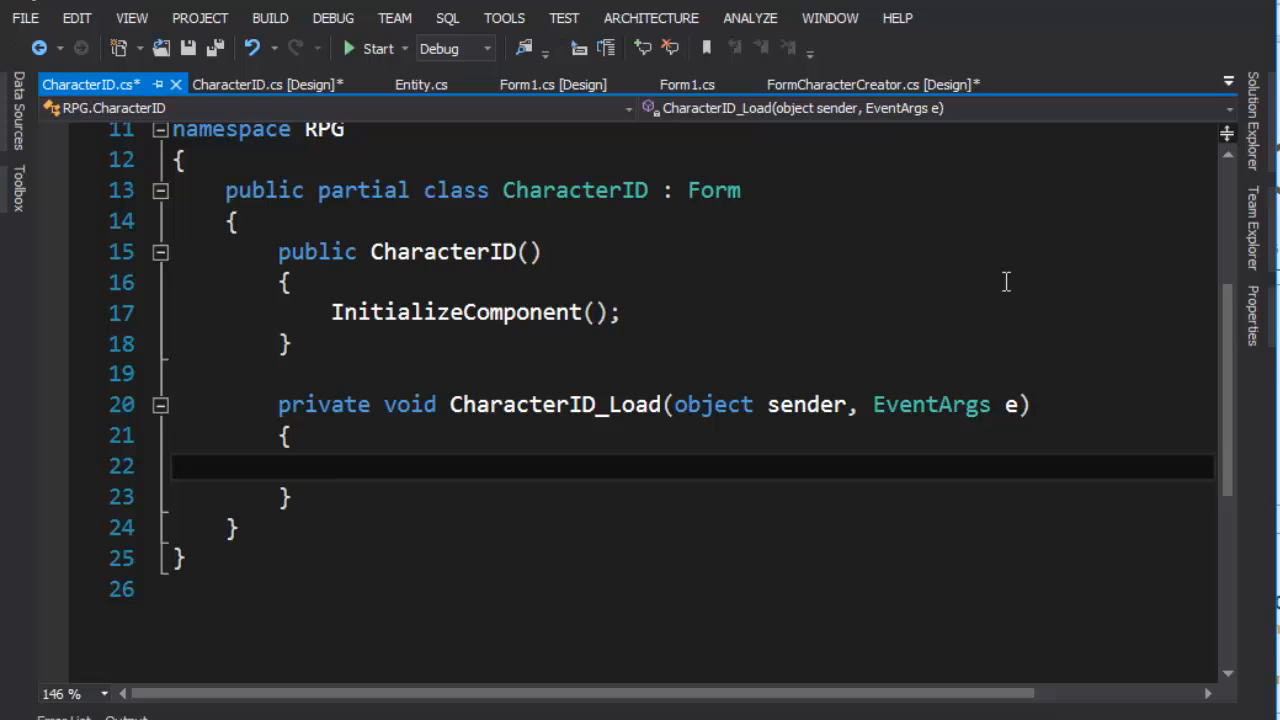
{"action": "left_click", "coordinate": [262, 83]}
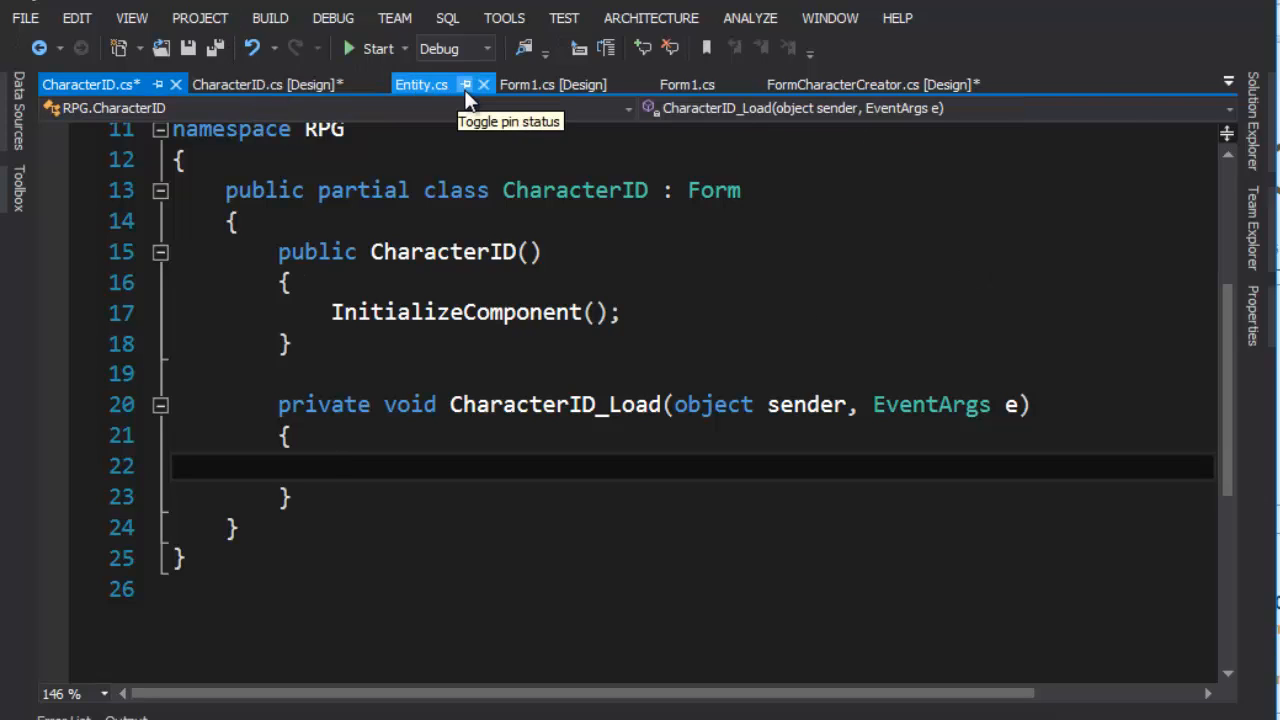
{"action": "left_click", "coordinate": [870, 84]}
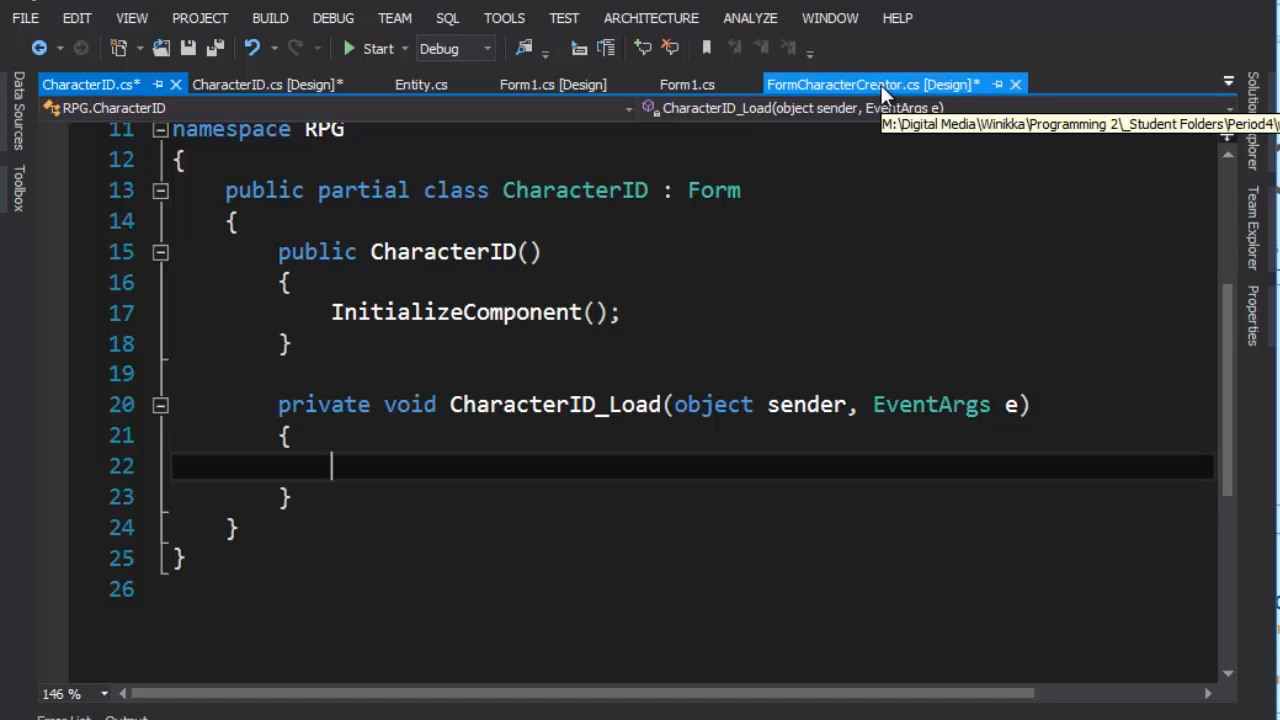
{"action": "left_click", "coordinate": [873, 83]}
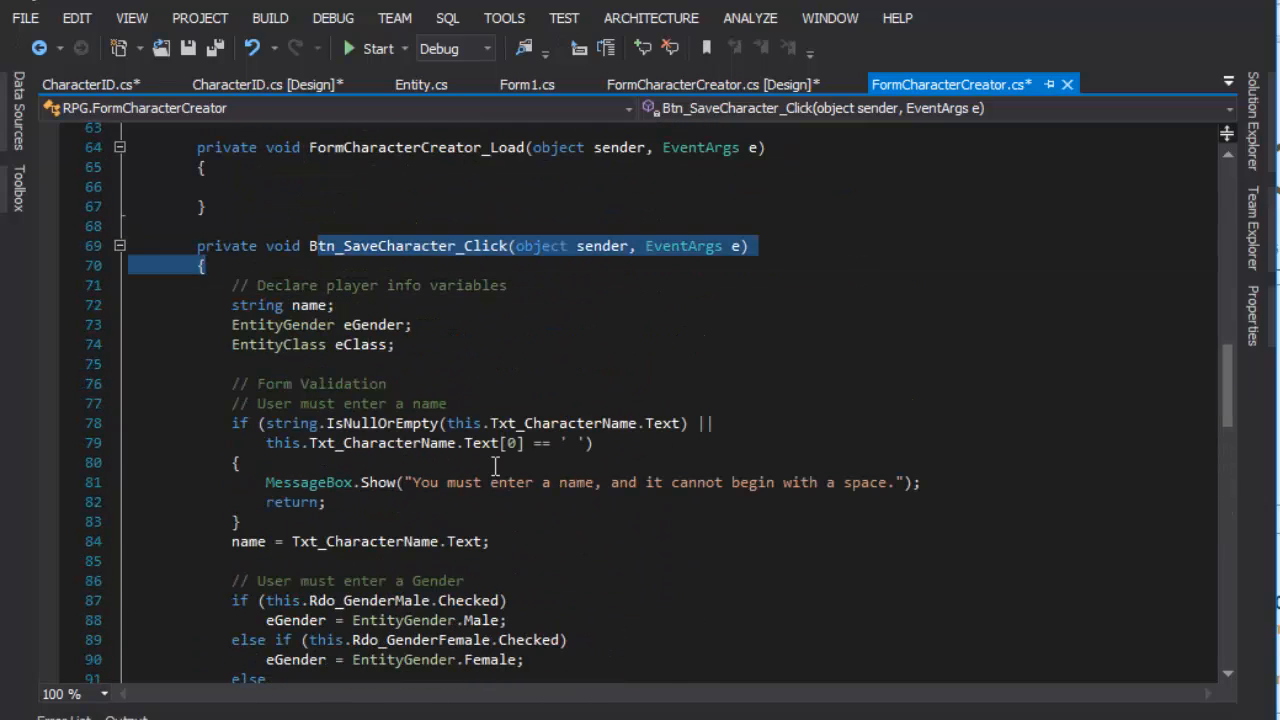
Step: After StoreCharacter(player1), add 'CharacterID stats = new CharacterID();' and 'stats.Show();', then launch the game
{"action": "scroll", "scroll_direction": "down", "scroll_amount": 3}
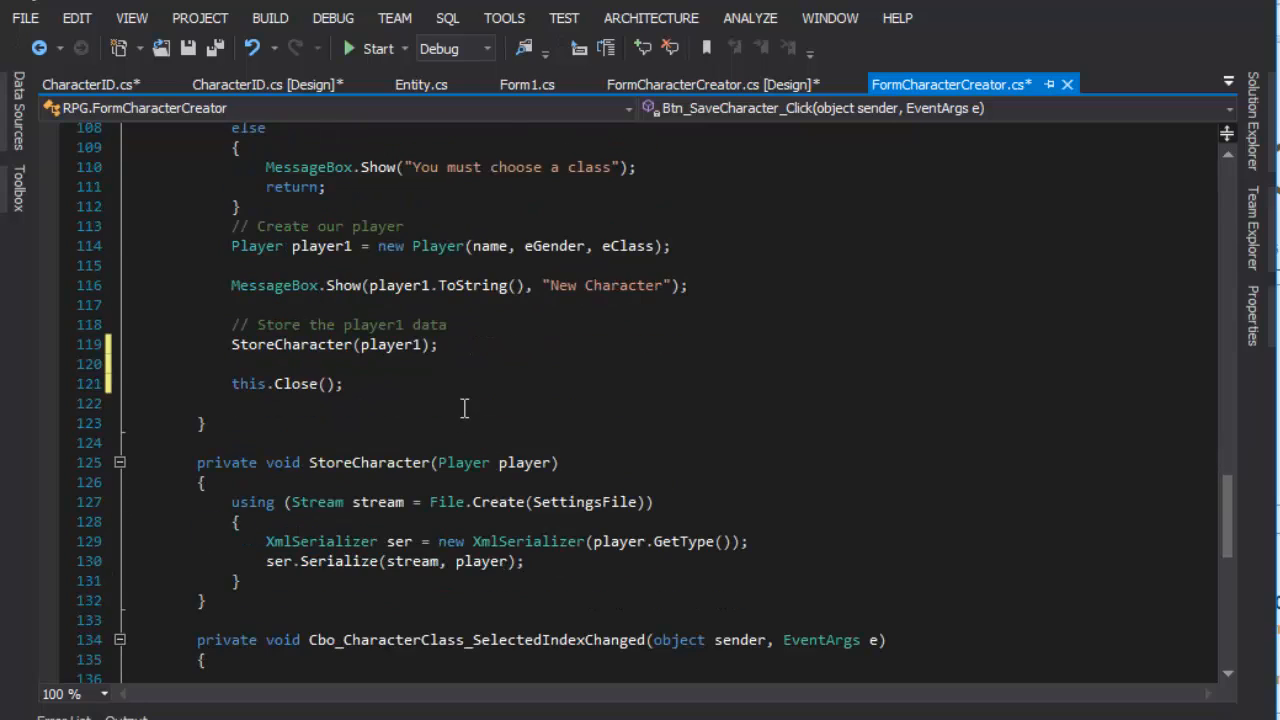
{"action": "left_click", "coordinate": [57, 691]}
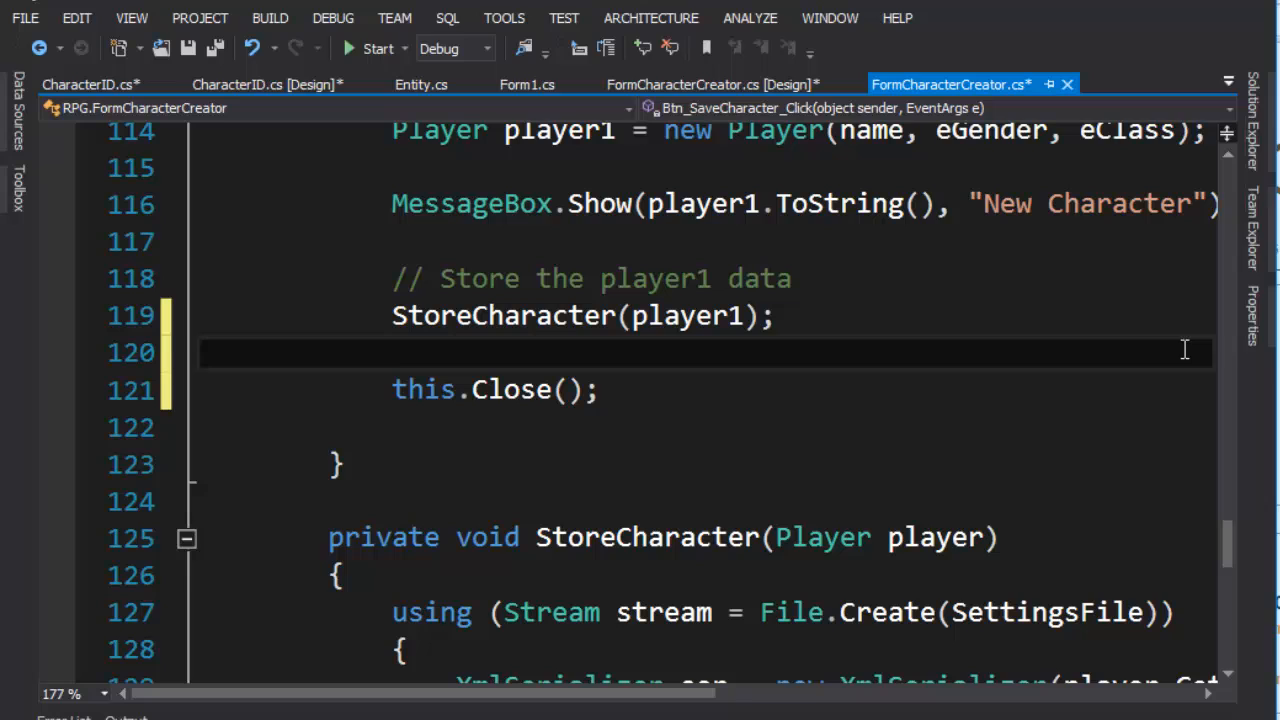
{"action": "mouse_move", "coordinate": [1252, 372]}
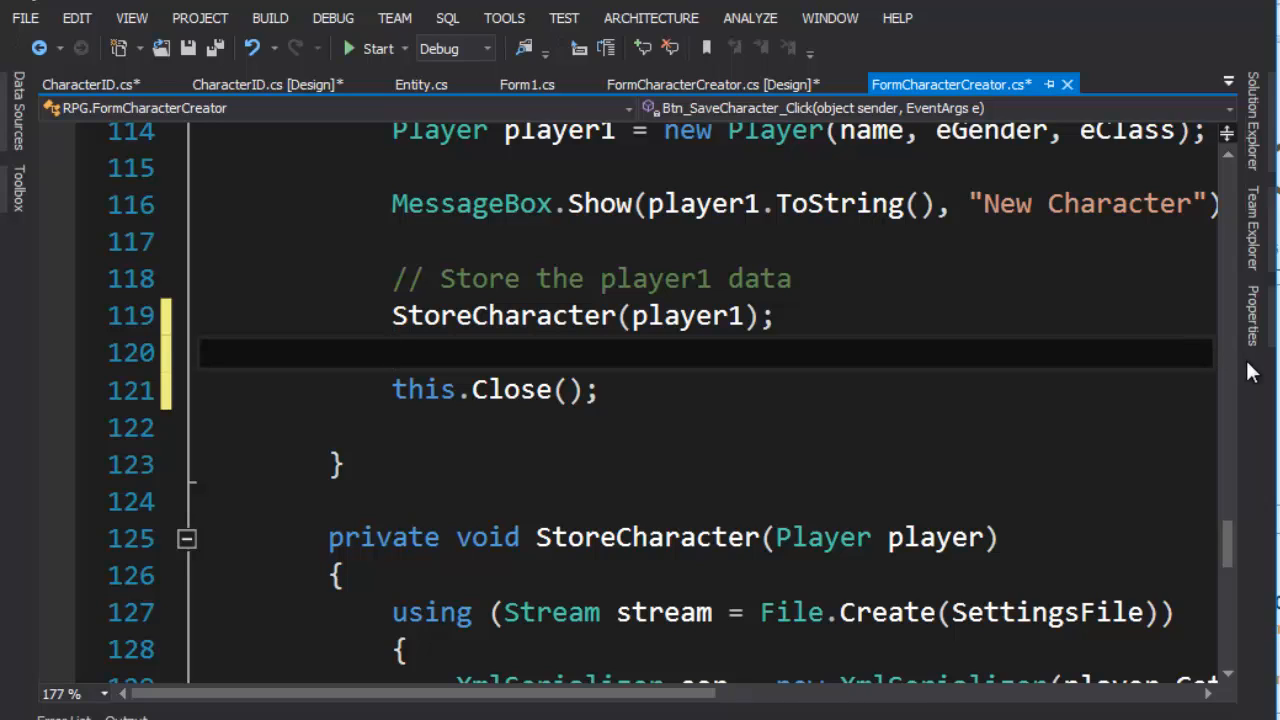
{"action": "type", "text": "CharacterID"}
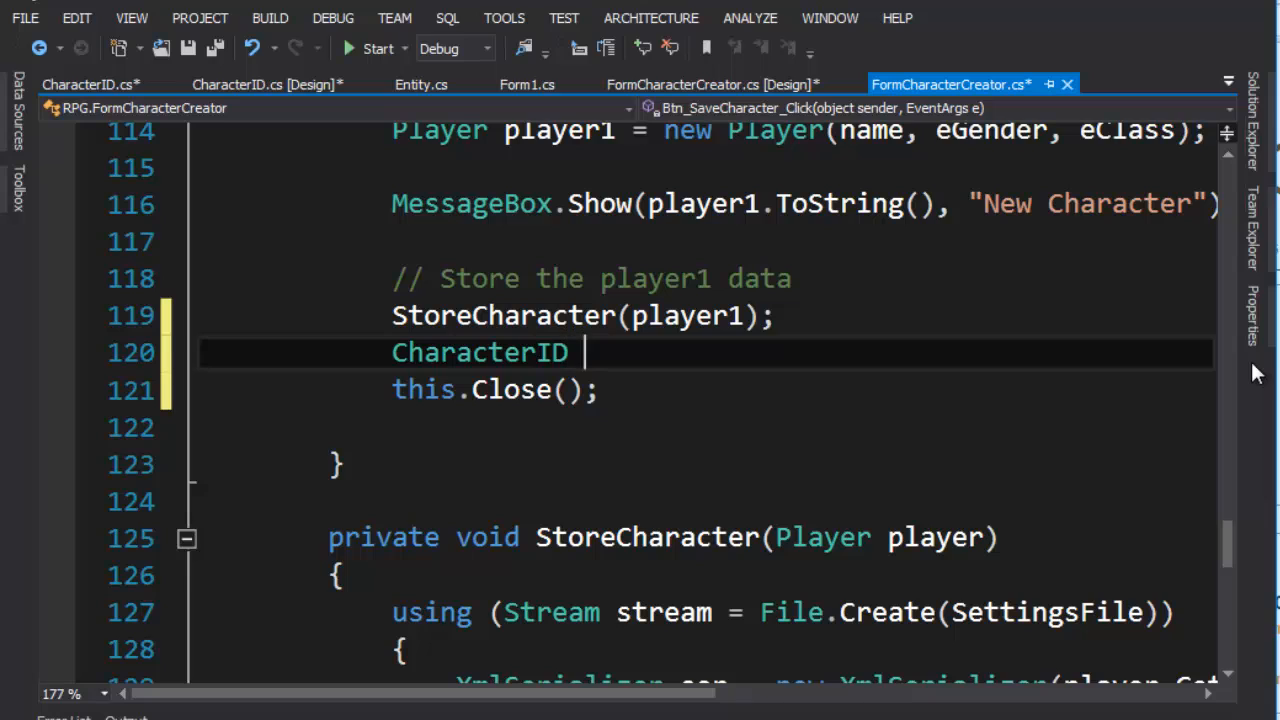
{"action": "type", "text": "stats ="}
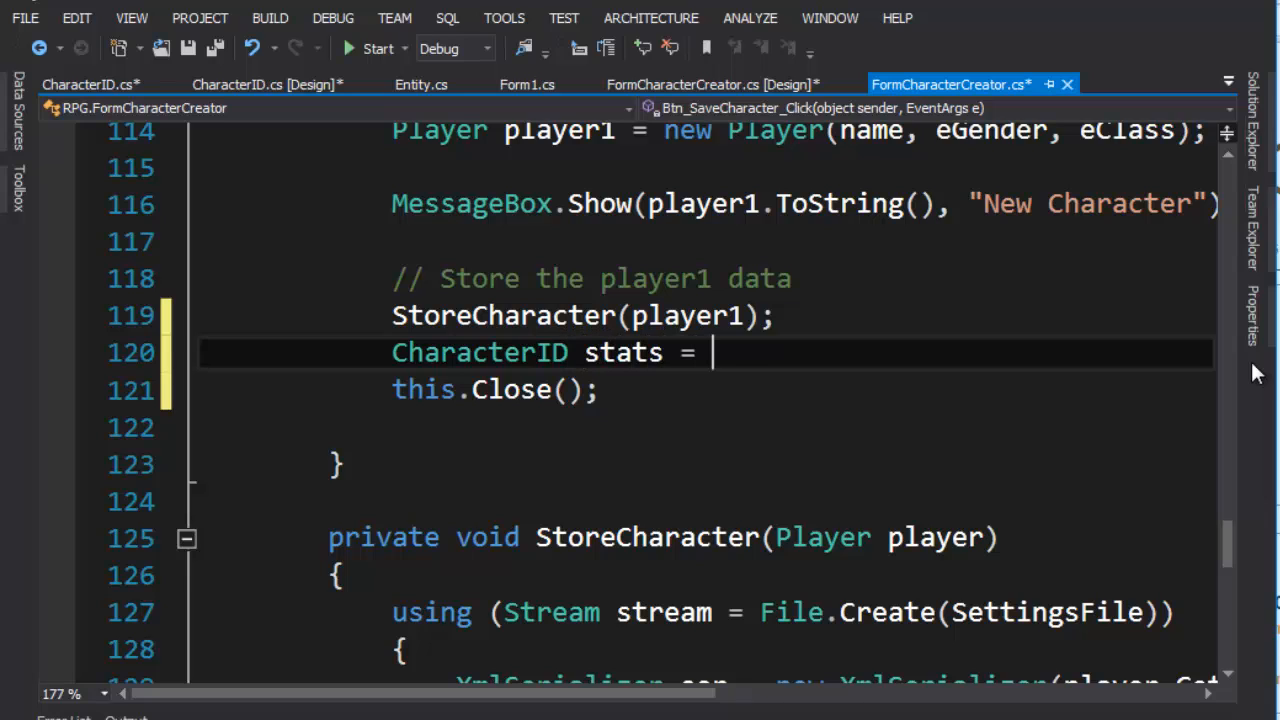
{"action": "type", "text": "new CharacterID();"}
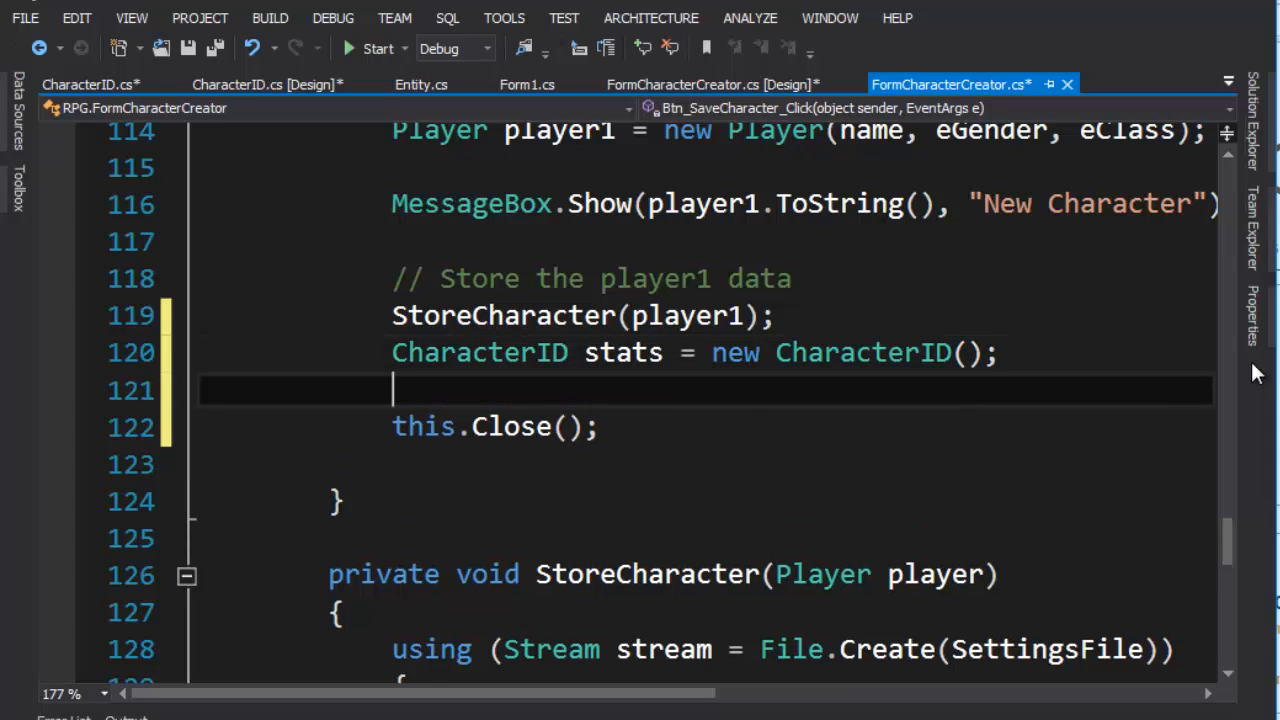
{"action": "type", "text": "stats.sh"}
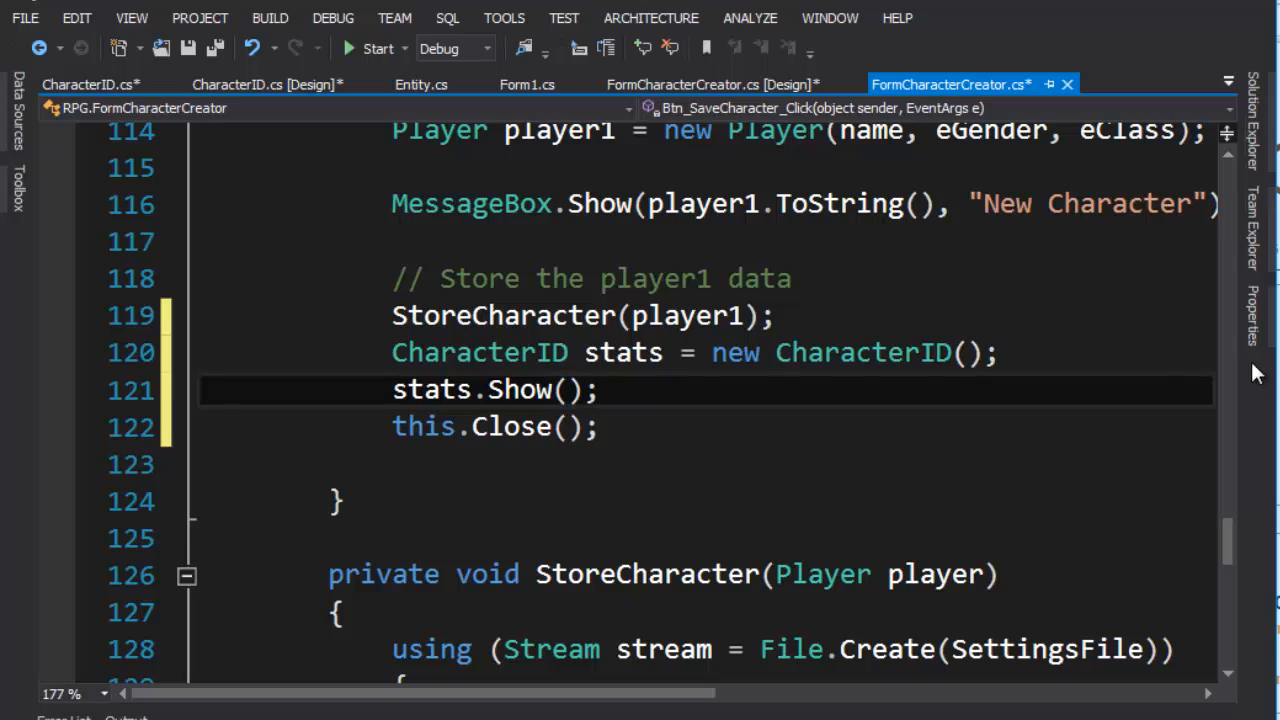
{"action": "mouse_move", "coordinate": [437, 180]}
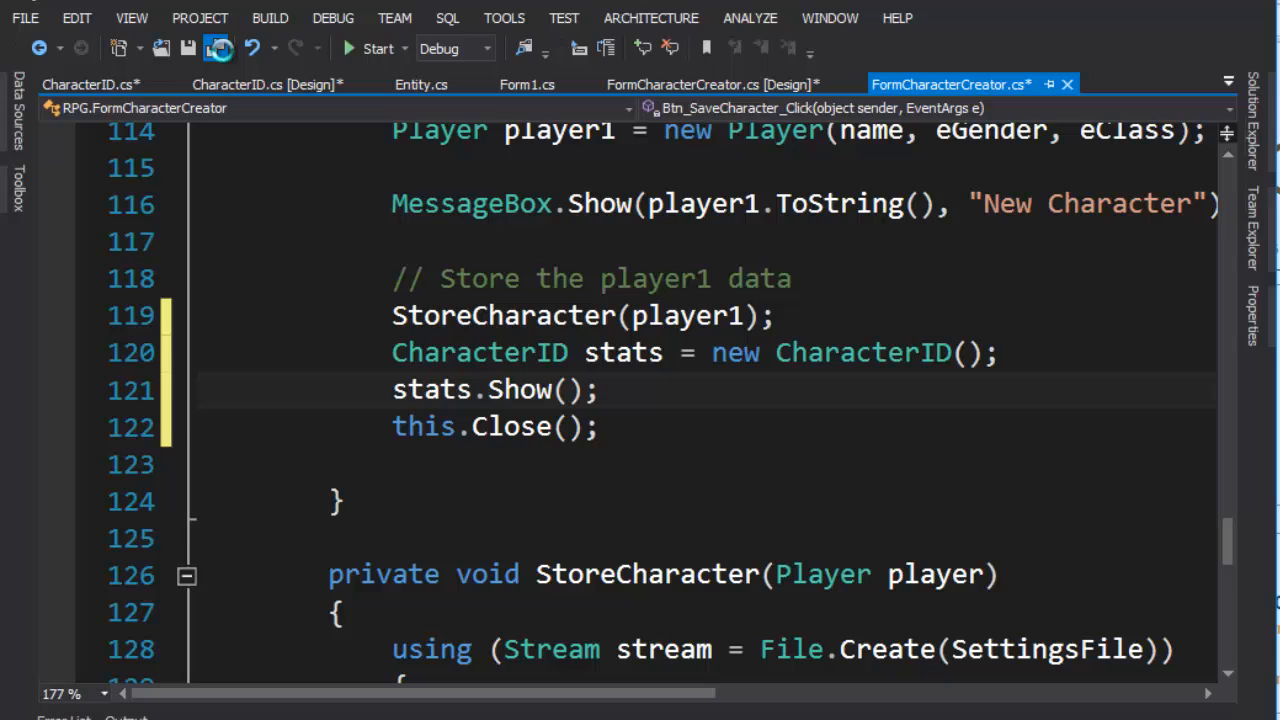
{"action": "left_click", "coordinate": [374, 48]}
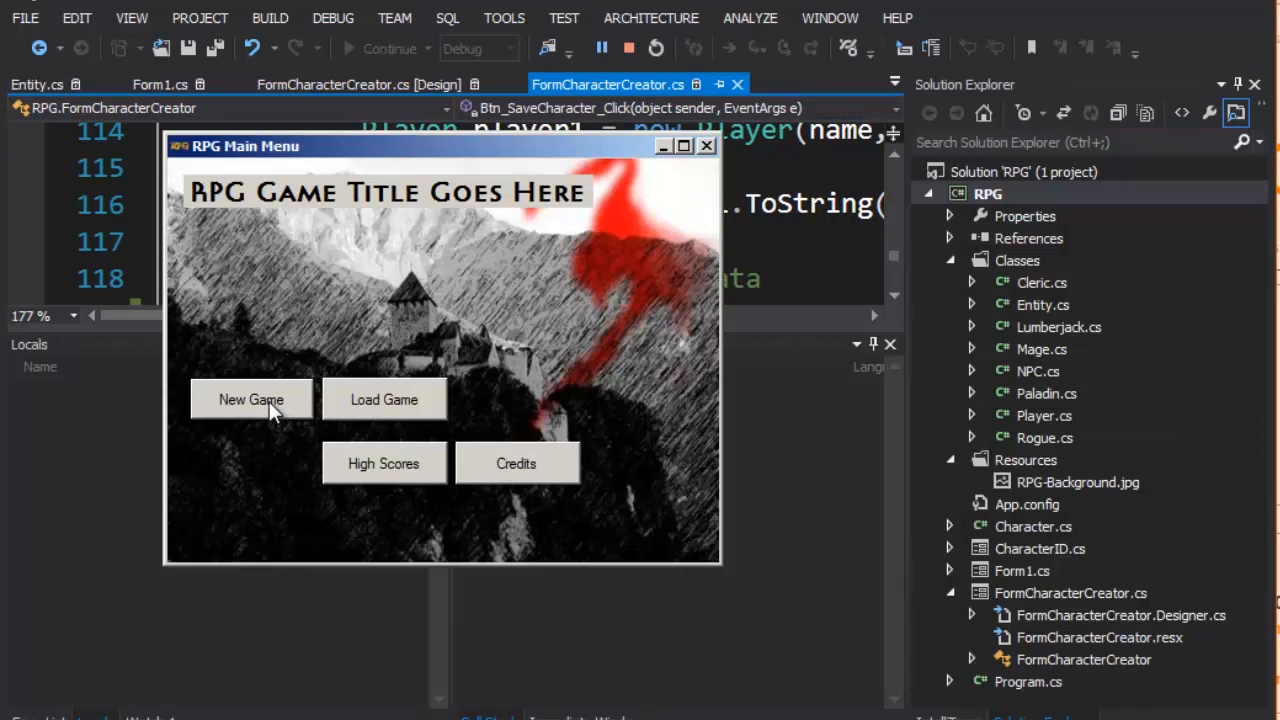
Step: Save a new character named Phred, close the Character Stats window, and stop debugging
{"action": "left_click", "coordinate": [251, 399]}
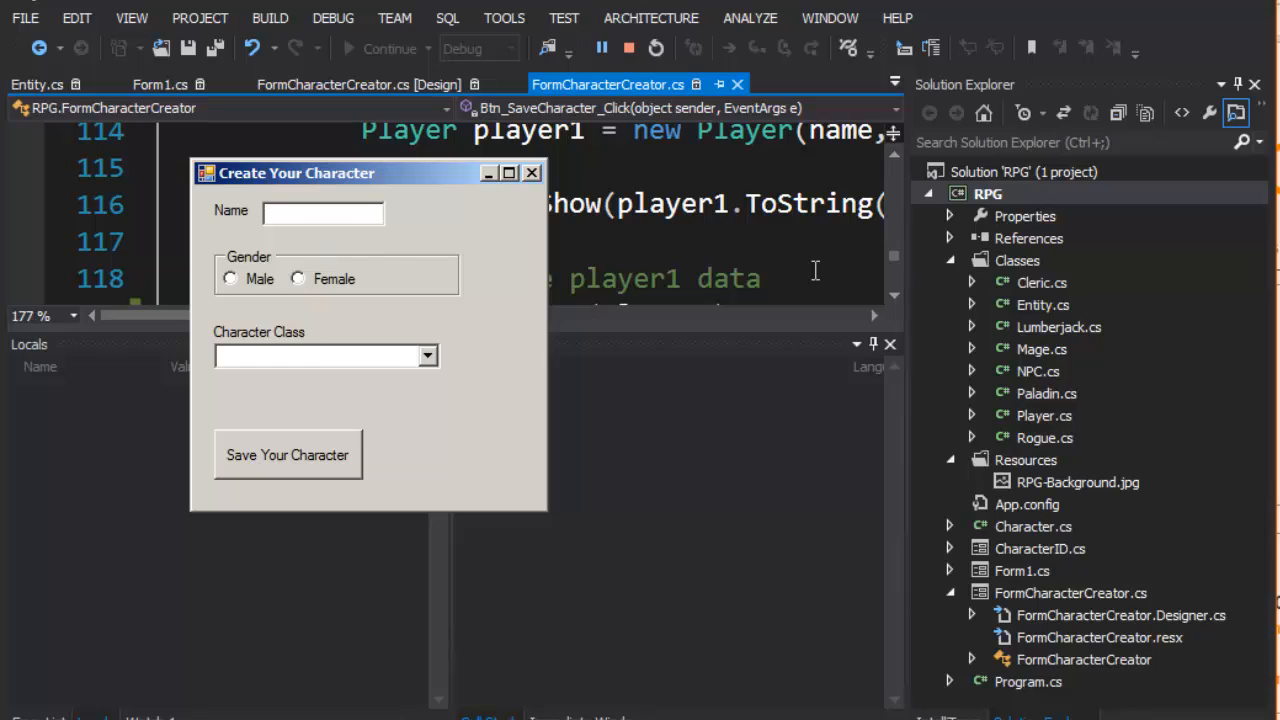
{"action": "type", "text": "Phred"}
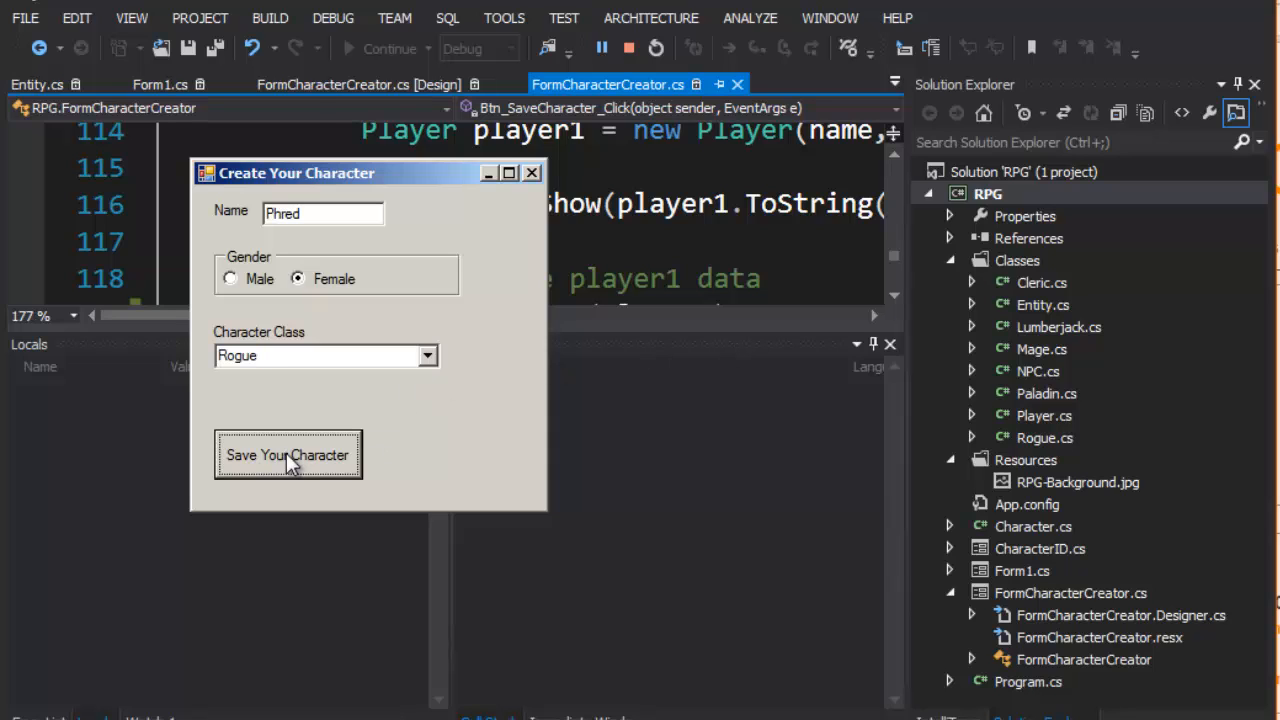
{"action": "left_click", "coordinate": [288, 454]}
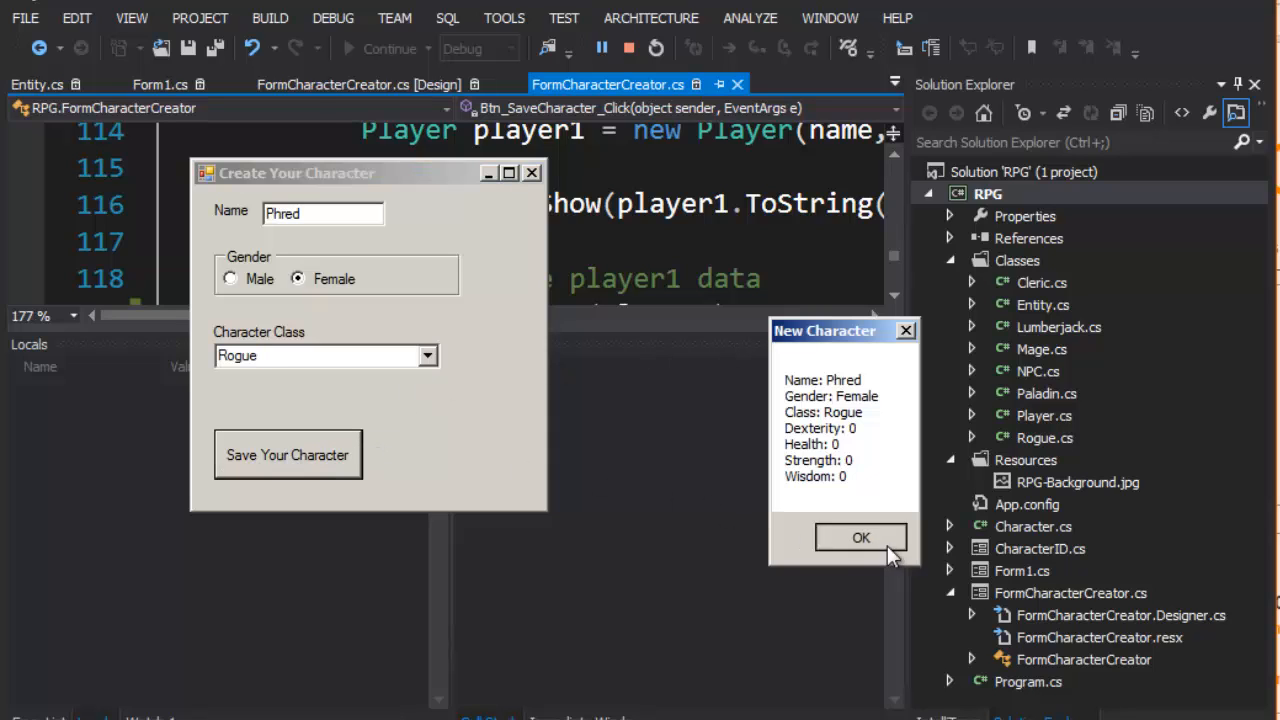
{"action": "left_click", "coordinate": [861, 537]}
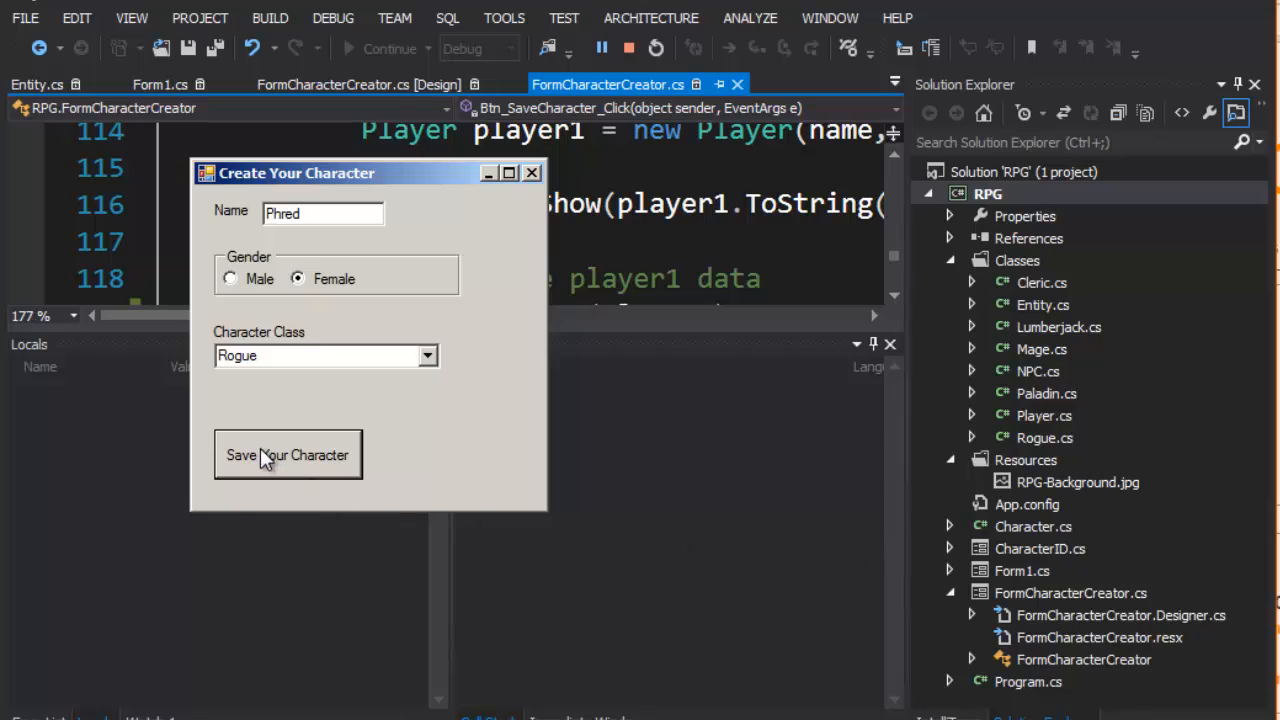
{"action": "left_click", "coordinate": [287, 454]}
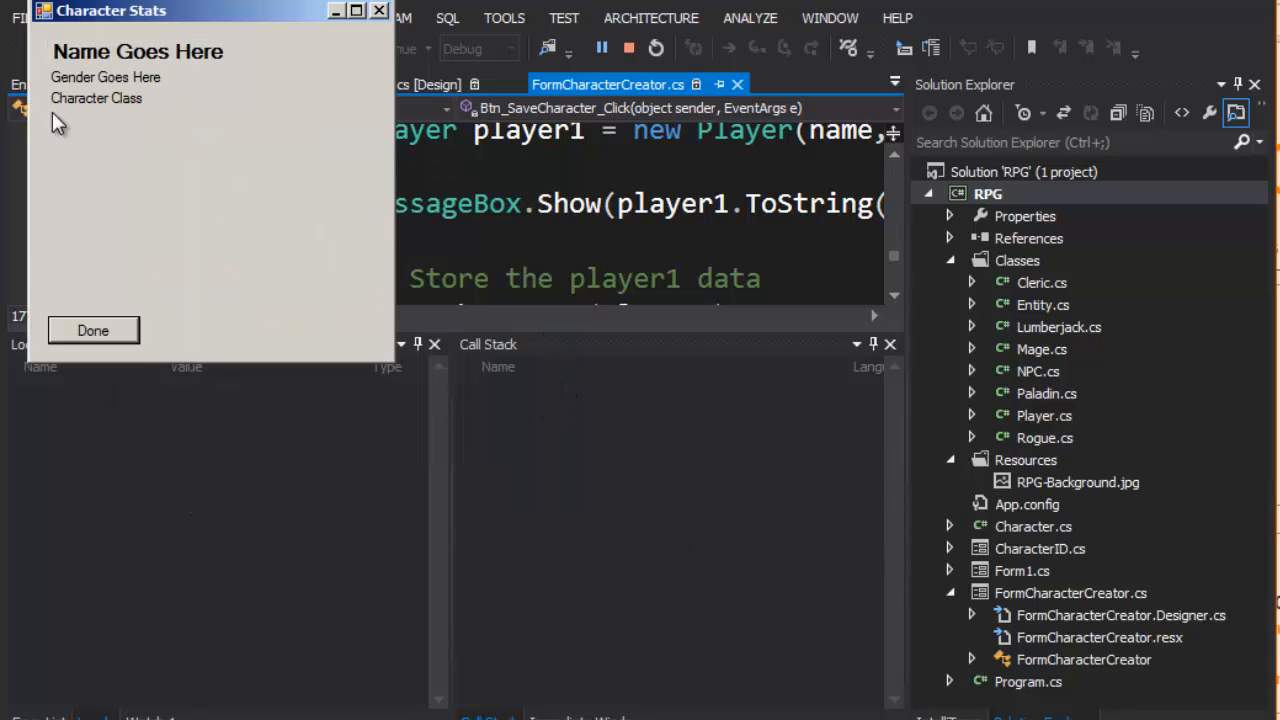
{"action": "mouse_move", "coordinate": [27, 233]}
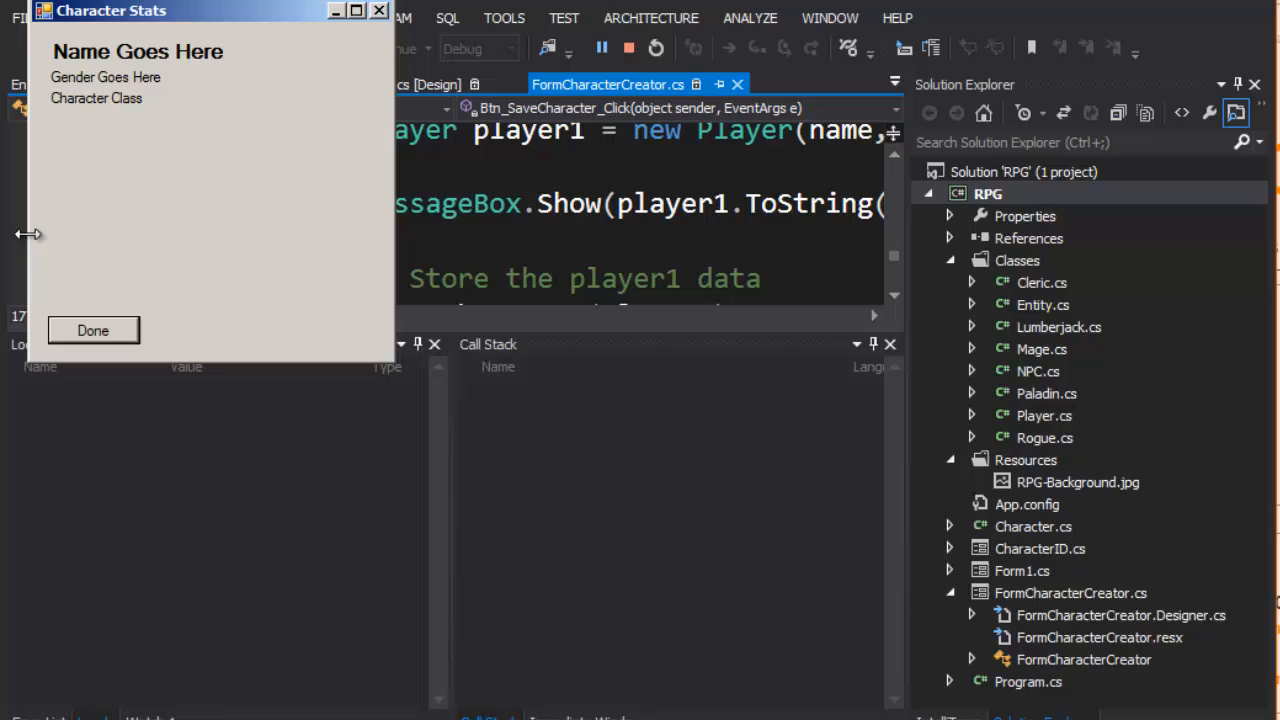
{"action": "mouse_move", "coordinate": [378, 9]}
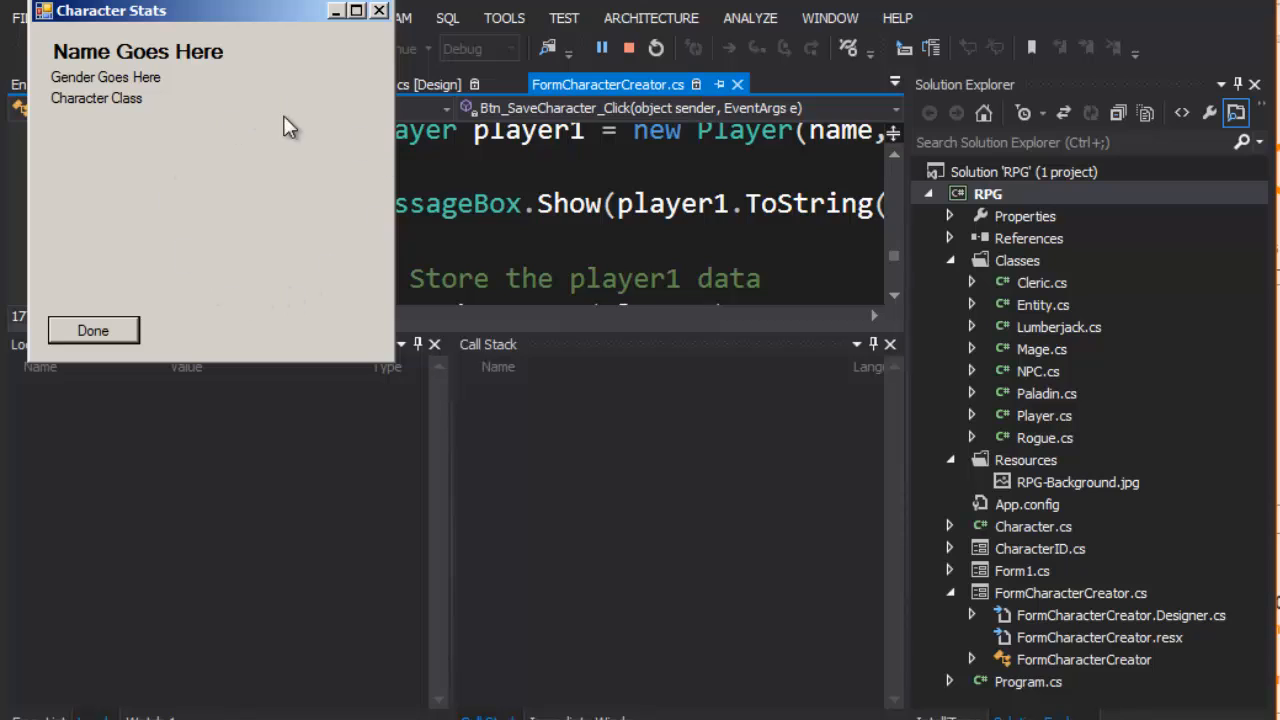
{"action": "mouse_move", "coordinate": [44, 287]}
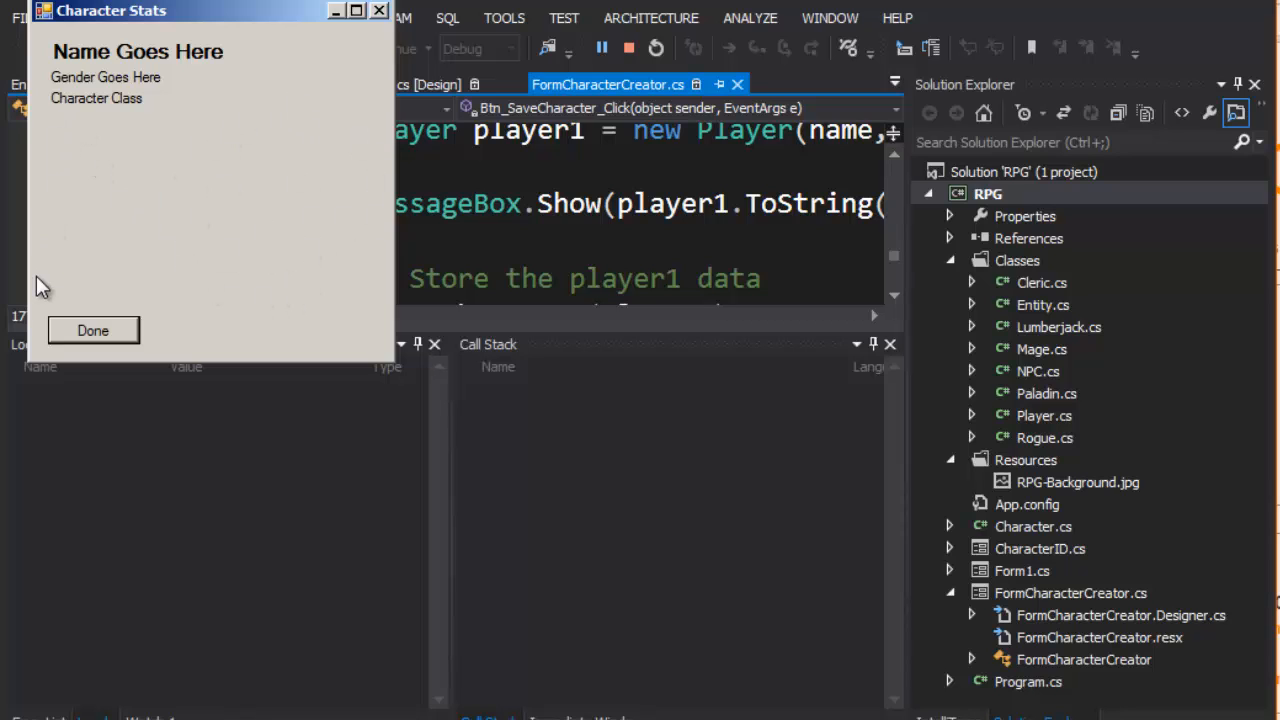
{"action": "left_click", "coordinate": [92, 330]}
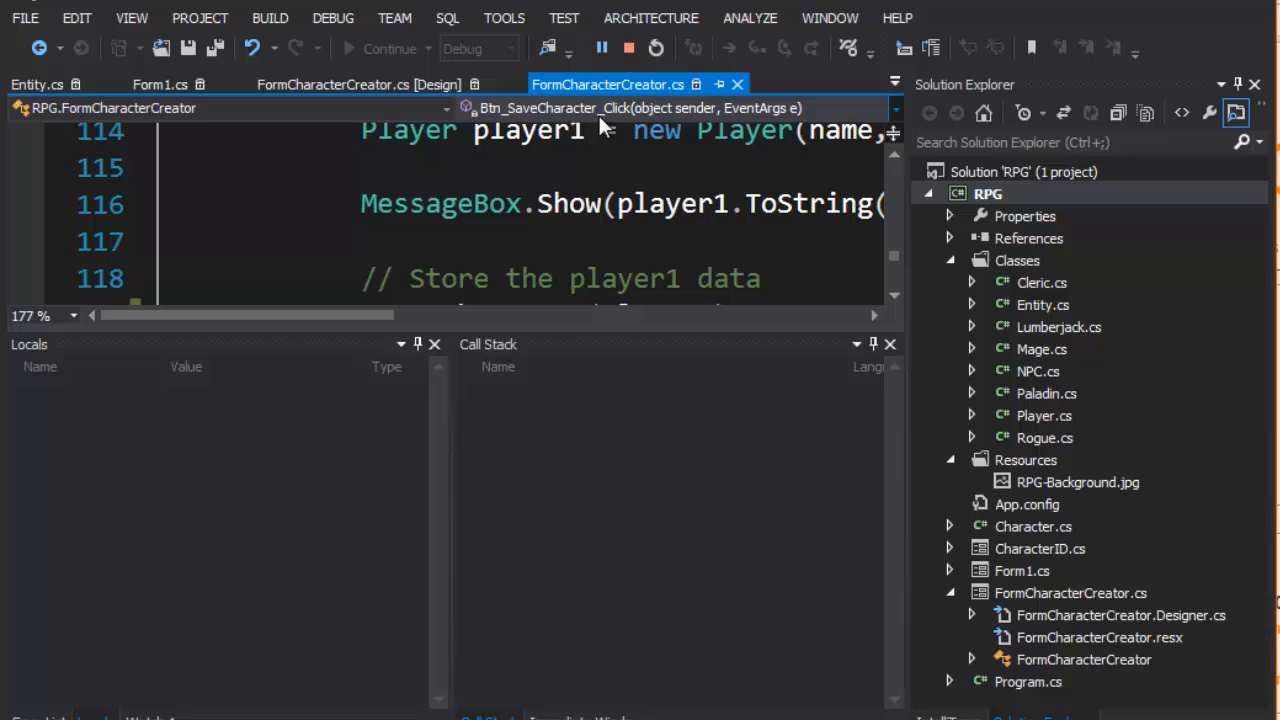
{"action": "left_click", "coordinate": [627, 48]}
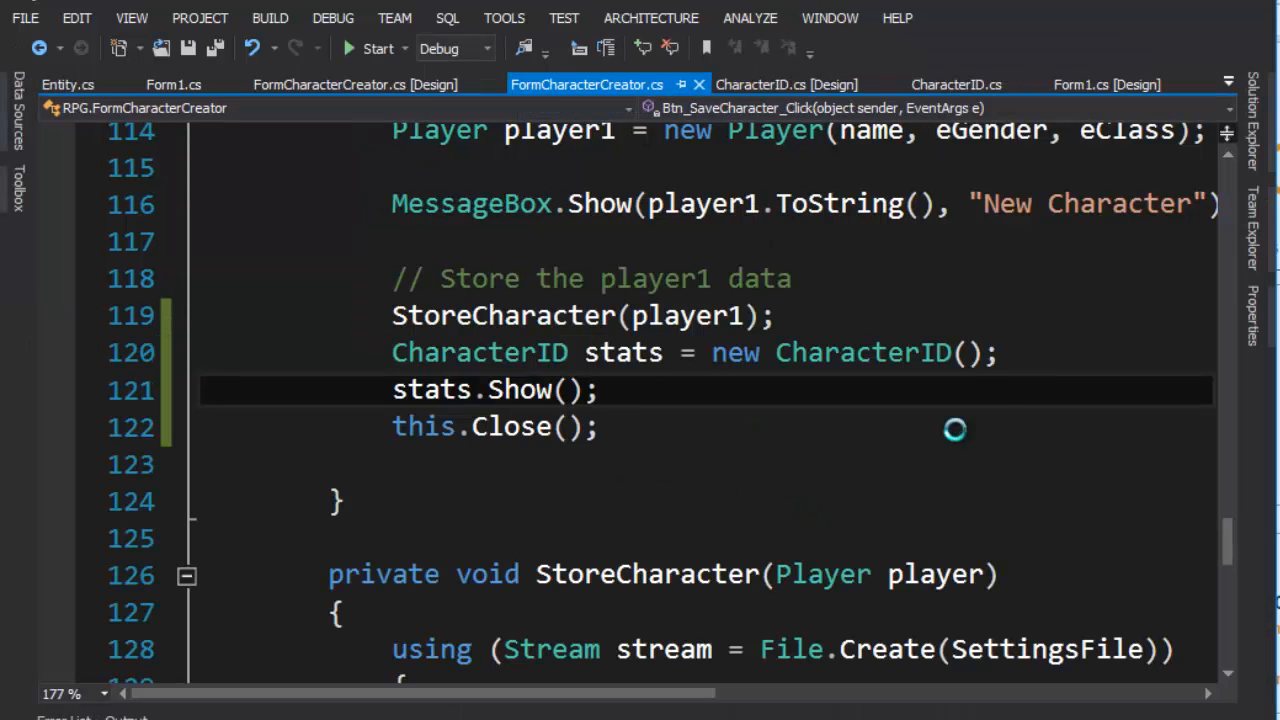
{"action": "mouse_move", "coordinate": [1010, 385]}
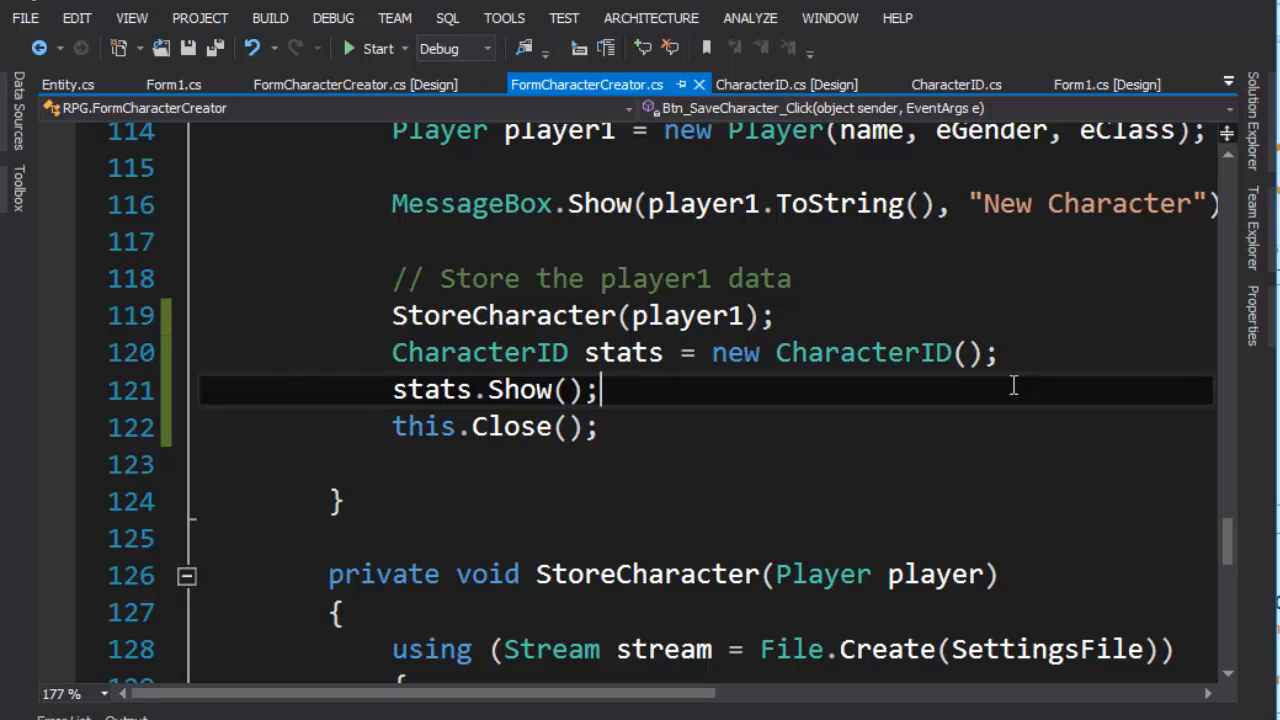
{"action": "mouse_move", "coordinate": [895, 295]}
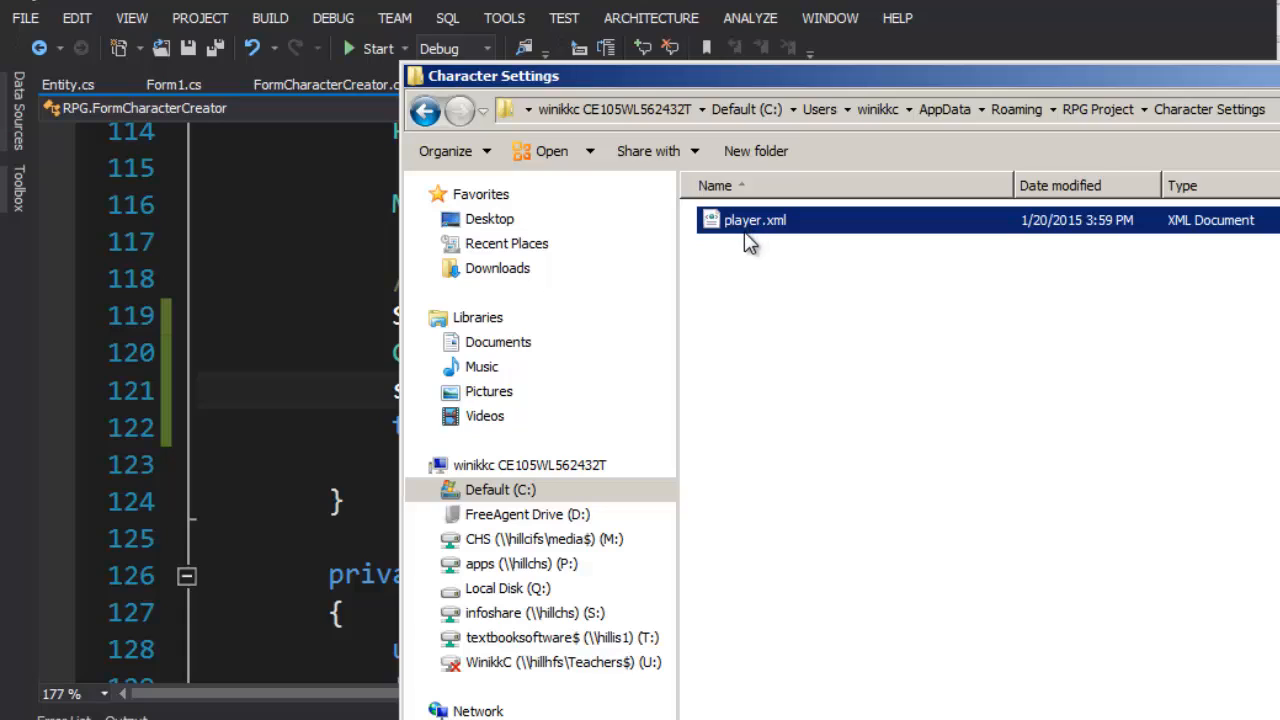
{"action": "mouse_move", "coordinate": [728, 230]}
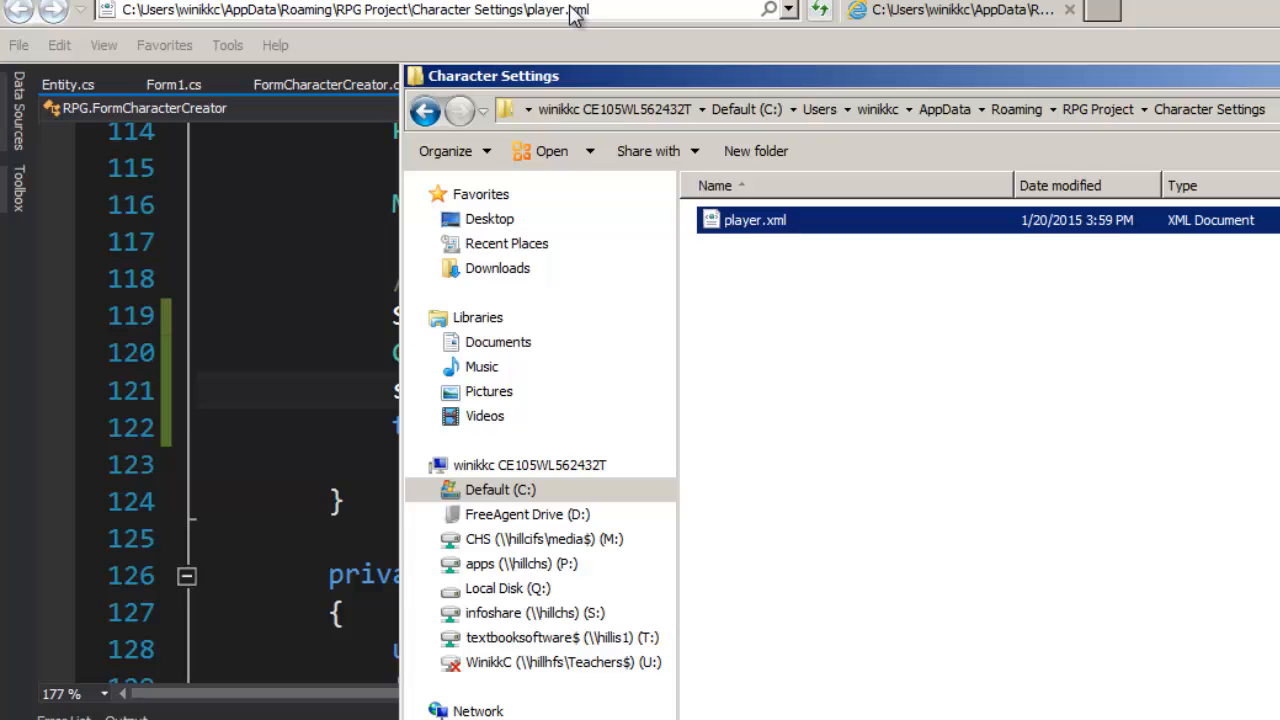
Step: Open player.xml from the Character Settings folder to view the saved player data
{"action": "double_click", "coordinate": [752, 219]}
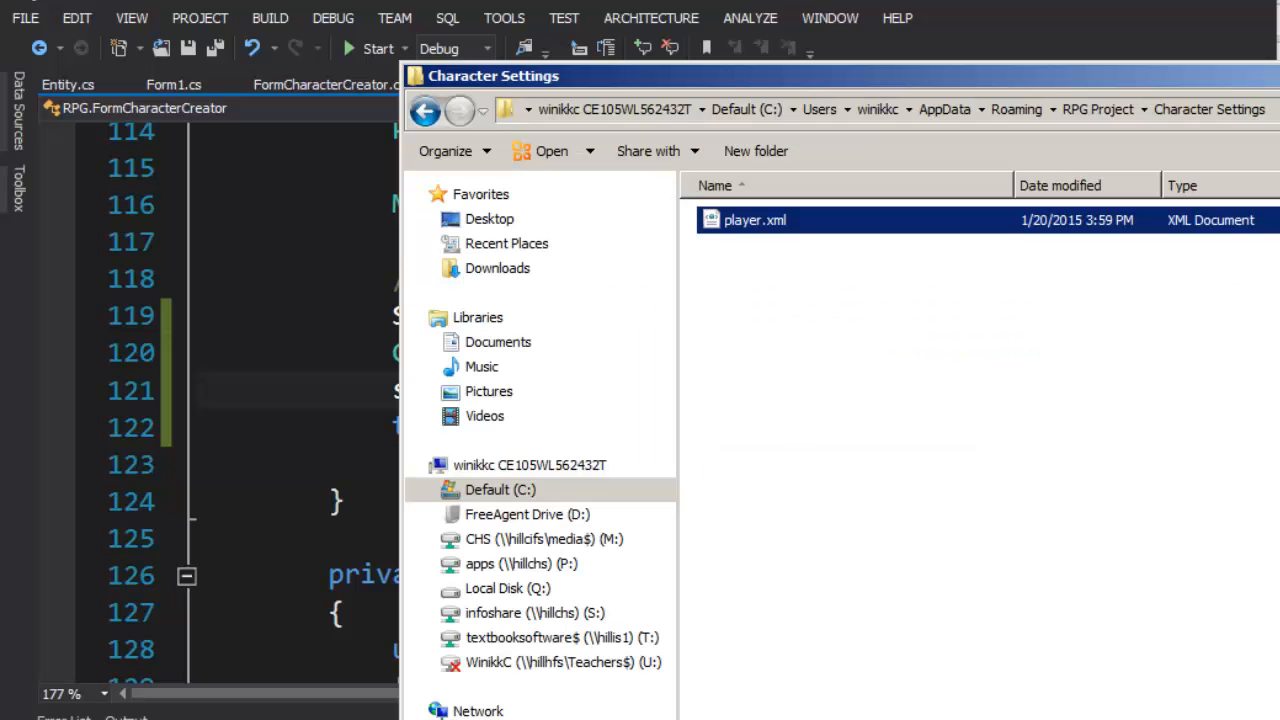
{"action": "double_click", "coordinate": [755, 219]}
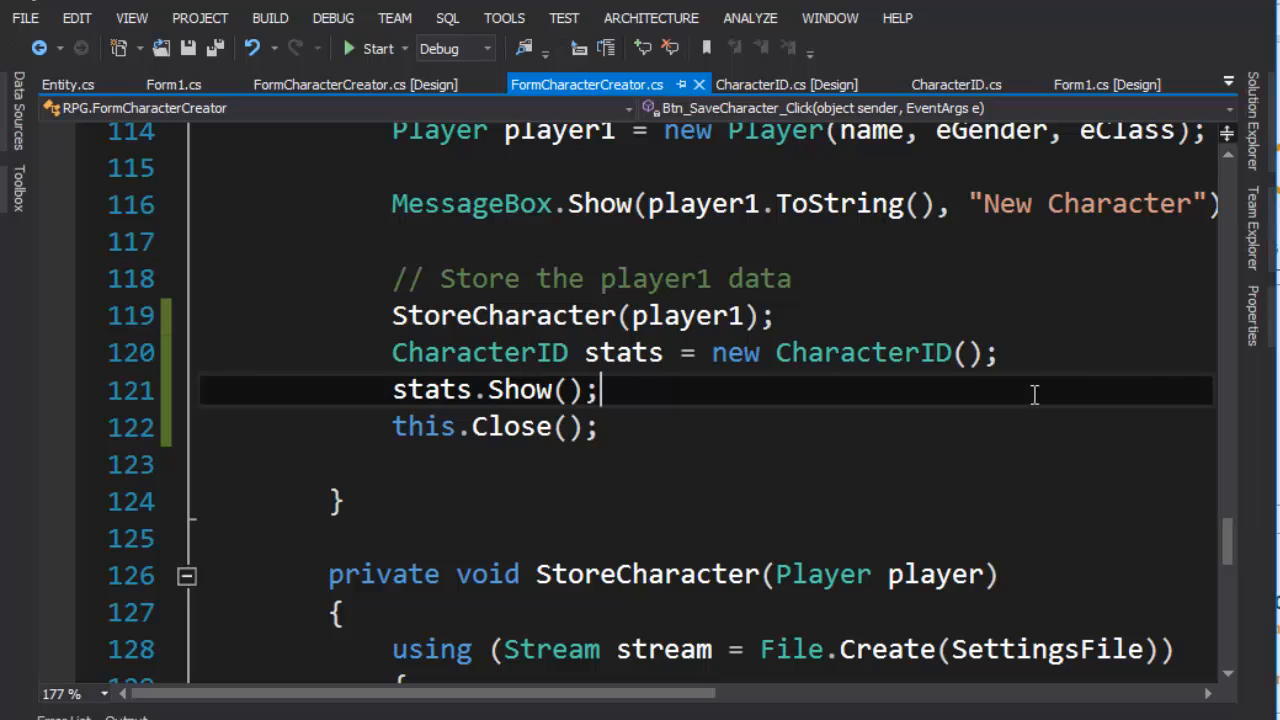
{"action": "mouse_move", "coordinate": [968, 444]}
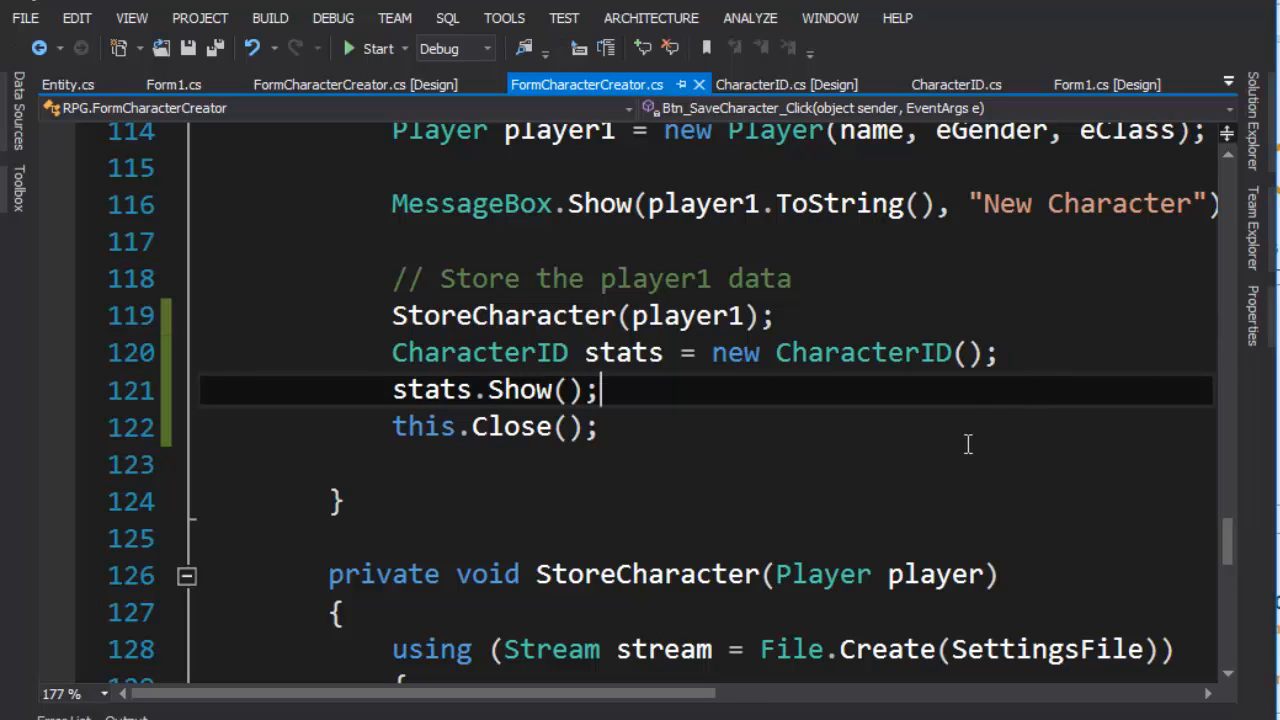
Step: Open the Add New Item dialog for the RPG project's Classes folder
{"action": "scroll", "scroll_direction": "down", "scroll_amount": 3}
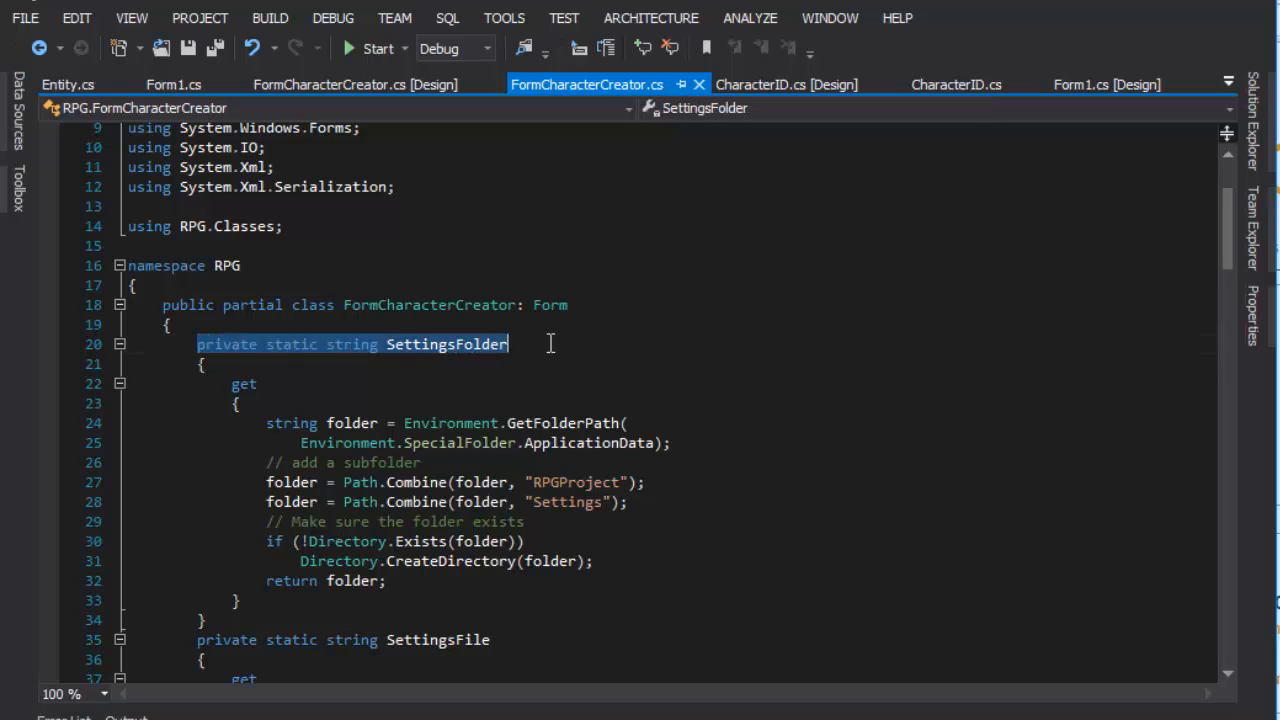
{"action": "scroll", "scroll_direction": "down", "scroll_amount": 3}
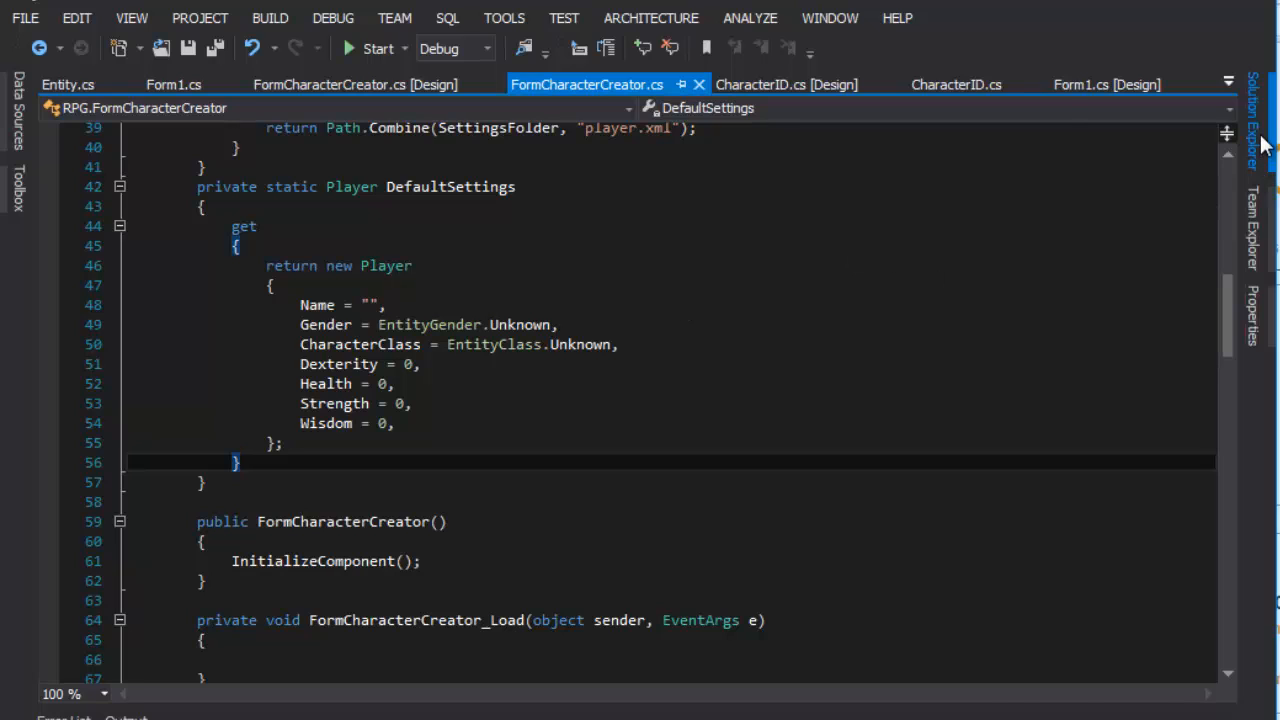
{"action": "left_click", "coordinate": [1252, 120]}
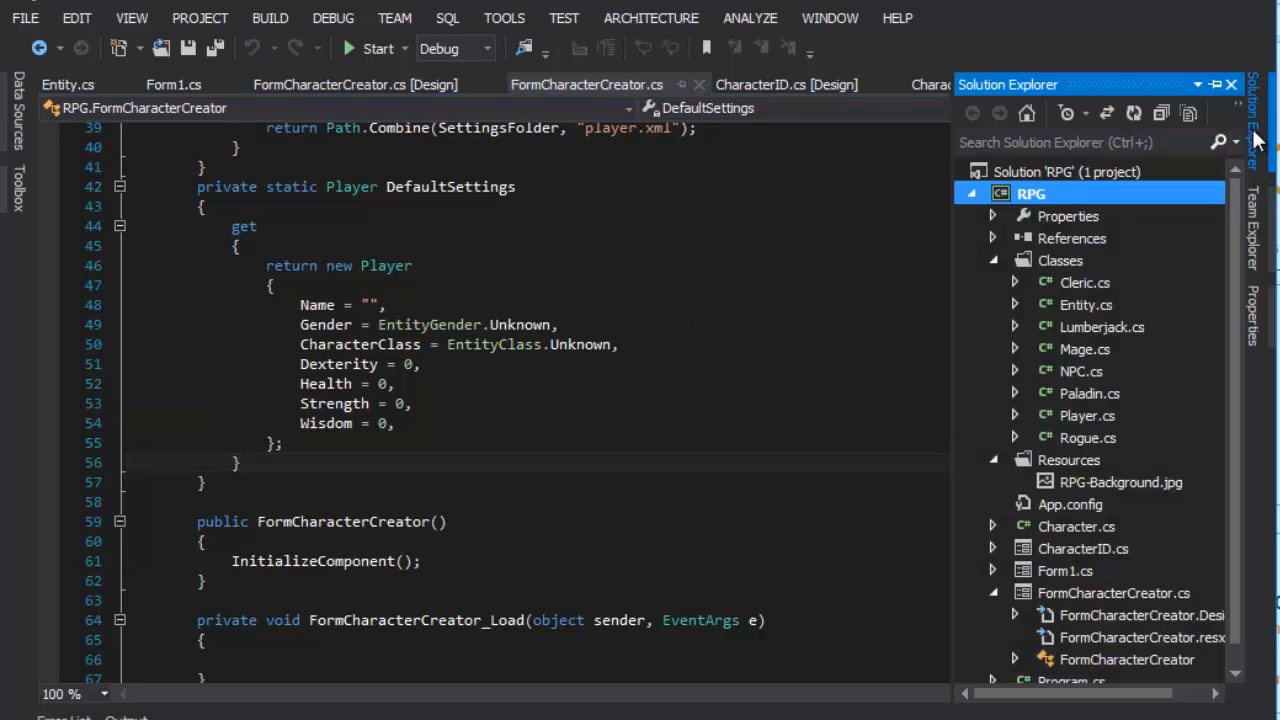
{"action": "left_click", "coordinate": [1060, 260]}
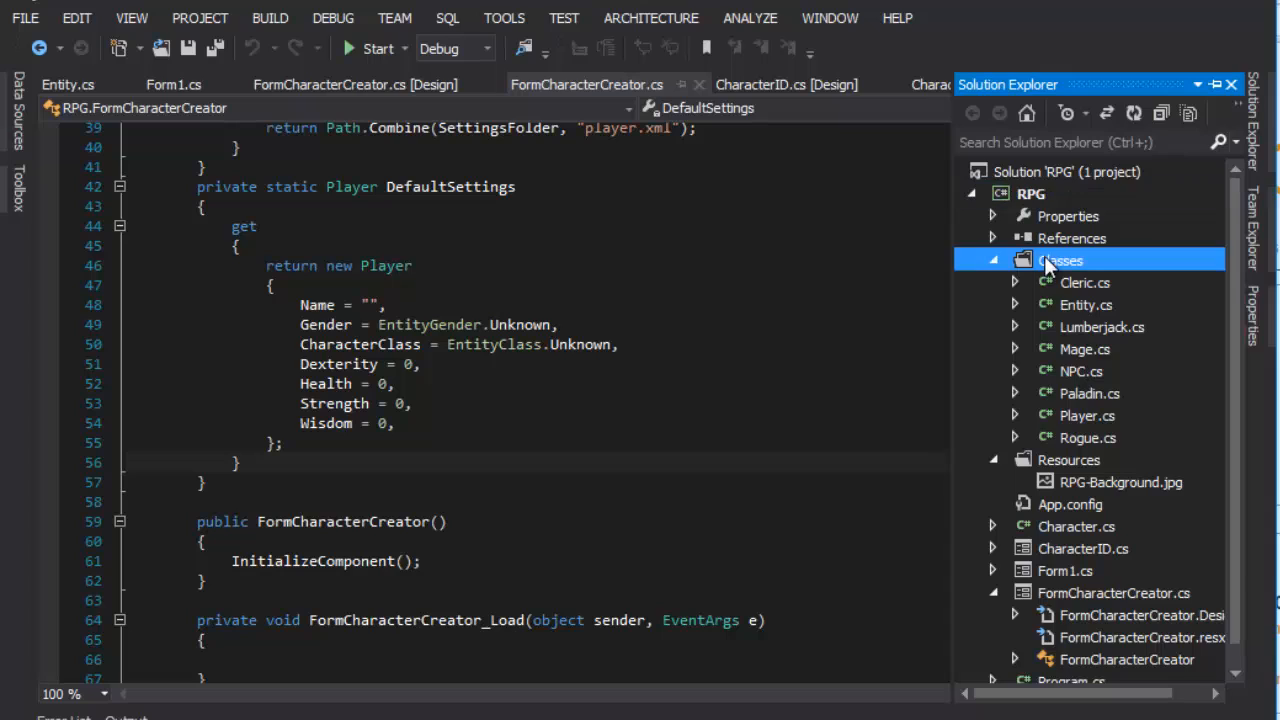
{"action": "right_click", "coordinate": [1060, 259]}
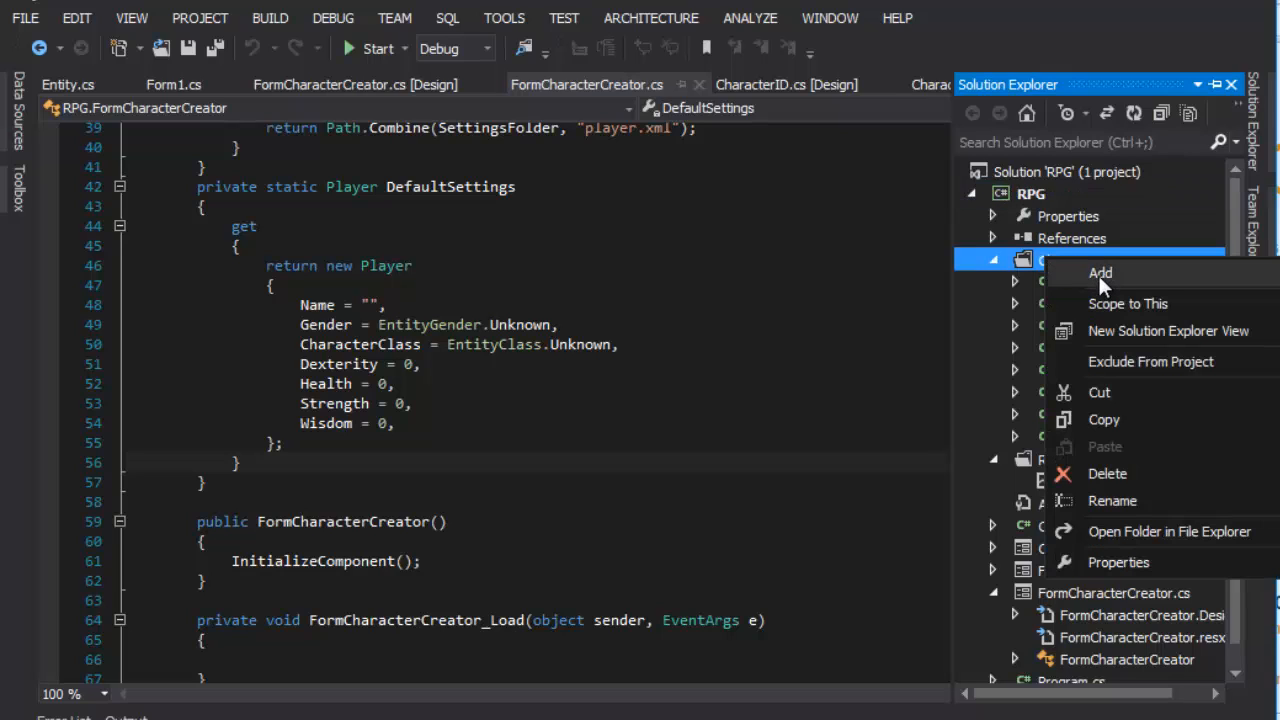
{"action": "mouse_move", "coordinate": [1147, 304]}
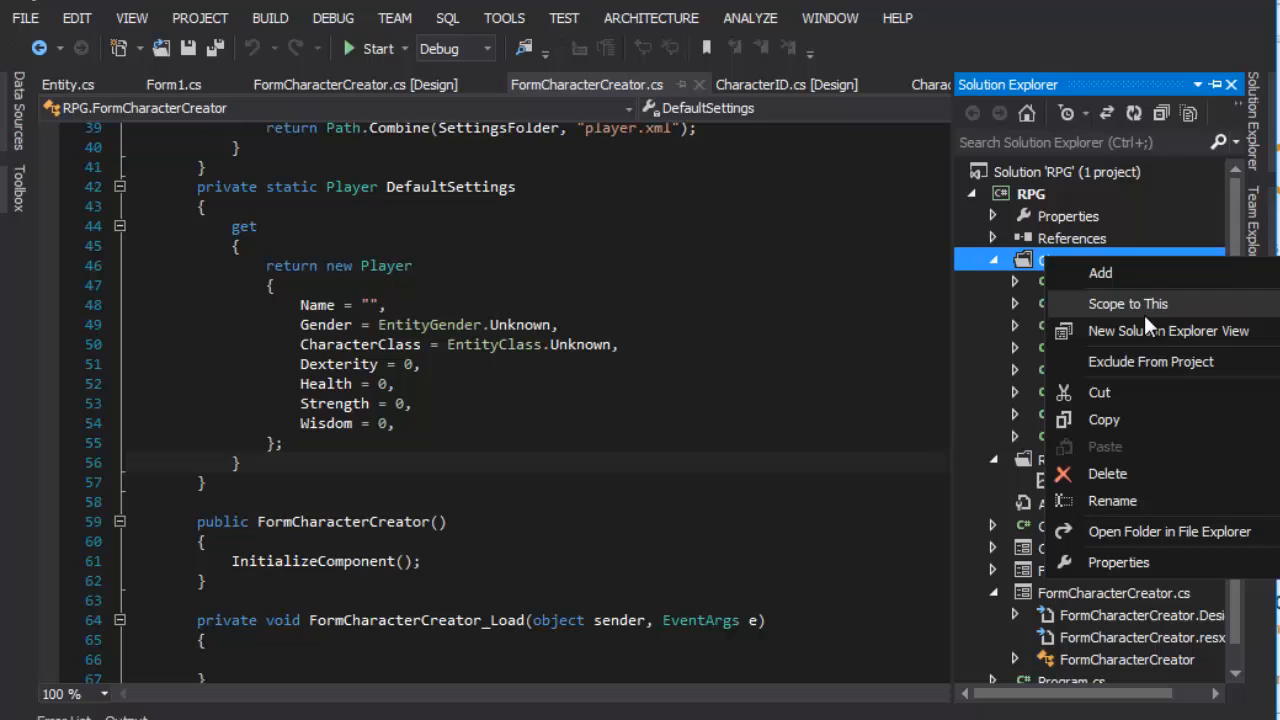
{"action": "mouse_move", "coordinate": [1100, 272]}
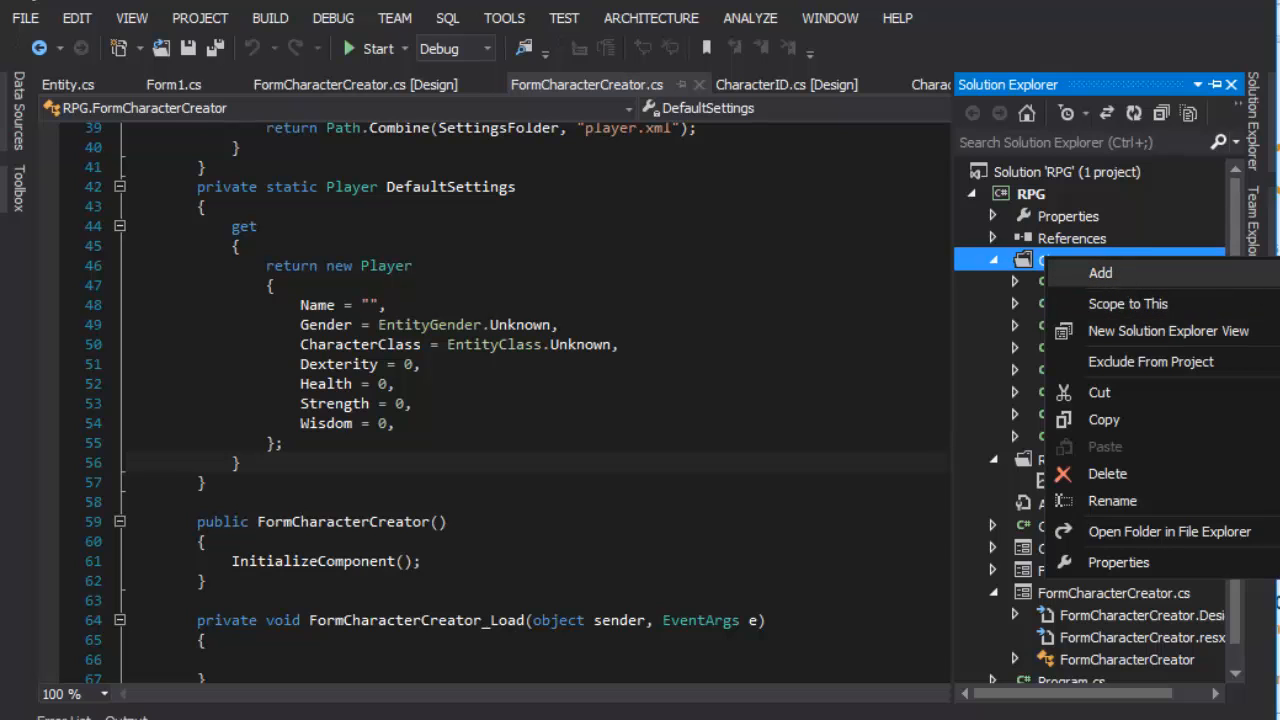
{"action": "left_click", "coordinate": [1100, 272]}
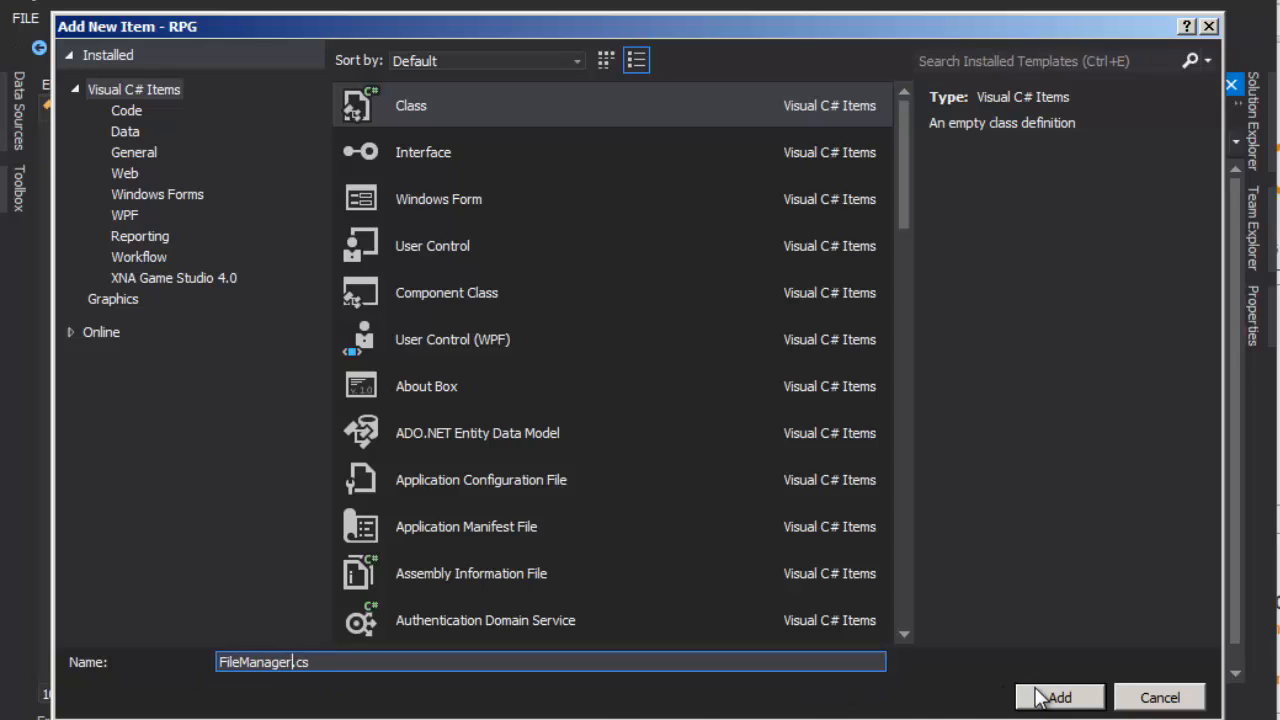
Step: Create FileManager.cs and add a using System.IO directive
{"action": "left_click", "coordinate": [1061, 696]}
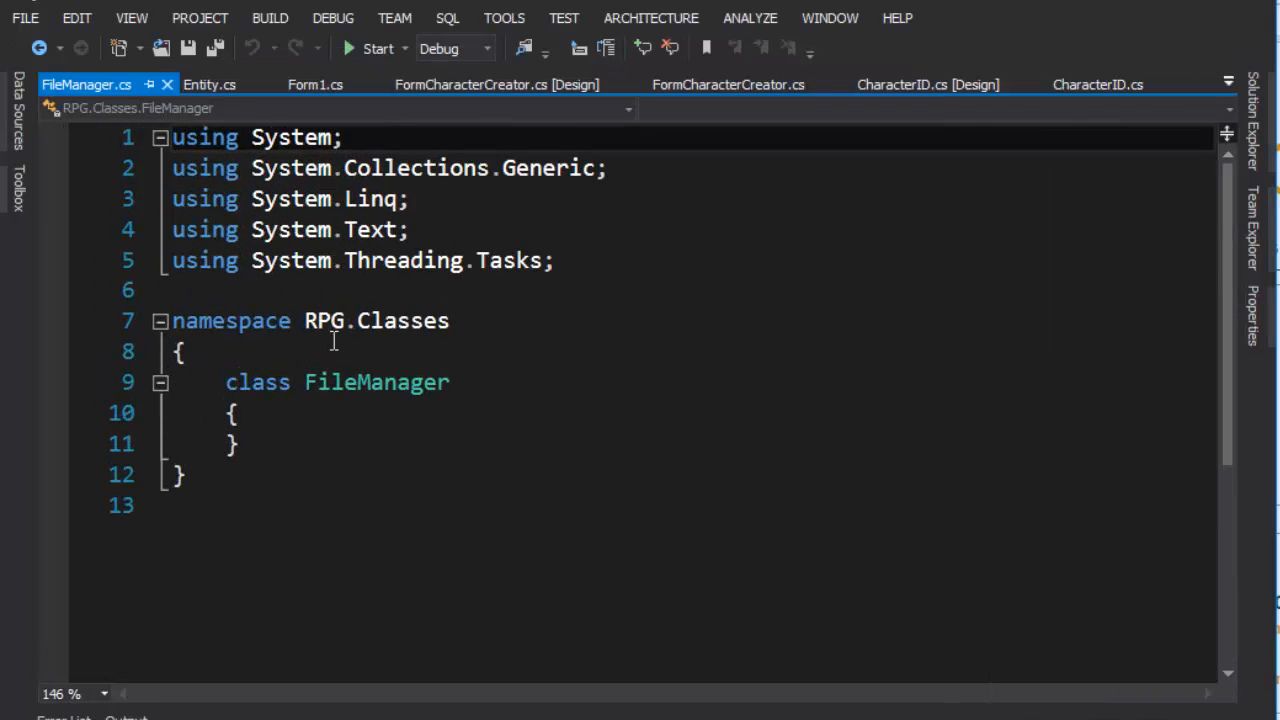
{"action": "key", "text": "Enter"}
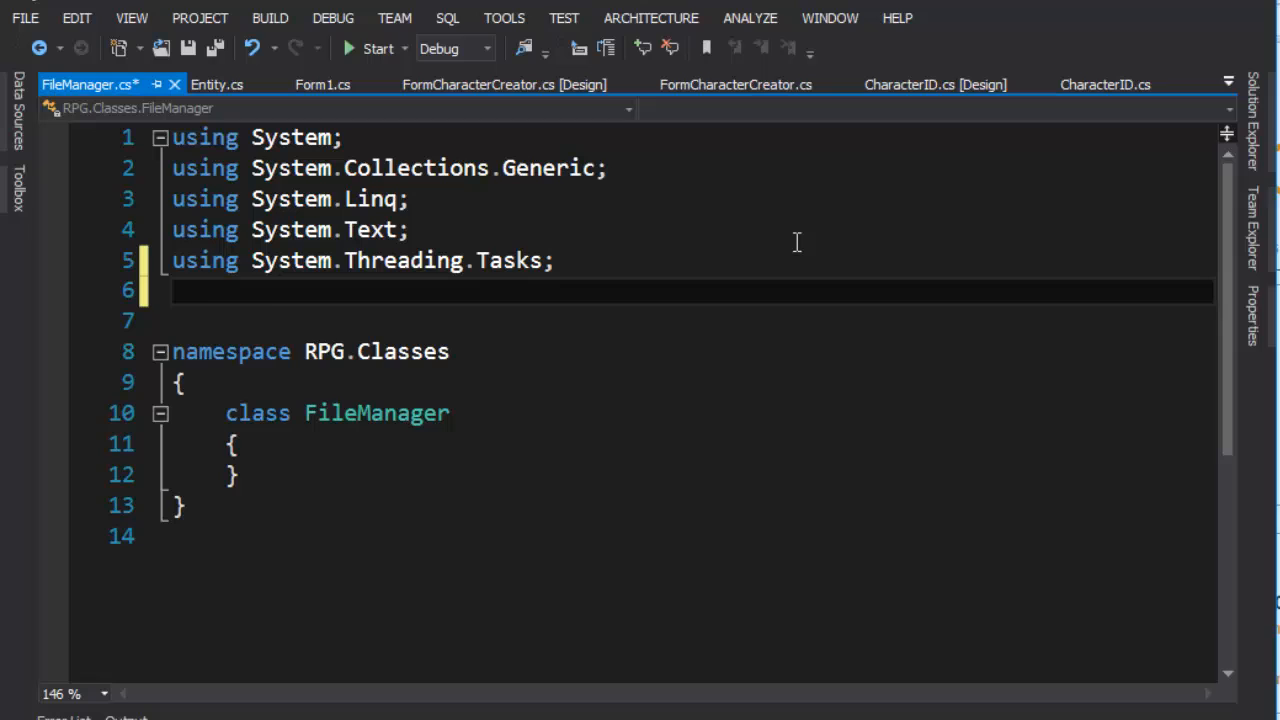
{"action": "type", "text": "using"}
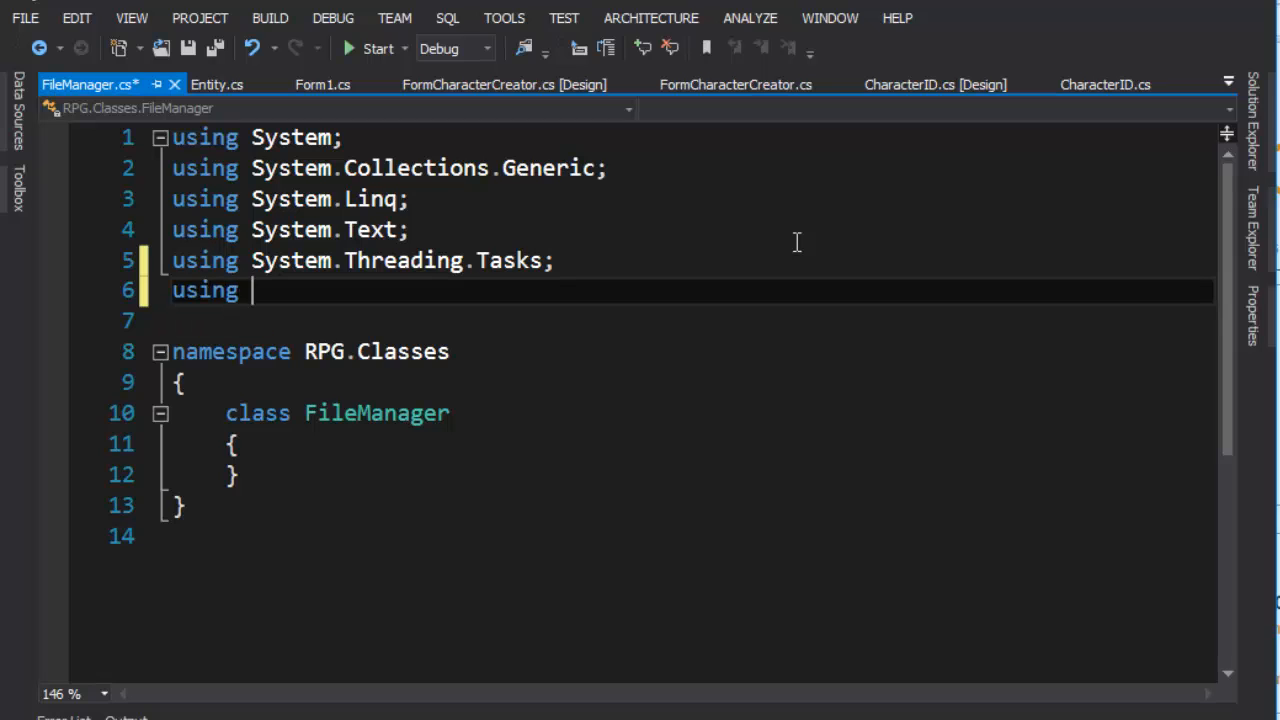
{"action": "type", "text": "System.IO"}
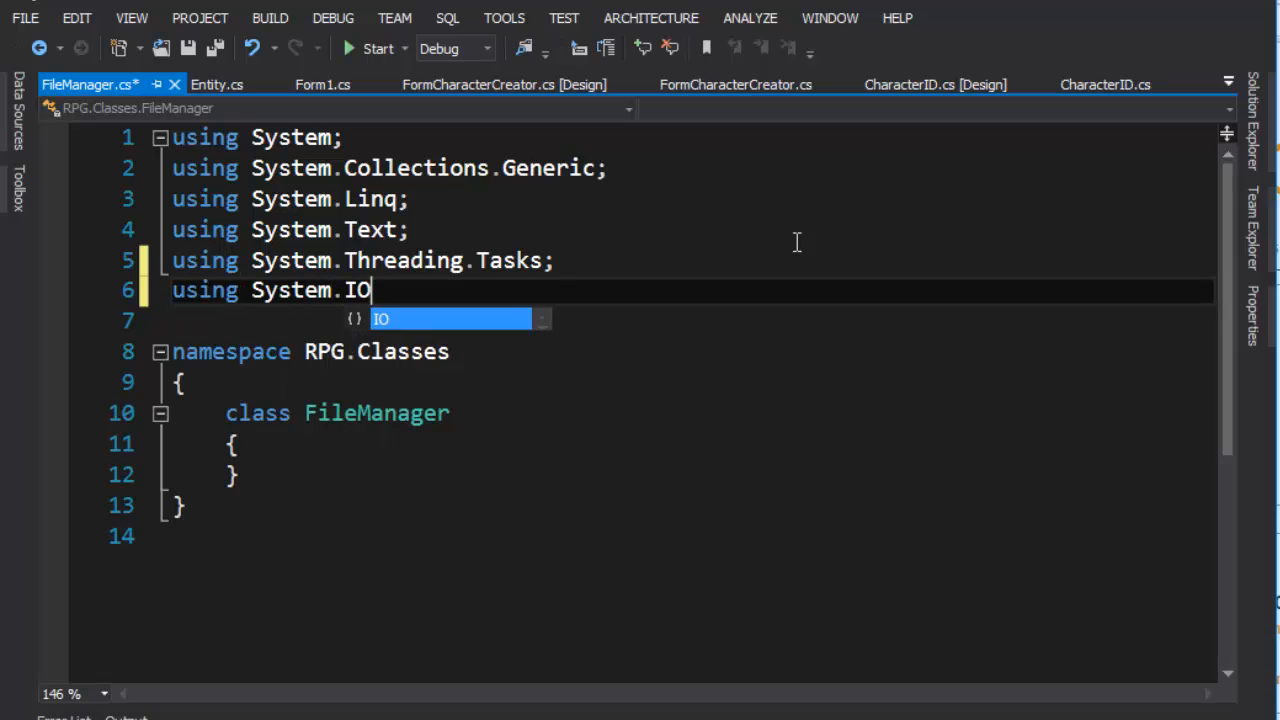
{"action": "type", "text": ";"}
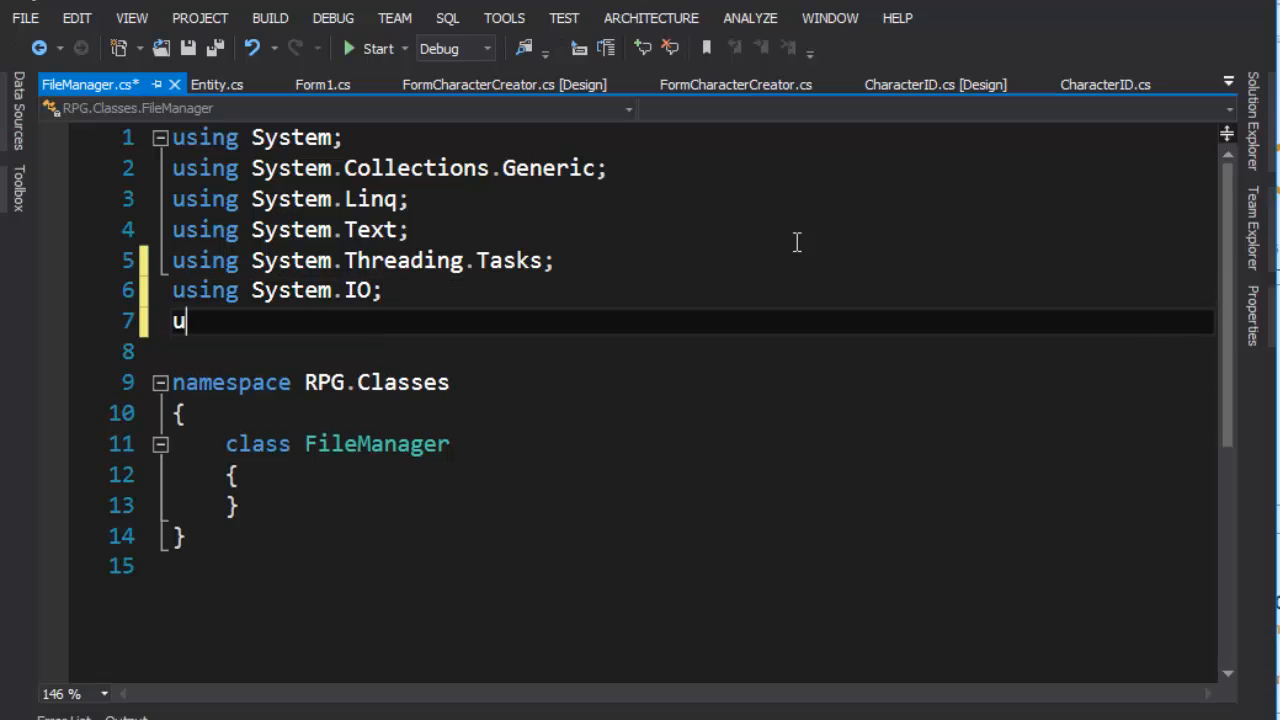
Step: Add using directives for System.Xml and System.Xml.Serialization
{"action": "type", "text": "sing Sy"}
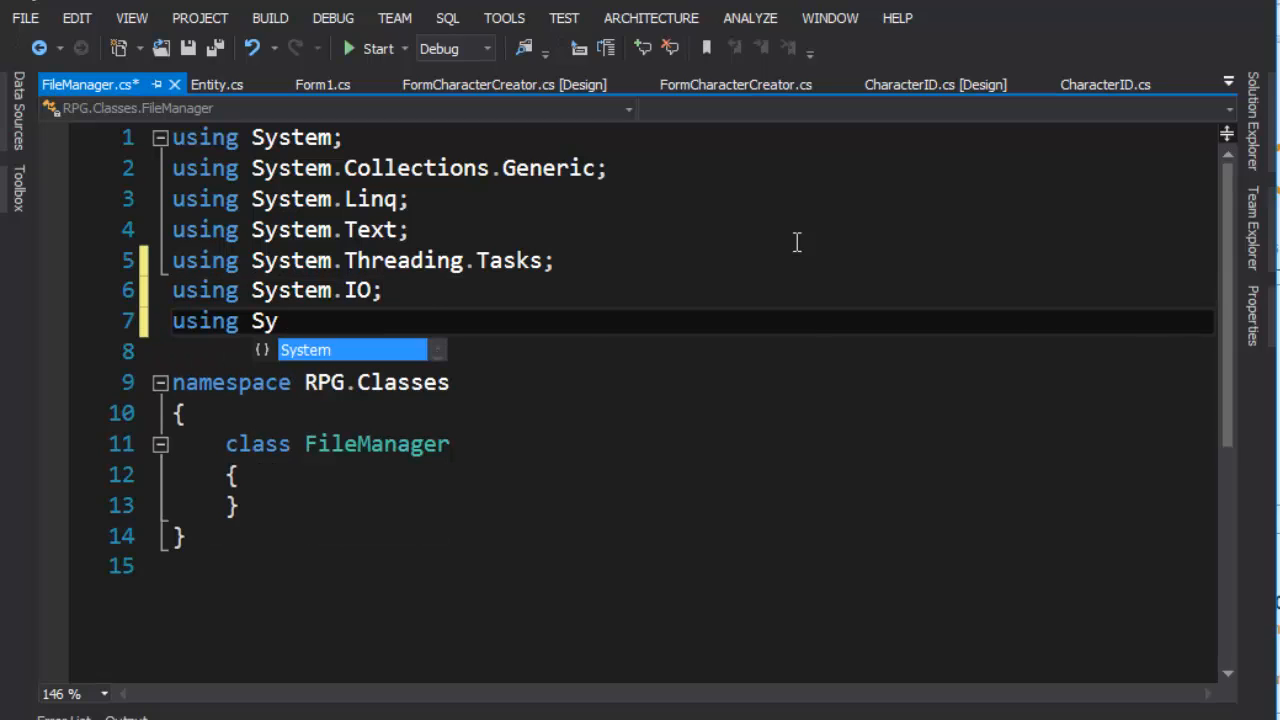
{"action": "type", "text": ".x"}
{"action": "type", "text": "using sy"}
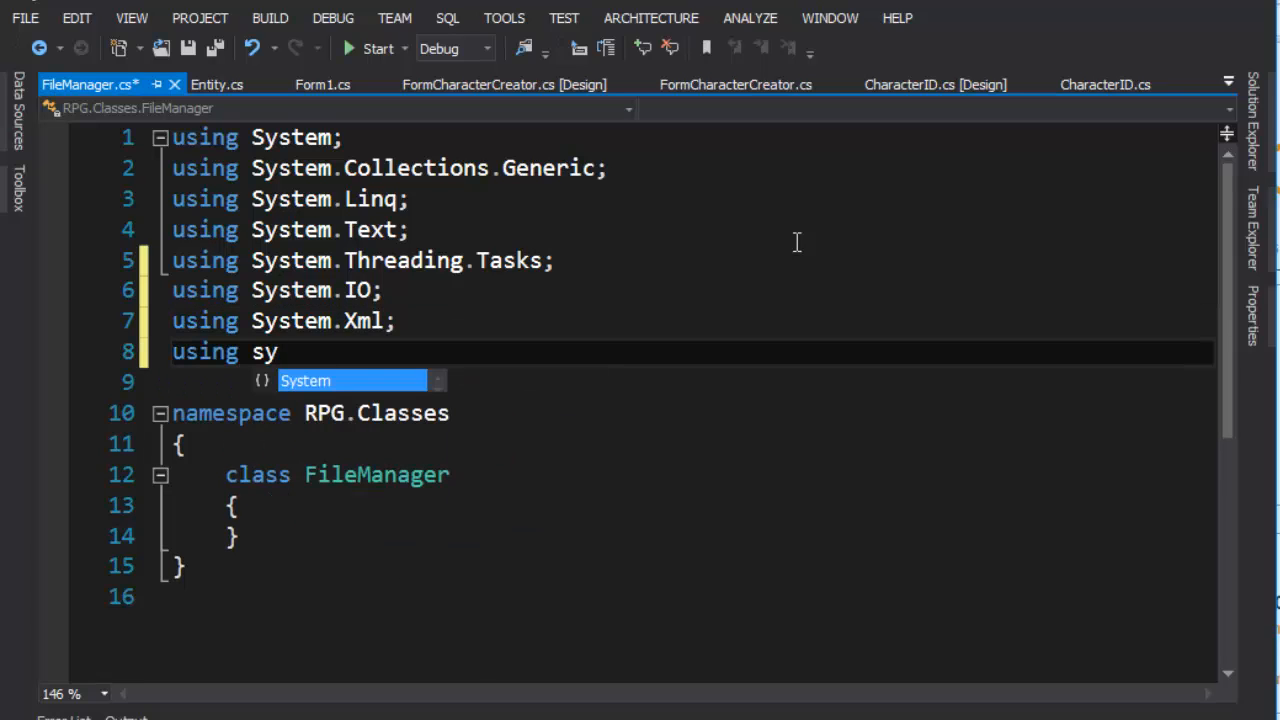
{"action": "key", "text": "Tab"}
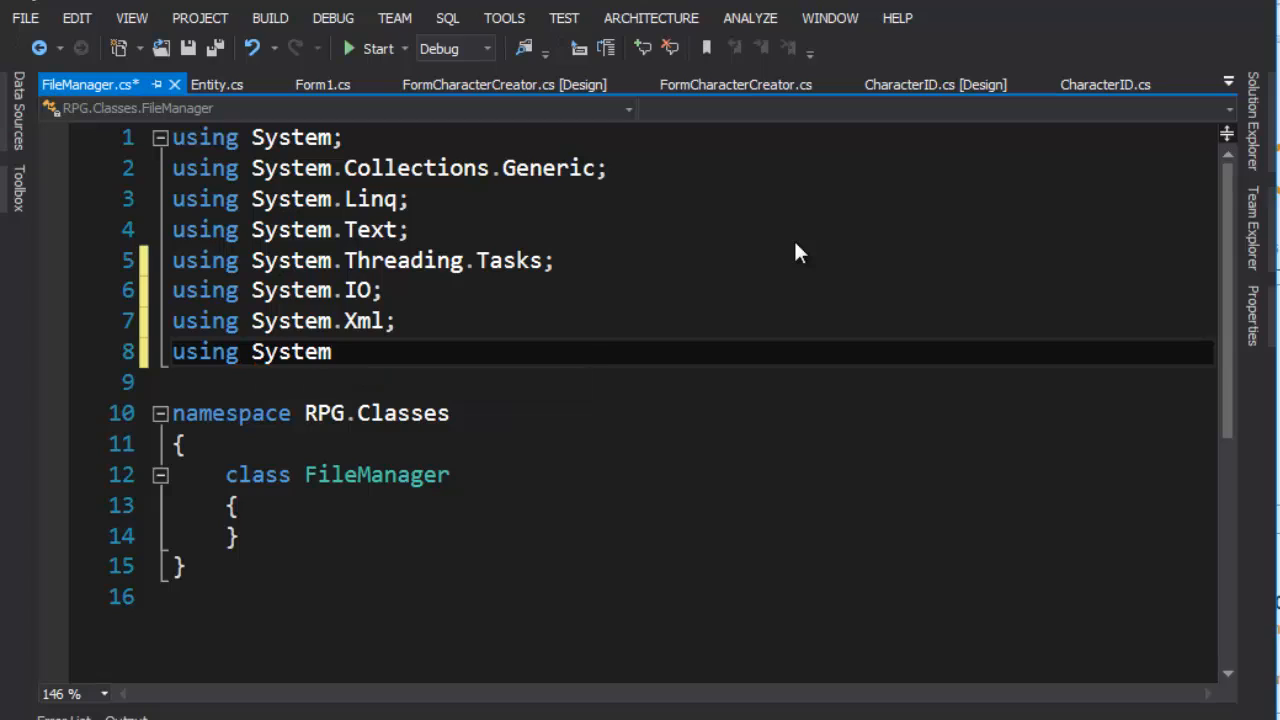
{"action": "type", "text": ".Xml"}
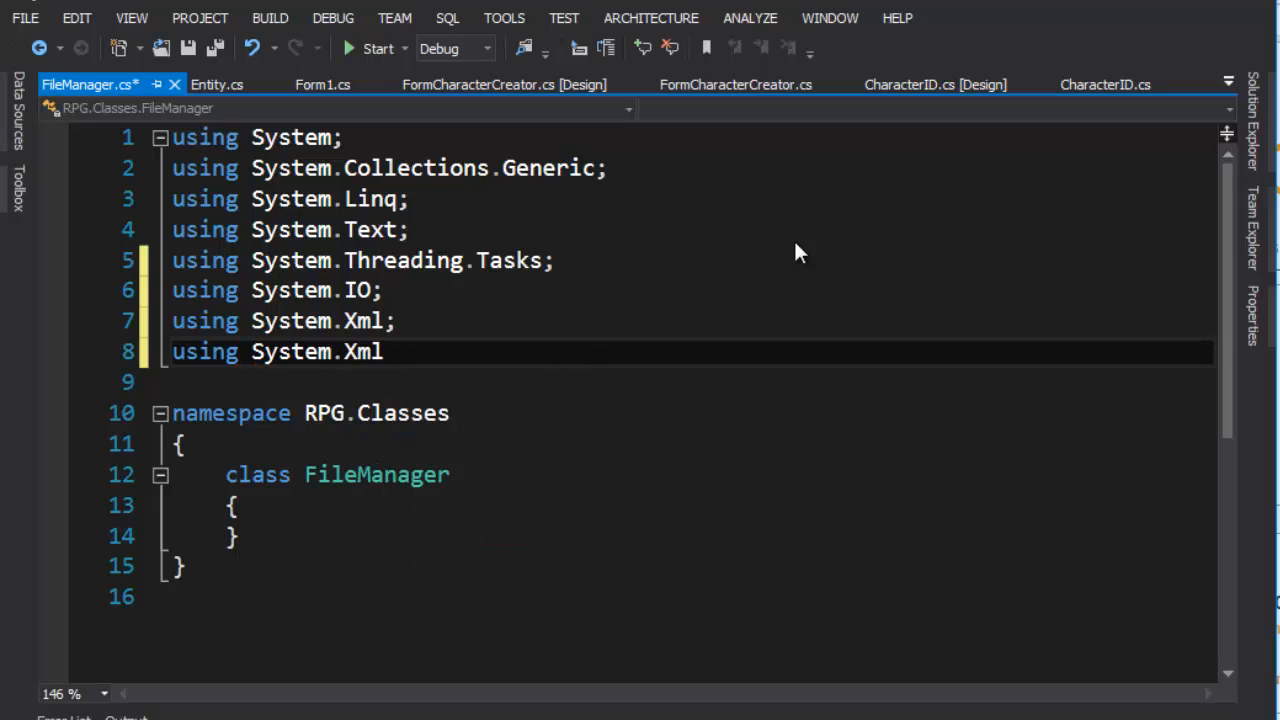
{"action": "type", "text": ".Serialization"}
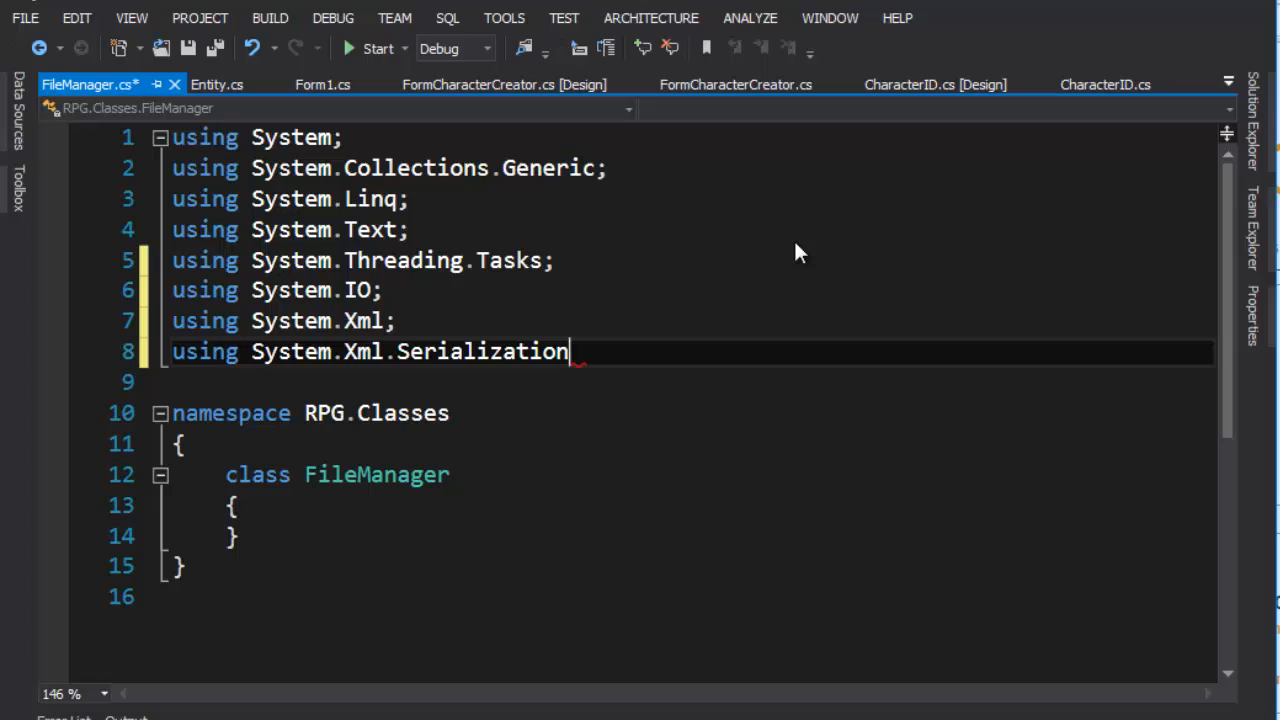
{"action": "type", "text": ";"}
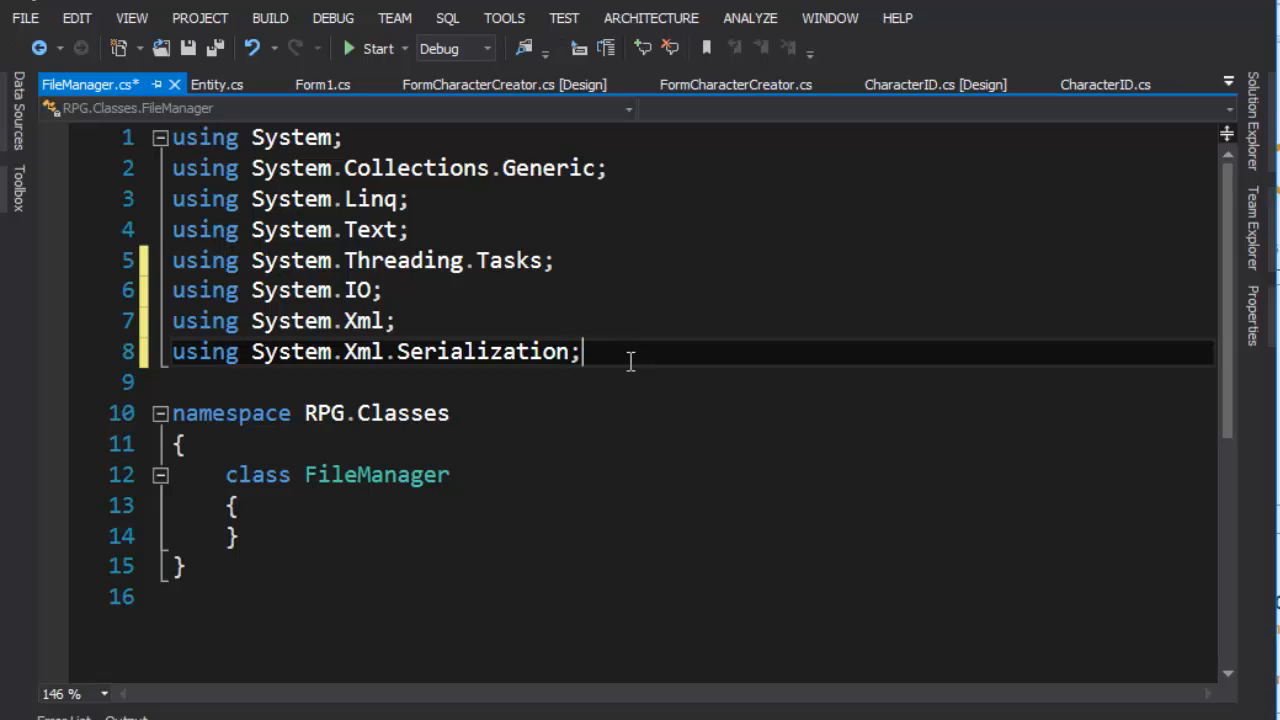
{"action": "left_click_drag", "start_coordinate": [582, 351], "coordinate": [172, 289]}
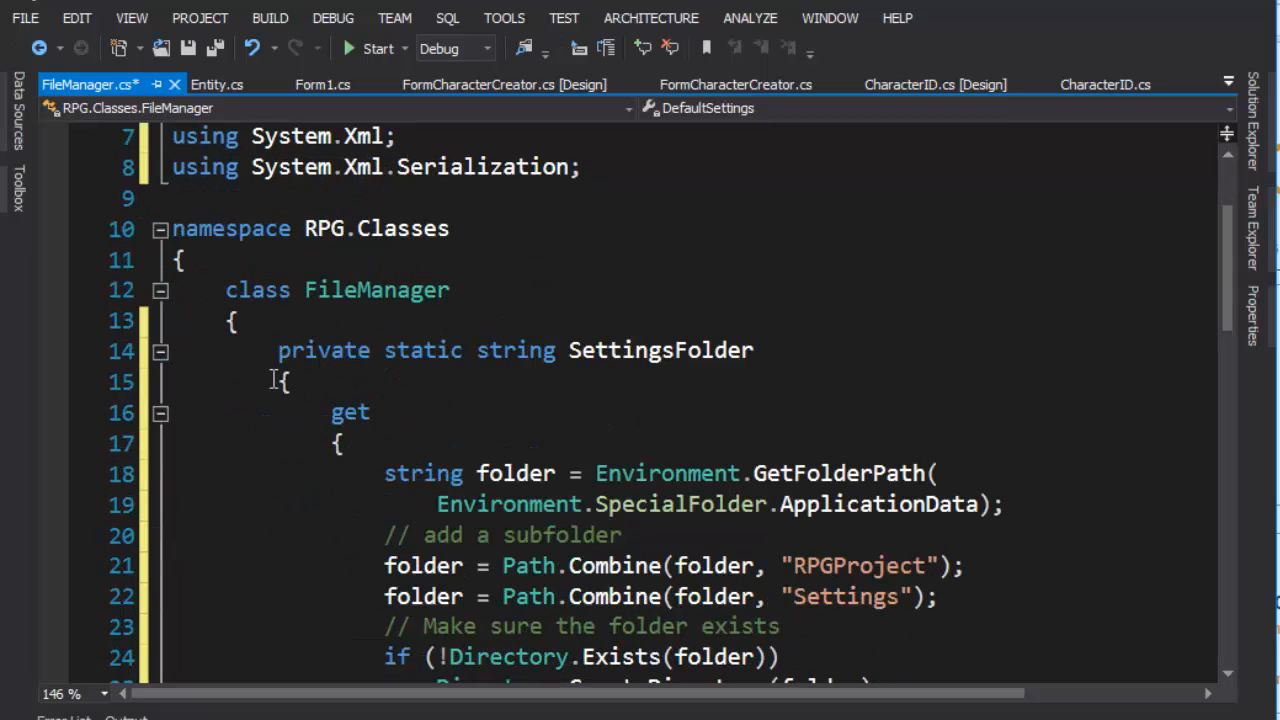
Step: Rename DefaultSettings to DefaultPlayer and collapse the SettingsFolder and DefaultPlayer property bodies
{"action": "left_click", "coordinate": [160, 351]}
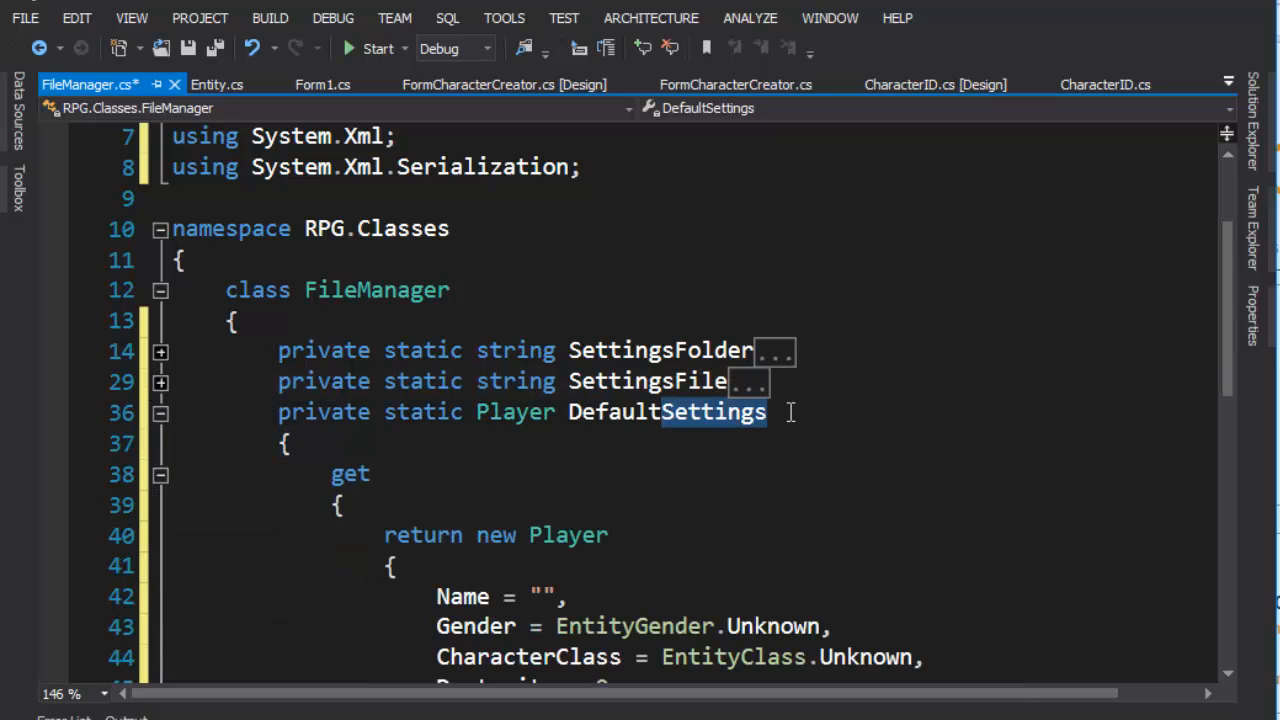
{"action": "type", "text": "DefaultPlayer"}
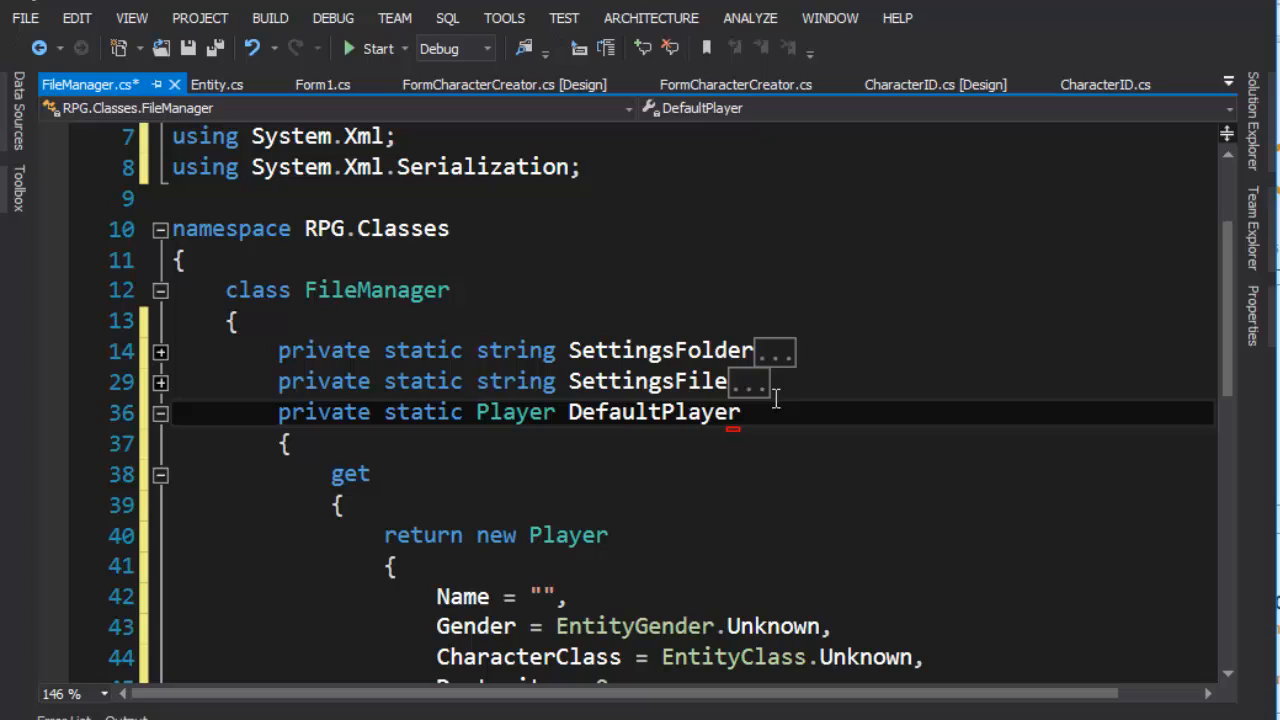
{"action": "left_click", "coordinate": [160, 412]}
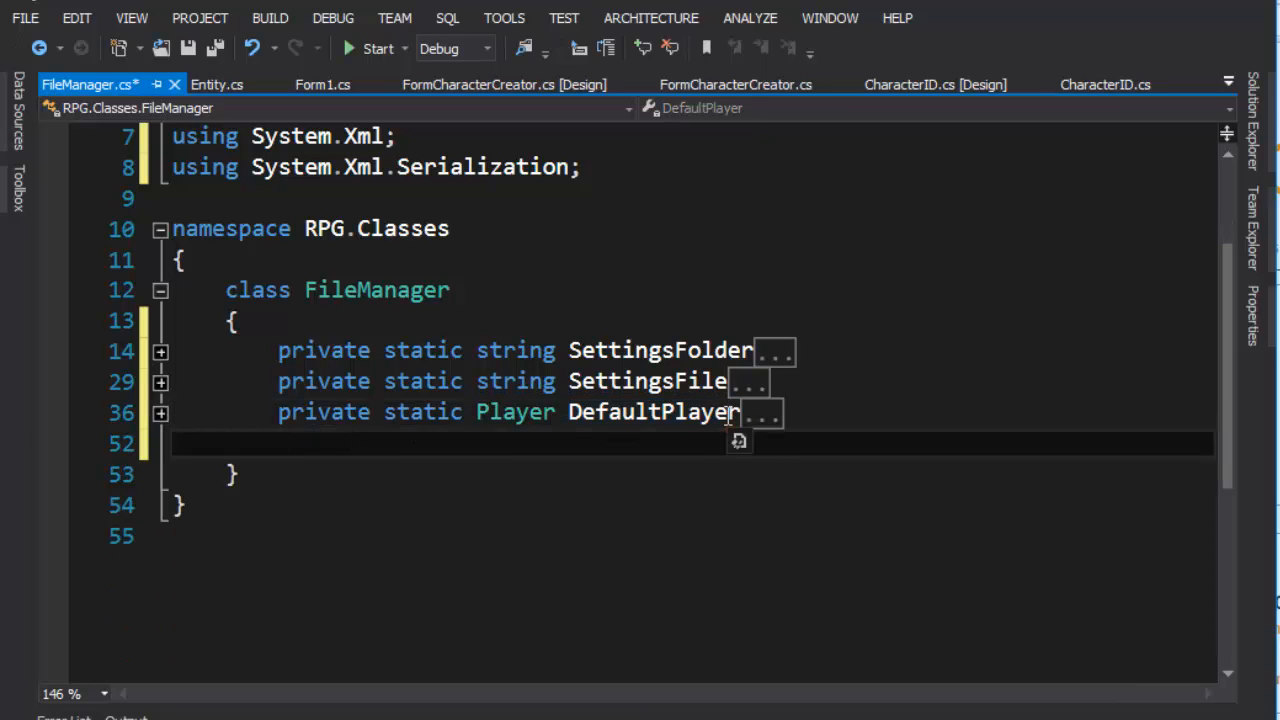
{"action": "mouse_move", "coordinate": [183, 428]}
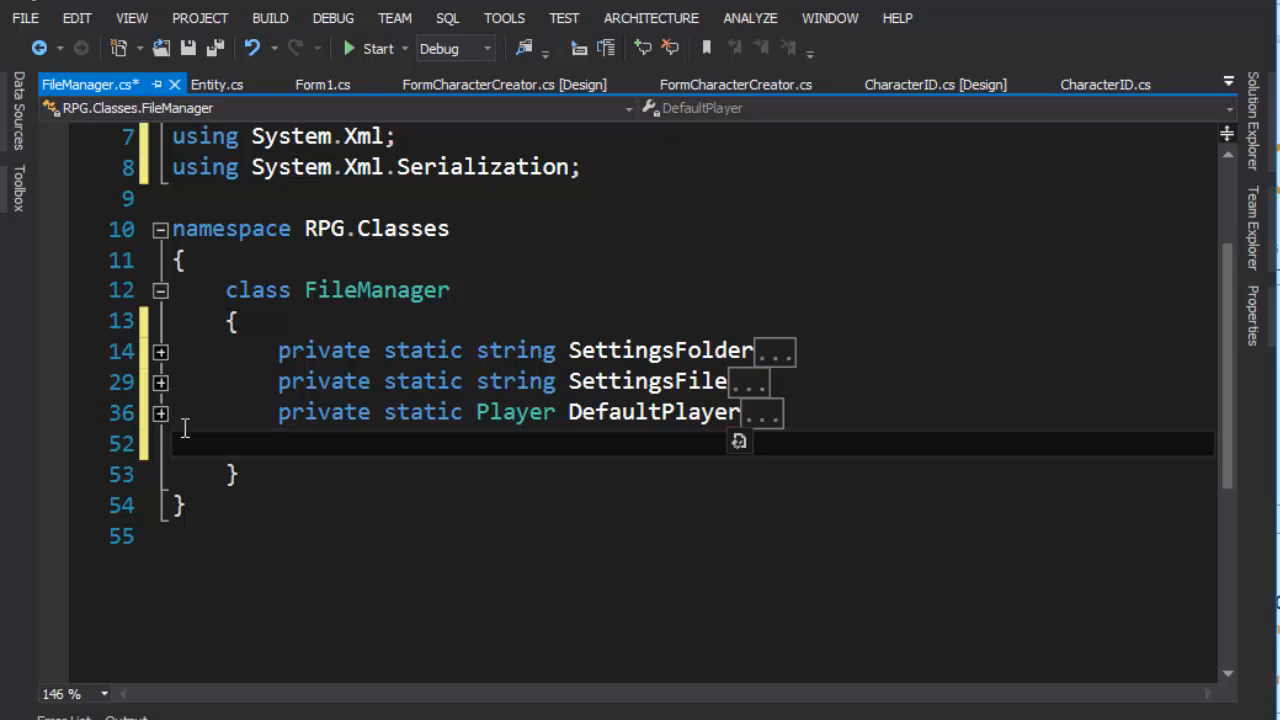
{"action": "mouse_move", "coordinate": [278, 412]}
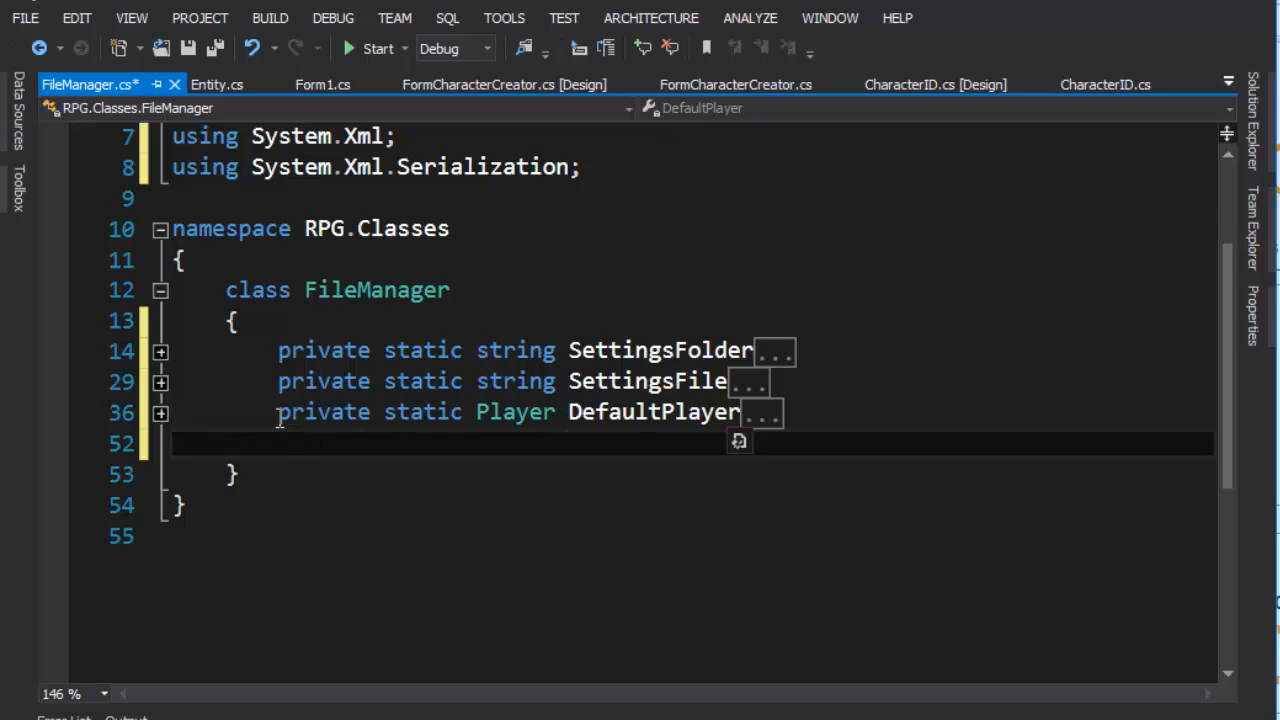
{"action": "mouse_move", "coordinate": [201, 575]}
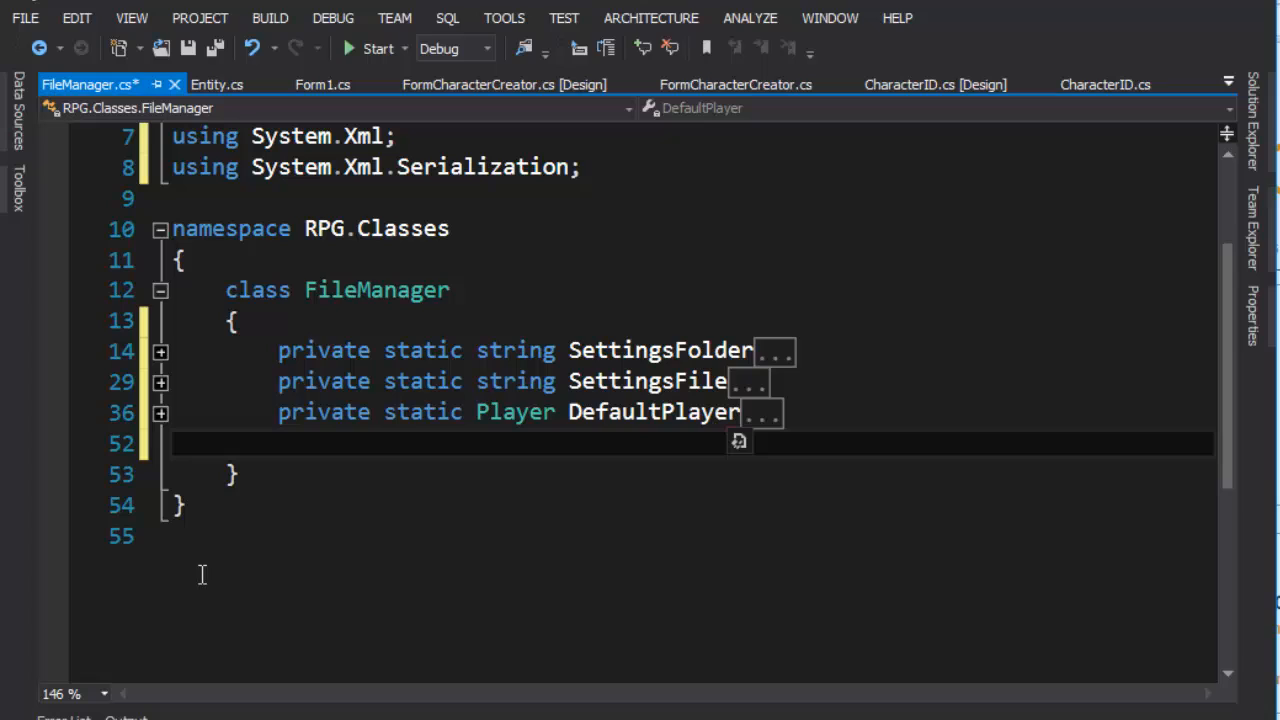
{"action": "mouse_move", "coordinate": [260, 529]}
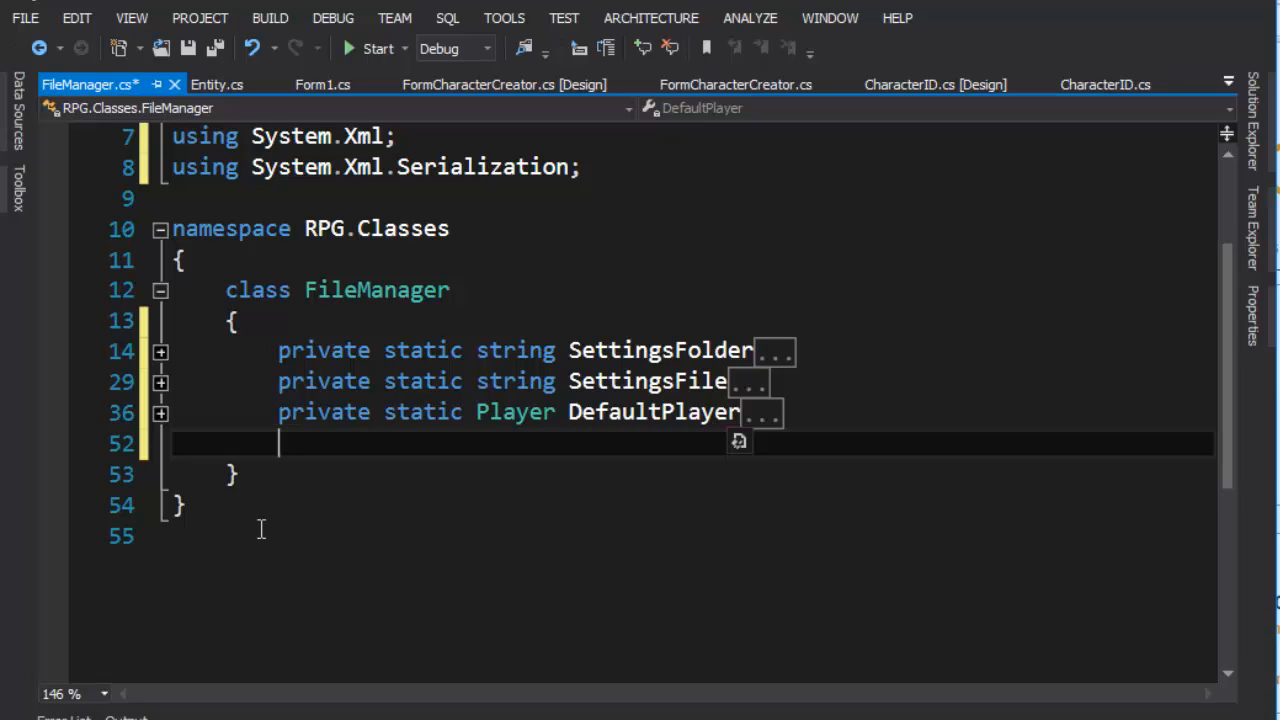
Step: Declare a public static LoadPlayer() method in FileManager
{"action": "type", "text": "public"}
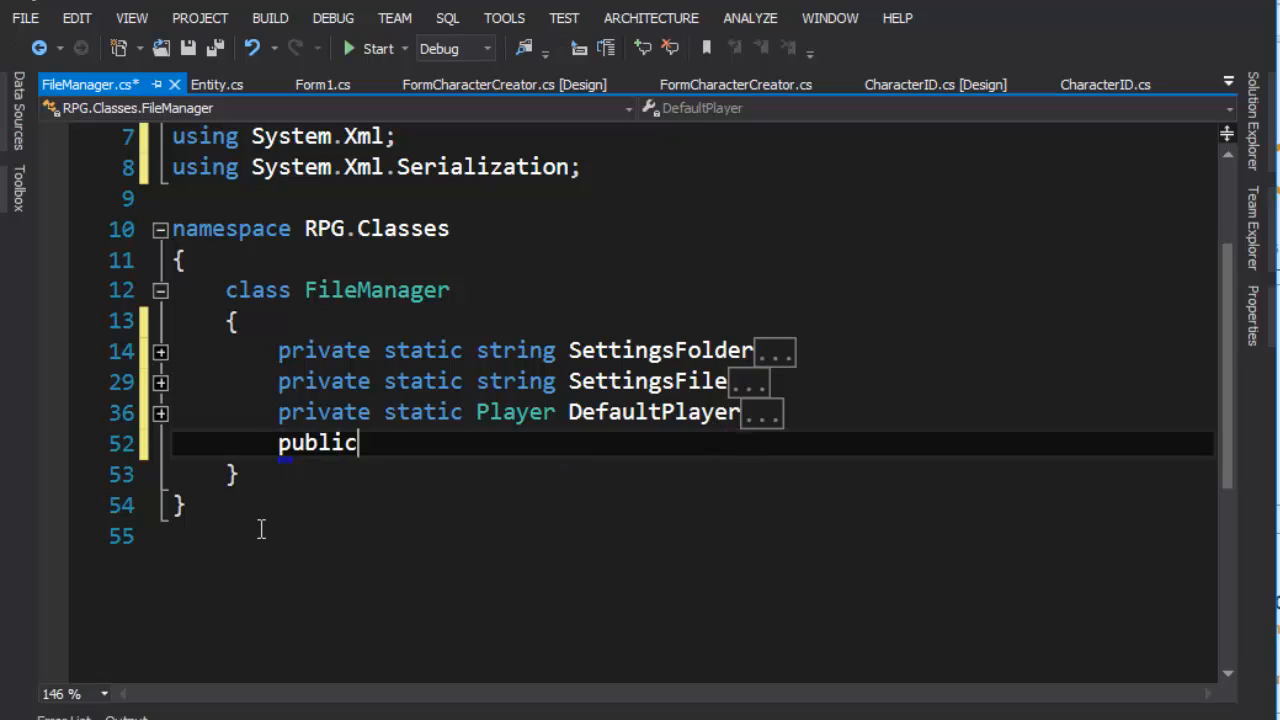
{"action": "type", "text": "static"}
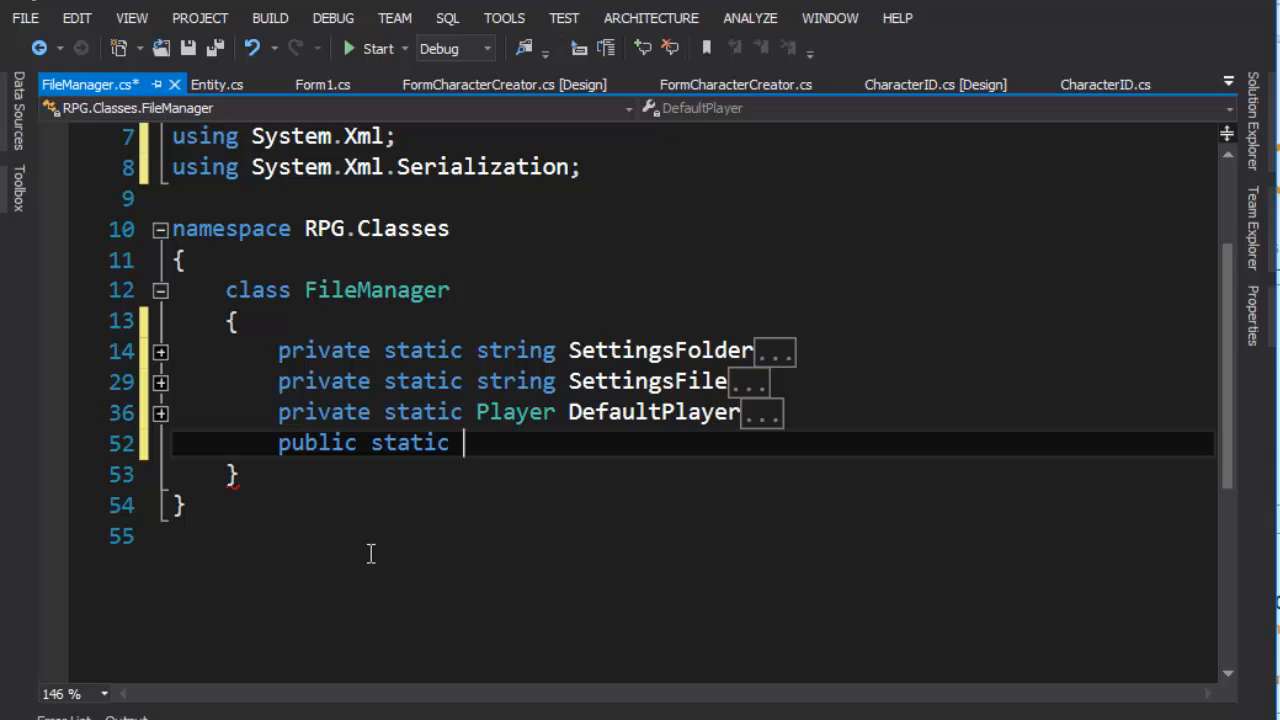
{"action": "type", "text": "LoaderOptimization("}
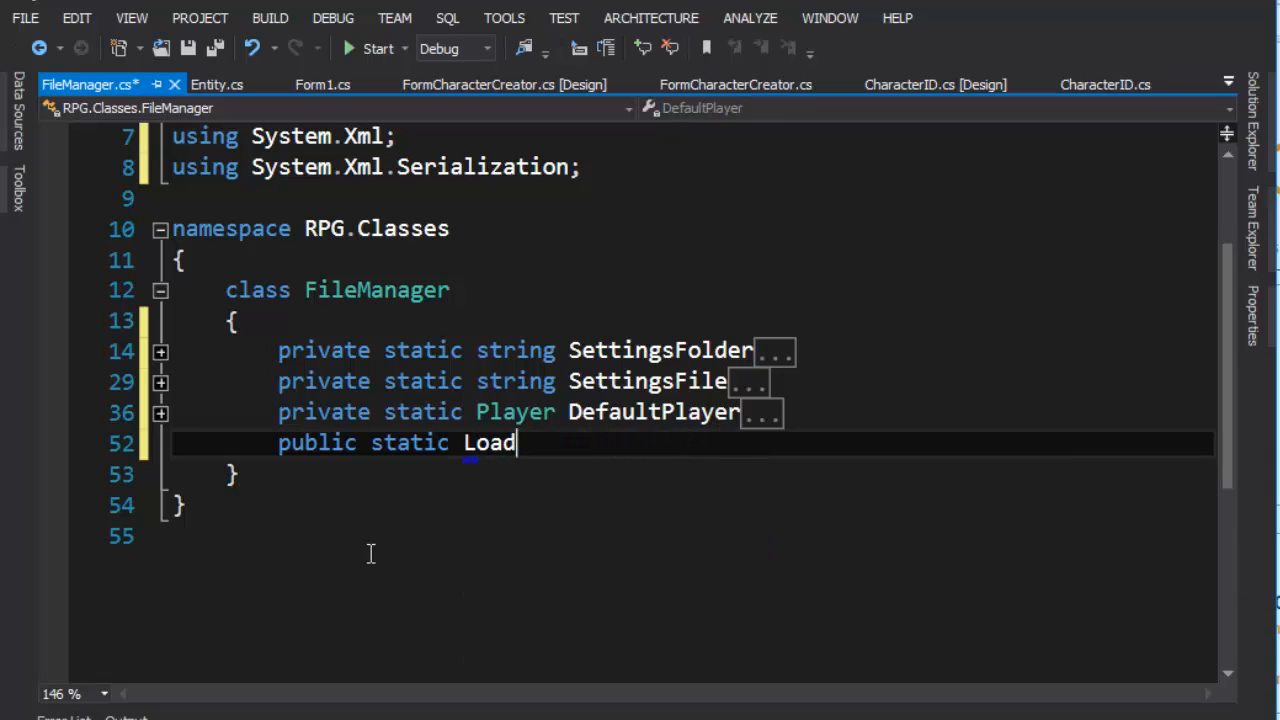
{"action": "key", "text": "BackSpace"}
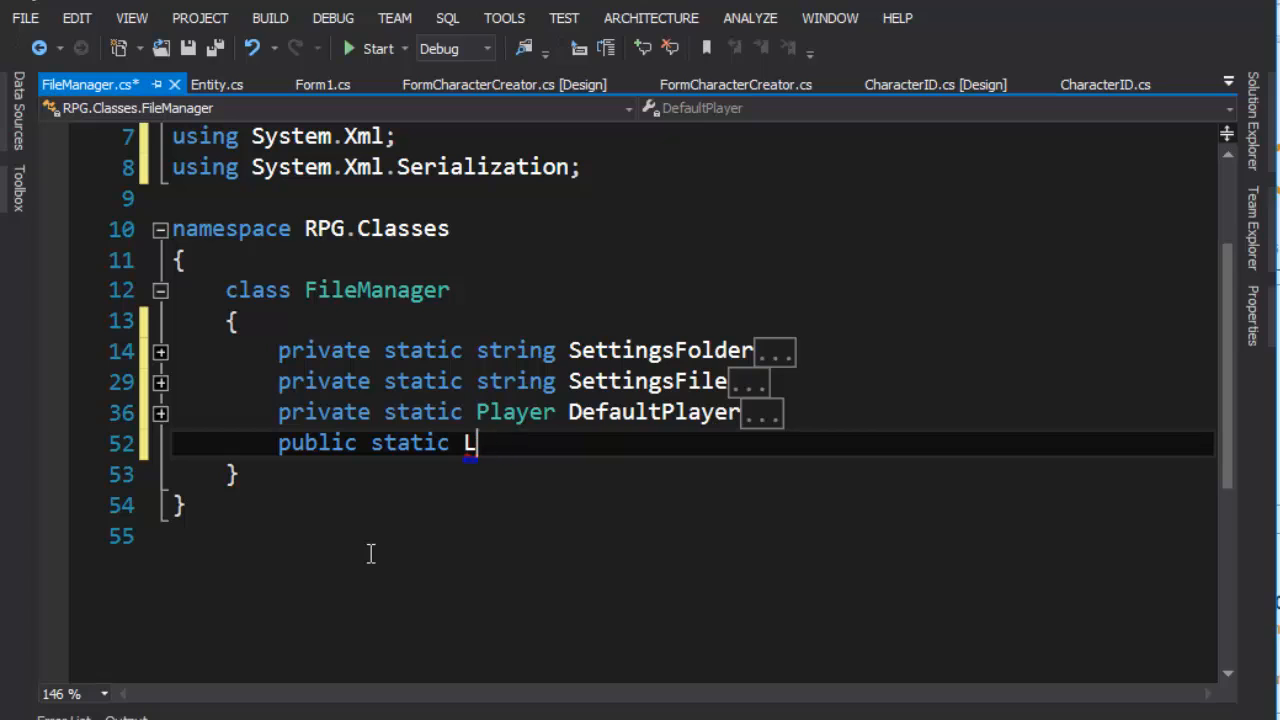
{"action": "type", "text": "P"}
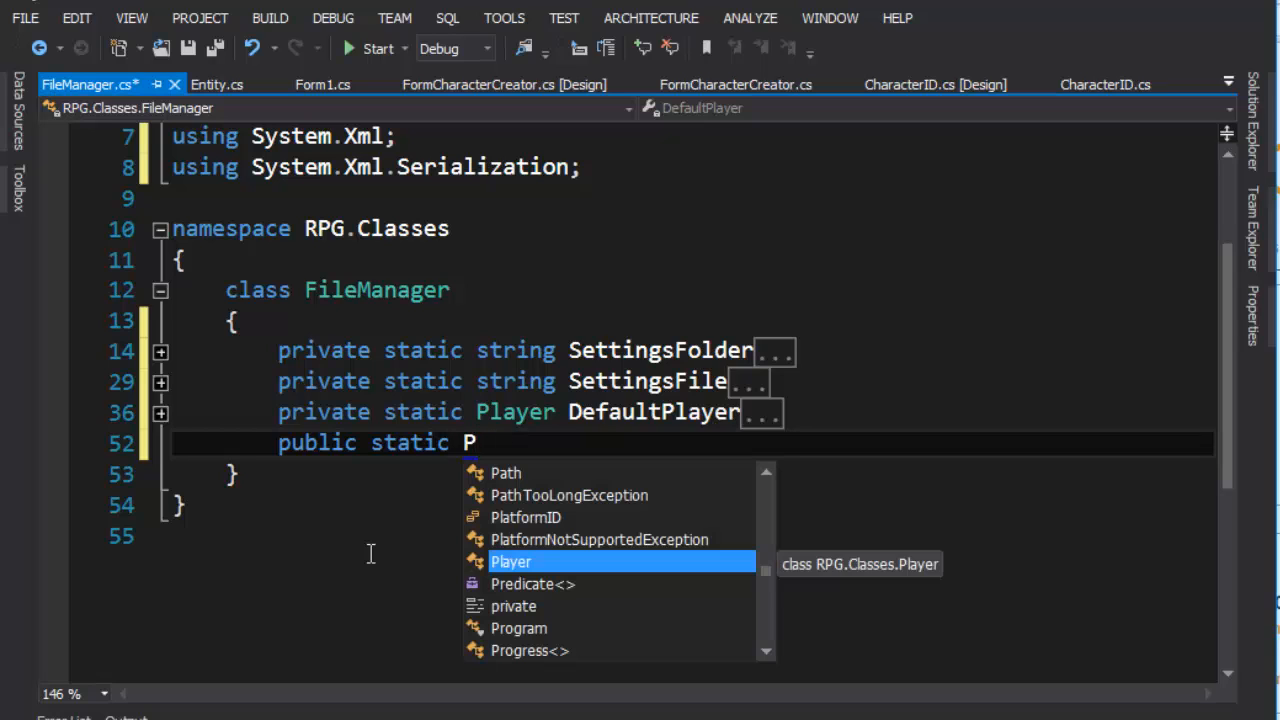
{"action": "type", "text": "LoaderOptimization("}
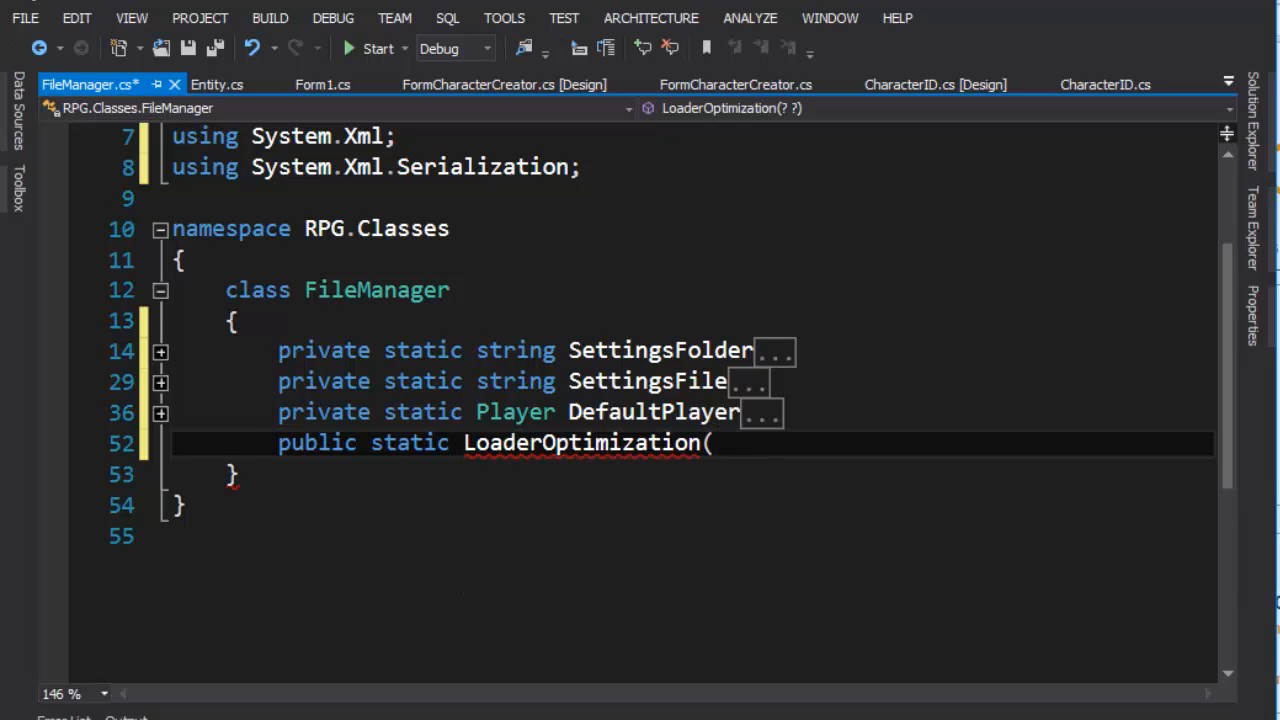
{"action": "mouse_move", "coordinate": [550, 443]}
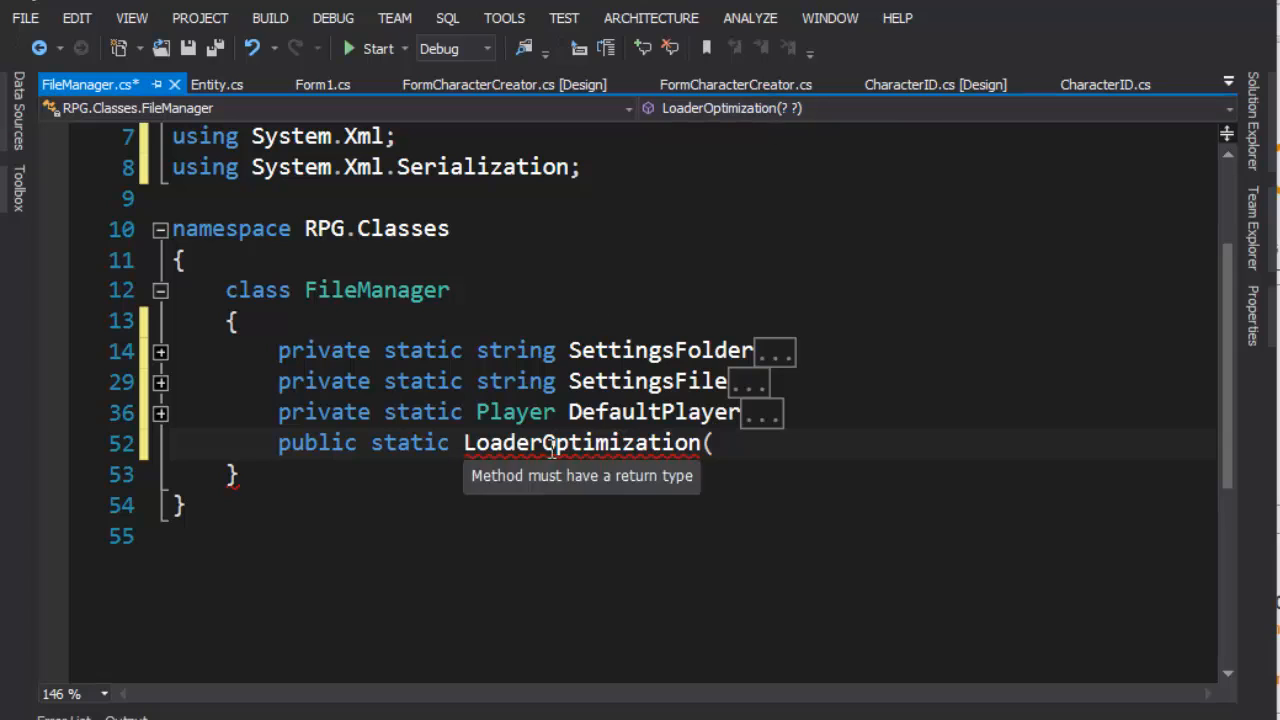
{"action": "double_click", "coordinate": [625, 443]}
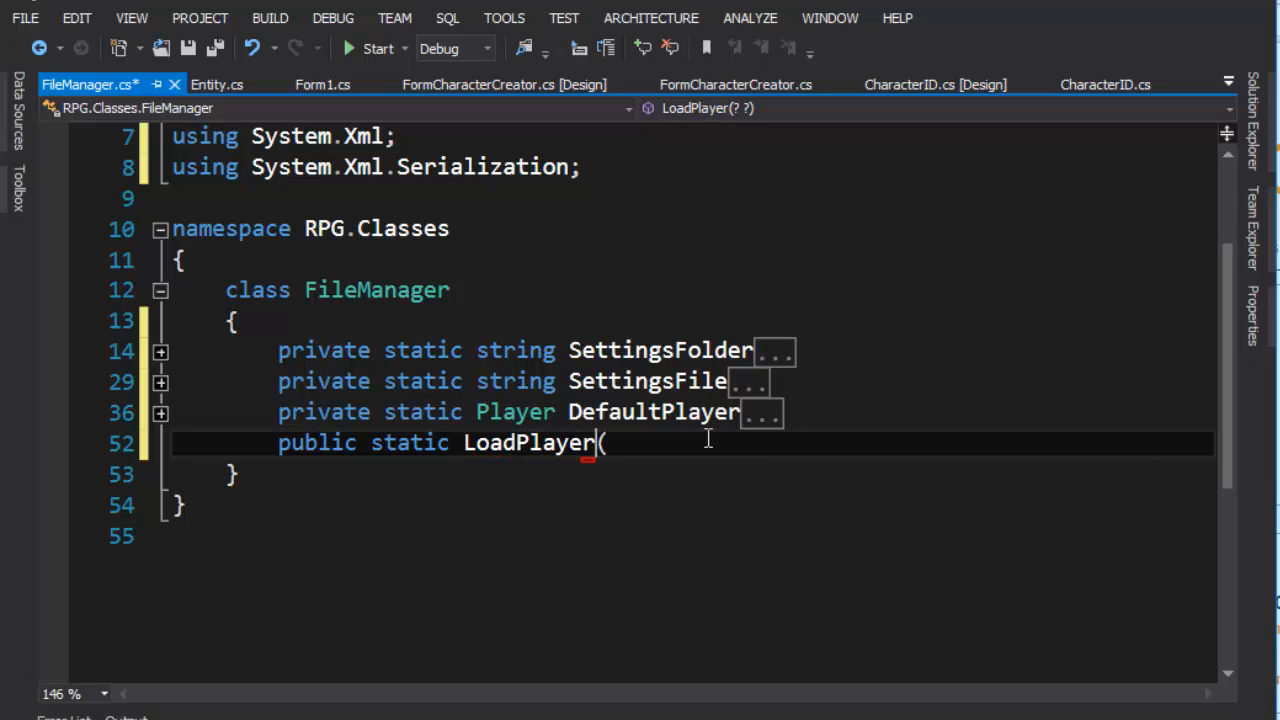
{"action": "type", "text": ")"}
{"action": "type", "text": "{"}
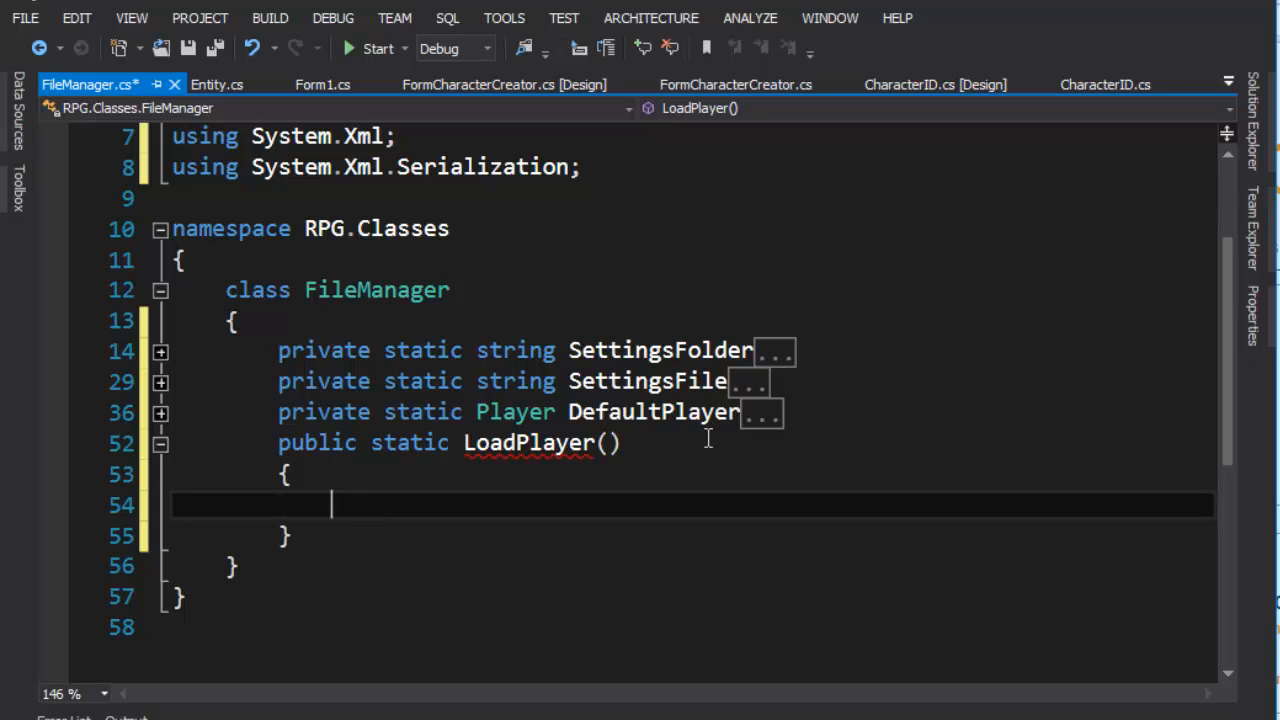
Step: Add 'if (!File.Exists(SettingsFile)) return DefaultPlayer;' to LoadPlayer
{"action": "type", "text": "if"}
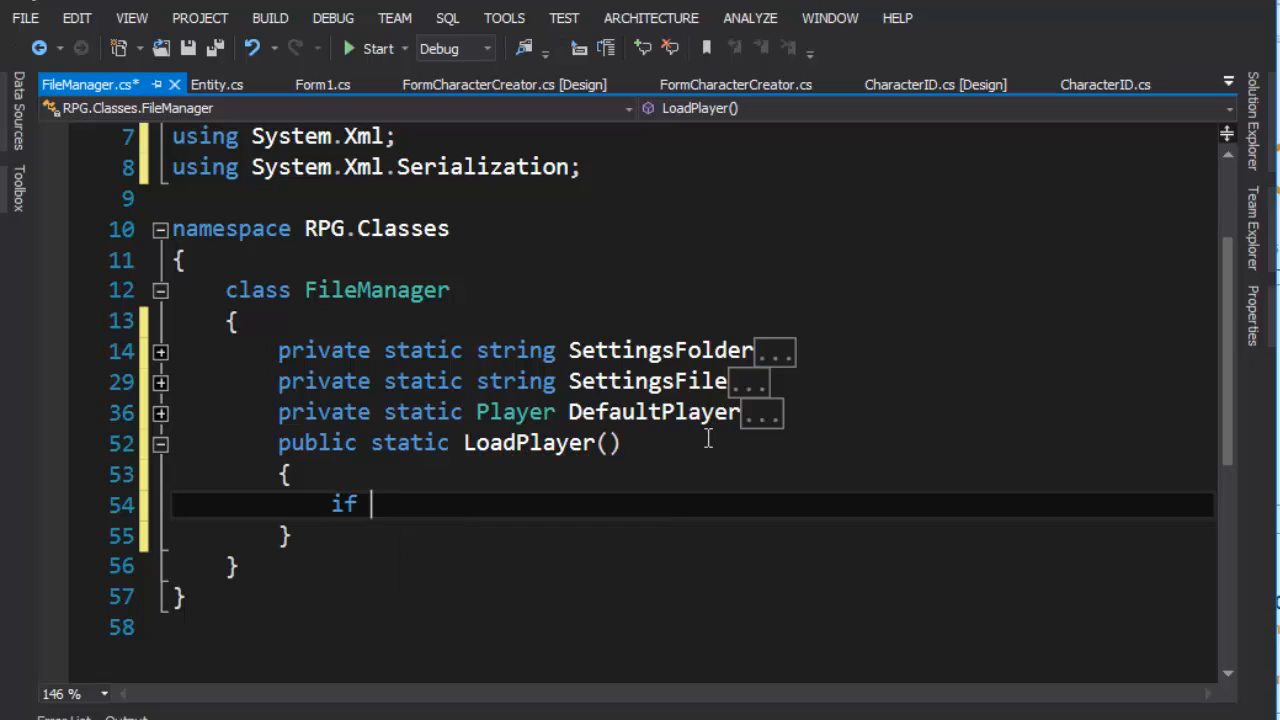
{"action": "type", "text": "(!FI"}
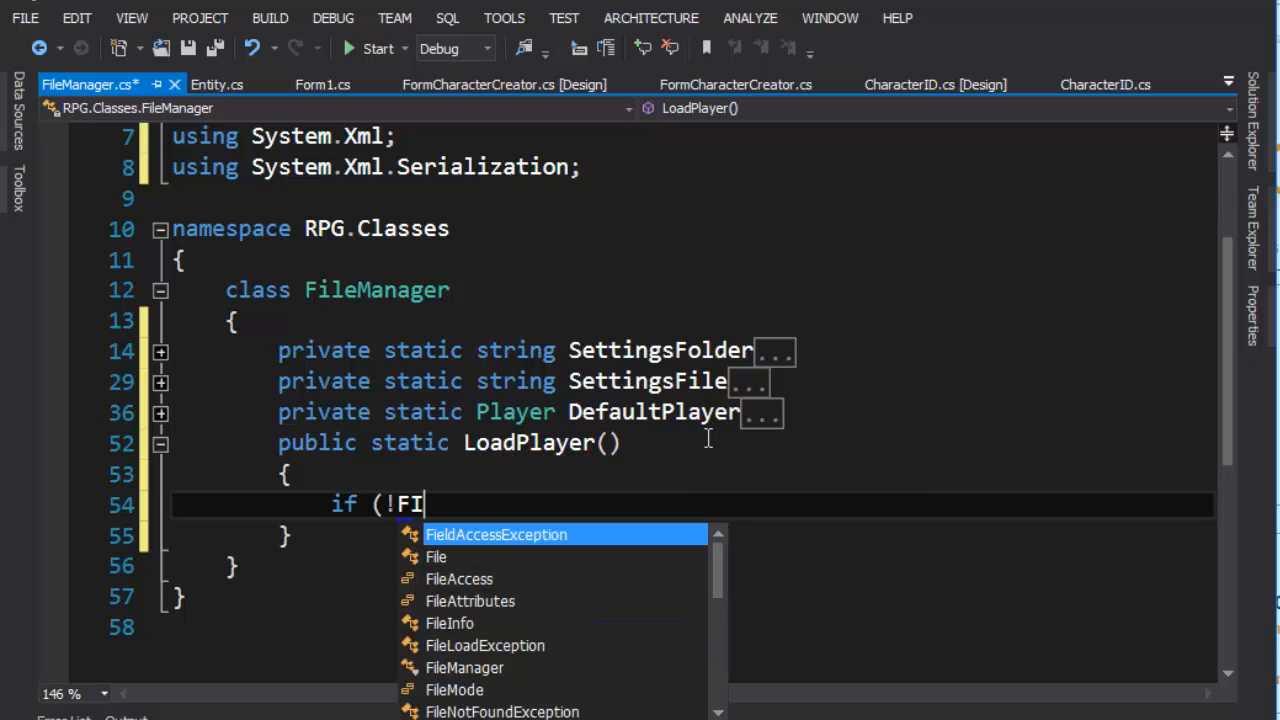
{"action": "type", "text": "l"}
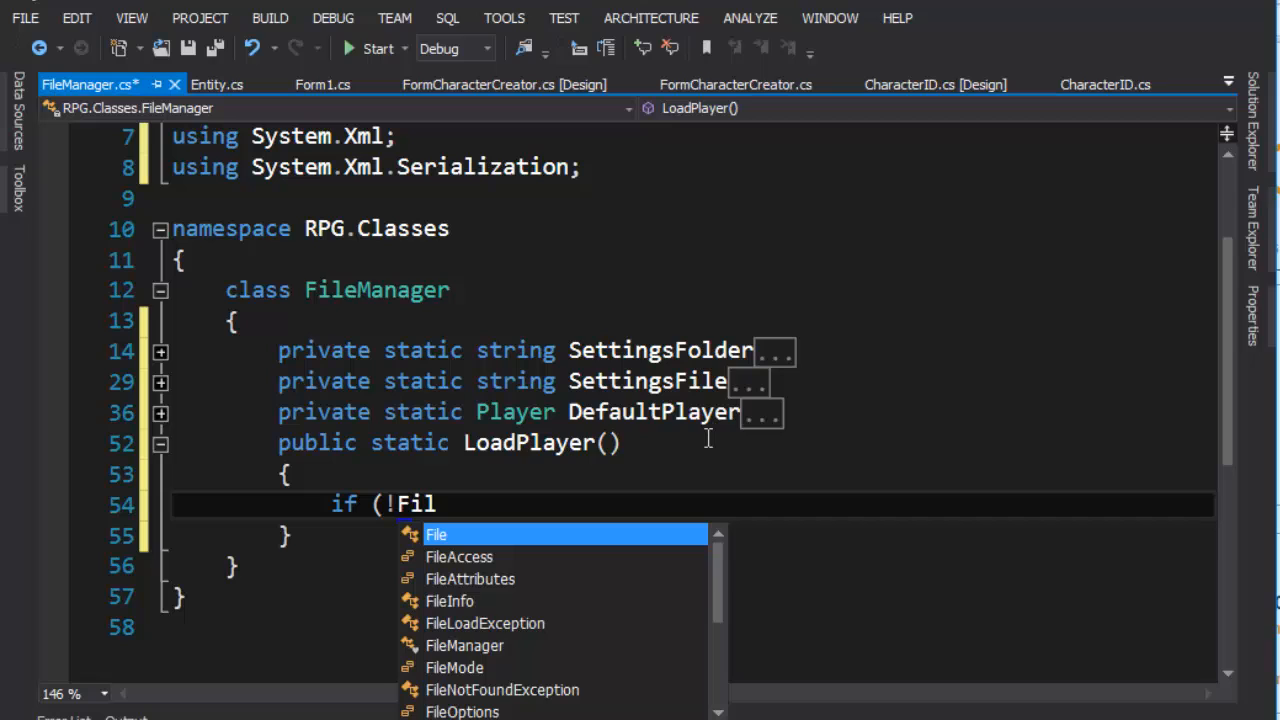
{"action": "type", "text": "e."}
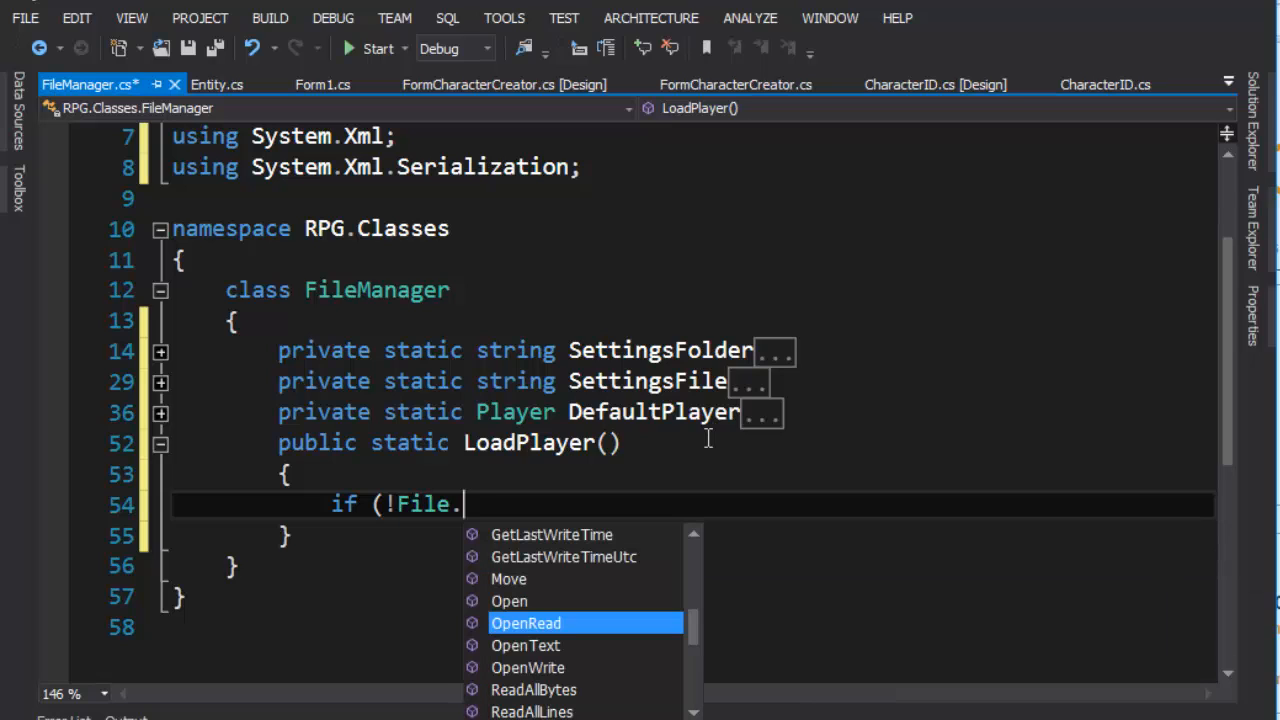
{"action": "type", "text": "e"}
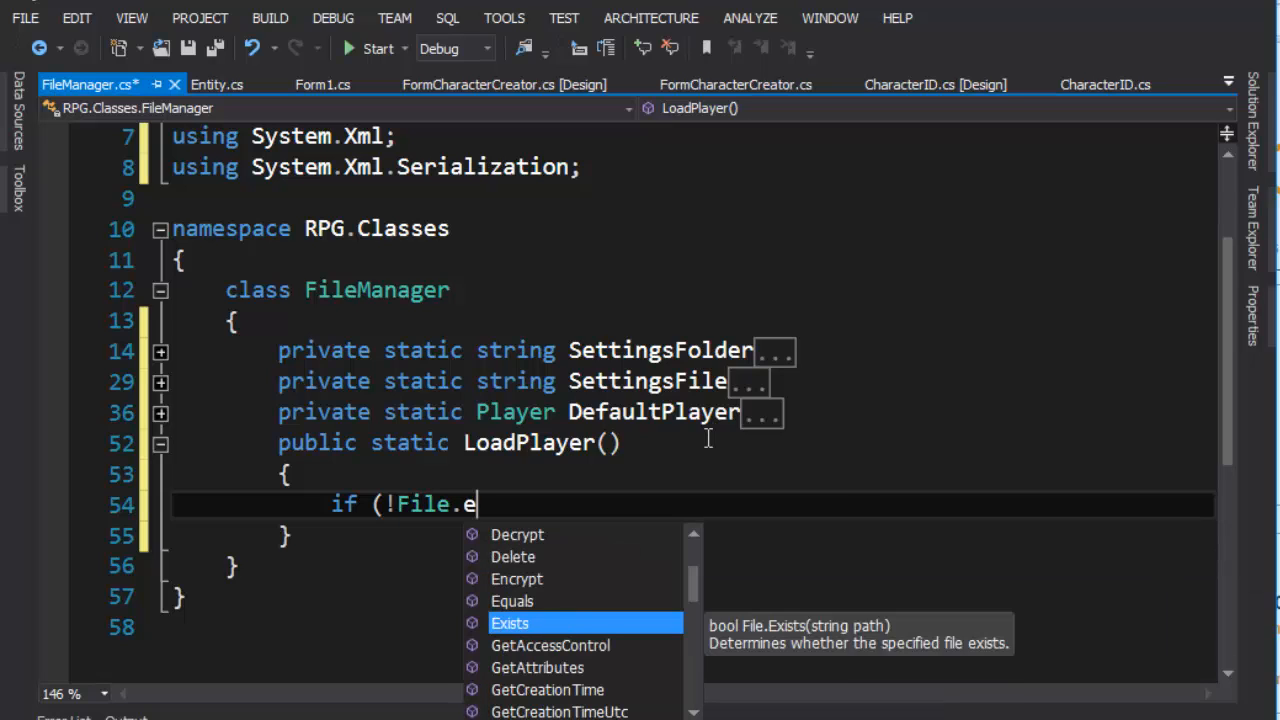
{"action": "key", "text": "Tab"}
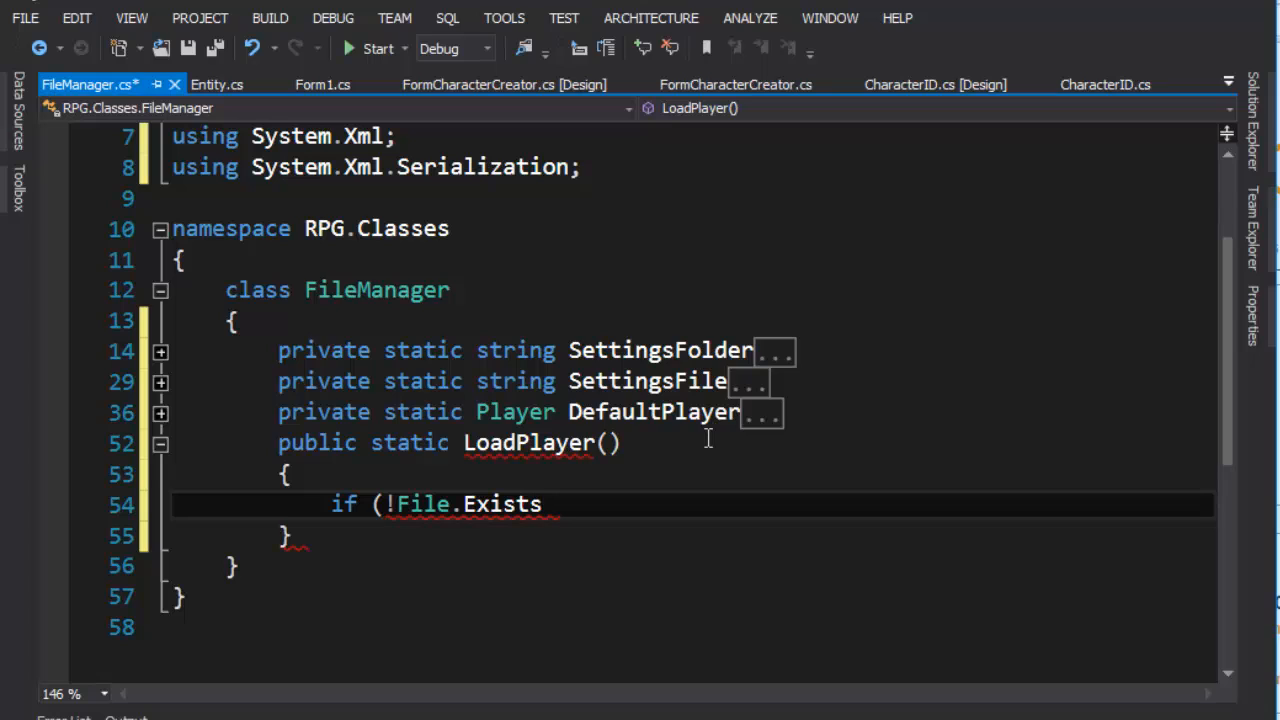
{"action": "type", "text": "("}
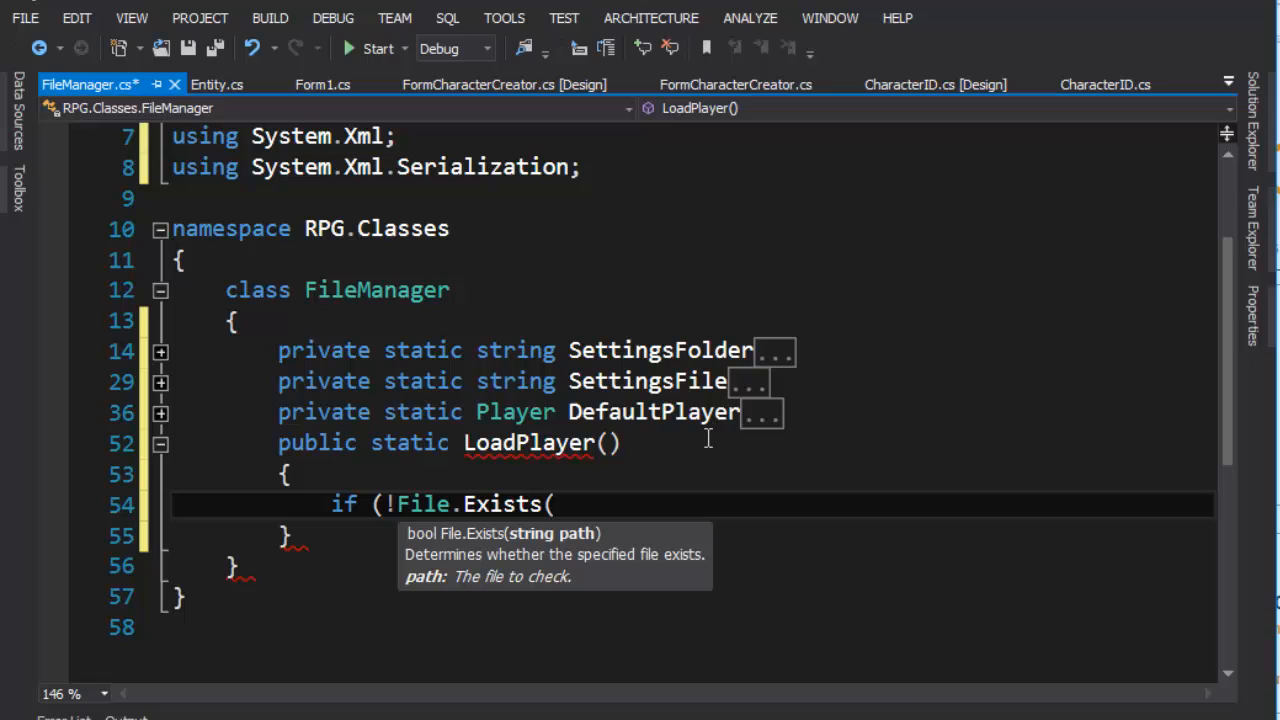
{"action": "type", "text": "SettingsFile"}
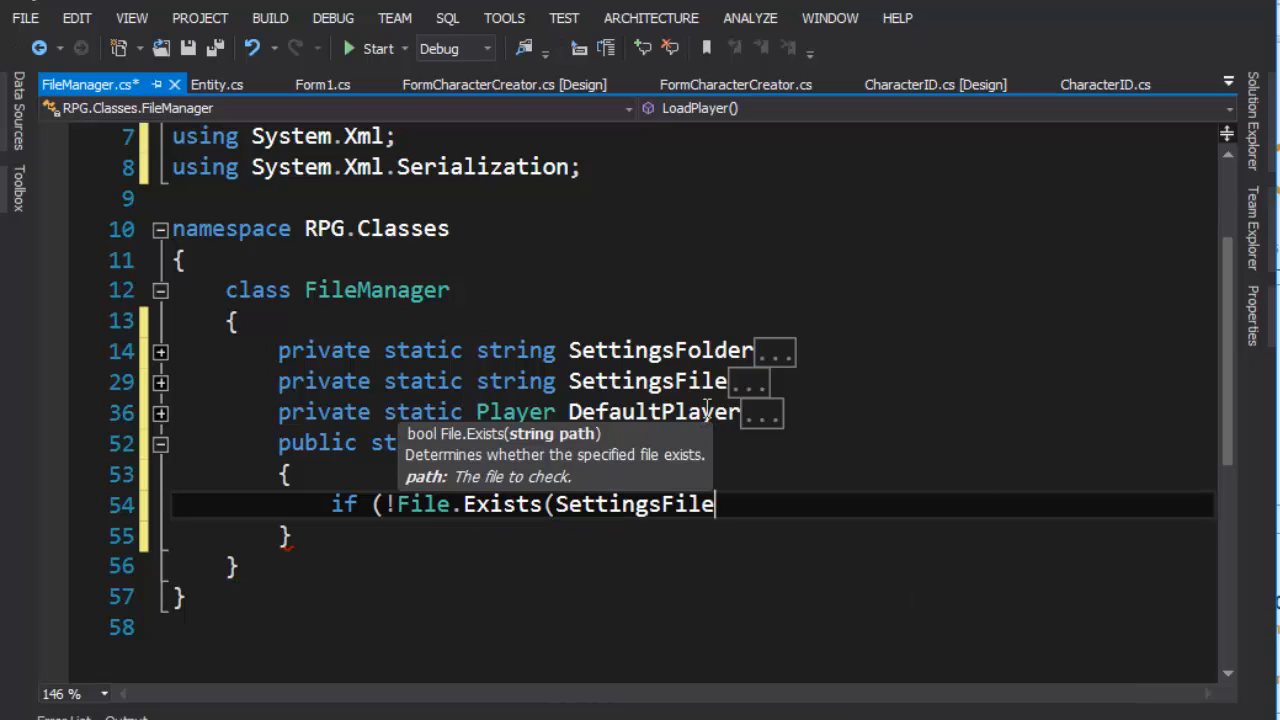
{"action": "type", "text": "))"}
{"action": "type", "text": "re"}
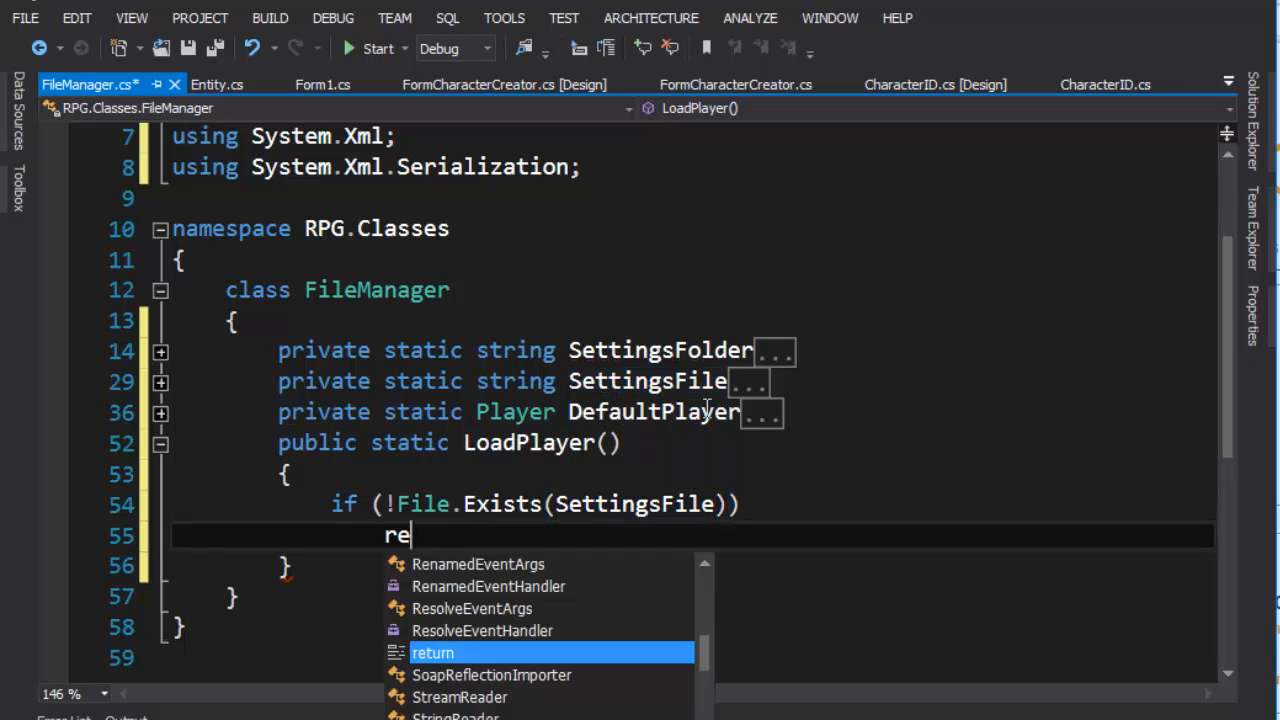
{"action": "key", "text": "Tab"}
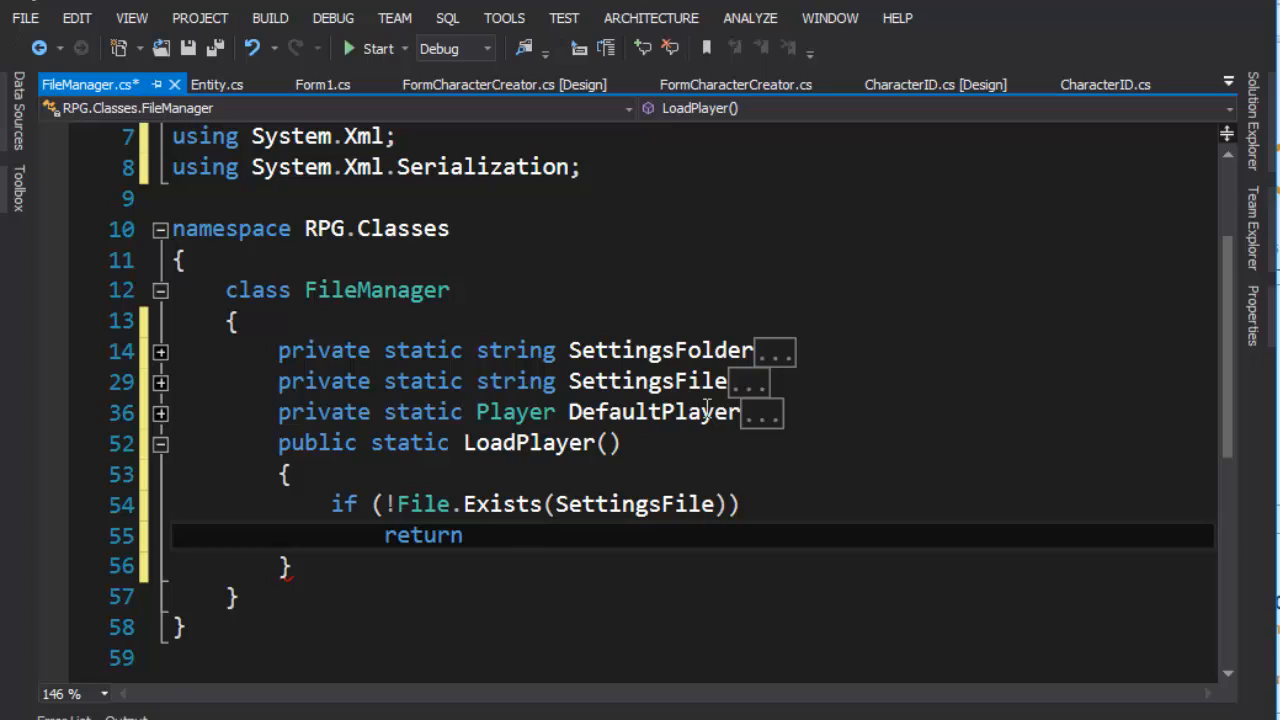
{"action": "type", "text": "def"}
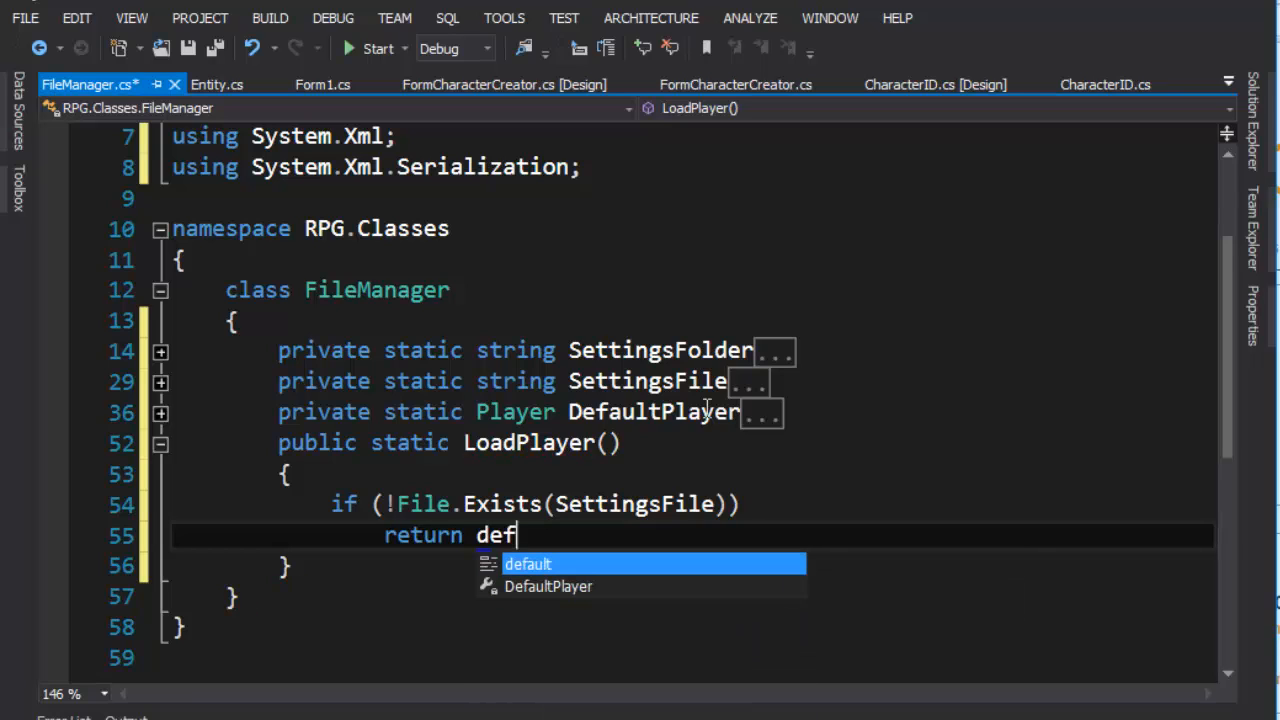
{"action": "key", "text": "Tab"}
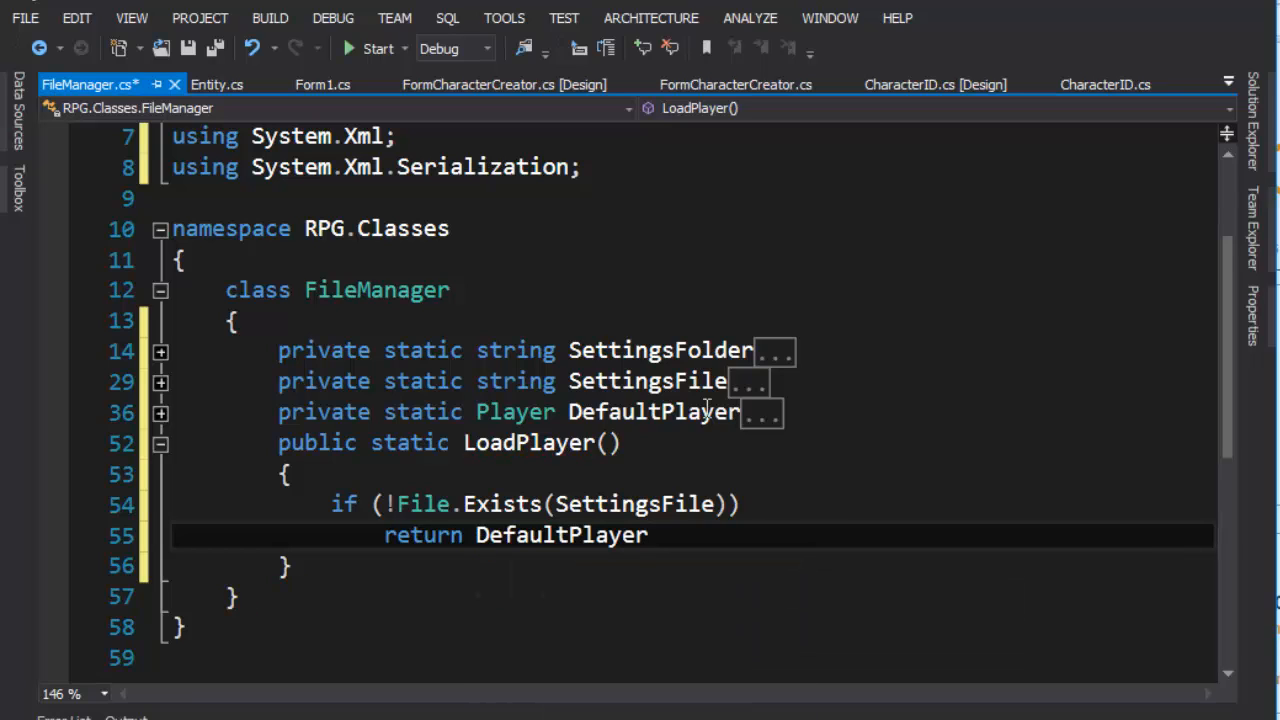
{"action": "type", "text": ";"}
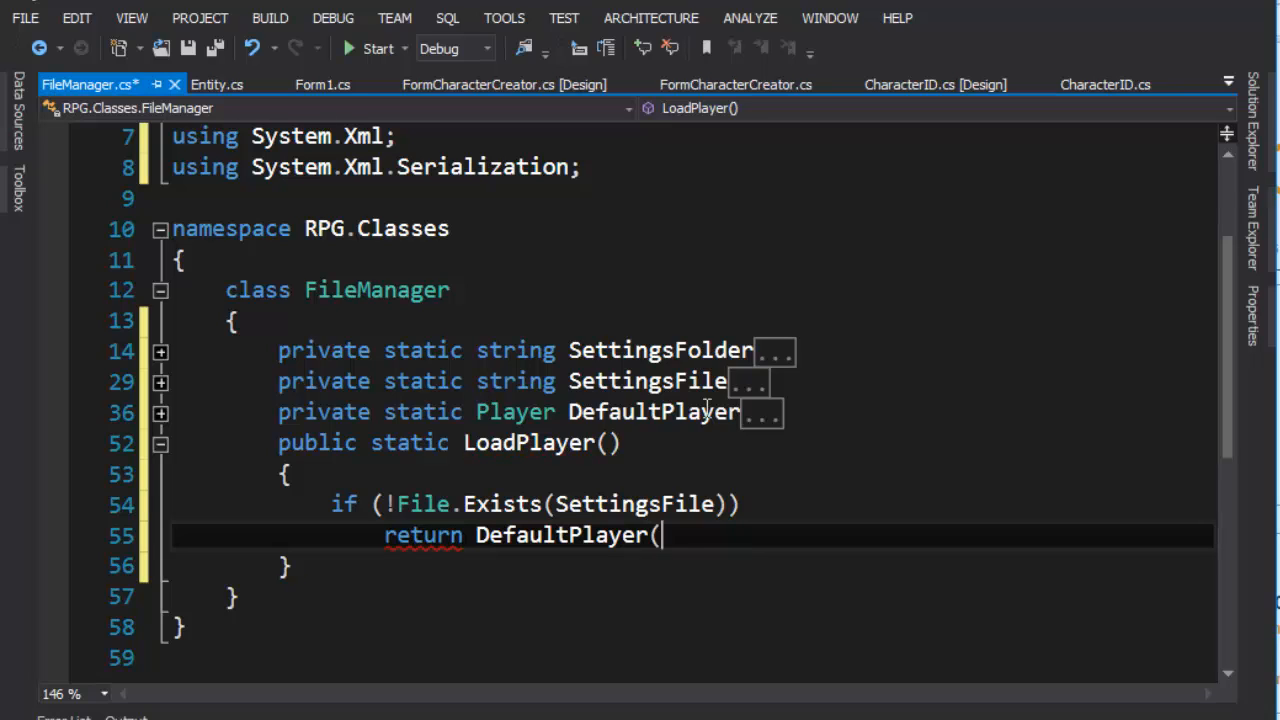
{"action": "type", "text": ")"}
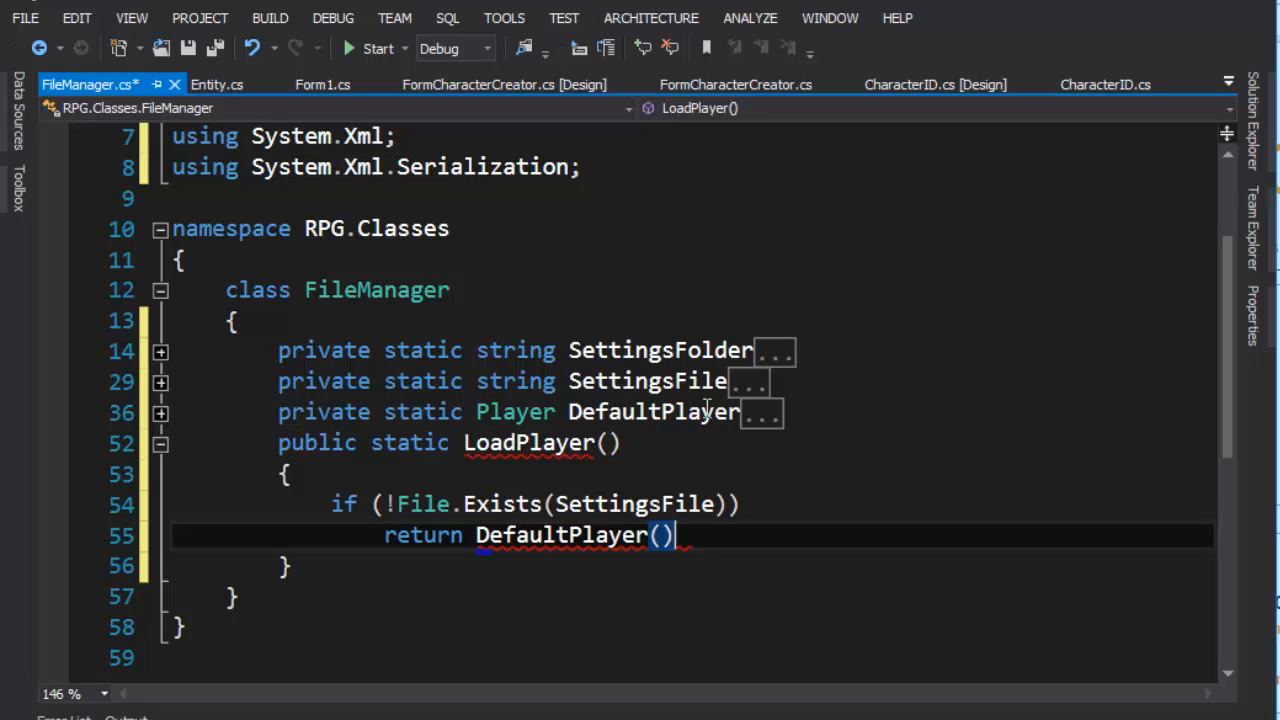
{"action": "key", "text": "BackSpace"}
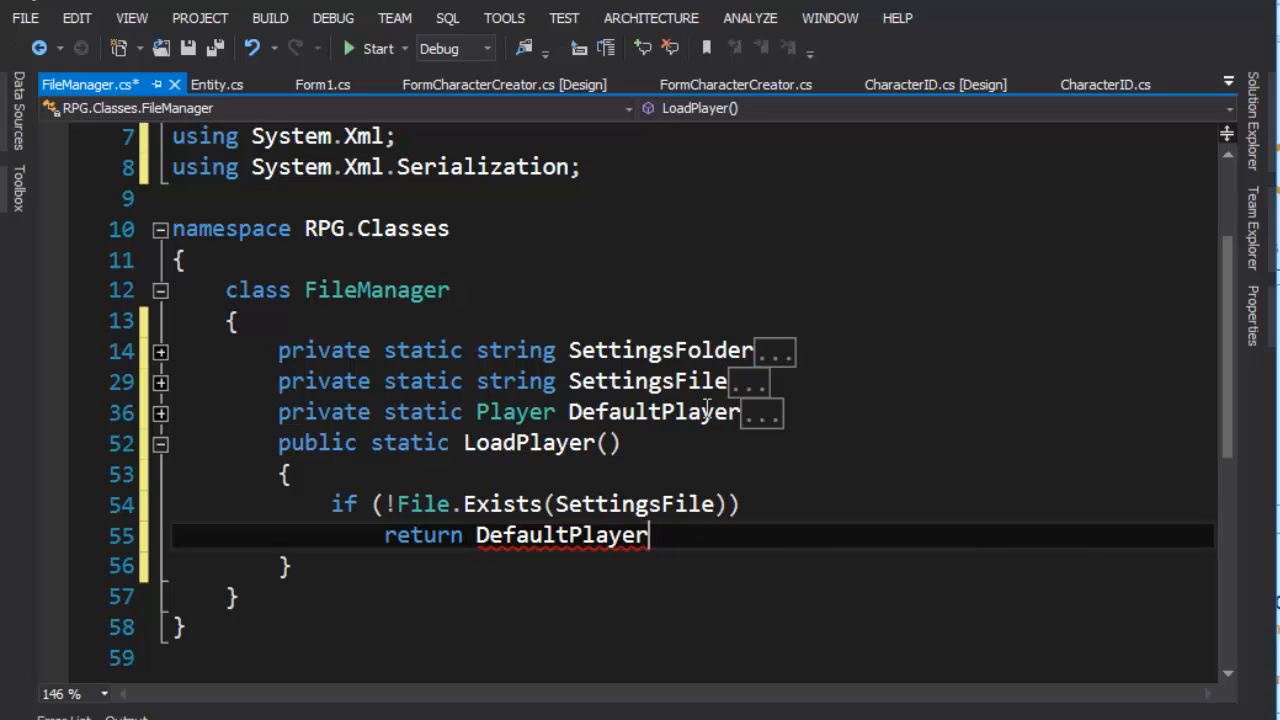
{"action": "type", "text": ";"}
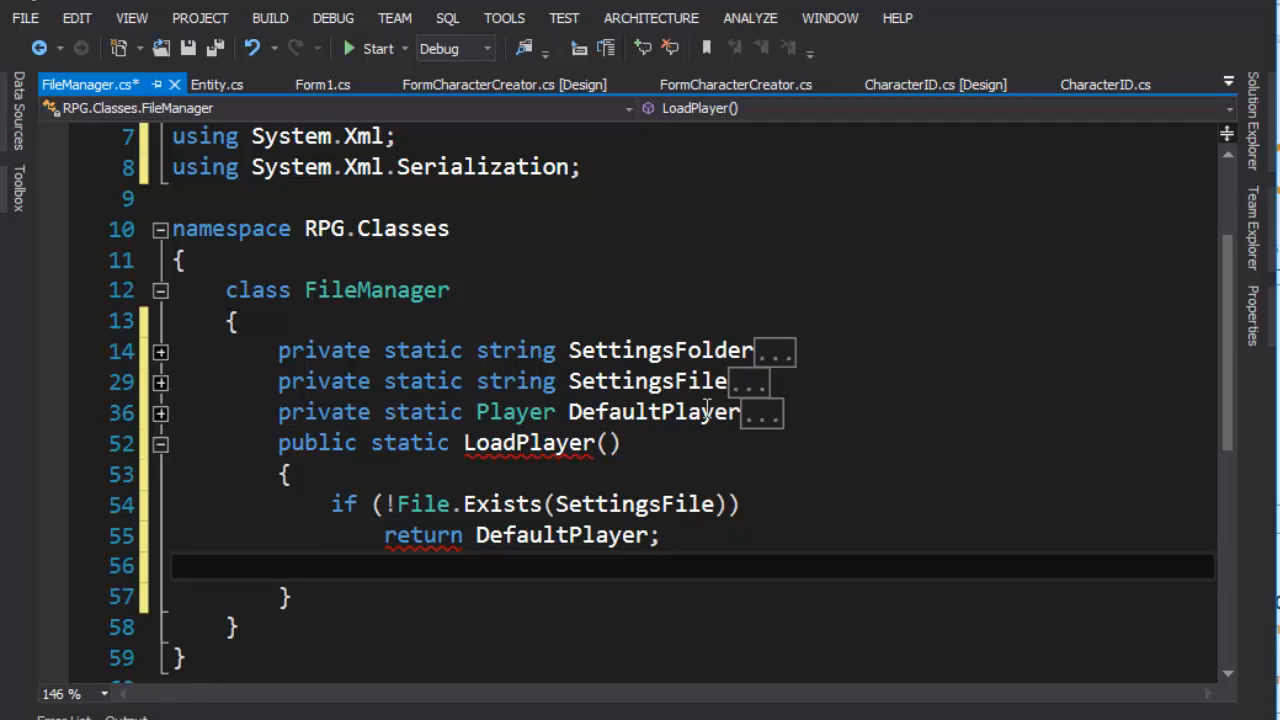
Step: Add a using statement opening File.OpenRead(SettingsFile) with an empty brace block
{"action": "type", "text": "us"}
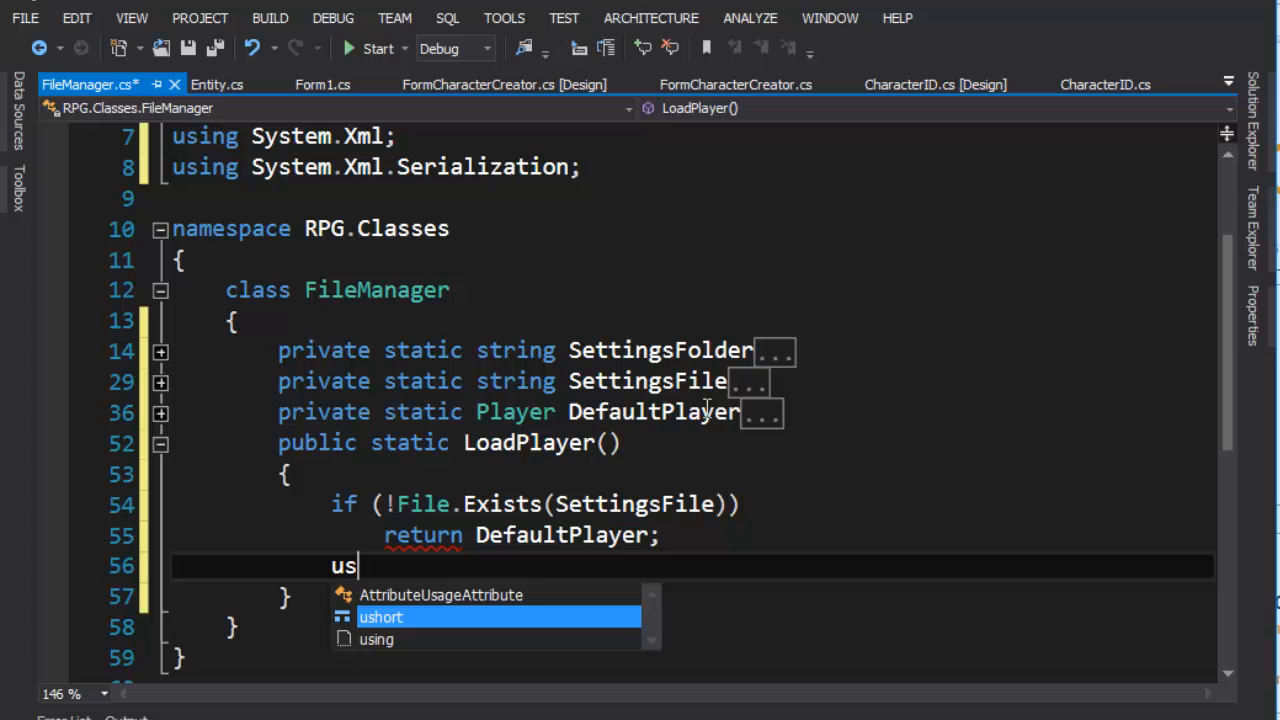
{"action": "type", "text": "ing (Stream stream"}
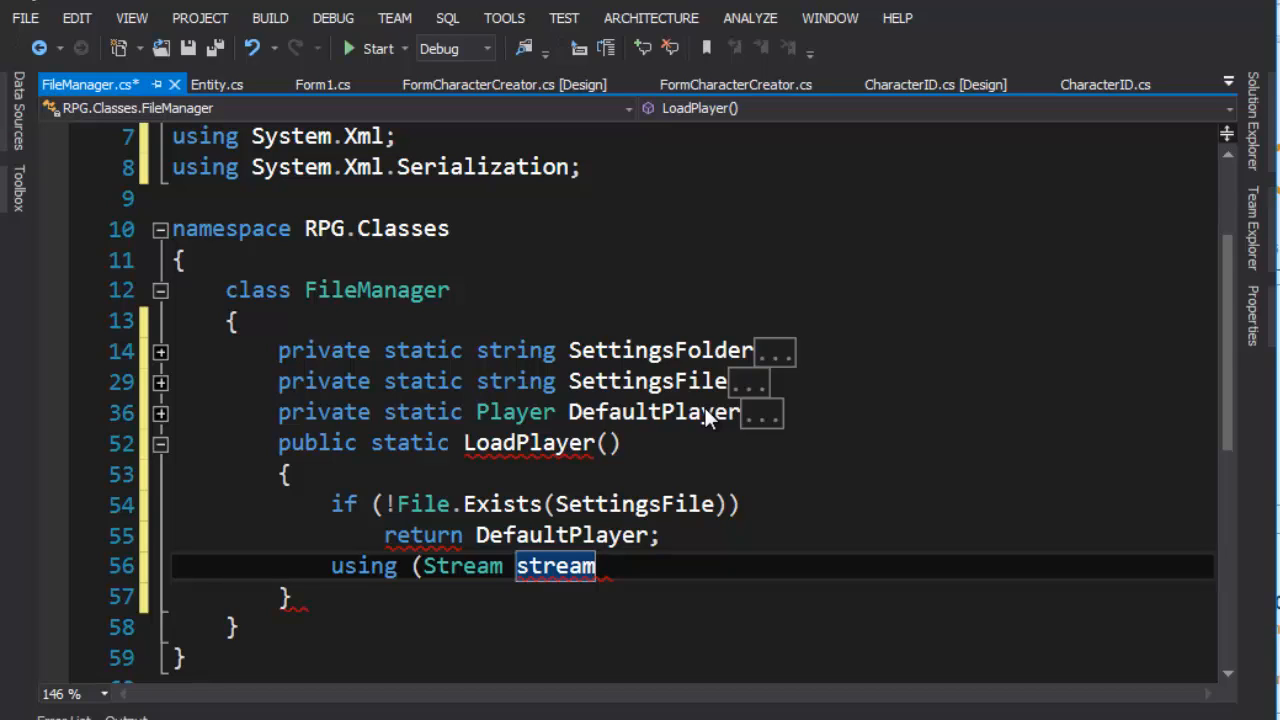
{"action": "type", "text": "= F"}
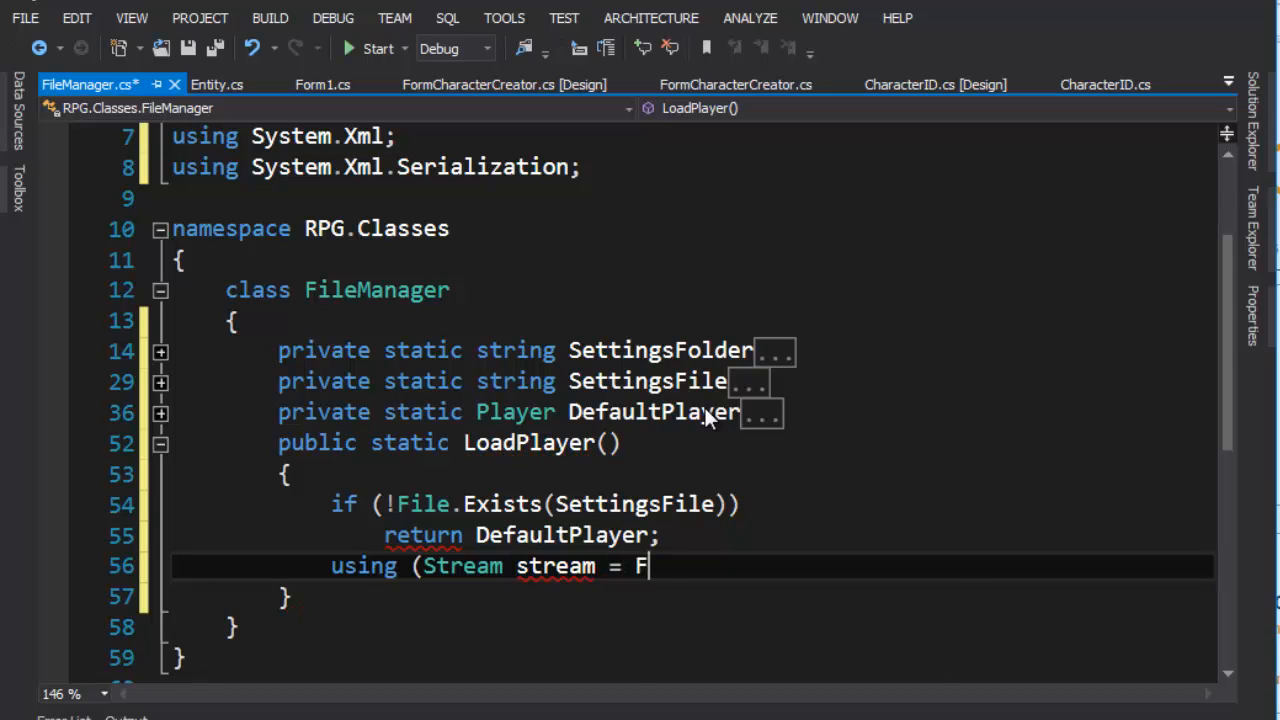
{"action": "type", "text": "ile."}
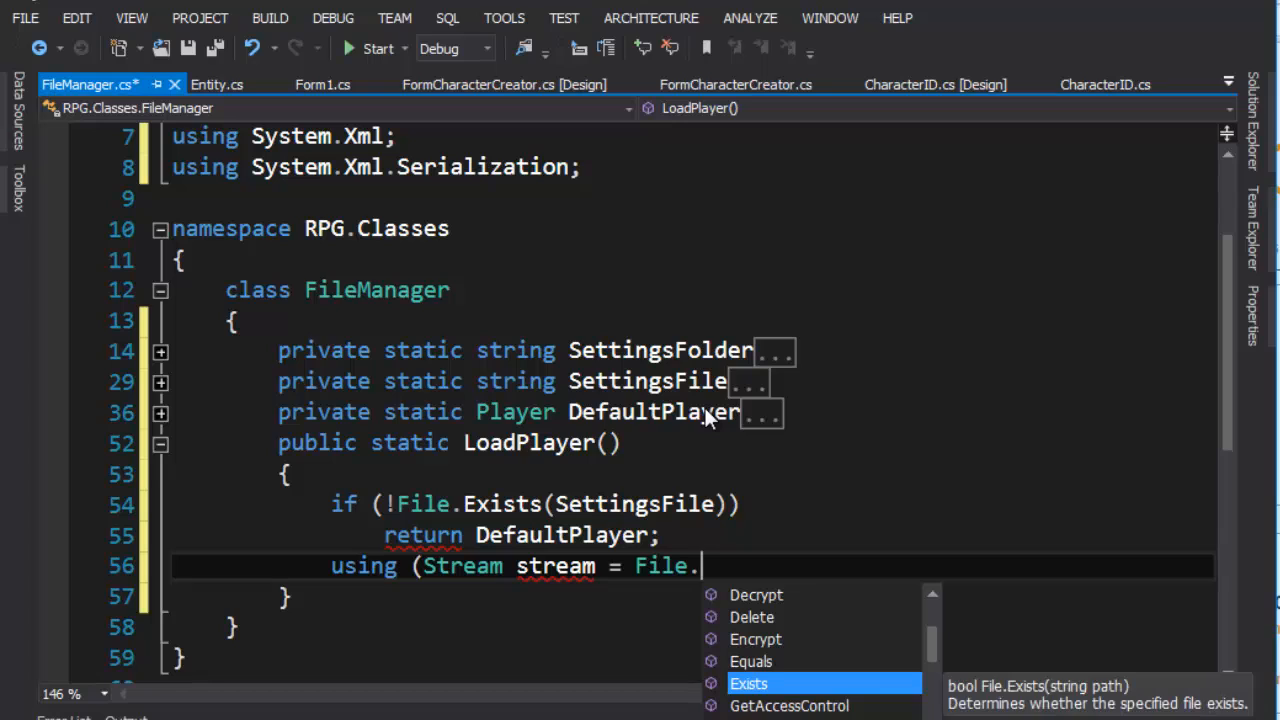
{"action": "type", "text": "OpenRead"}
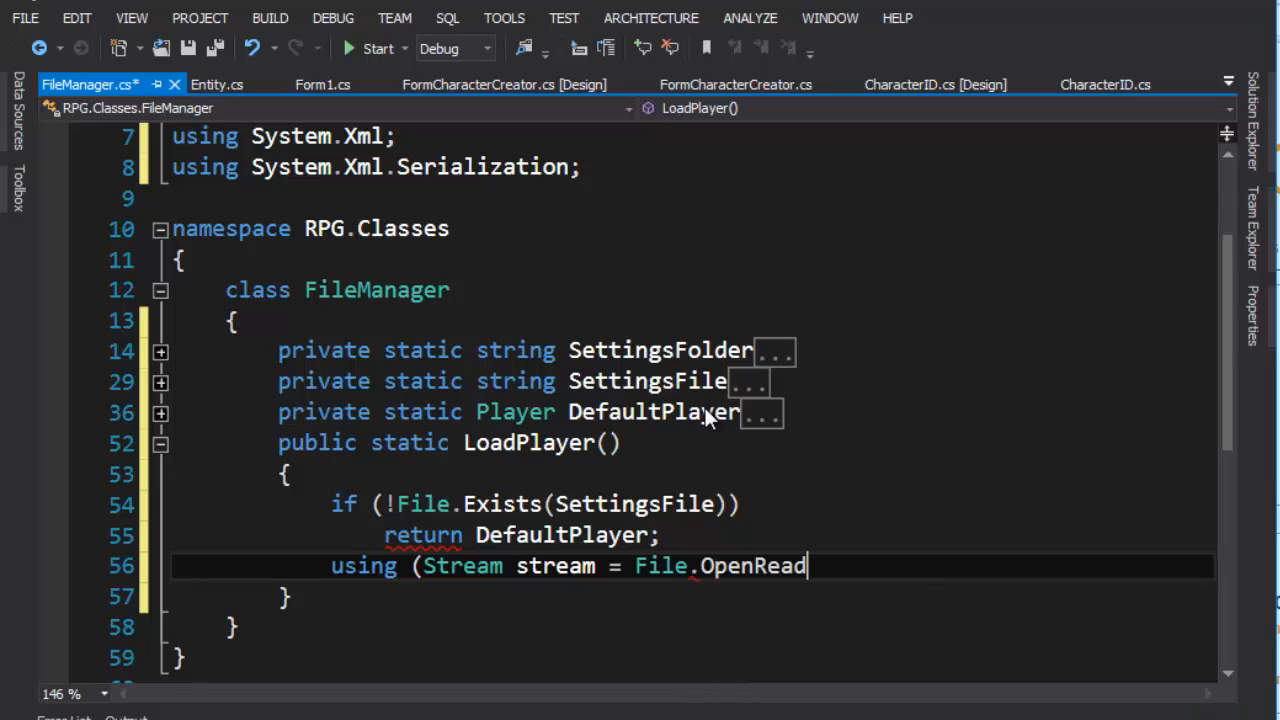
{"action": "type", "text": "("}
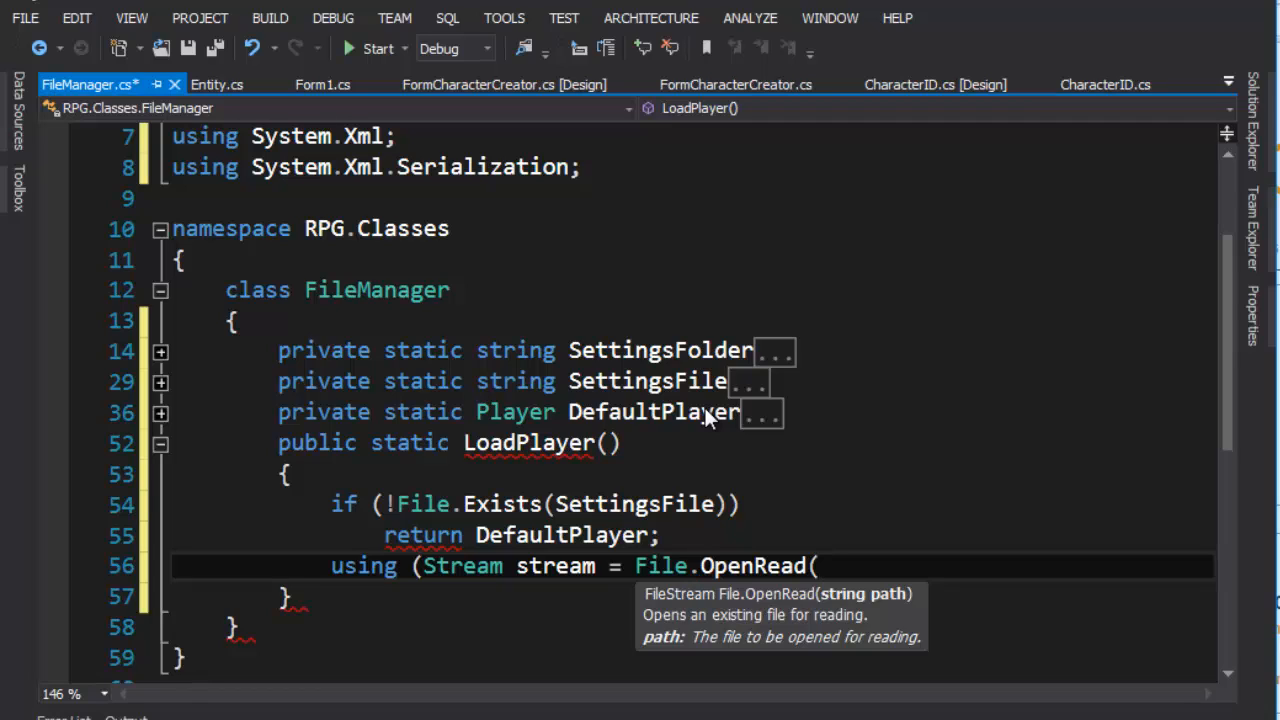
{"action": "type", "text": "SettingsFile"}
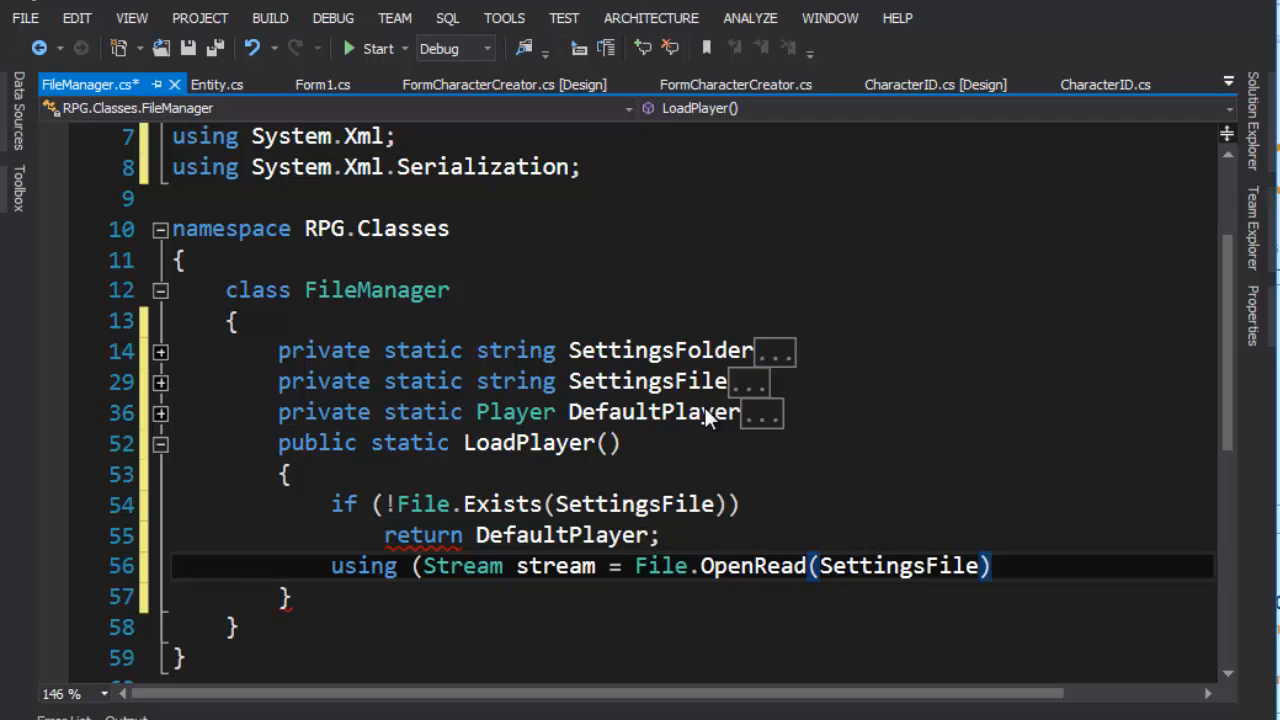
{"action": "type", "text": ")"}
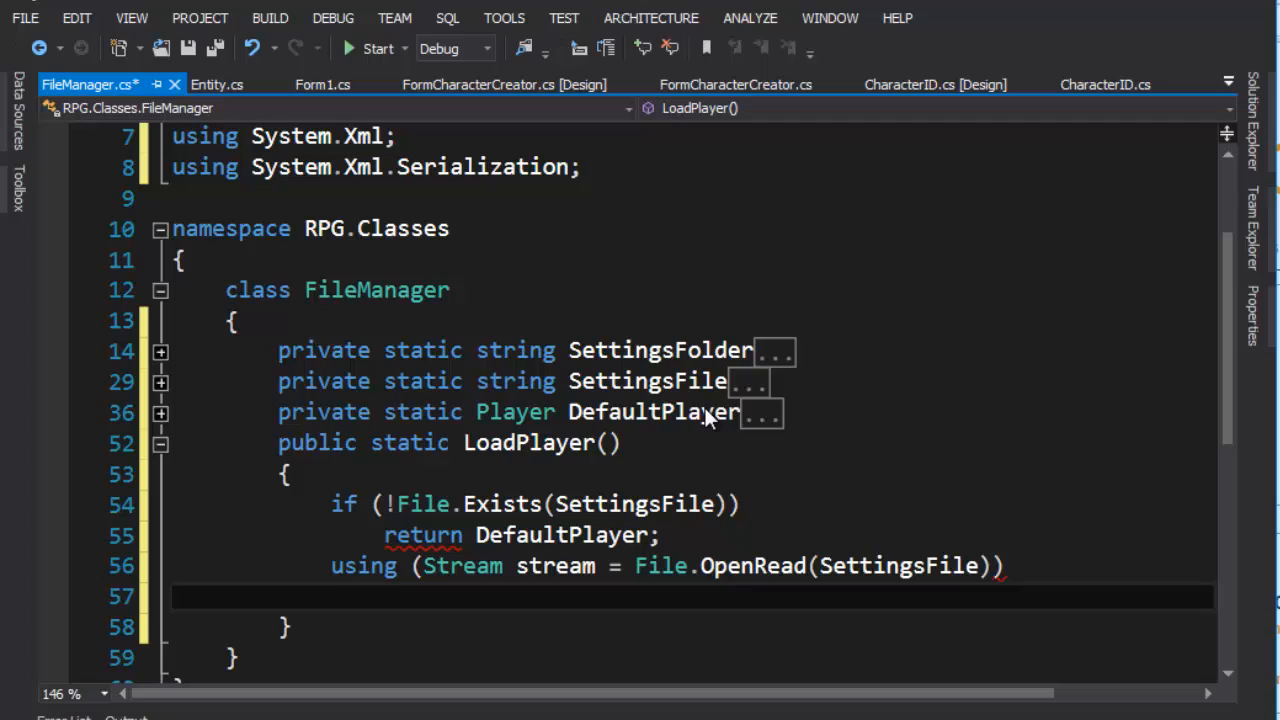
{"action": "type", "text": "{"}
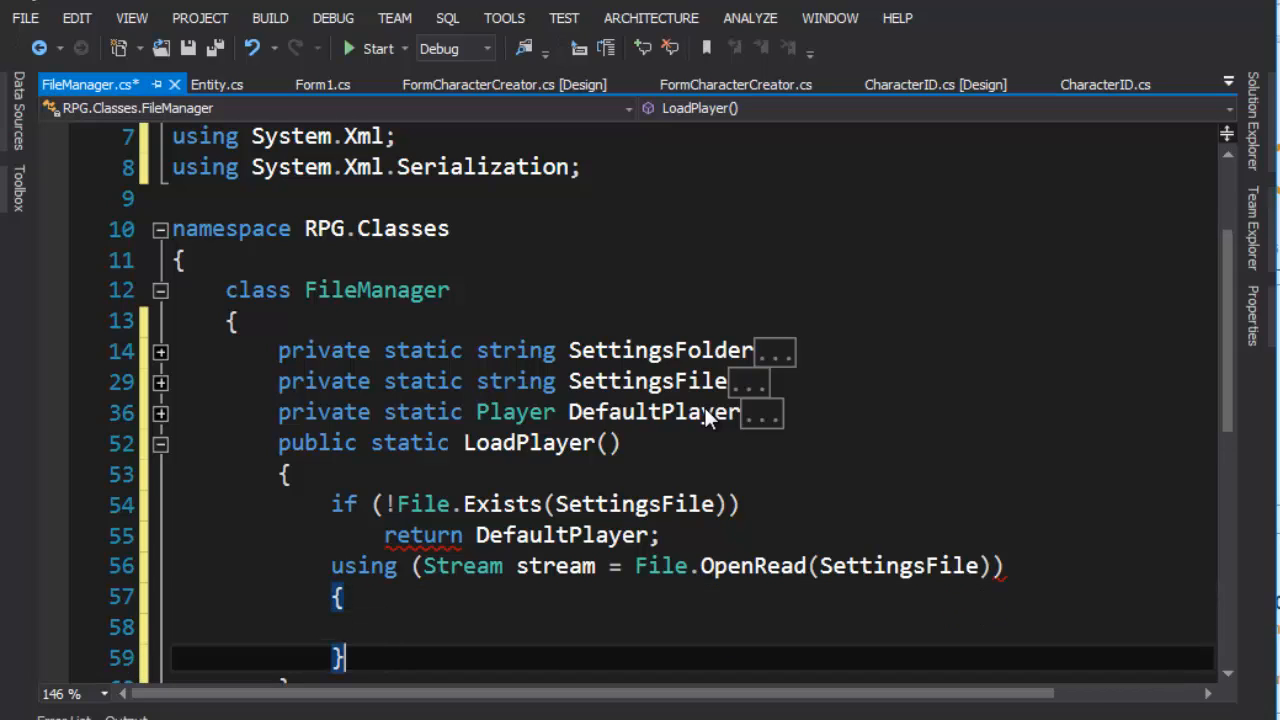
{"action": "left_click", "coordinate": [380, 628]}
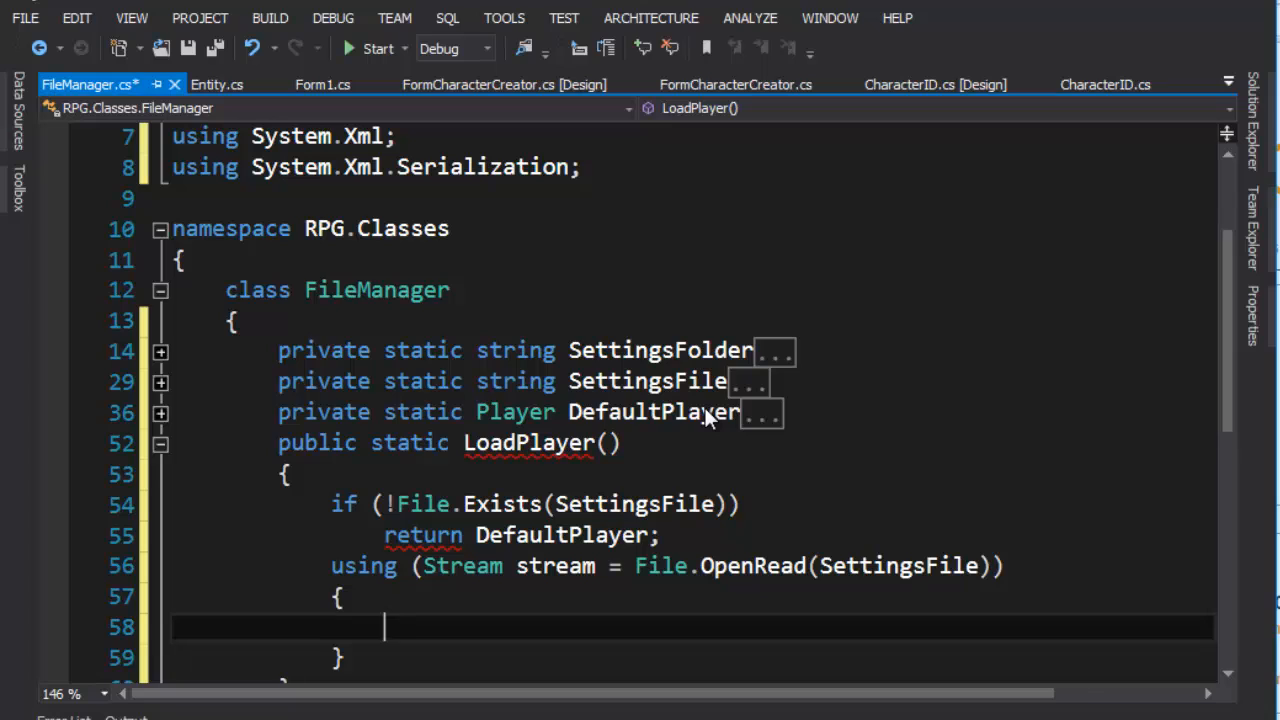
Step: Inside the using block, write 'XmlSerializer ser = new XmlSerializer(typeof(Player));'
{"action": "type", "text": "X"}
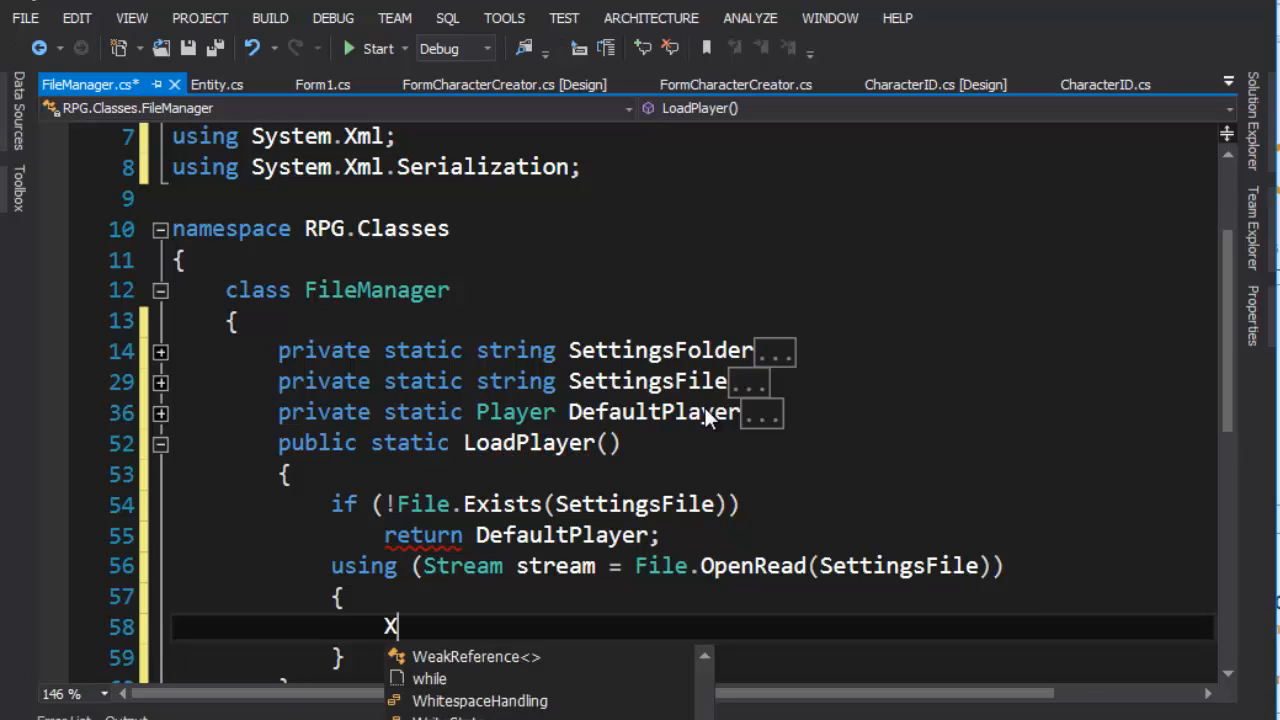
{"action": "type", "text": "mls"}
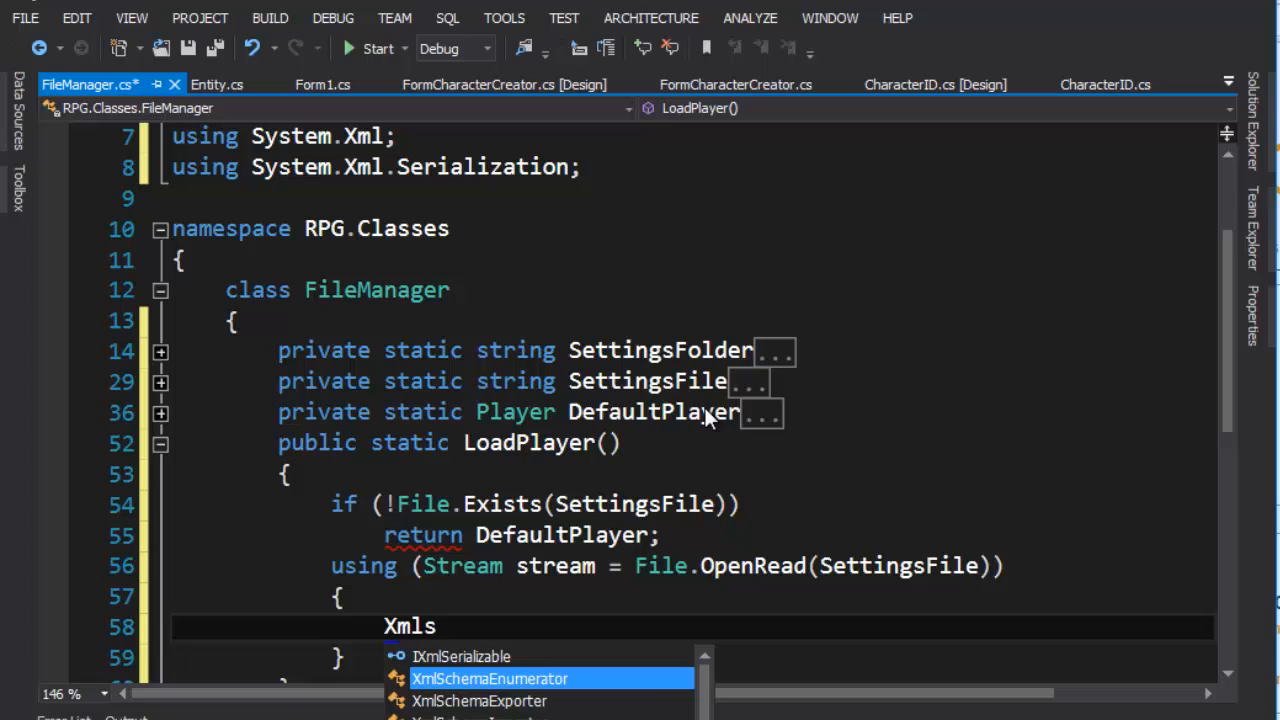
{"action": "type", "text": "erializer"}
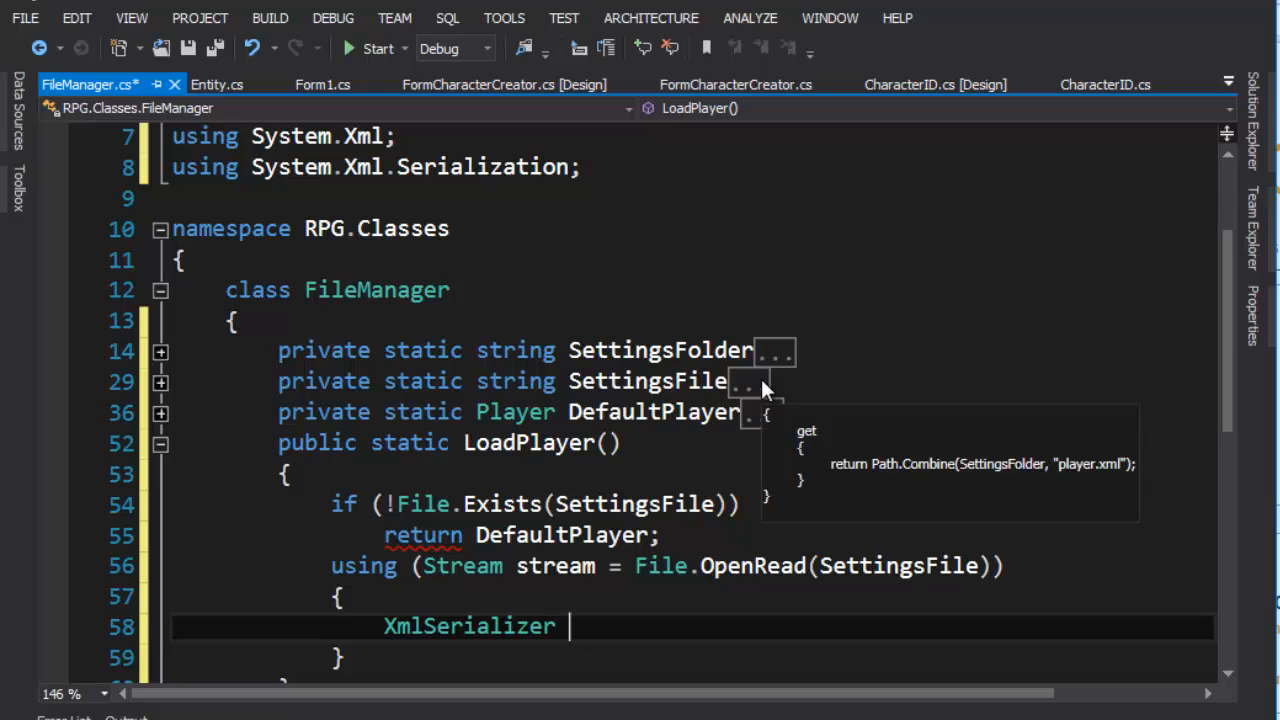
{"action": "type", "text": "ser ="}
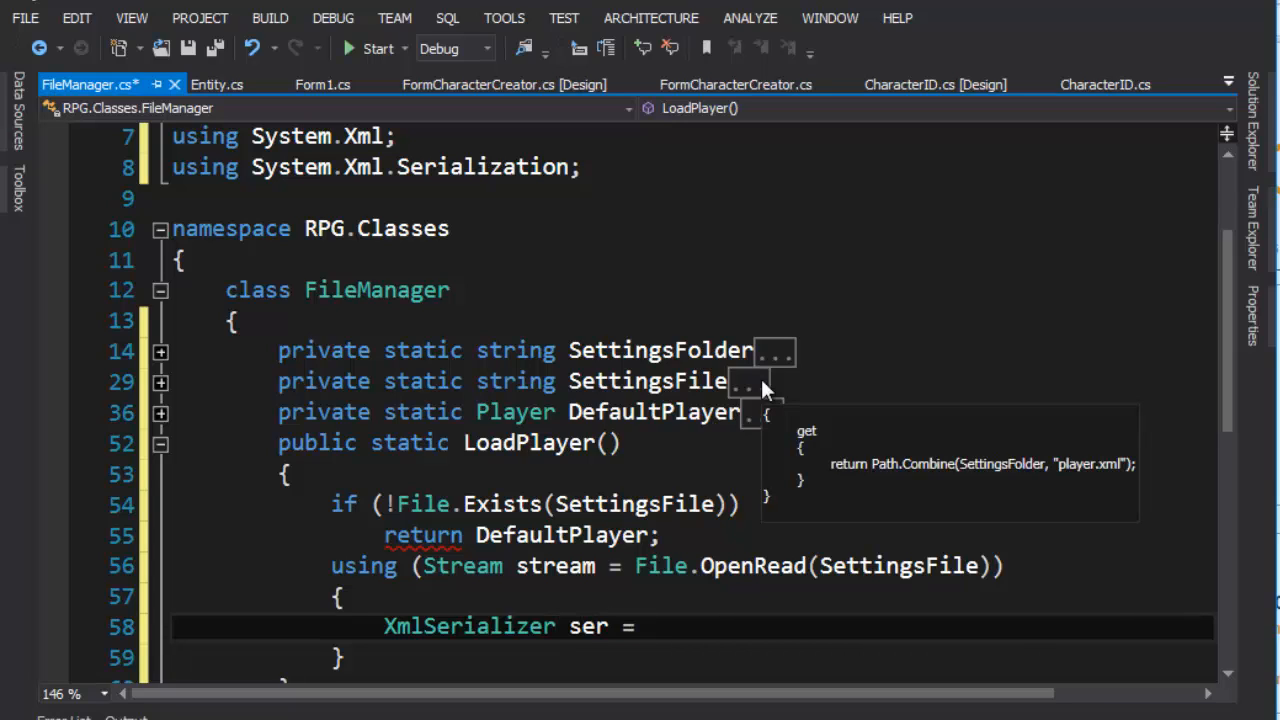
{"action": "type", "text": "new XmlSerializer"}
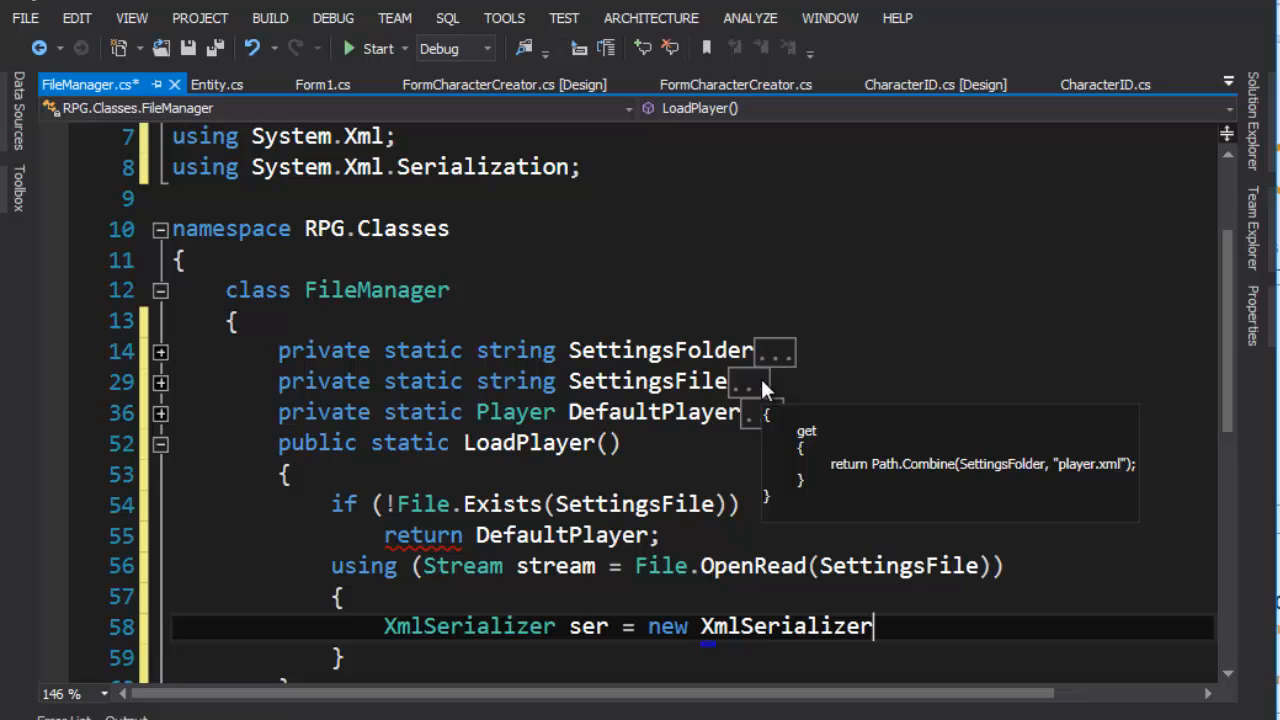
{"action": "type", "text": "()"}
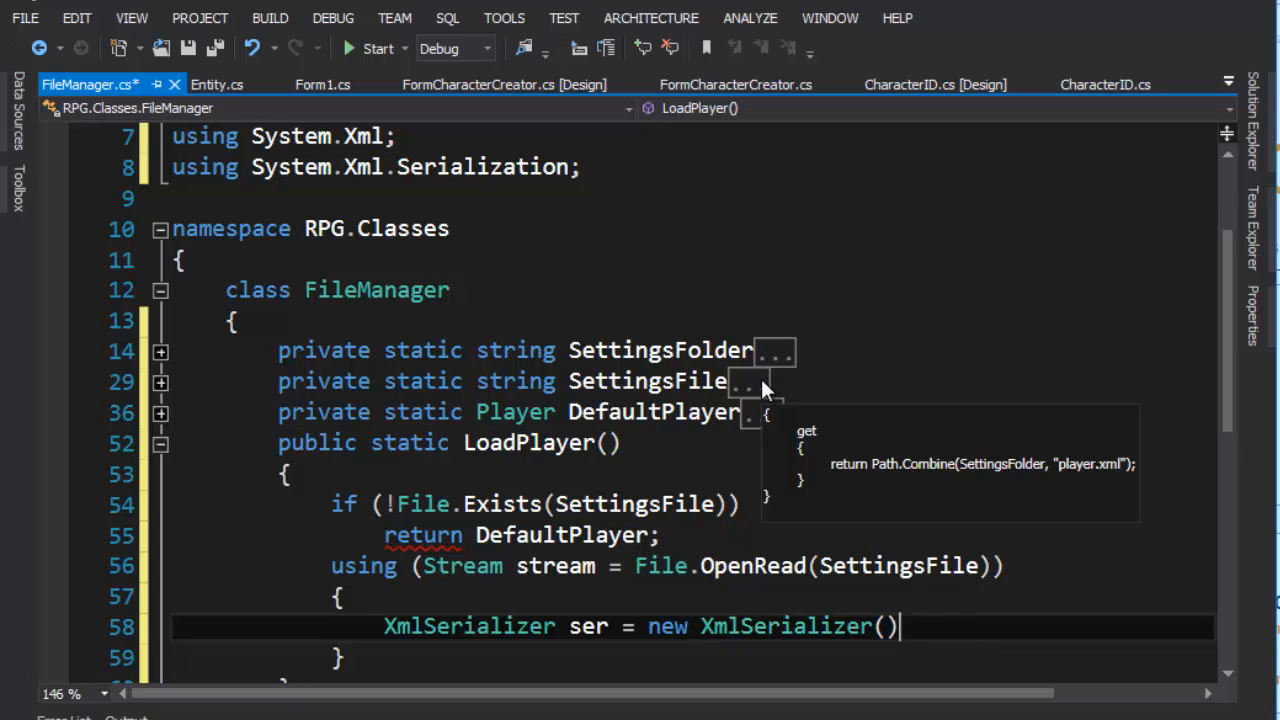
{"action": "type", "text": "type"}
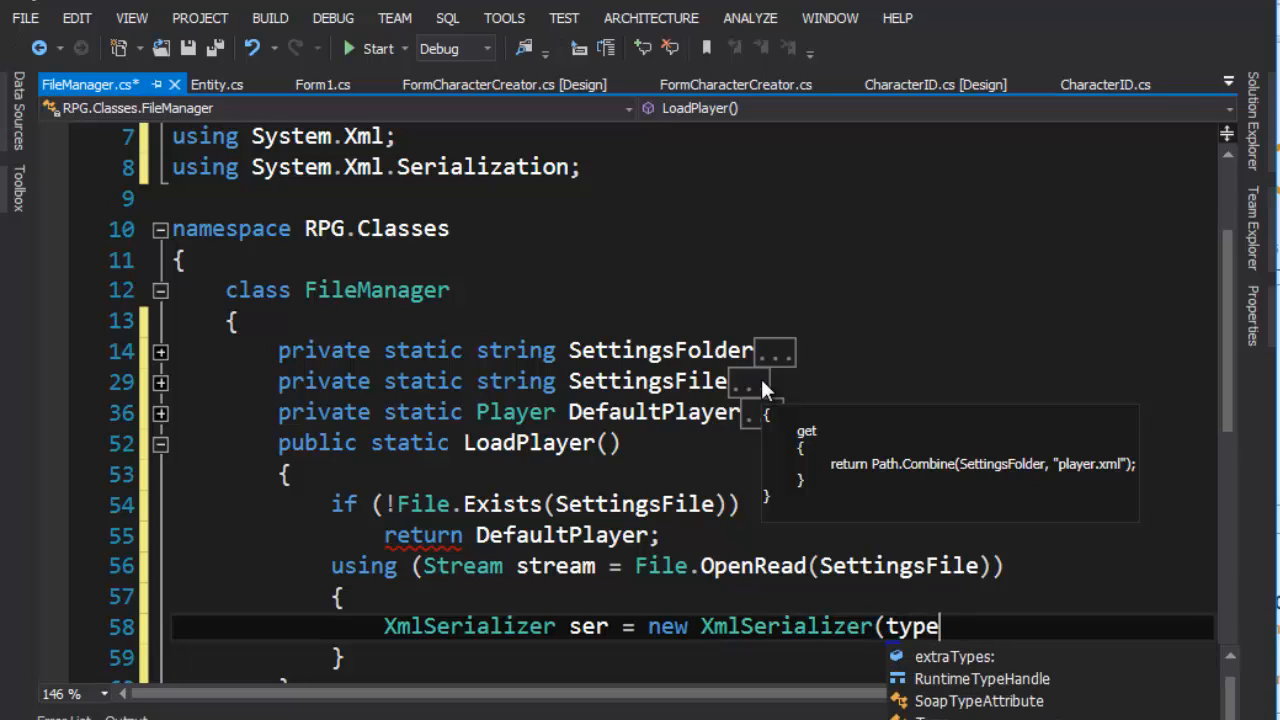
{"action": "type", "text": "of"}
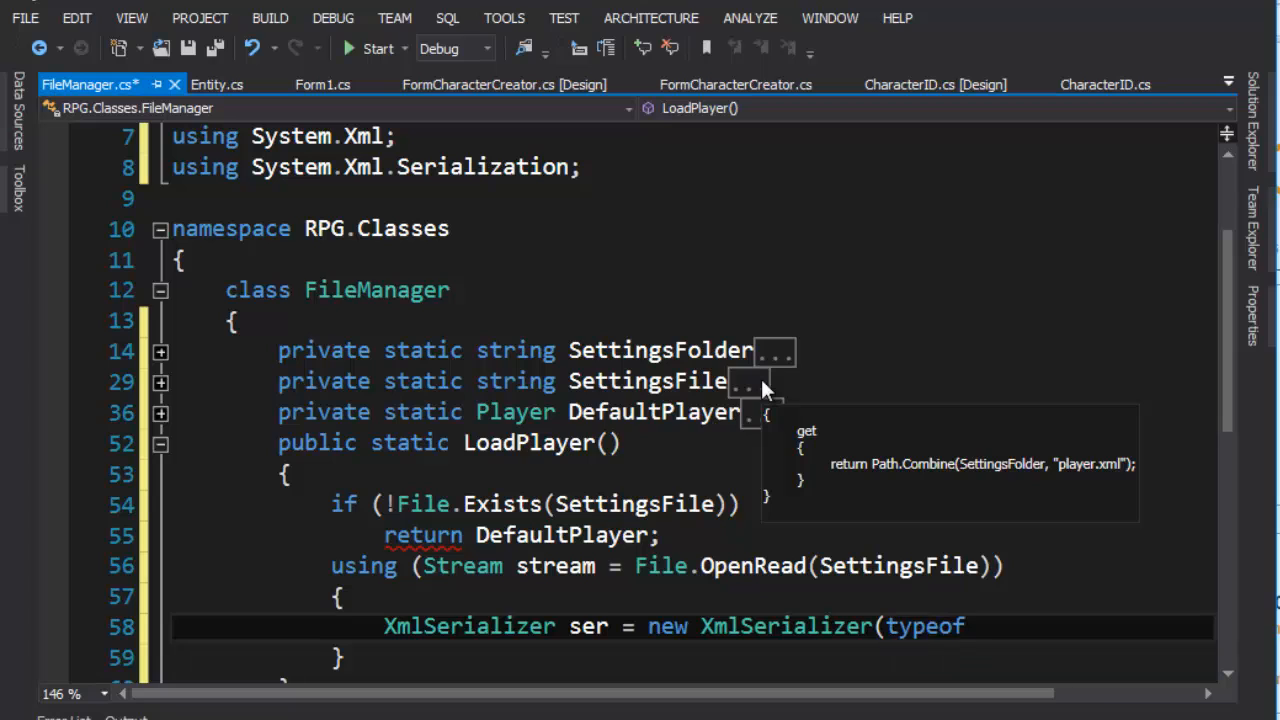
{"action": "type", "text": "(Player))"}
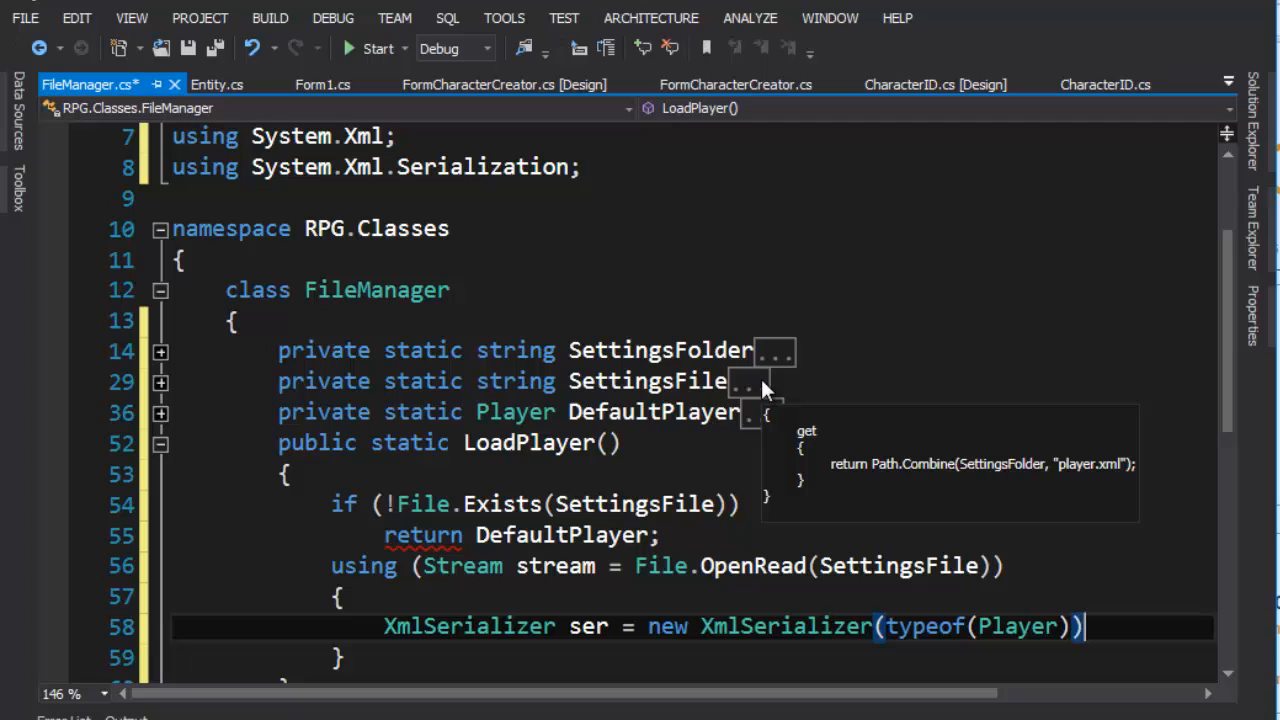
{"action": "type", "text": ";"}
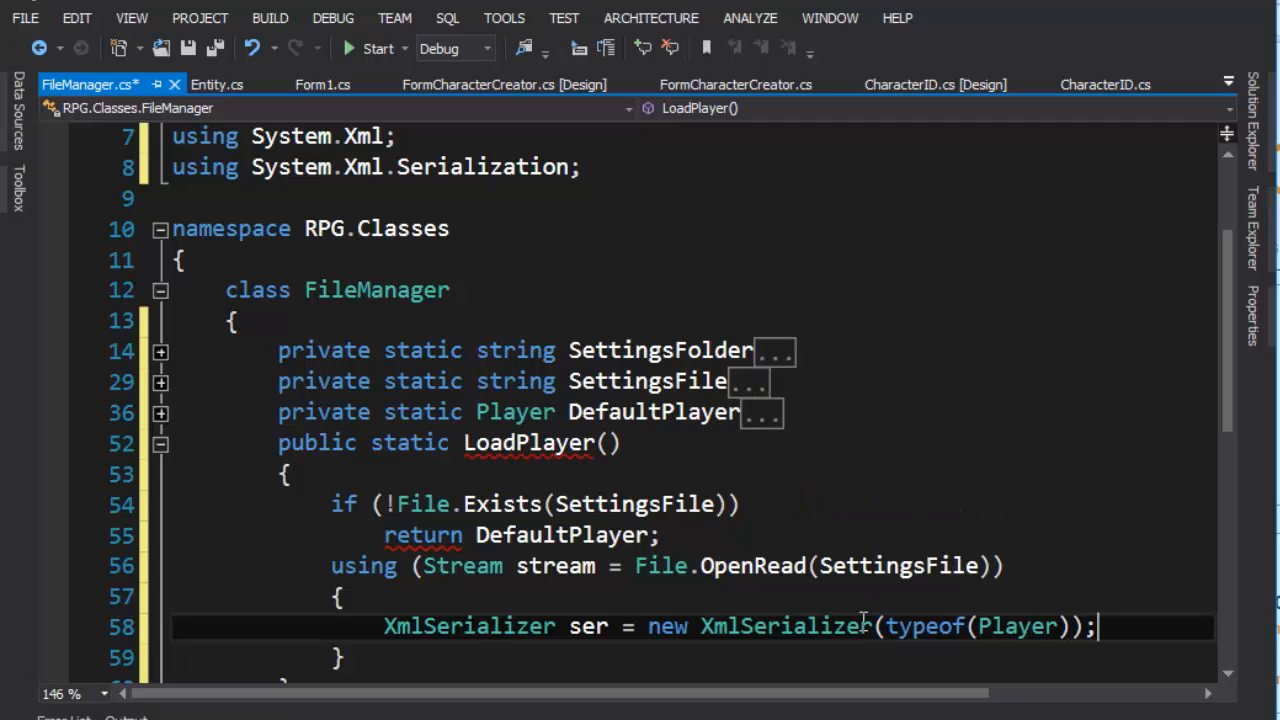
{"action": "double_click", "coordinate": [1017, 627]}
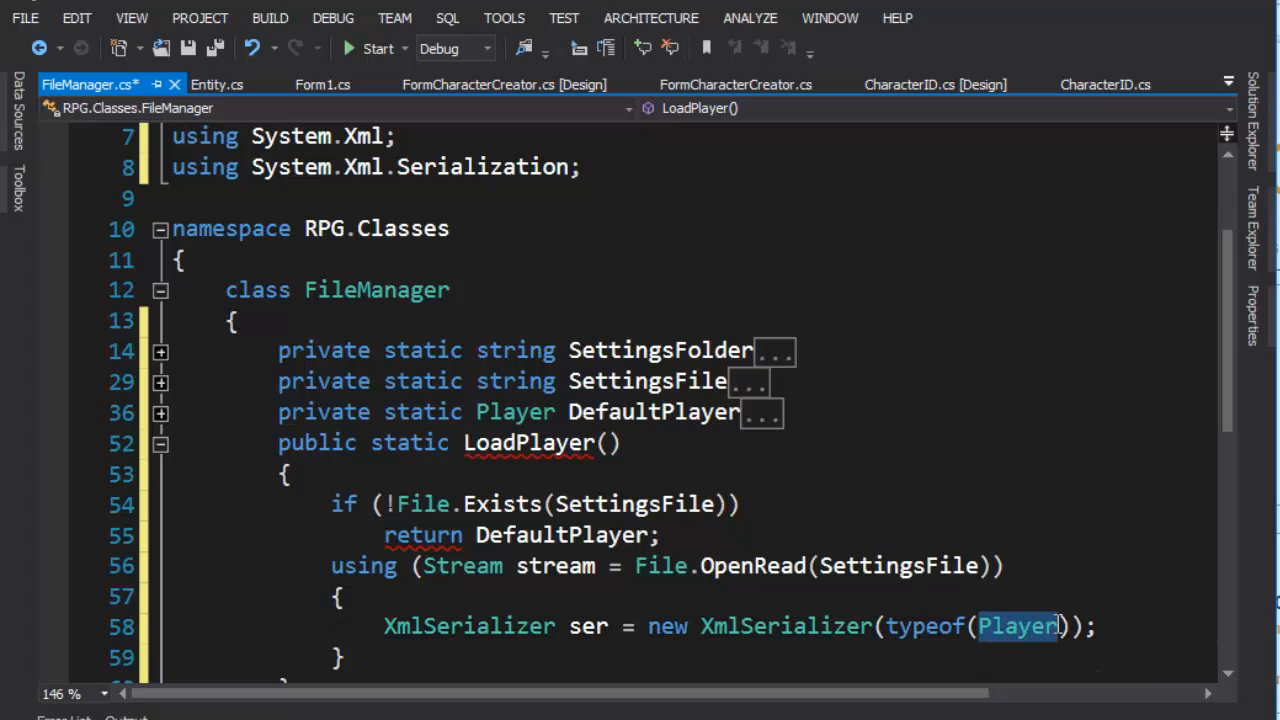
{"action": "type", "text": "j"}
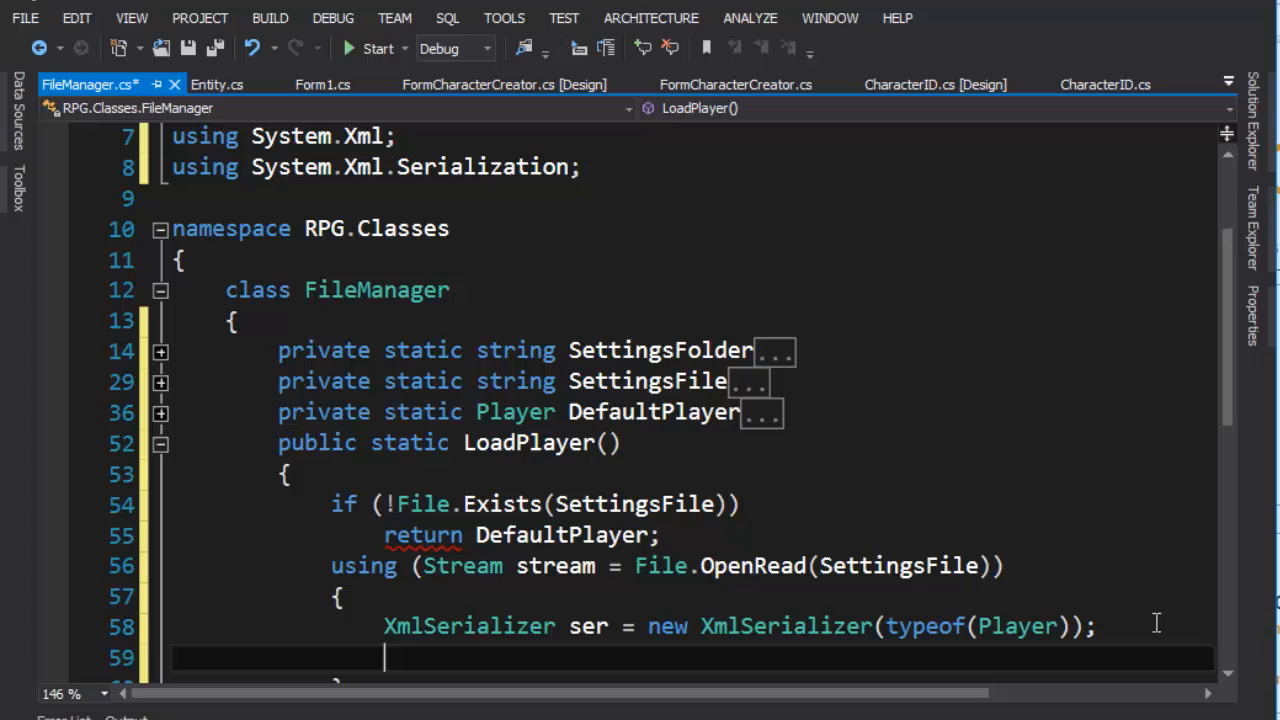
Step: Return (Player)ser.Deserialize(stream) from the using block
{"action": "type", "text": "re"}
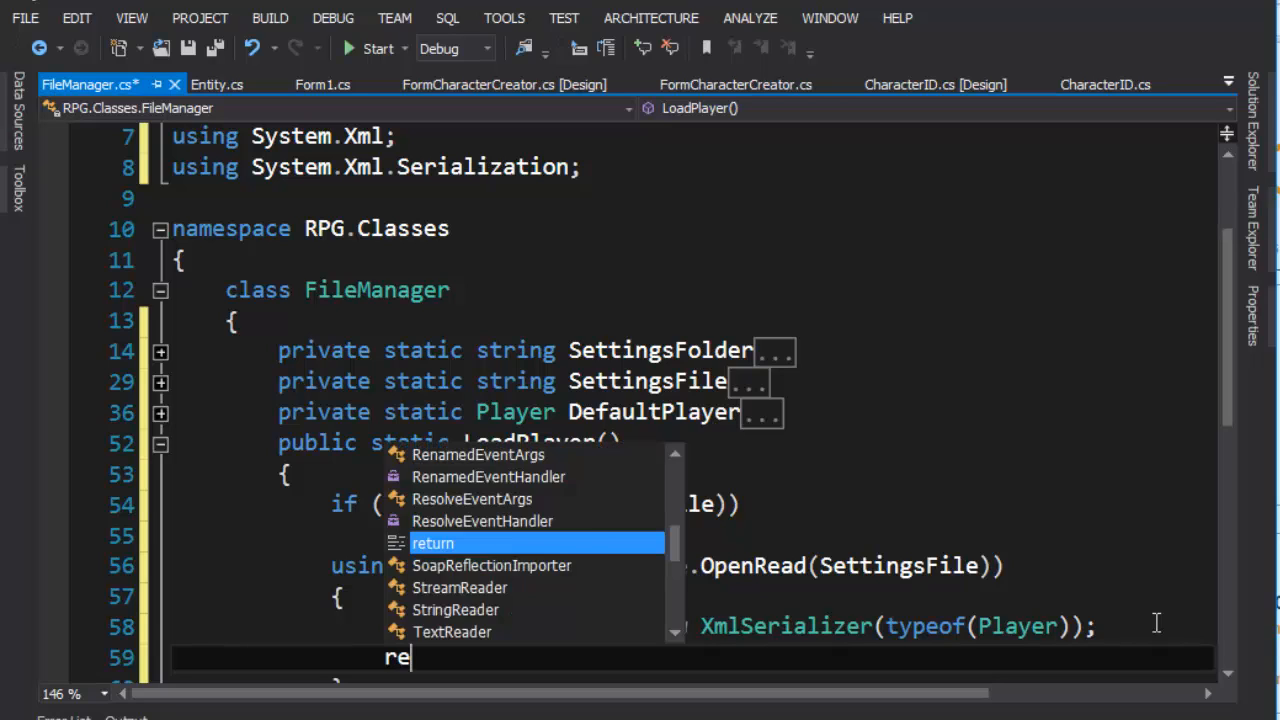
{"action": "key", "text": "Tab"}
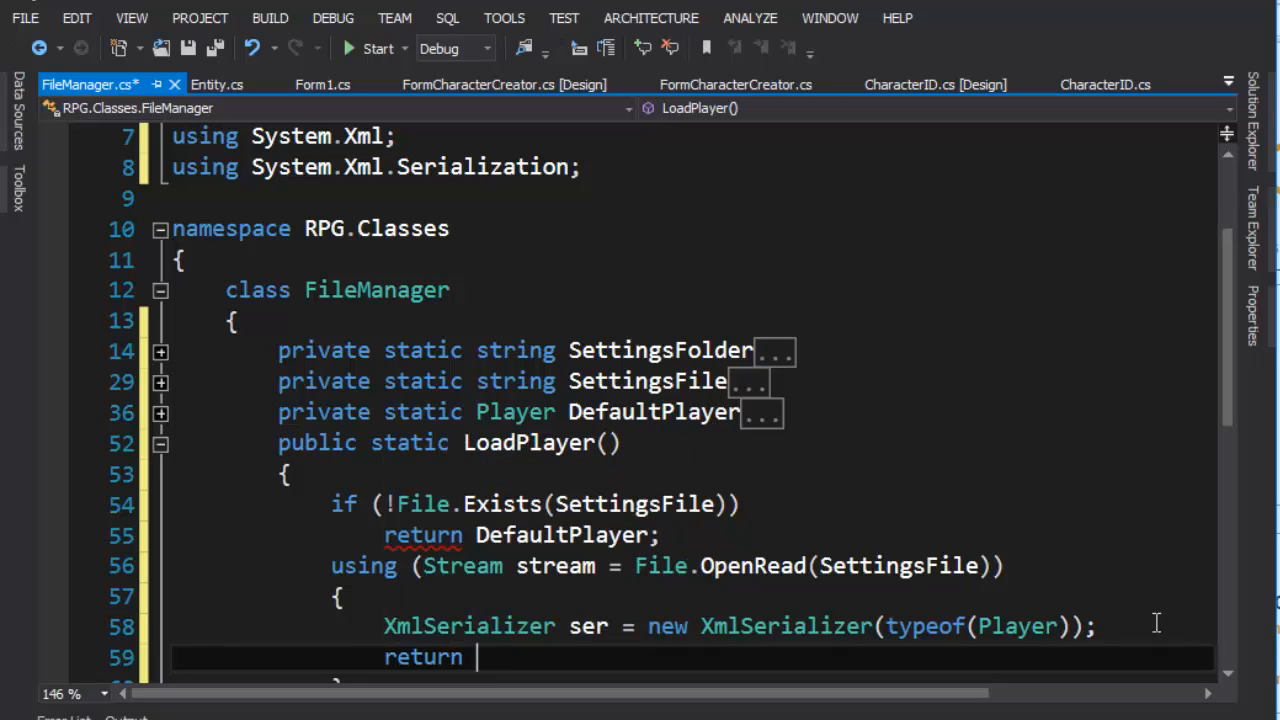
{"action": "type", "text": "(Player)"}
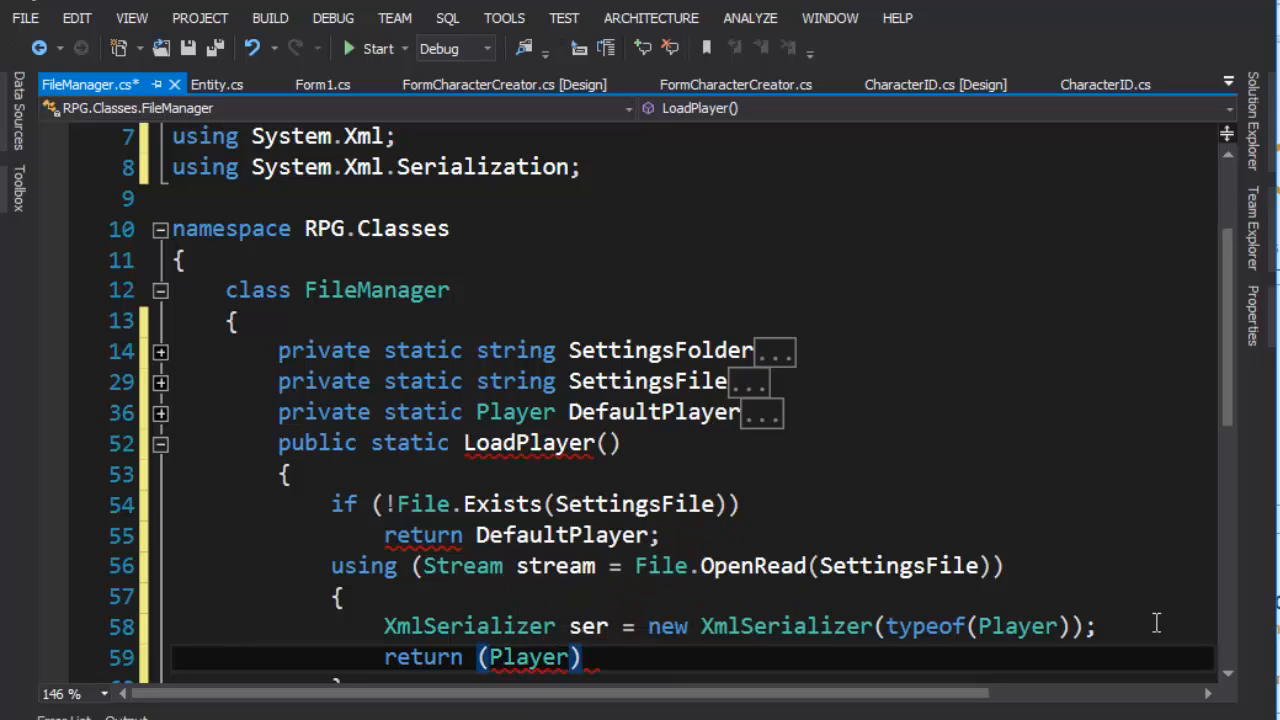
{"action": "type", "text": "ser.Deserialize("}
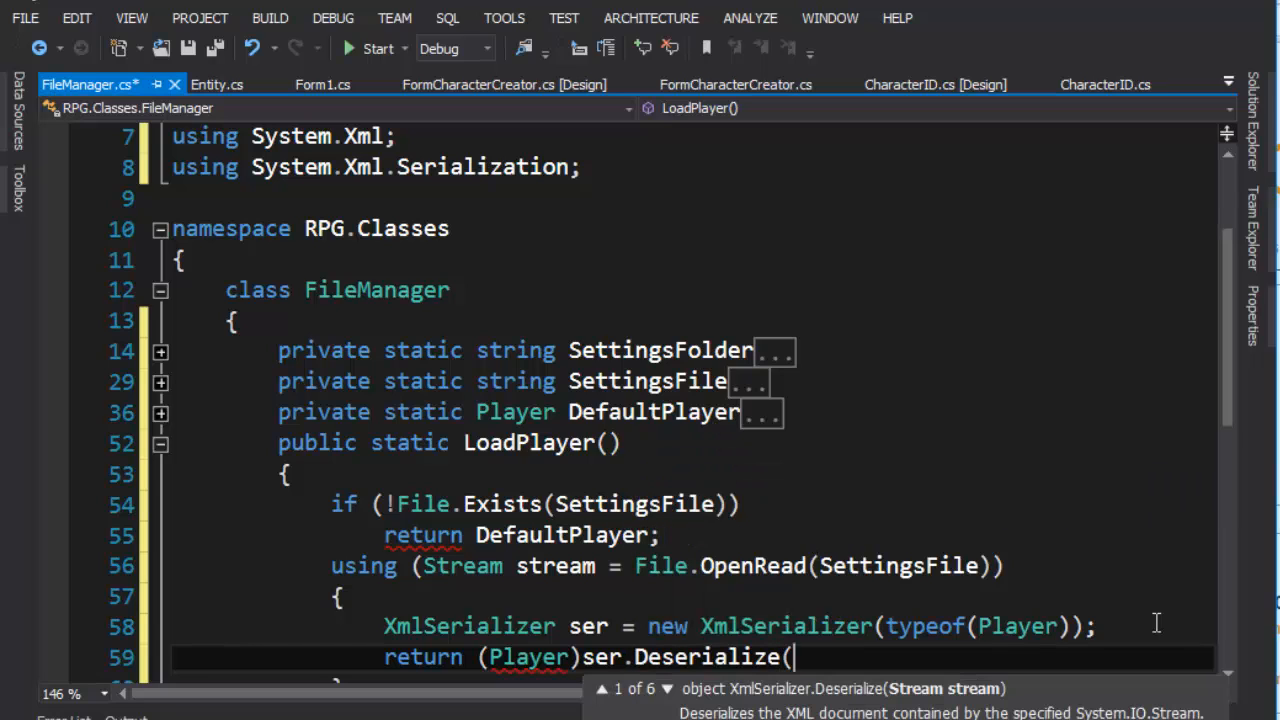
{"action": "type", "text": "stream)"}
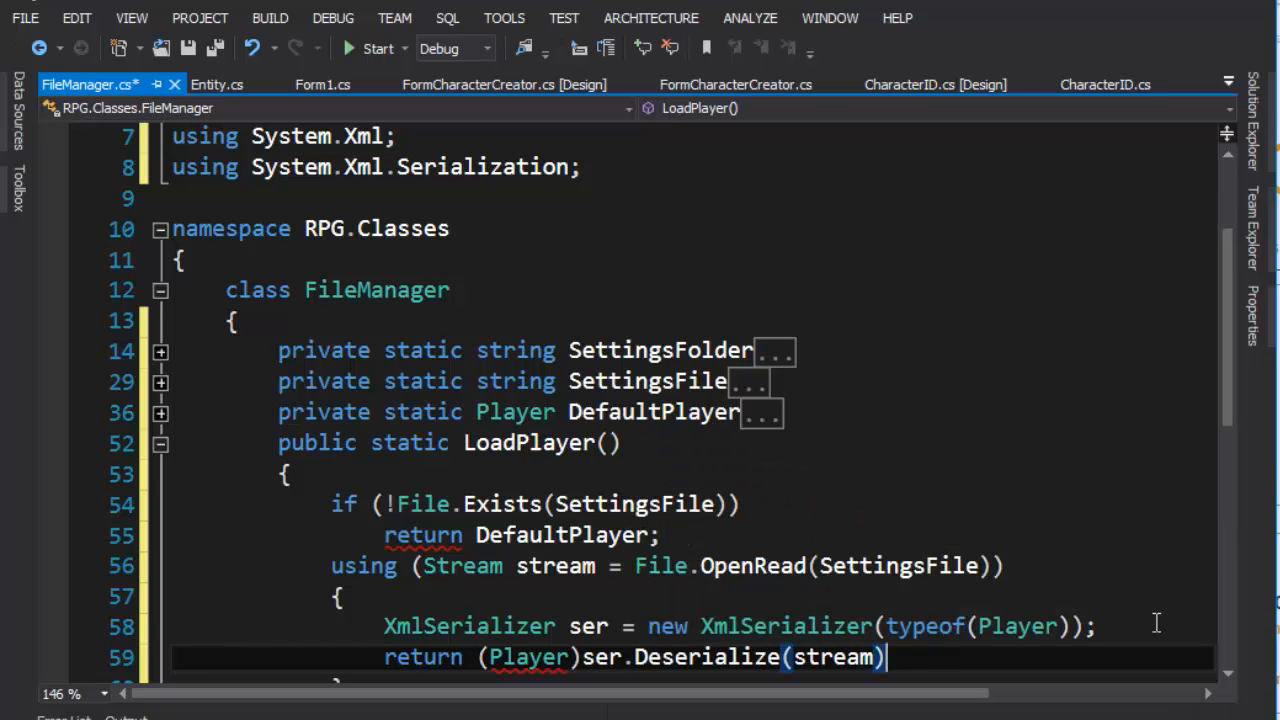
{"action": "type", "text": ";"}
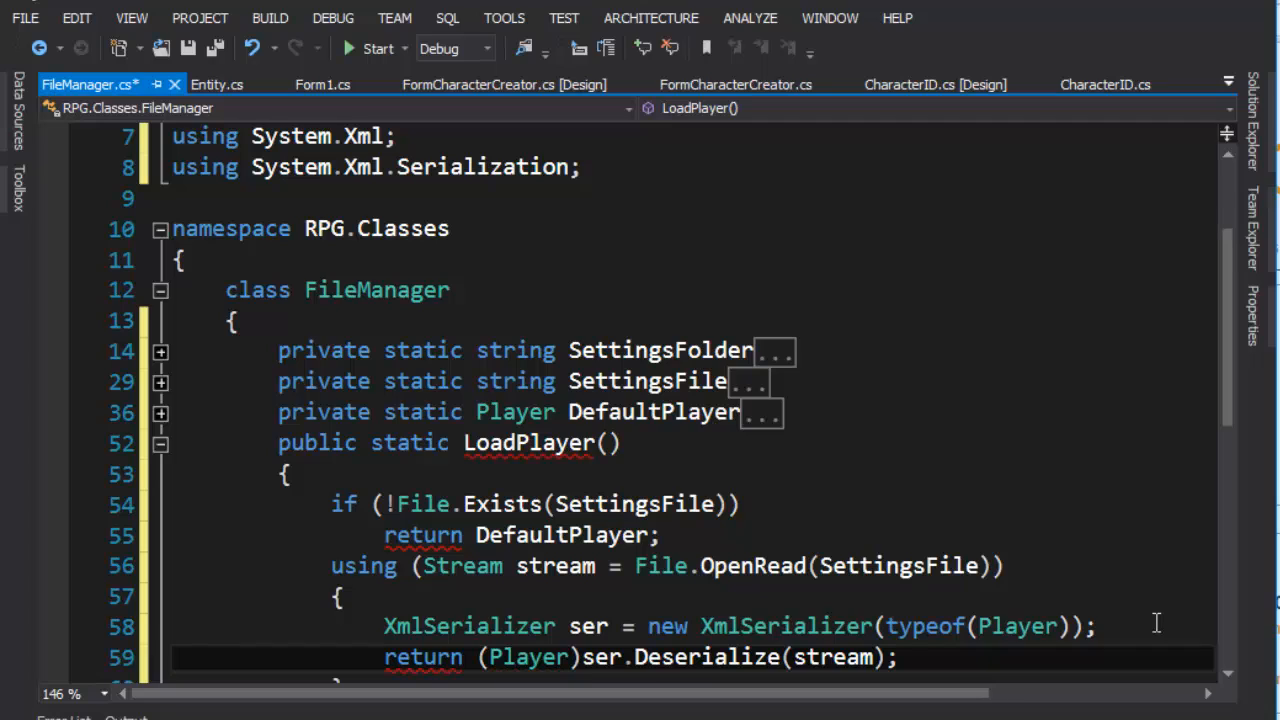
{"action": "mouse_move", "coordinate": [543, 442]}
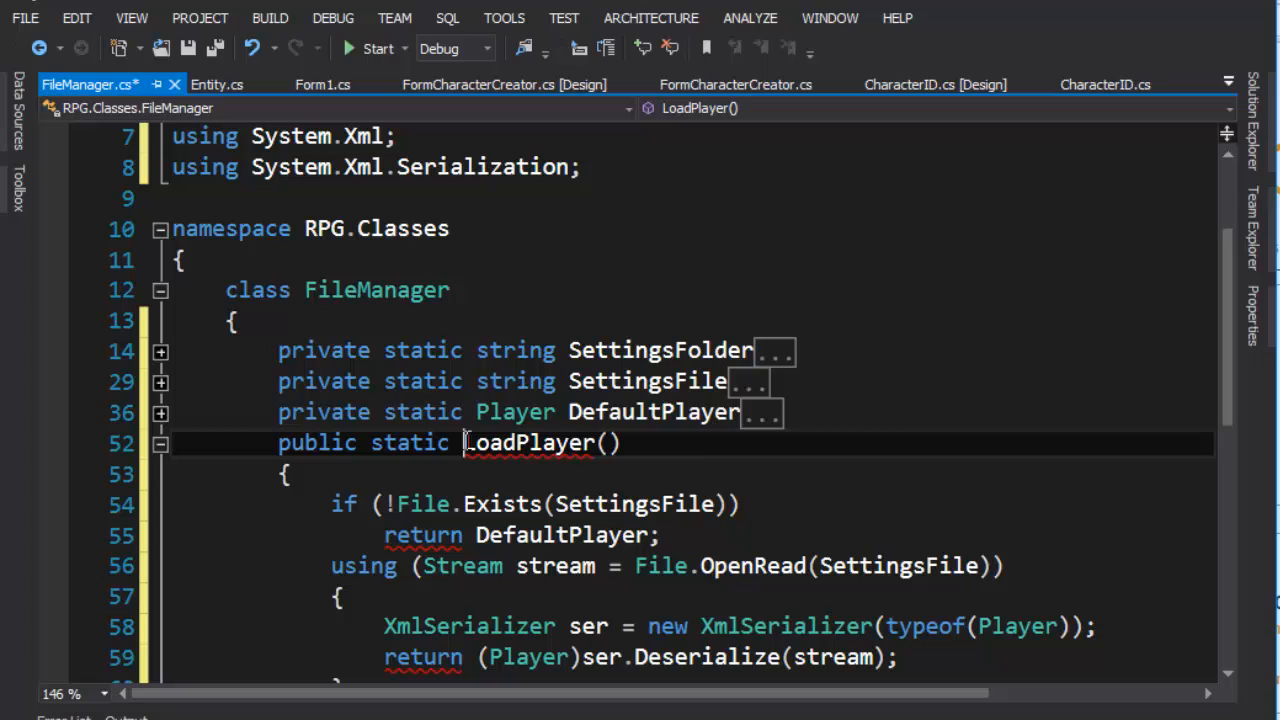
Step: Give LoadPlayer a Player return type and save FileManager.cs
{"action": "type", "text": "Player"}
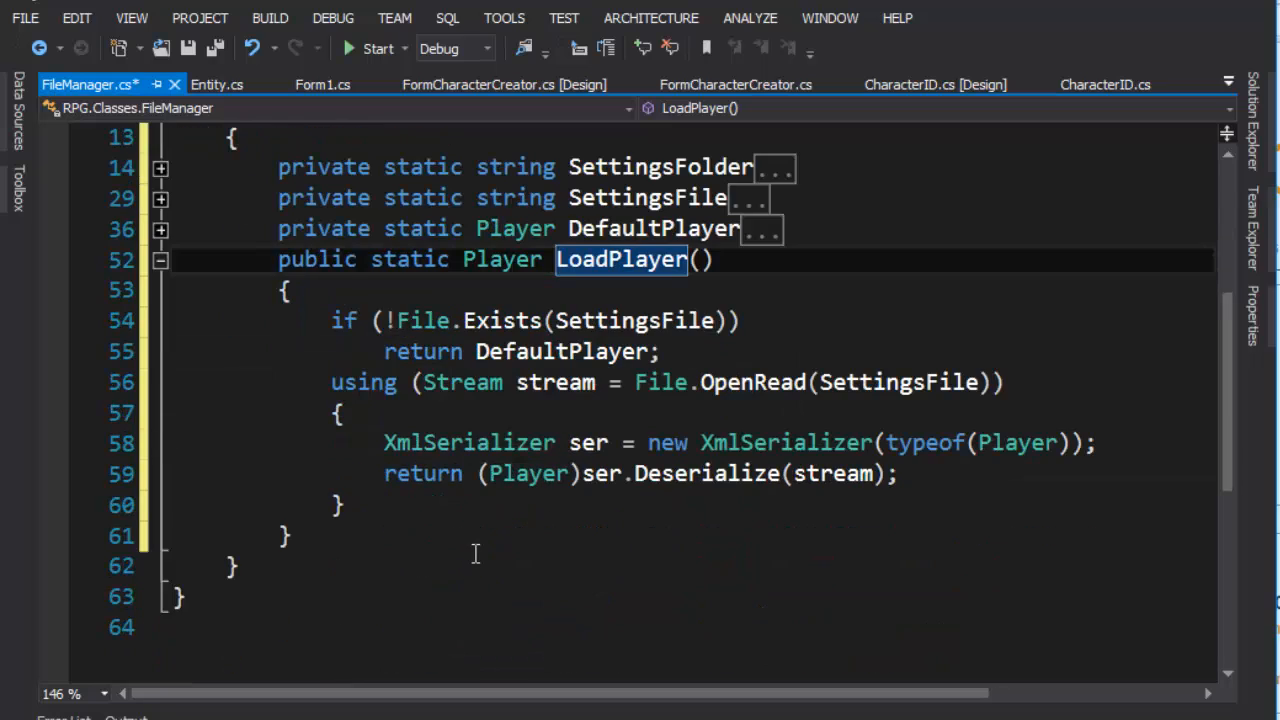
{"action": "left_click", "coordinate": [190, 48]}
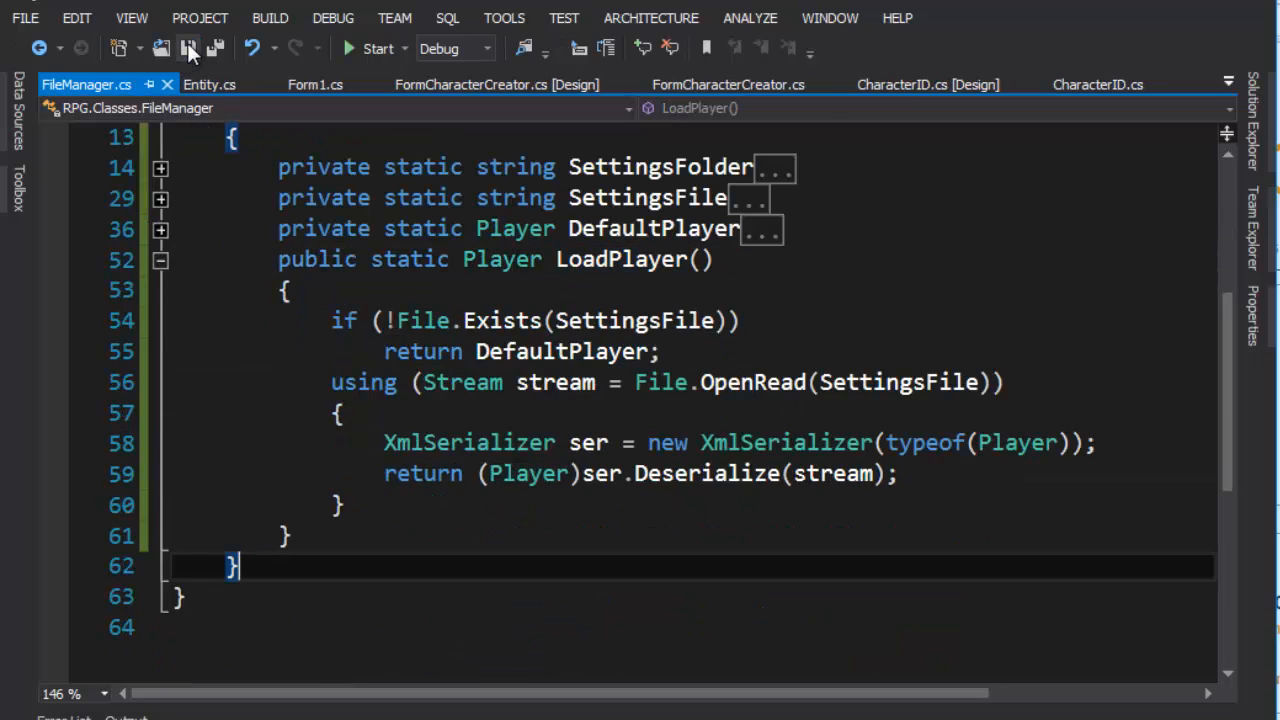